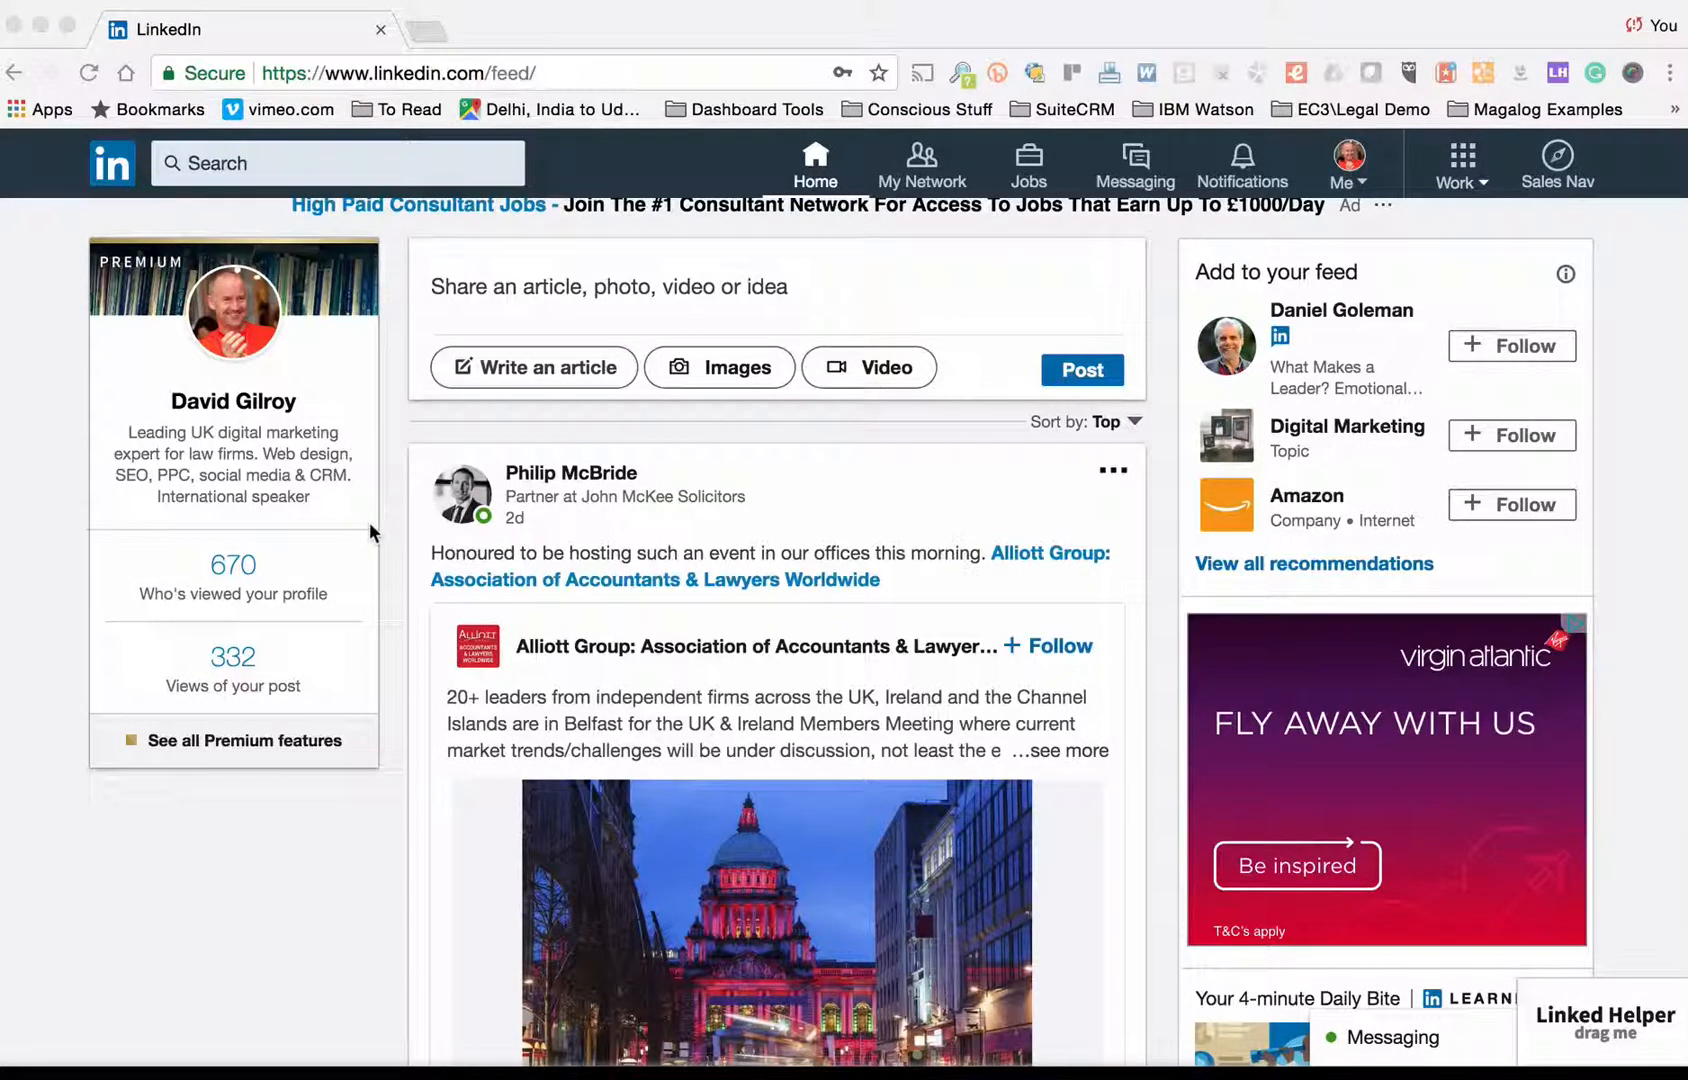
{"action": "mouse_move", "coordinate": [789, 343]}
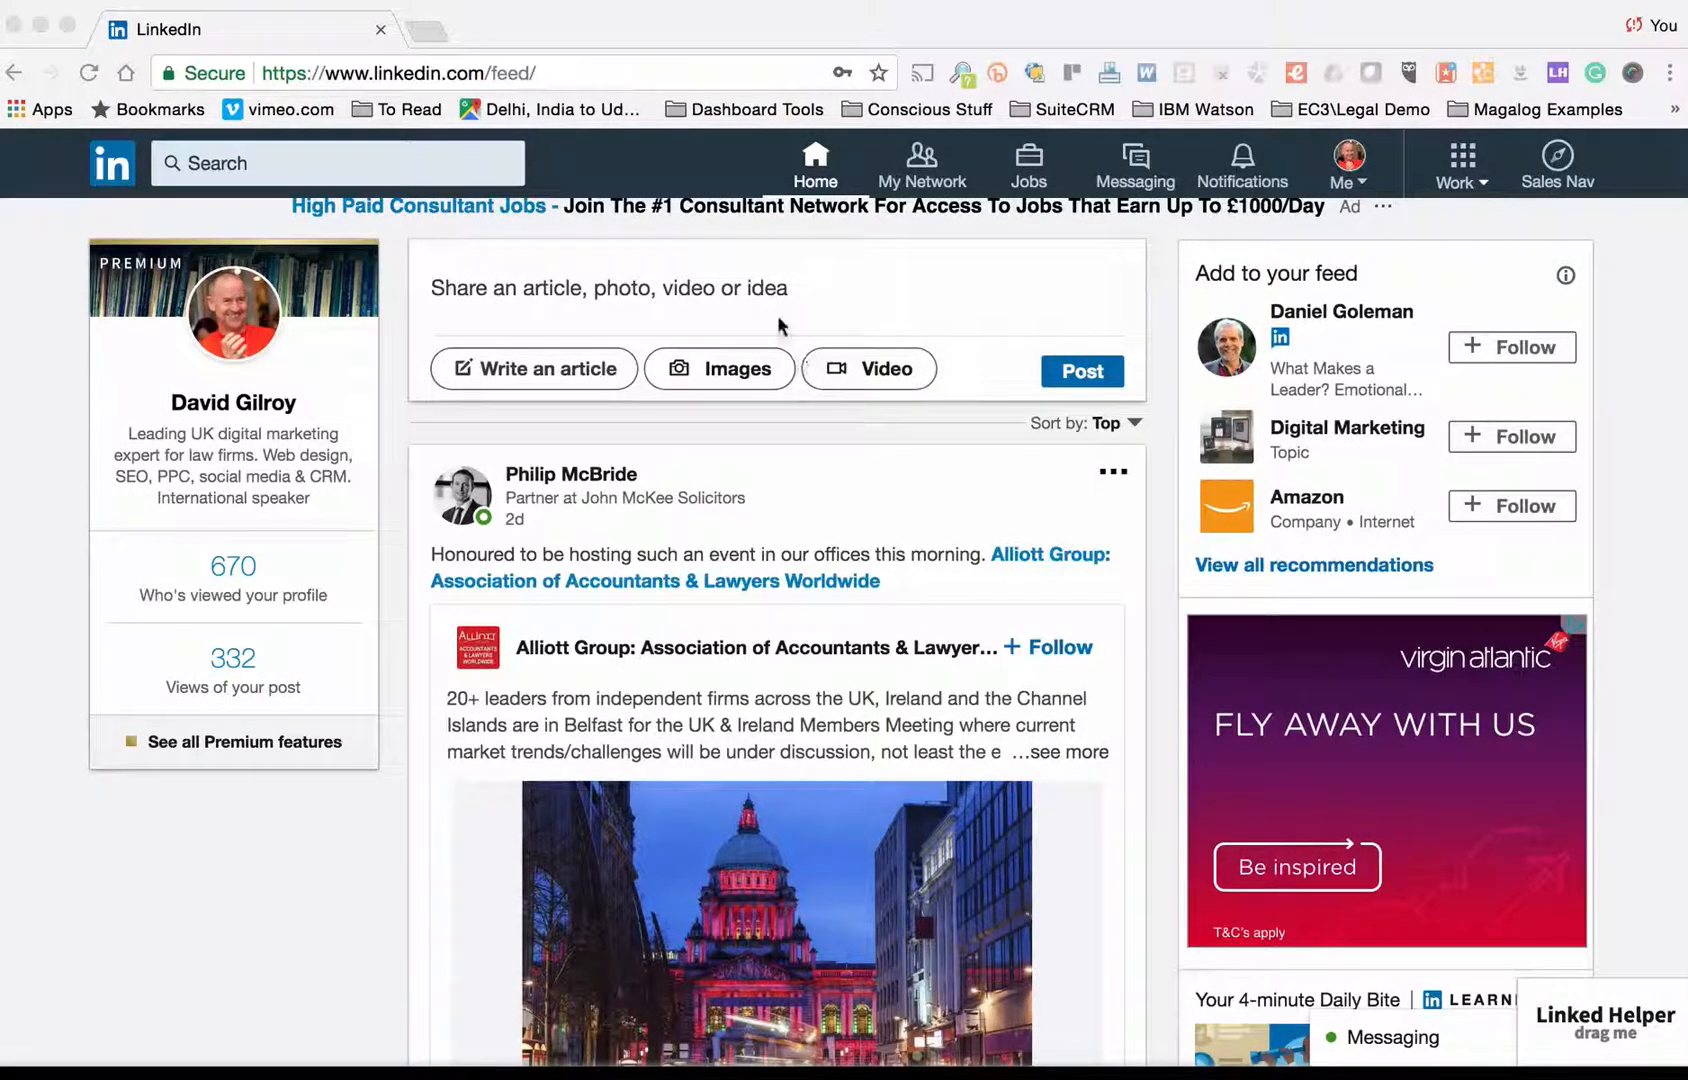
{"action": "mouse_move", "coordinate": [612, 189]}
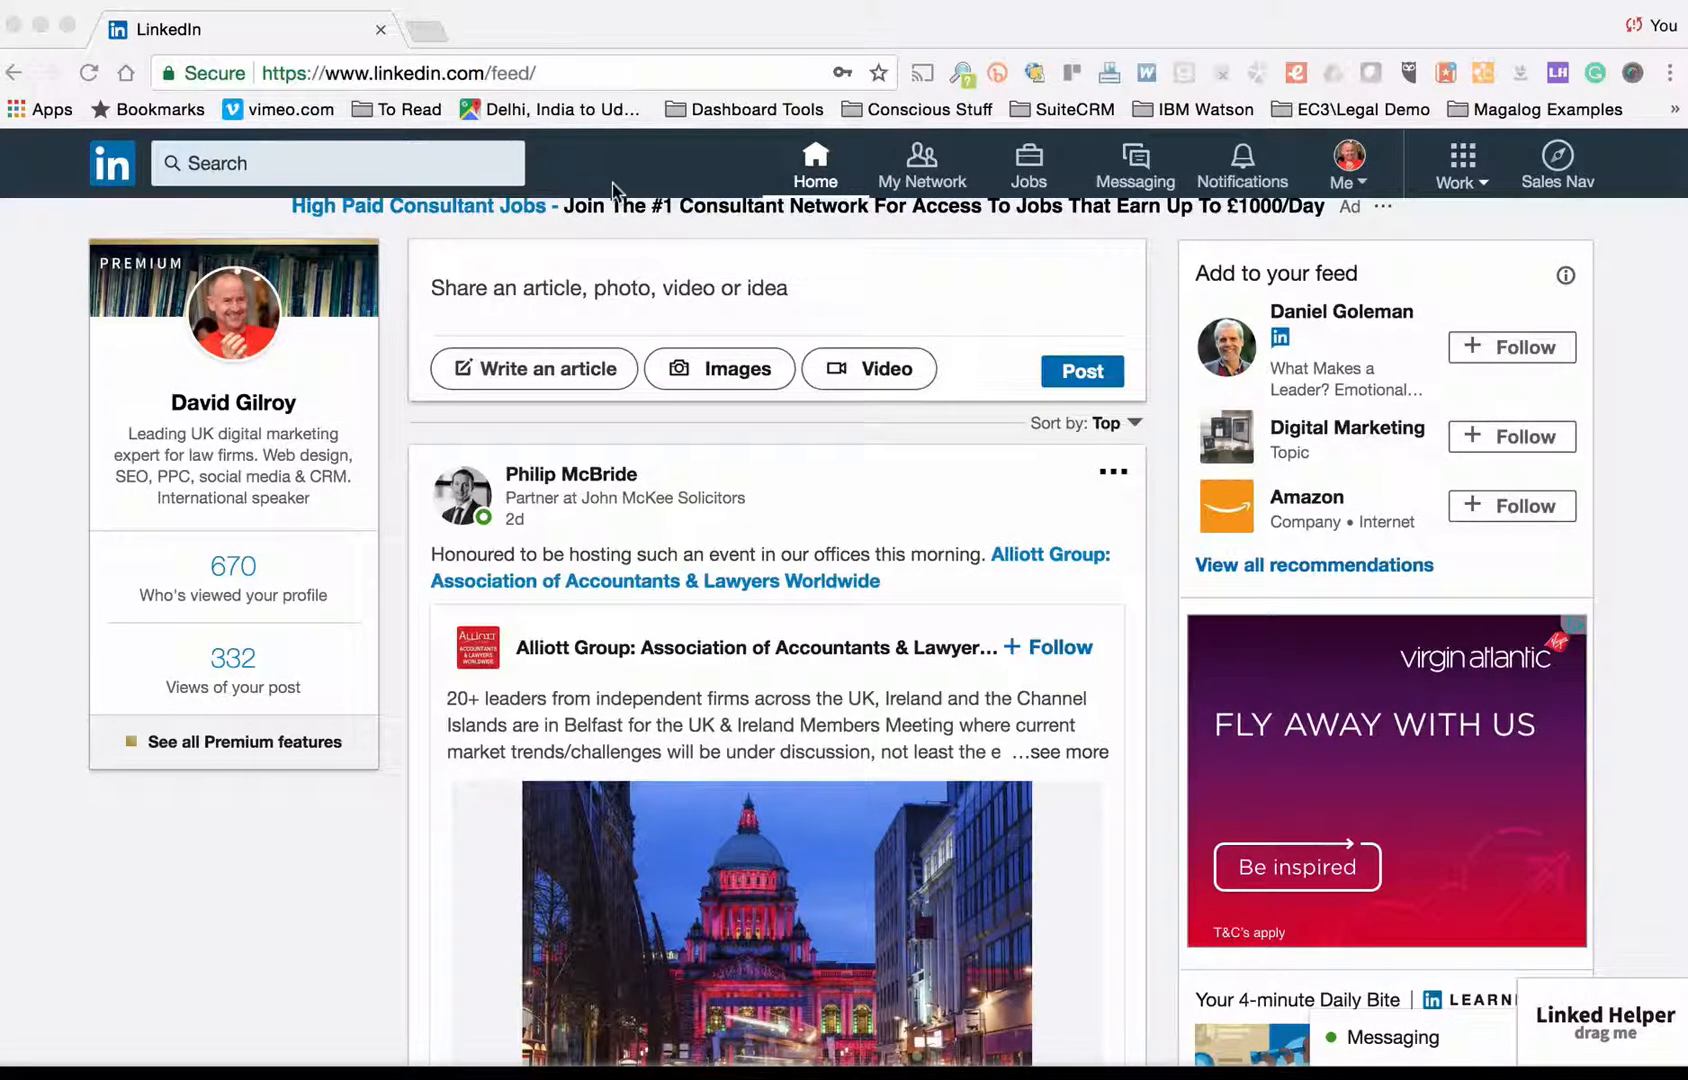
Step: Open Advertise on LinkedIn from the LinkedIn products menu on the feed
{"action": "left_click", "coordinate": [1458, 162]}
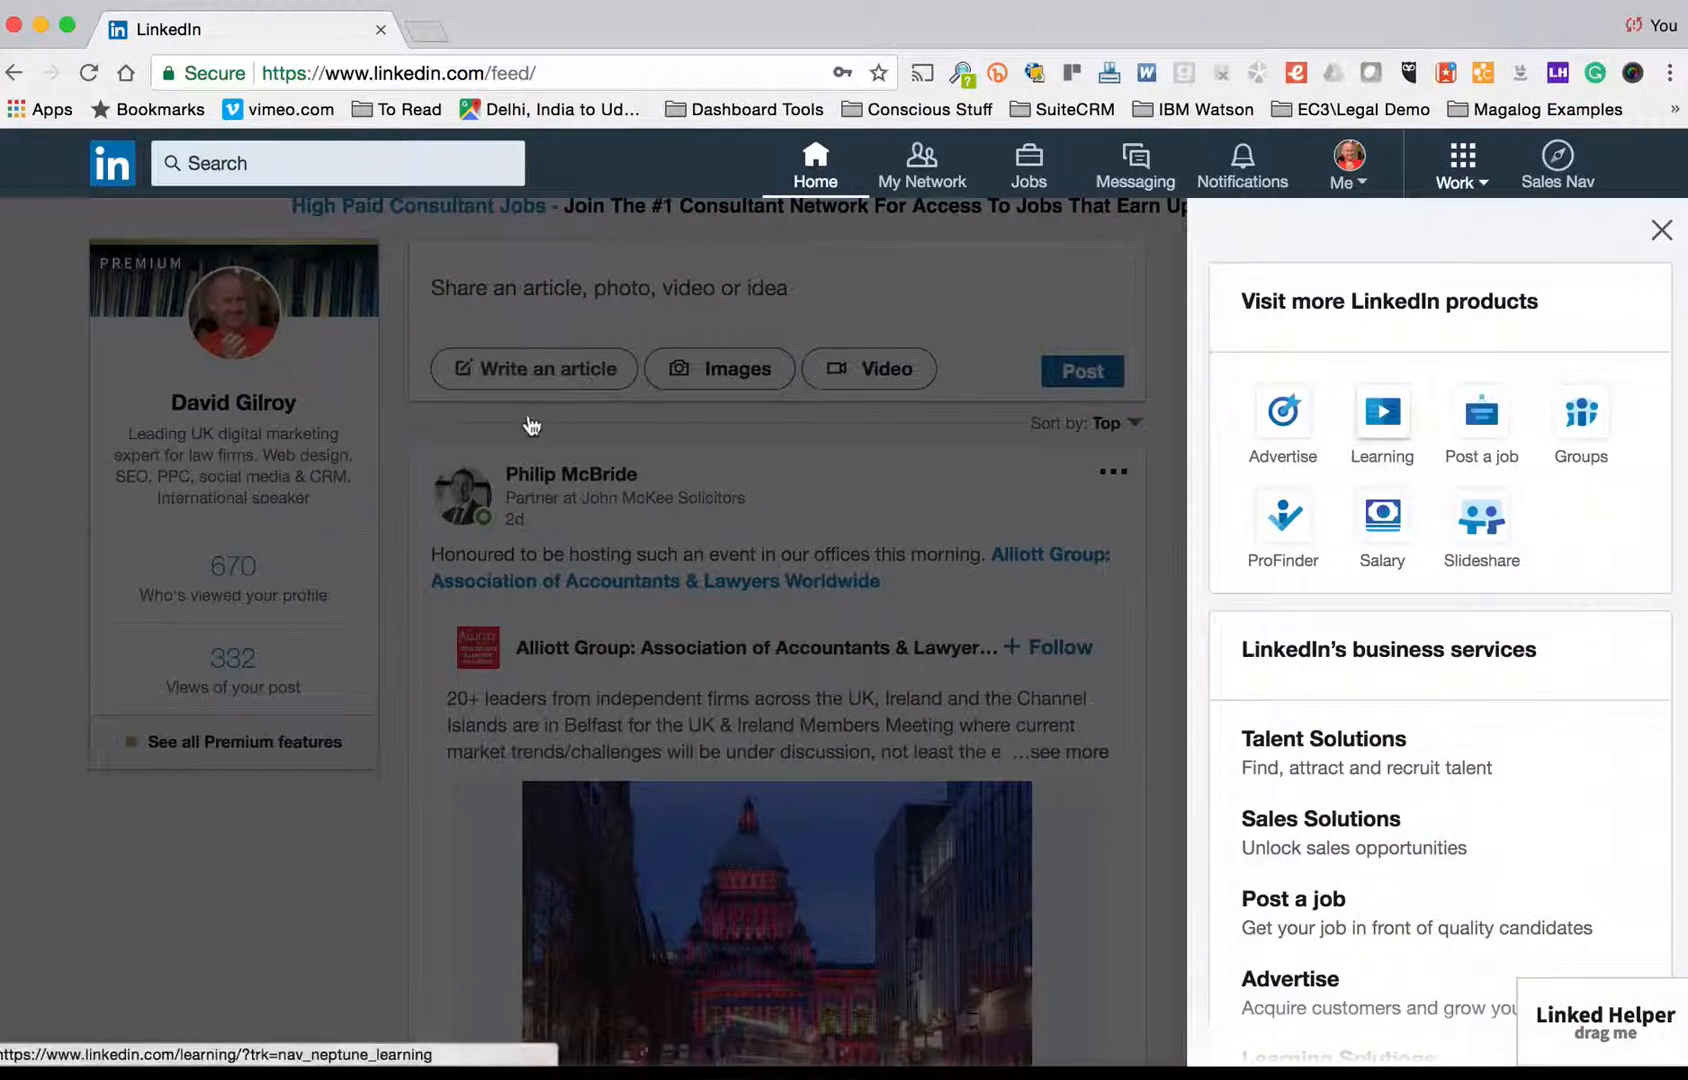
{"action": "left_click", "coordinate": [1282, 410]}
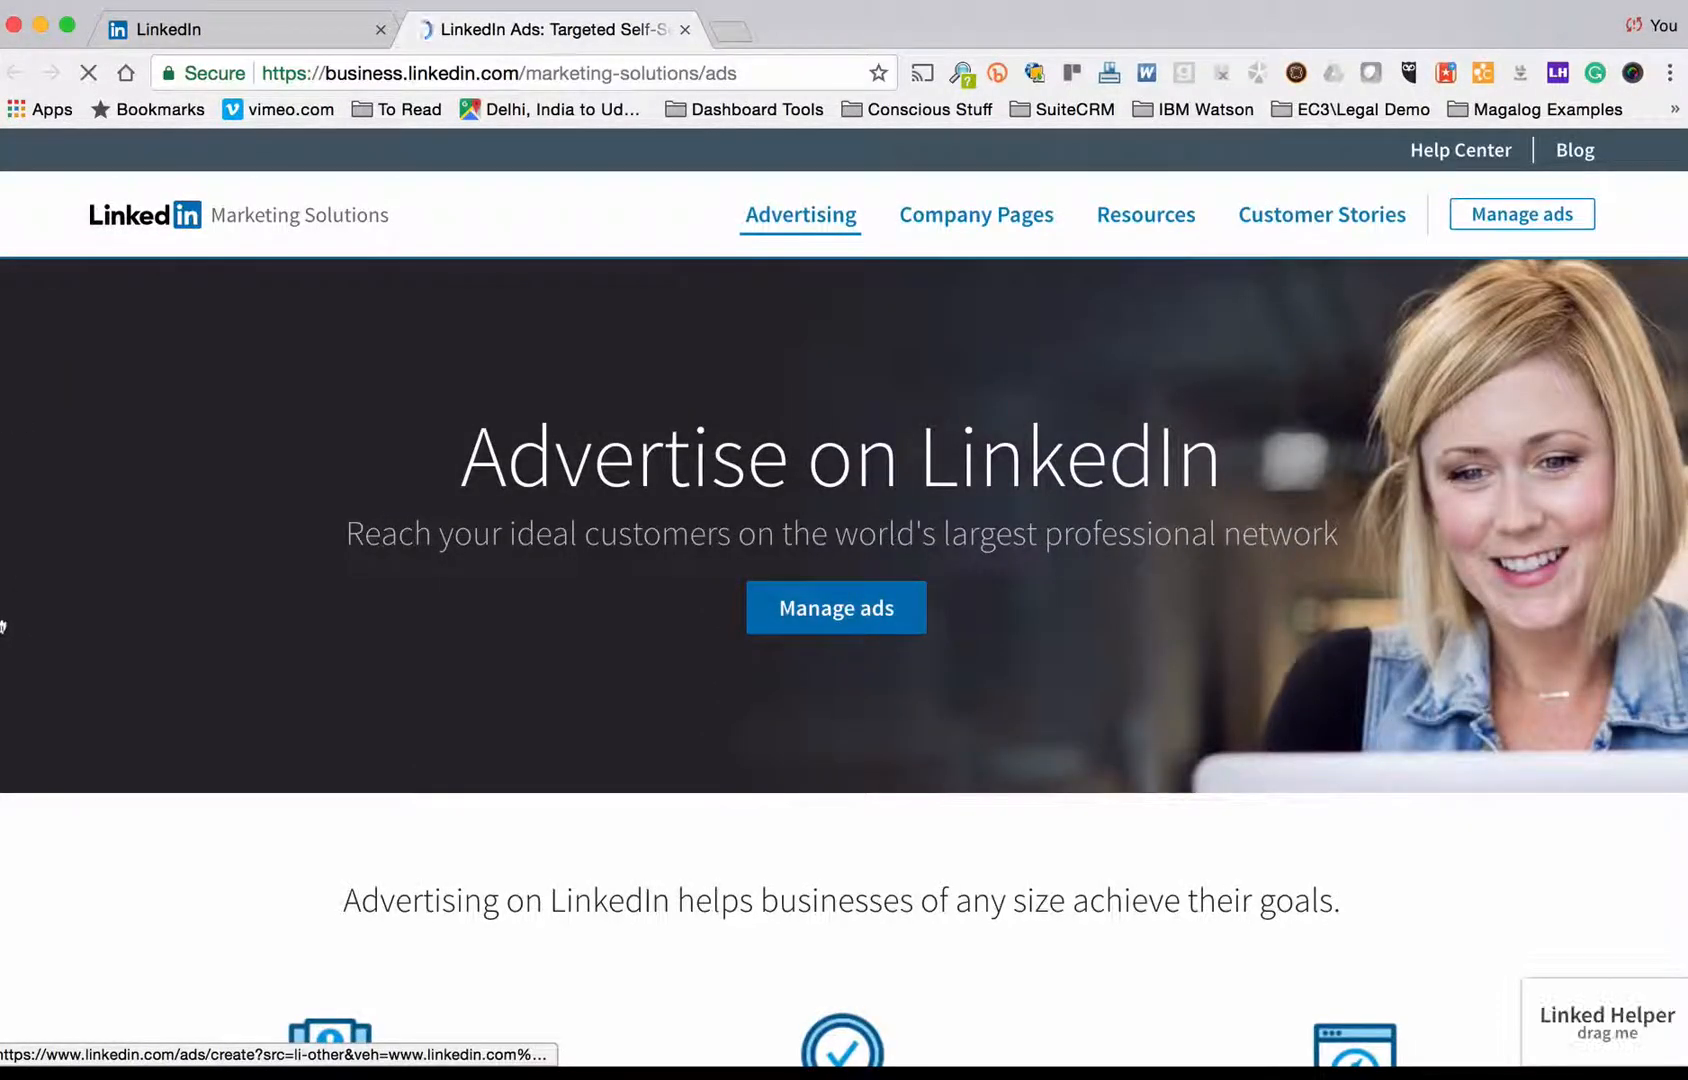
Step: Go to Manage ads, enter the Conscious Solutions_1 account and create a new campaign
{"action": "left_click", "coordinate": [836, 608]}
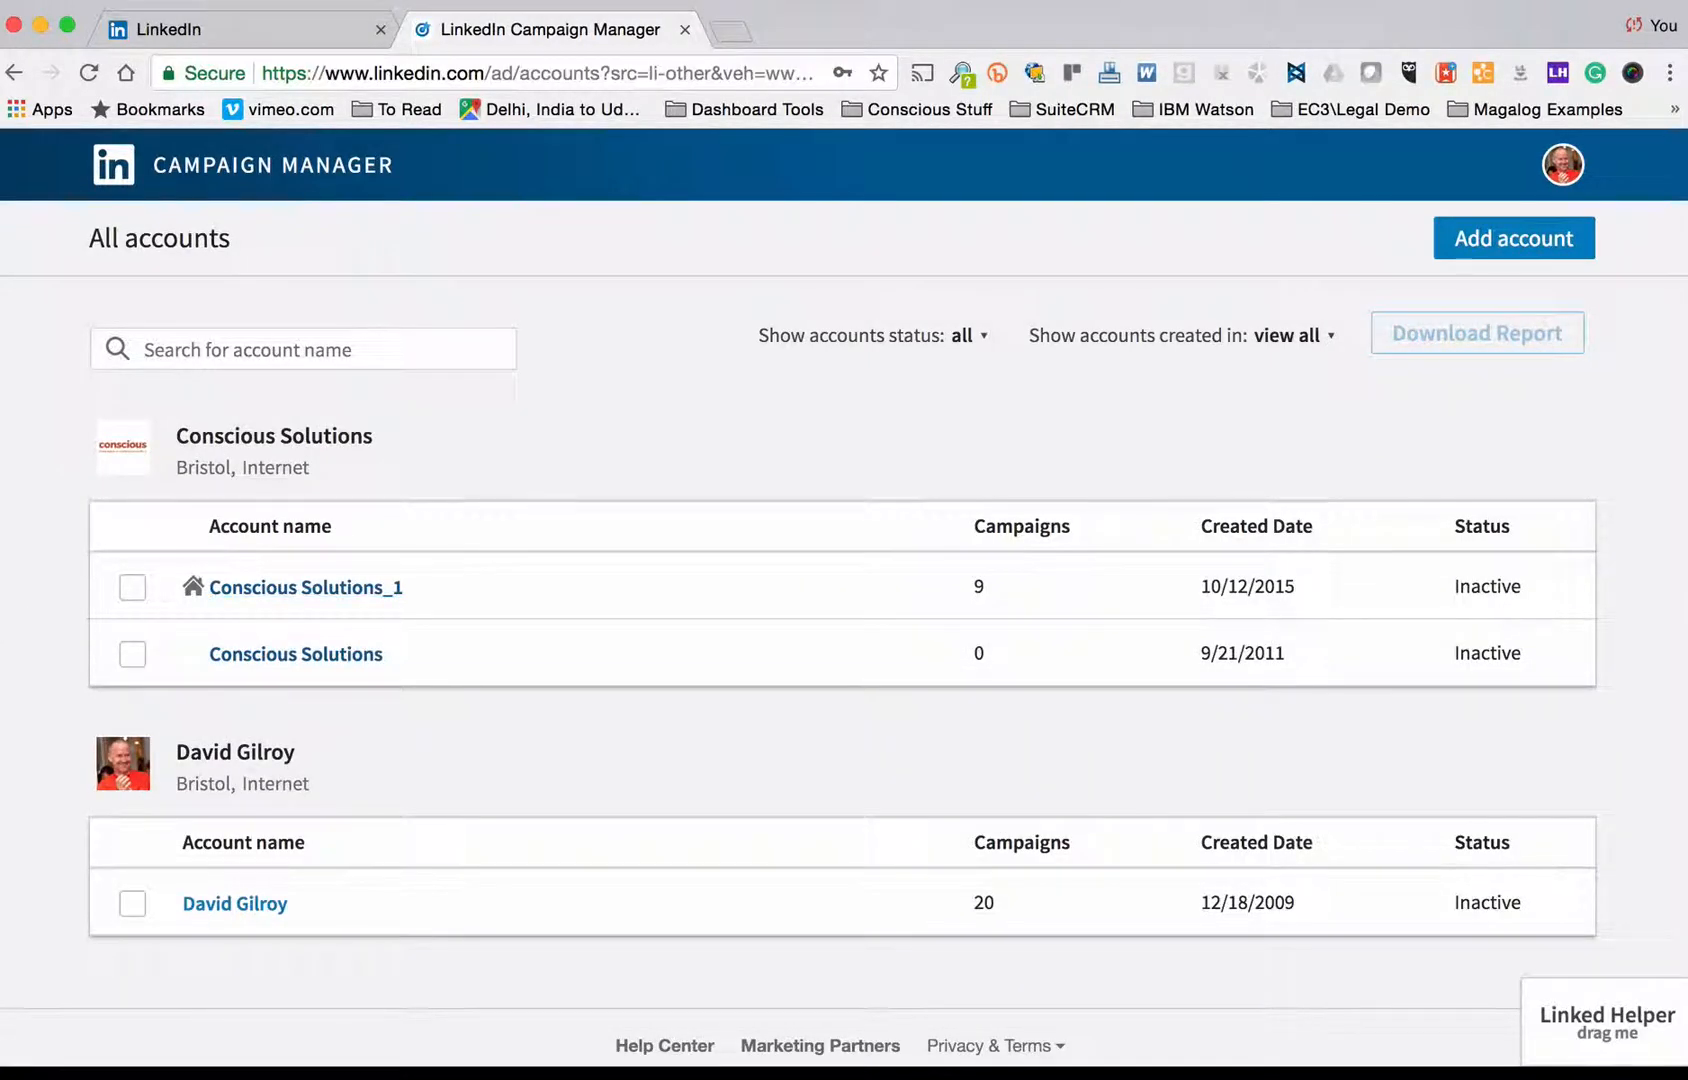
{"action": "mouse_move", "coordinate": [664, 246]}
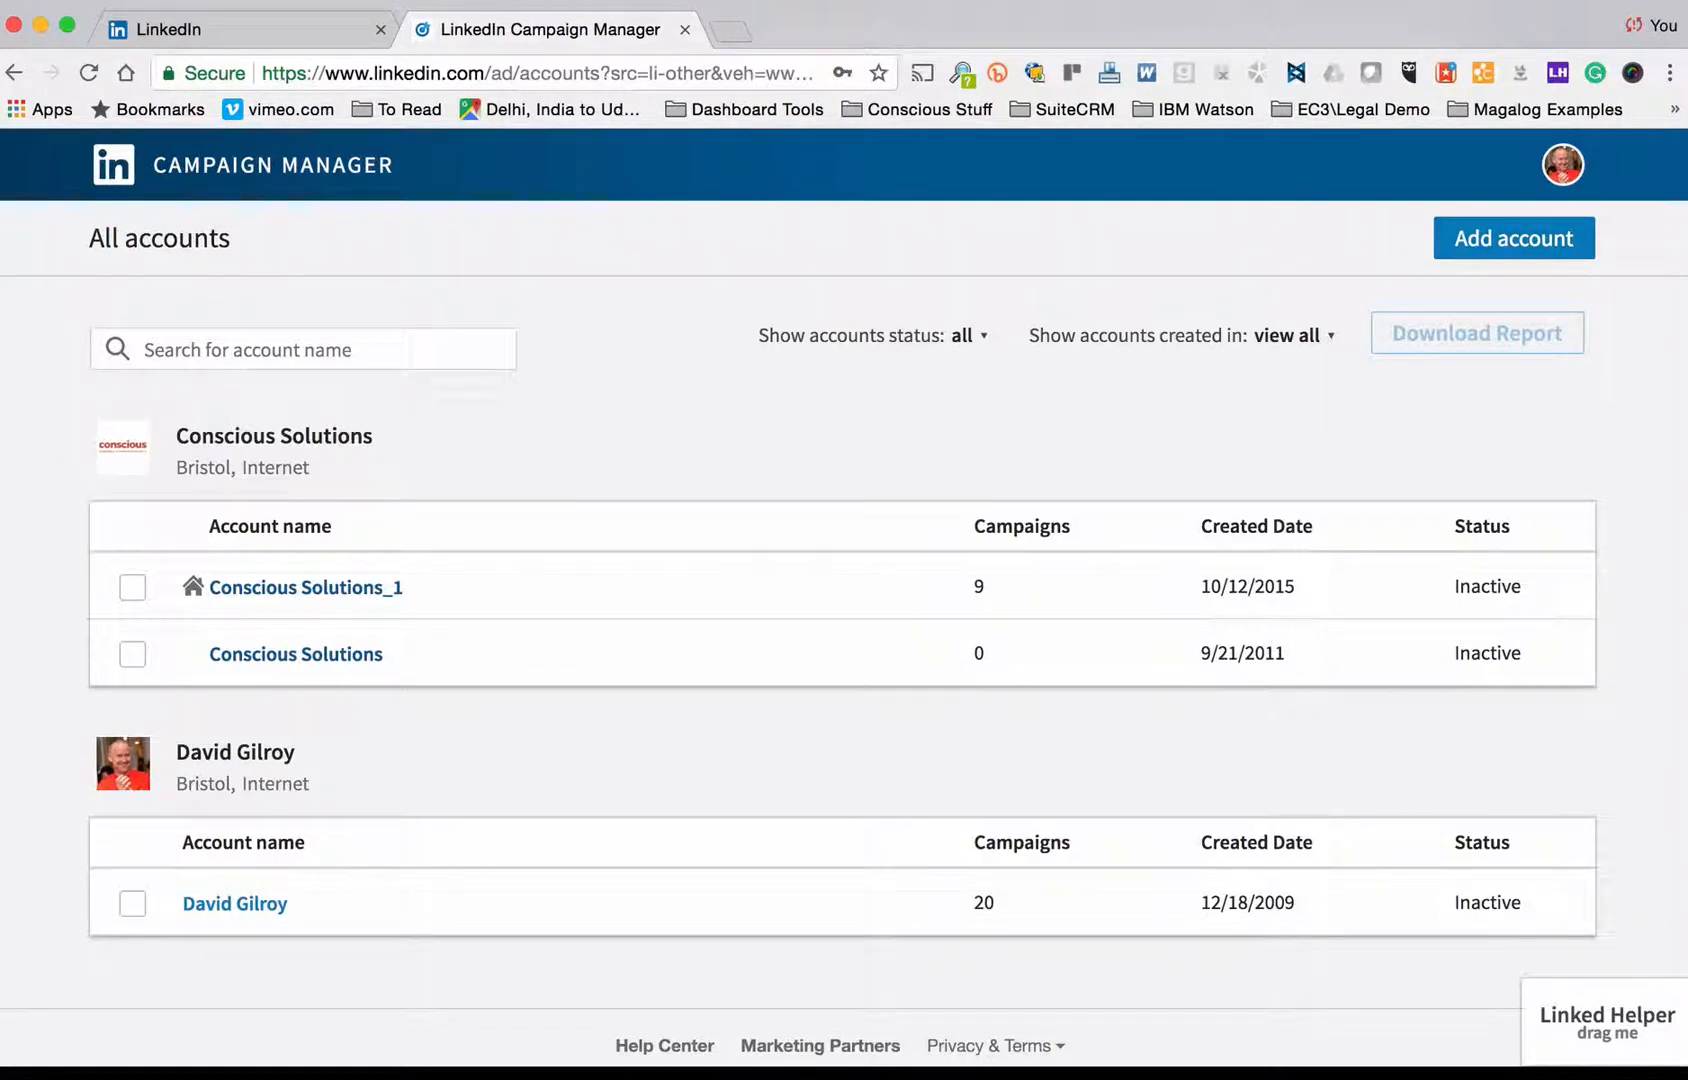
{"action": "left_click", "coordinate": [306, 587]}
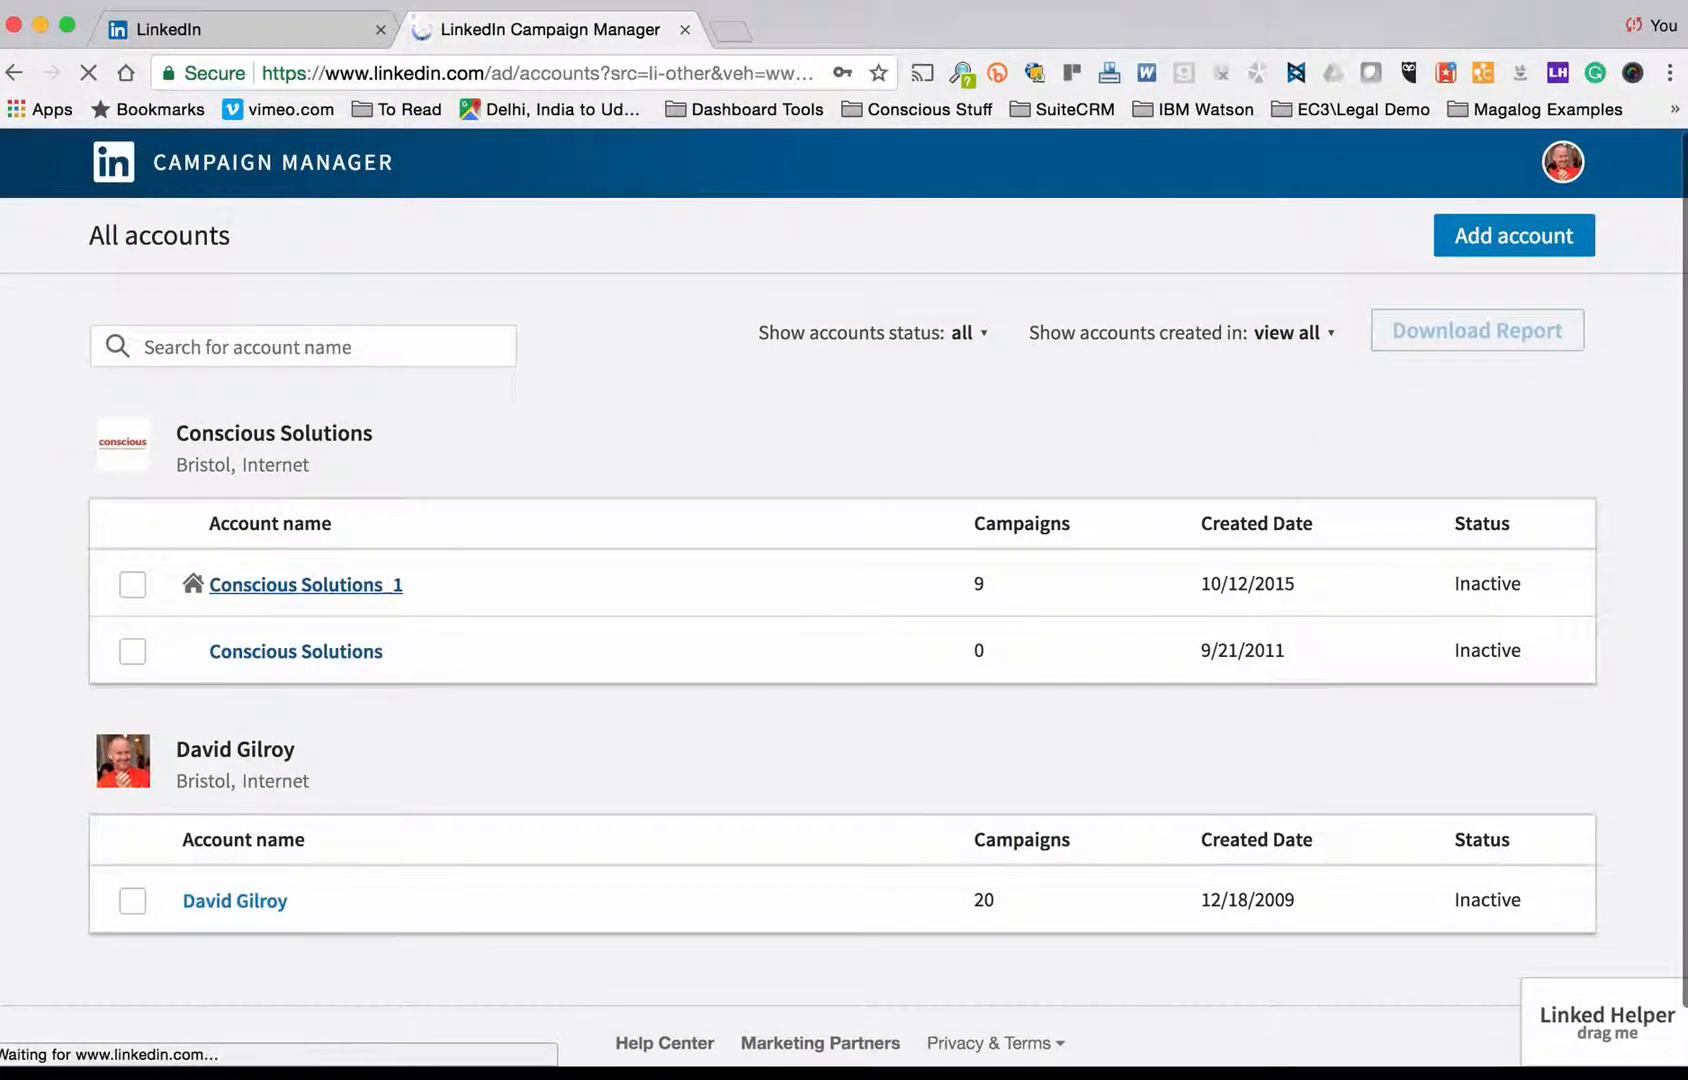
{"action": "left_click", "coordinate": [306, 584]}
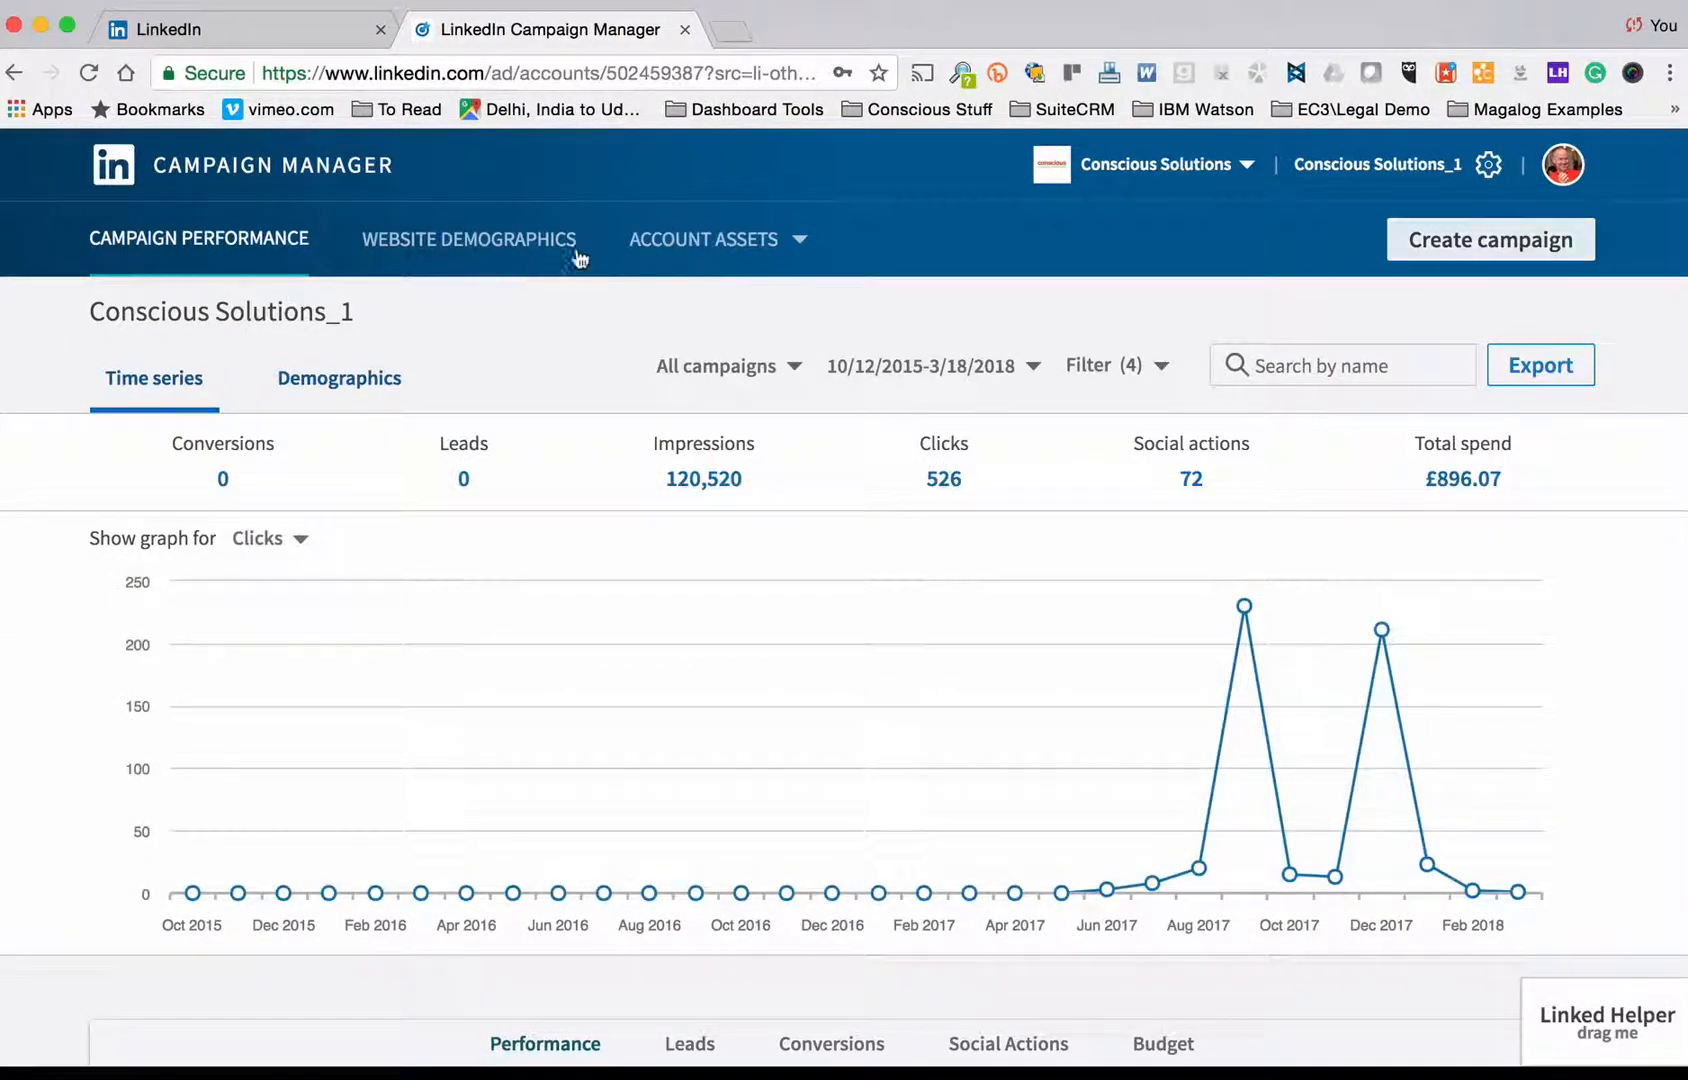
{"action": "left_click", "coordinate": [468, 239]}
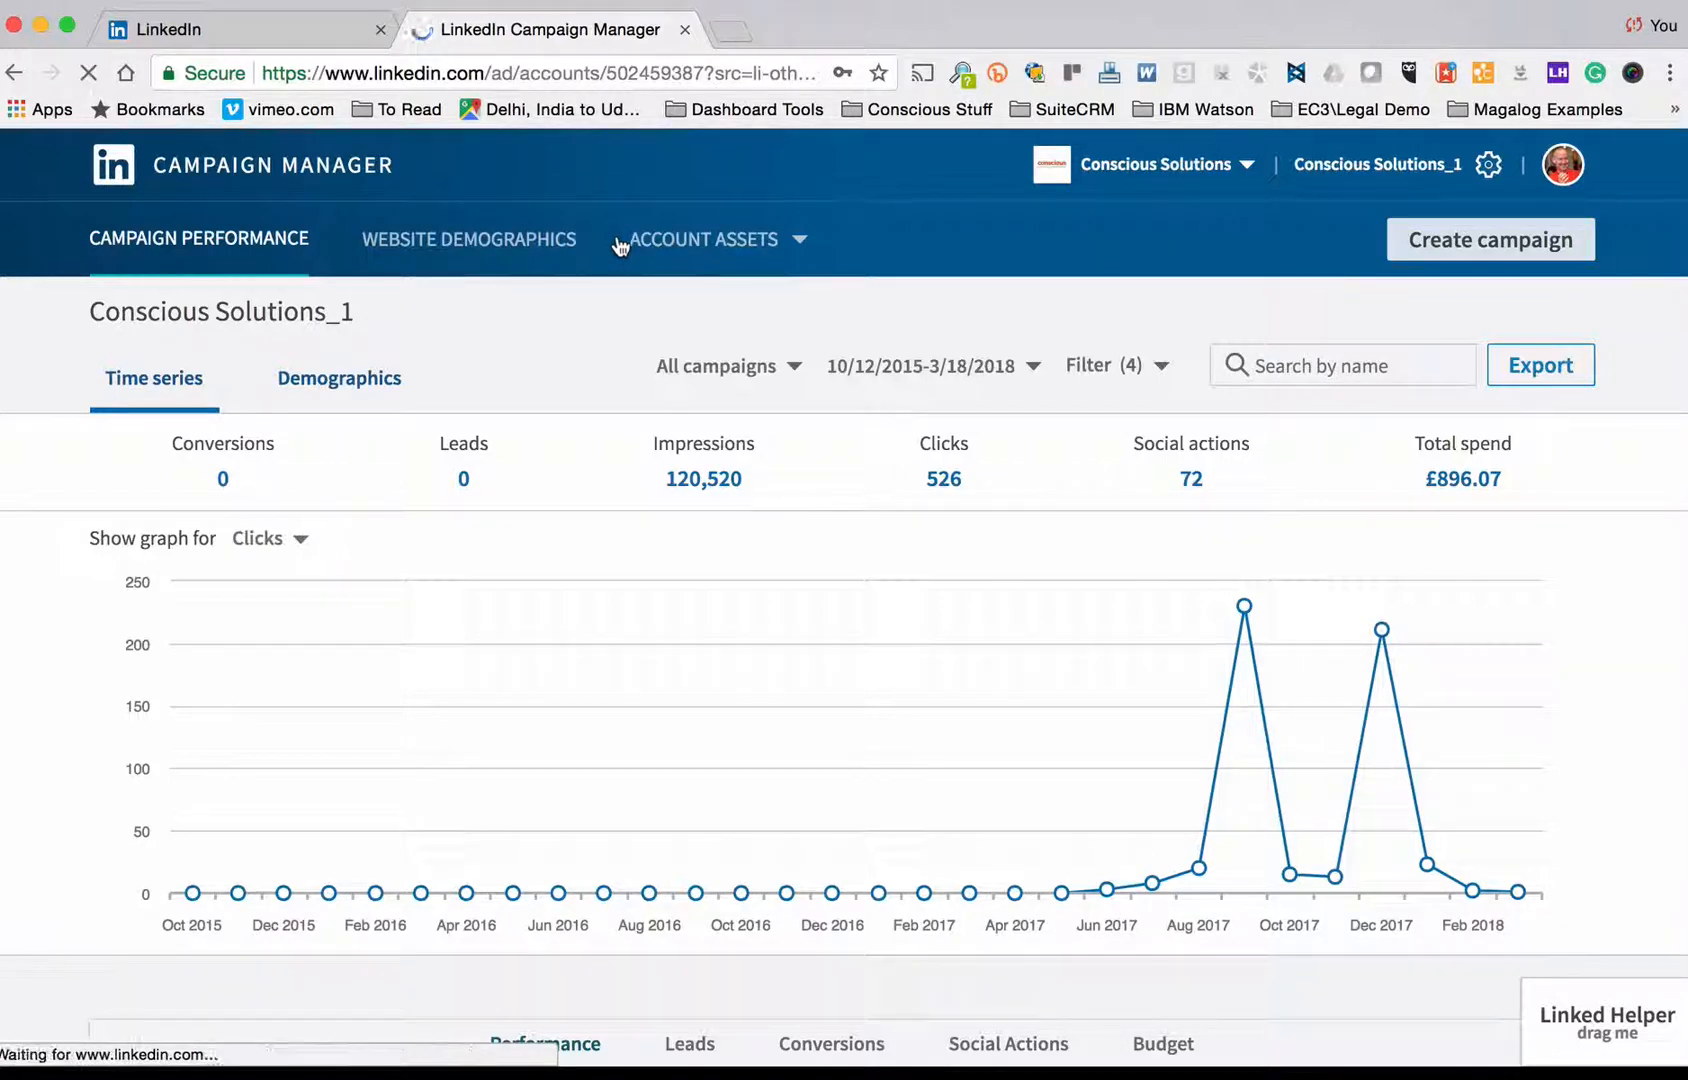
{"action": "left_click", "coordinate": [1490, 239]}
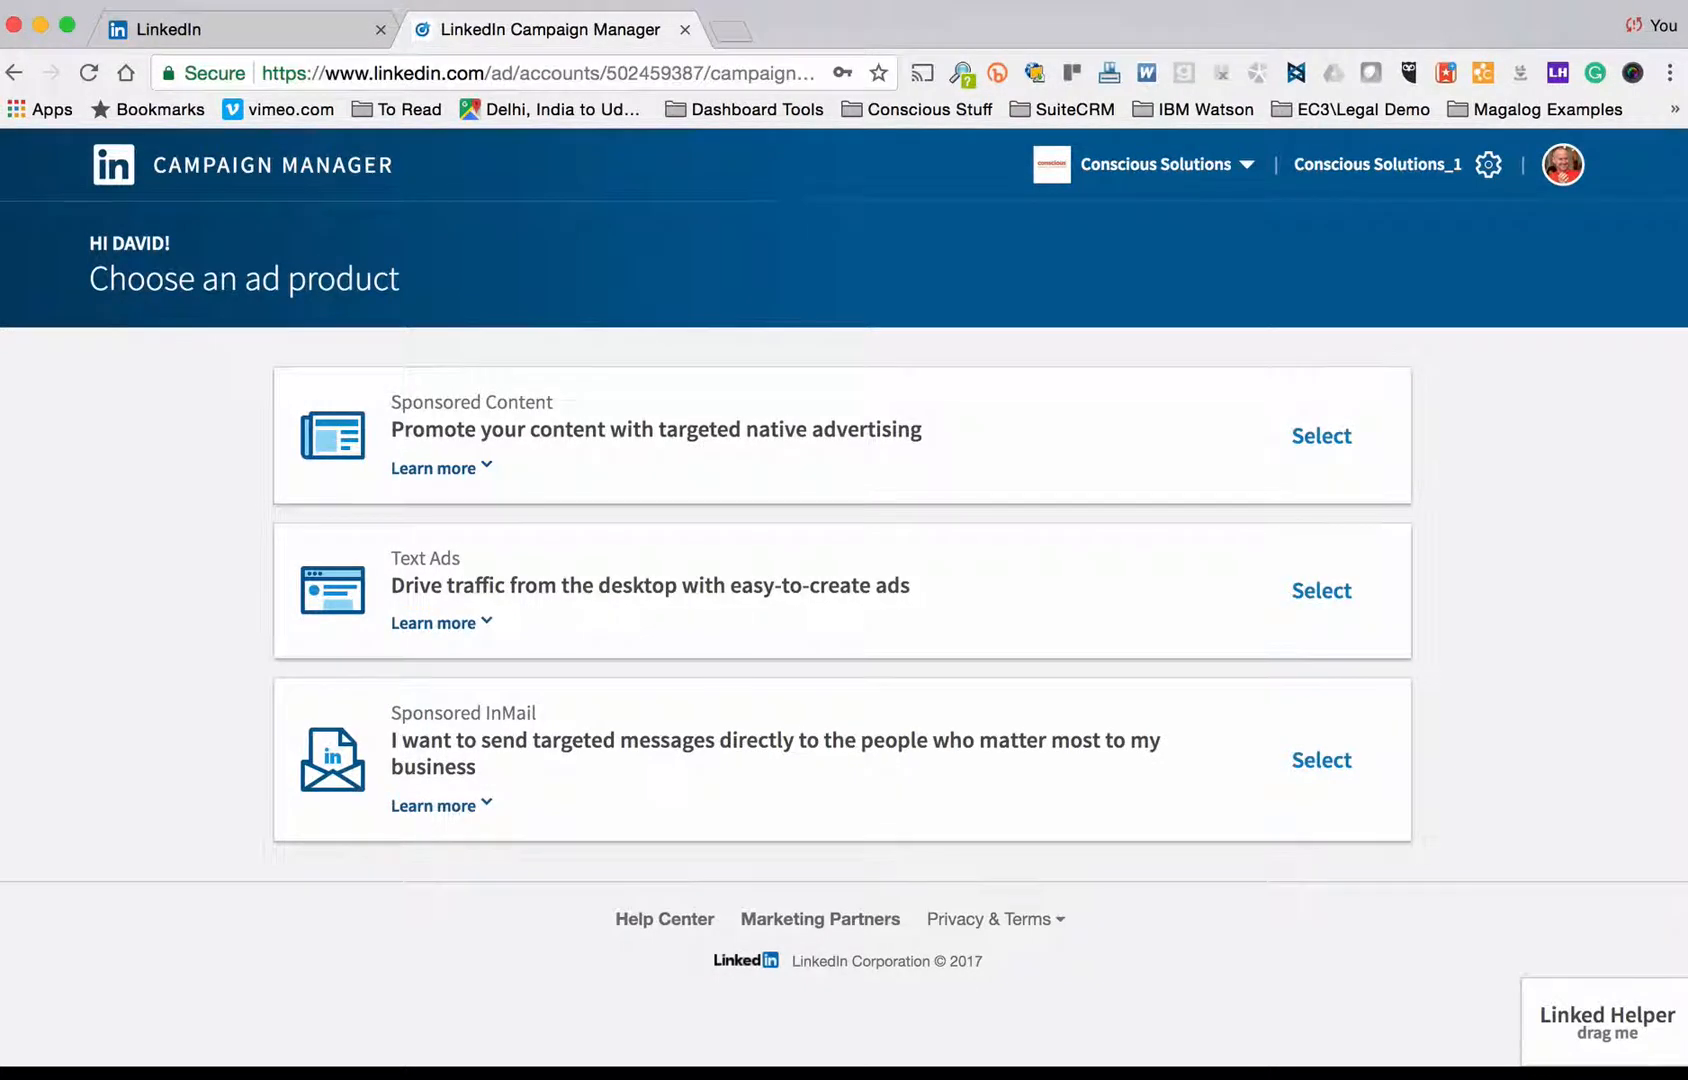
{"action": "mouse_move", "coordinate": [1321, 760]}
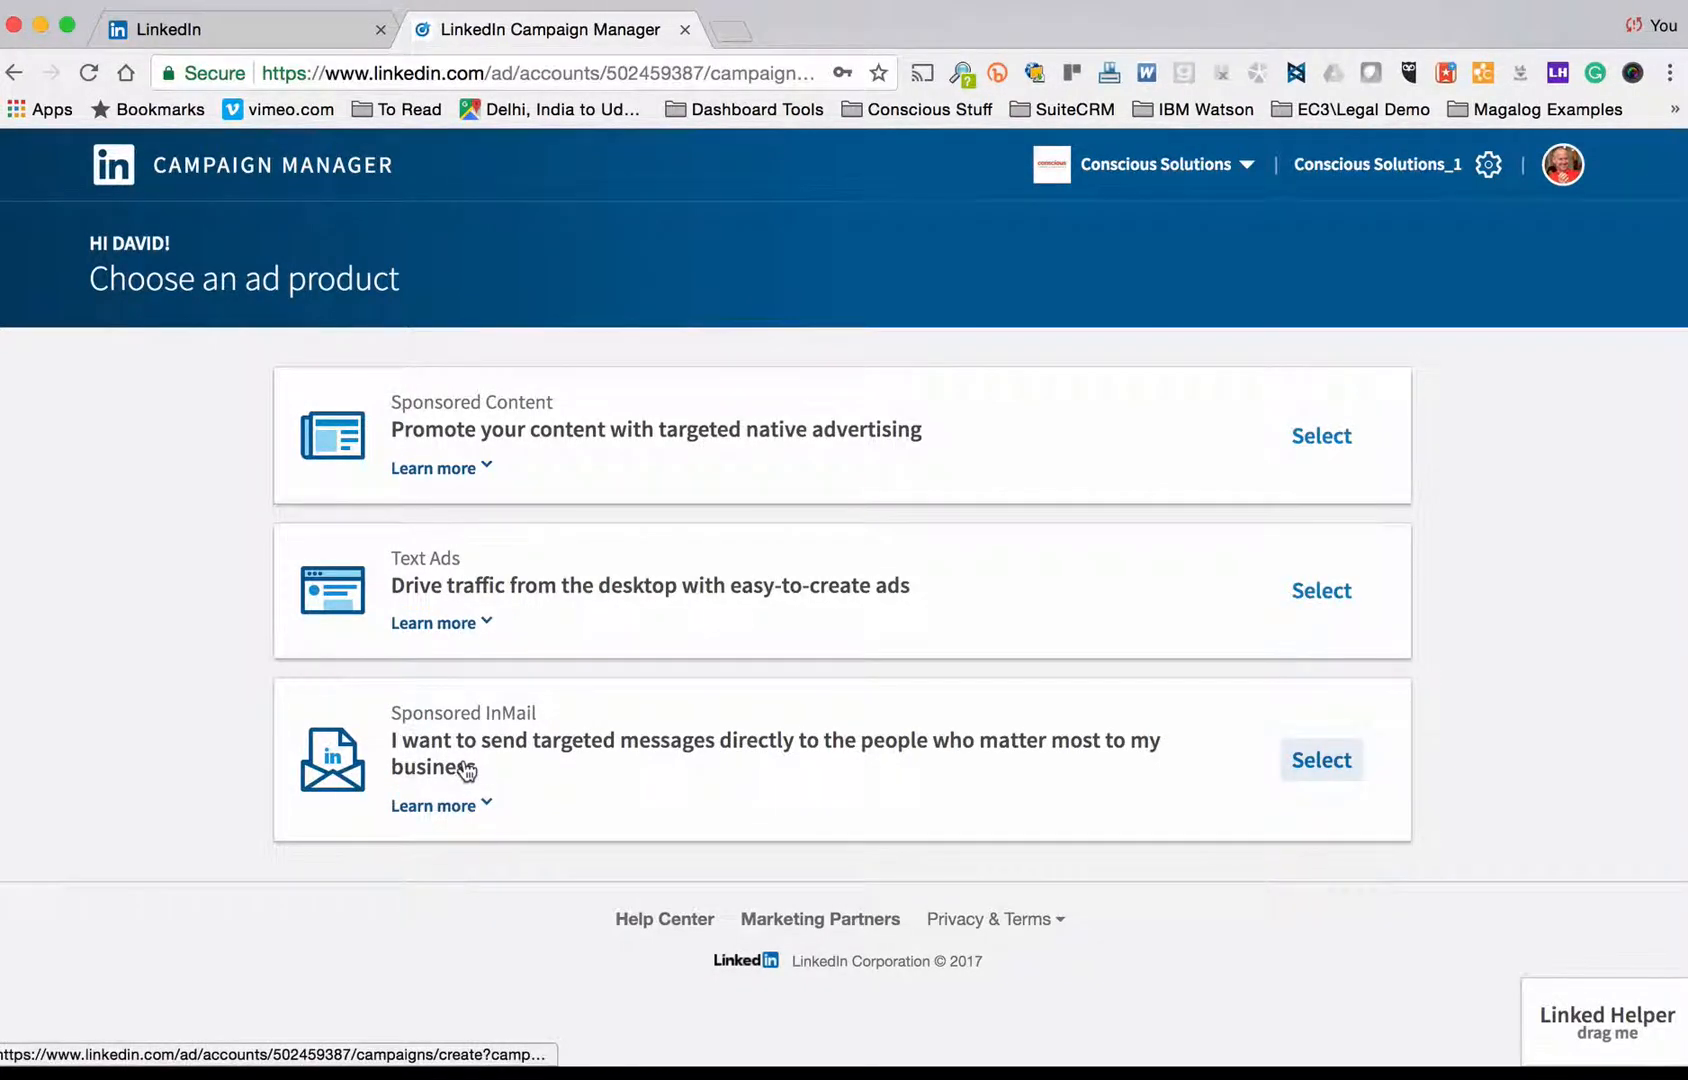
Step: Choose Sponsored InMail, name the campaign 'Web Developers Near Bristol', and continue
{"action": "left_click", "coordinate": [1321, 760]}
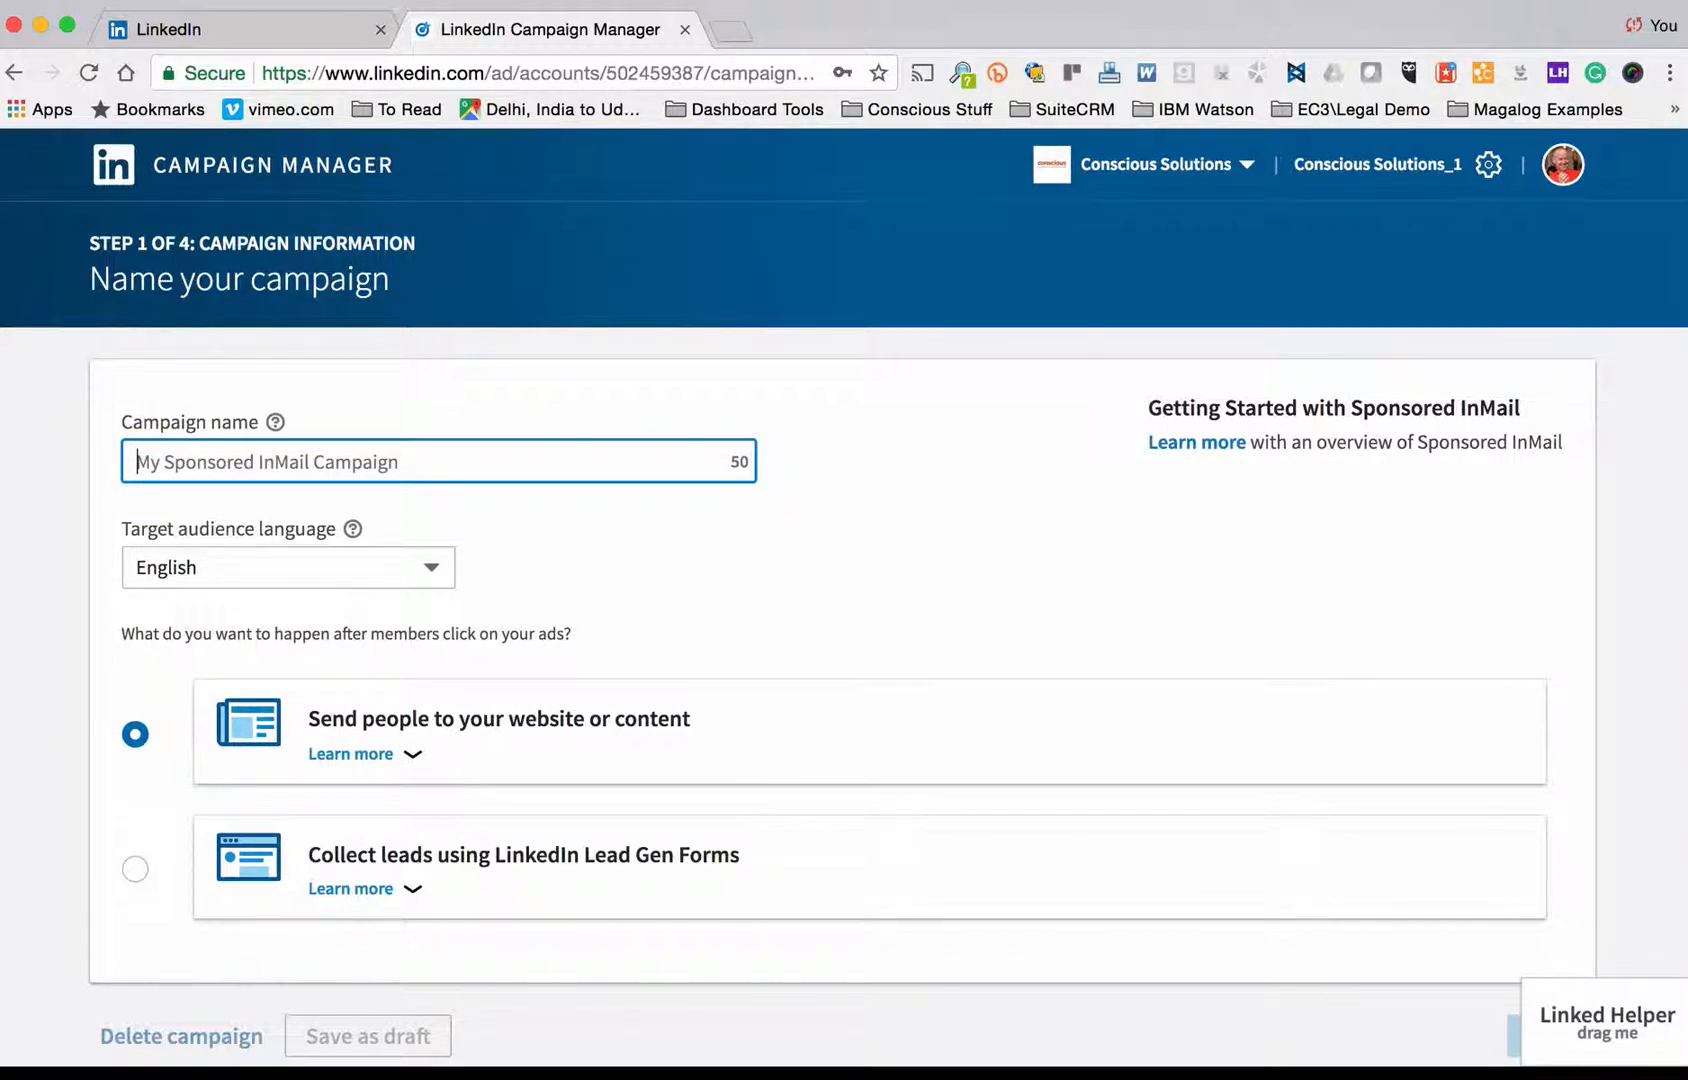
{"action": "type", "text": "Web Developers"}
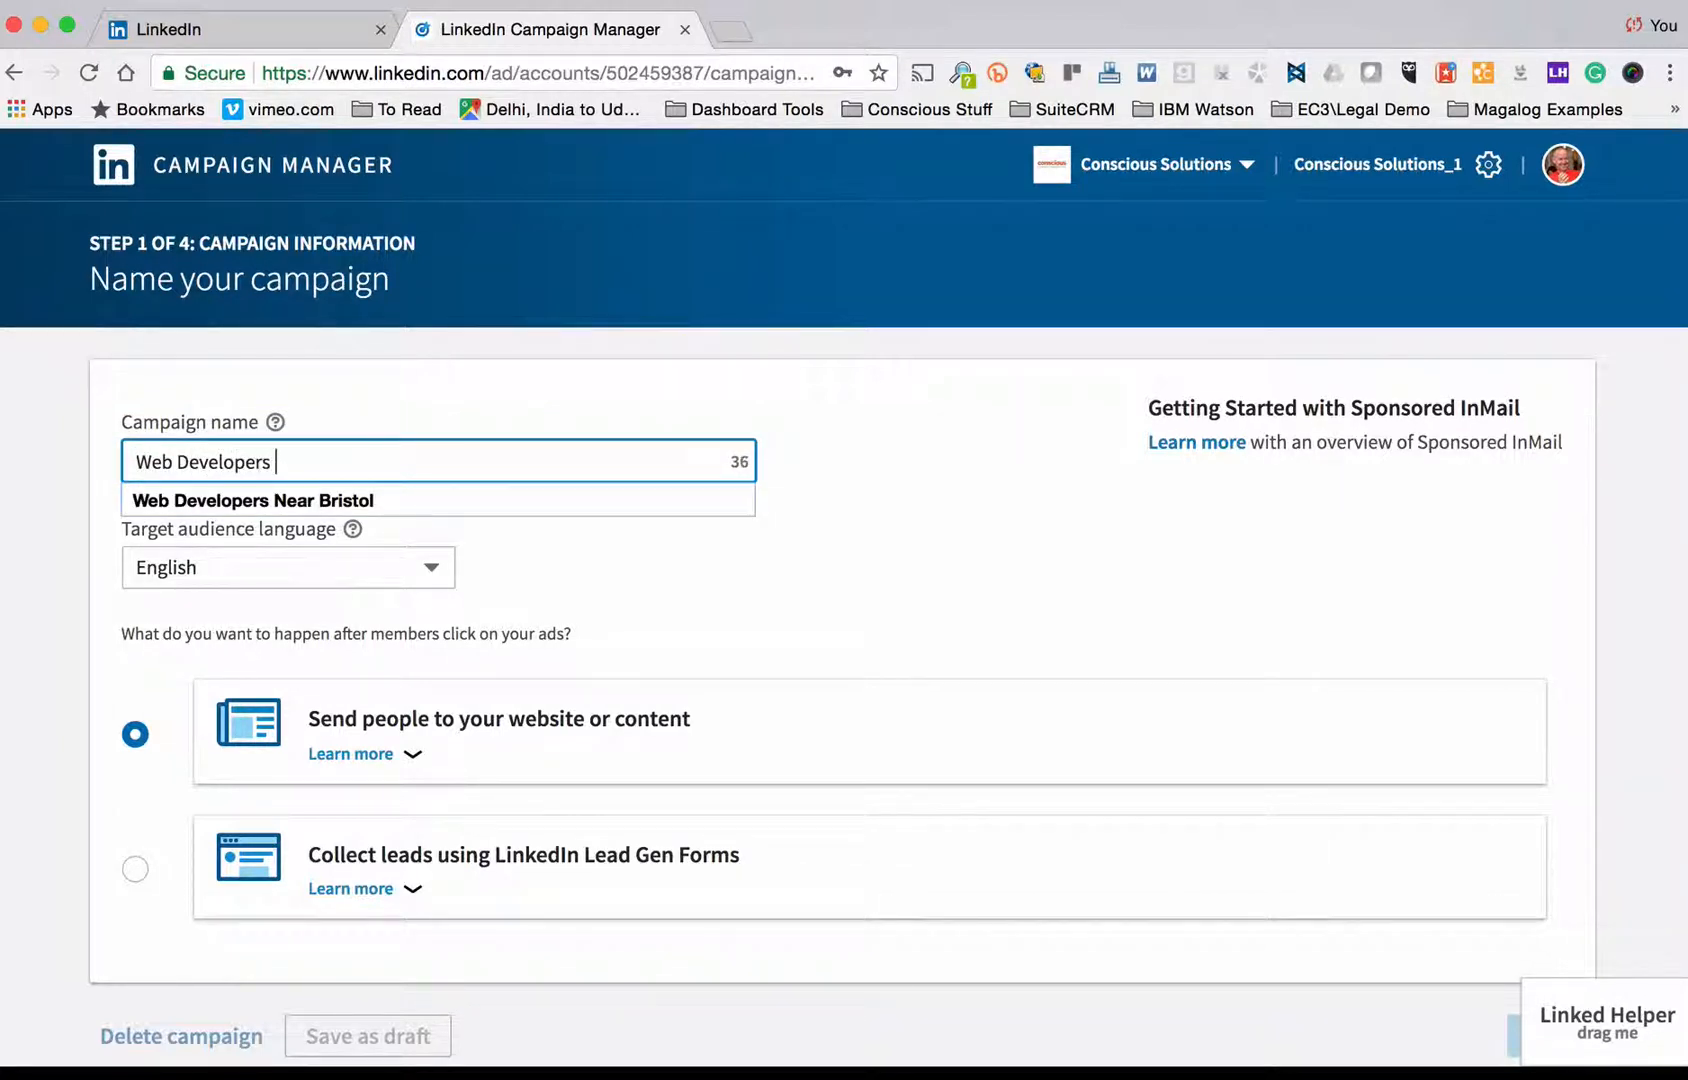
{"action": "left_click", "coordinate": [252, 500]}
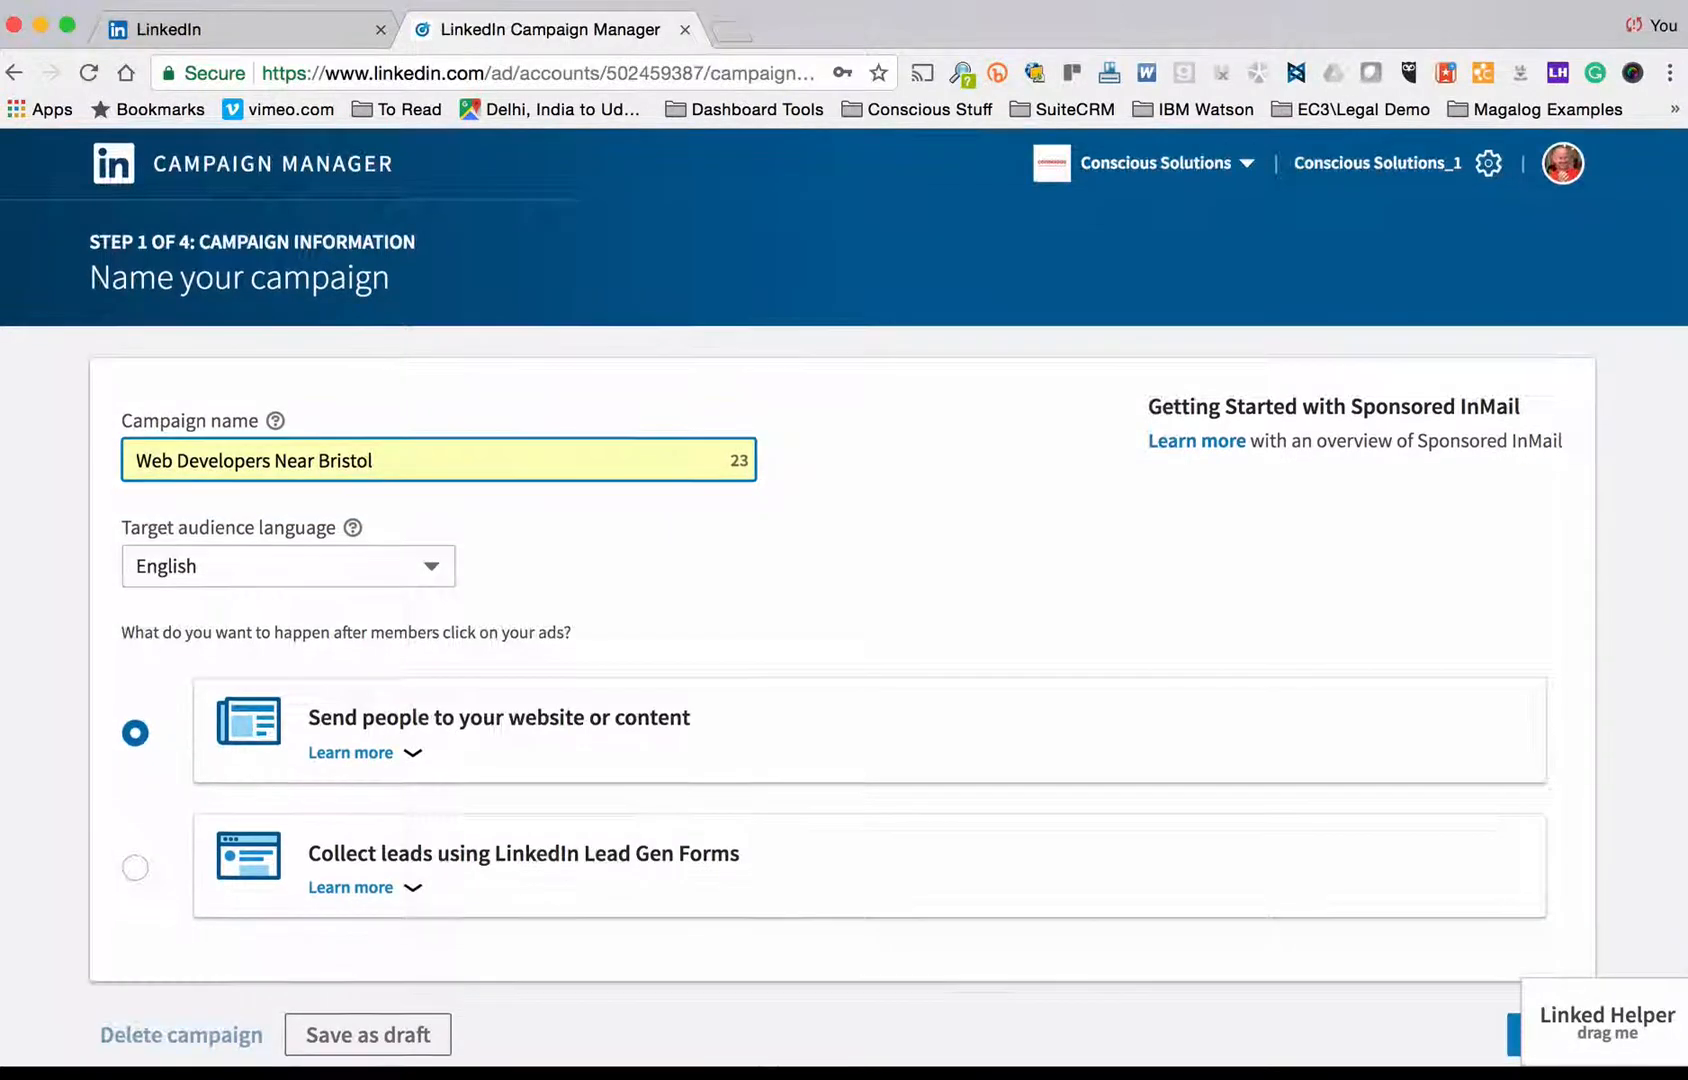
{"action": "scroll", "scroll_direction": "down", "scroll_amount": 3}
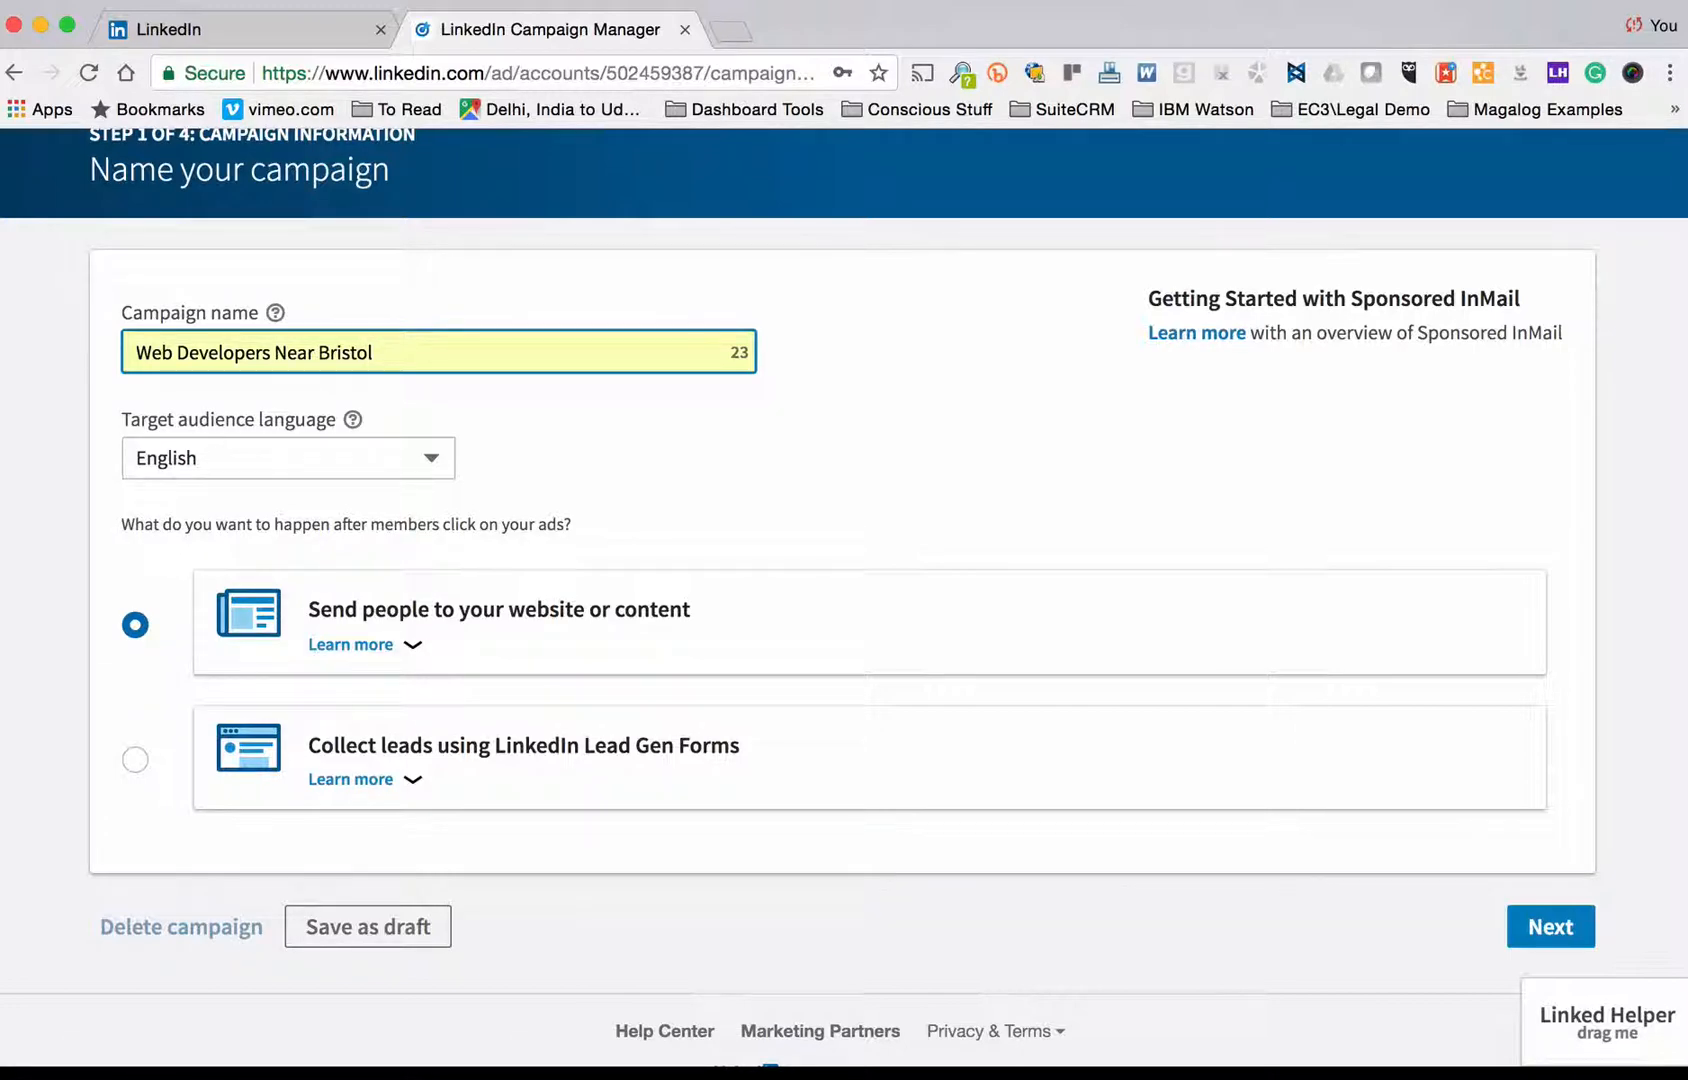
{"action": "mouse_move", "coordinate": [713, 933]}
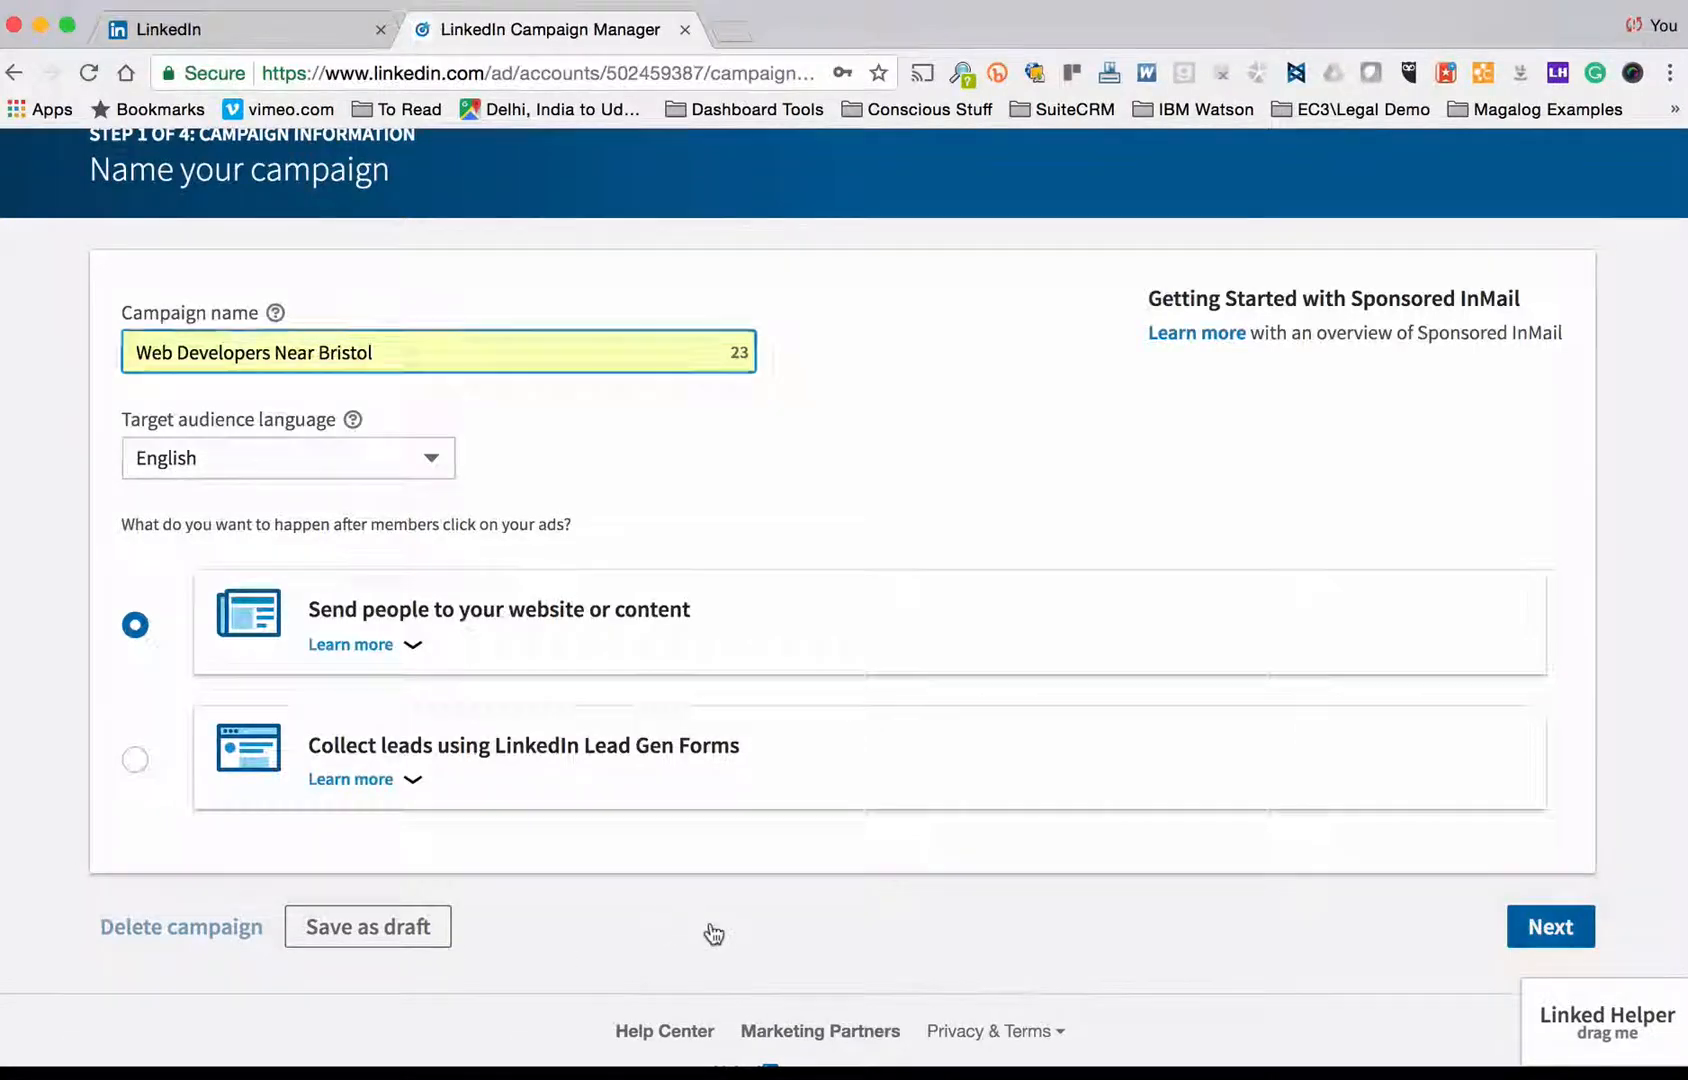
{"action": "left_click", "coordinate": [1551, 925]}
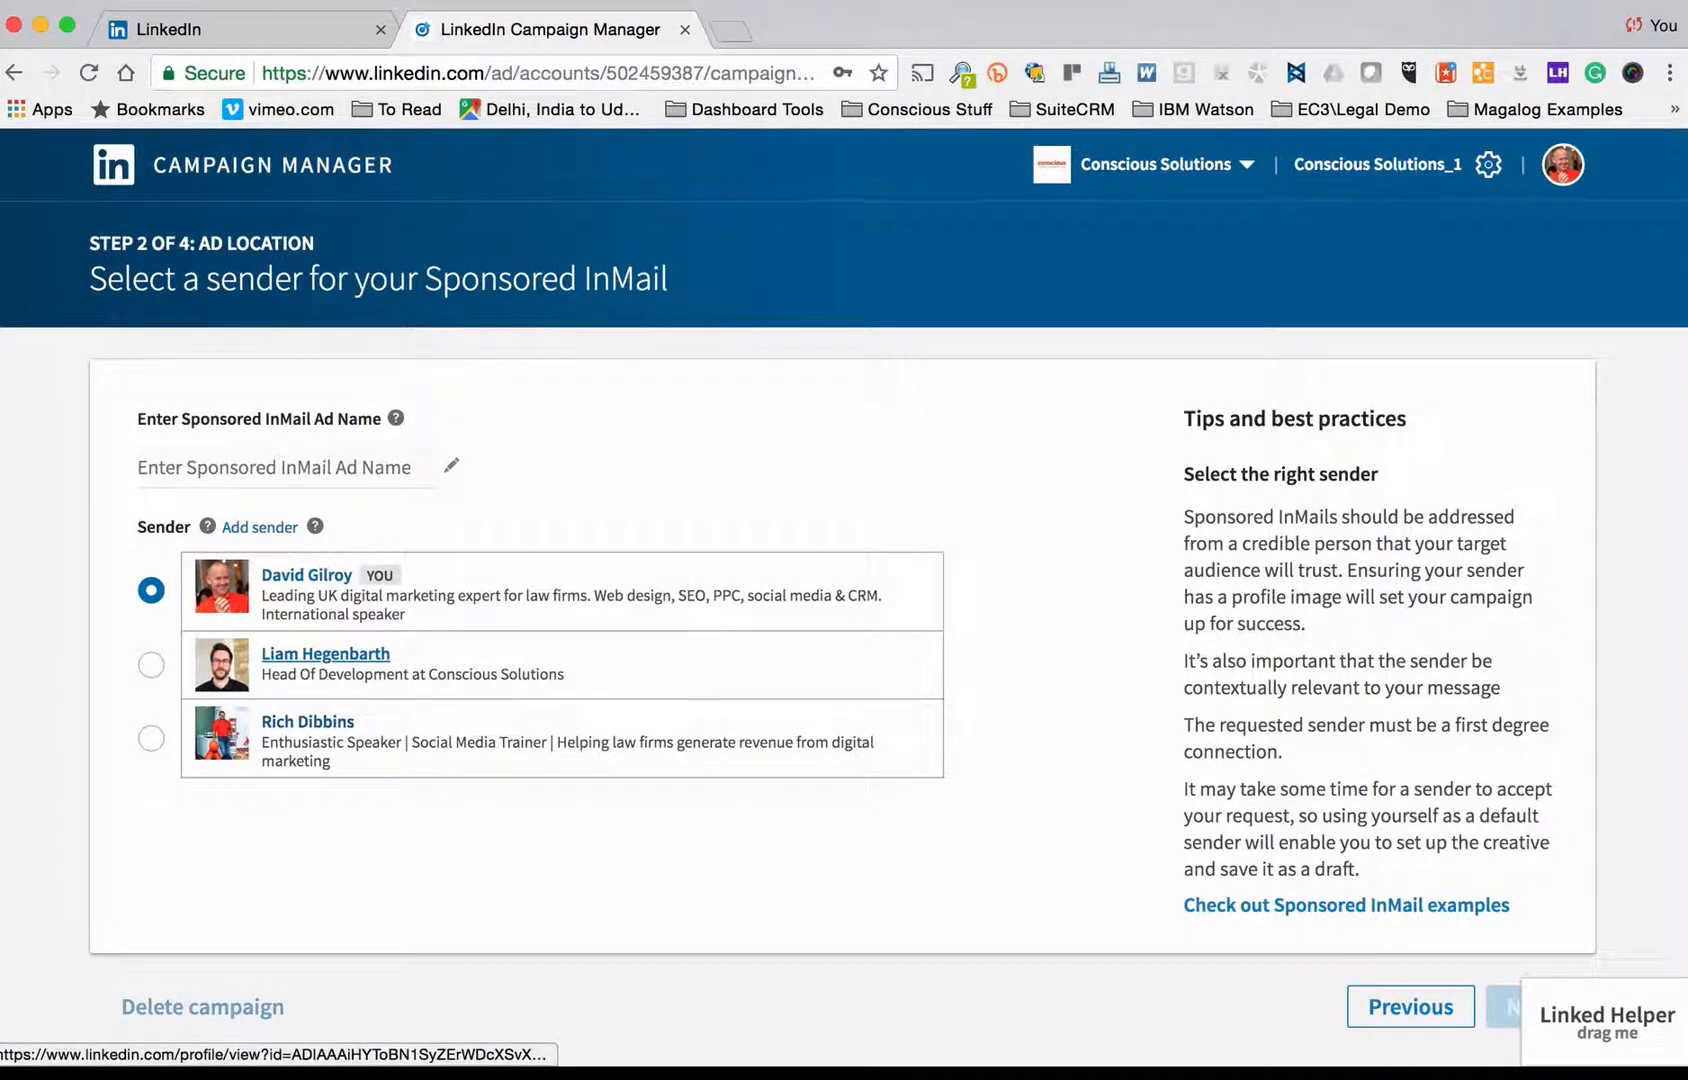
{"action": "mouse_move", "coordinate": [325, 654]}
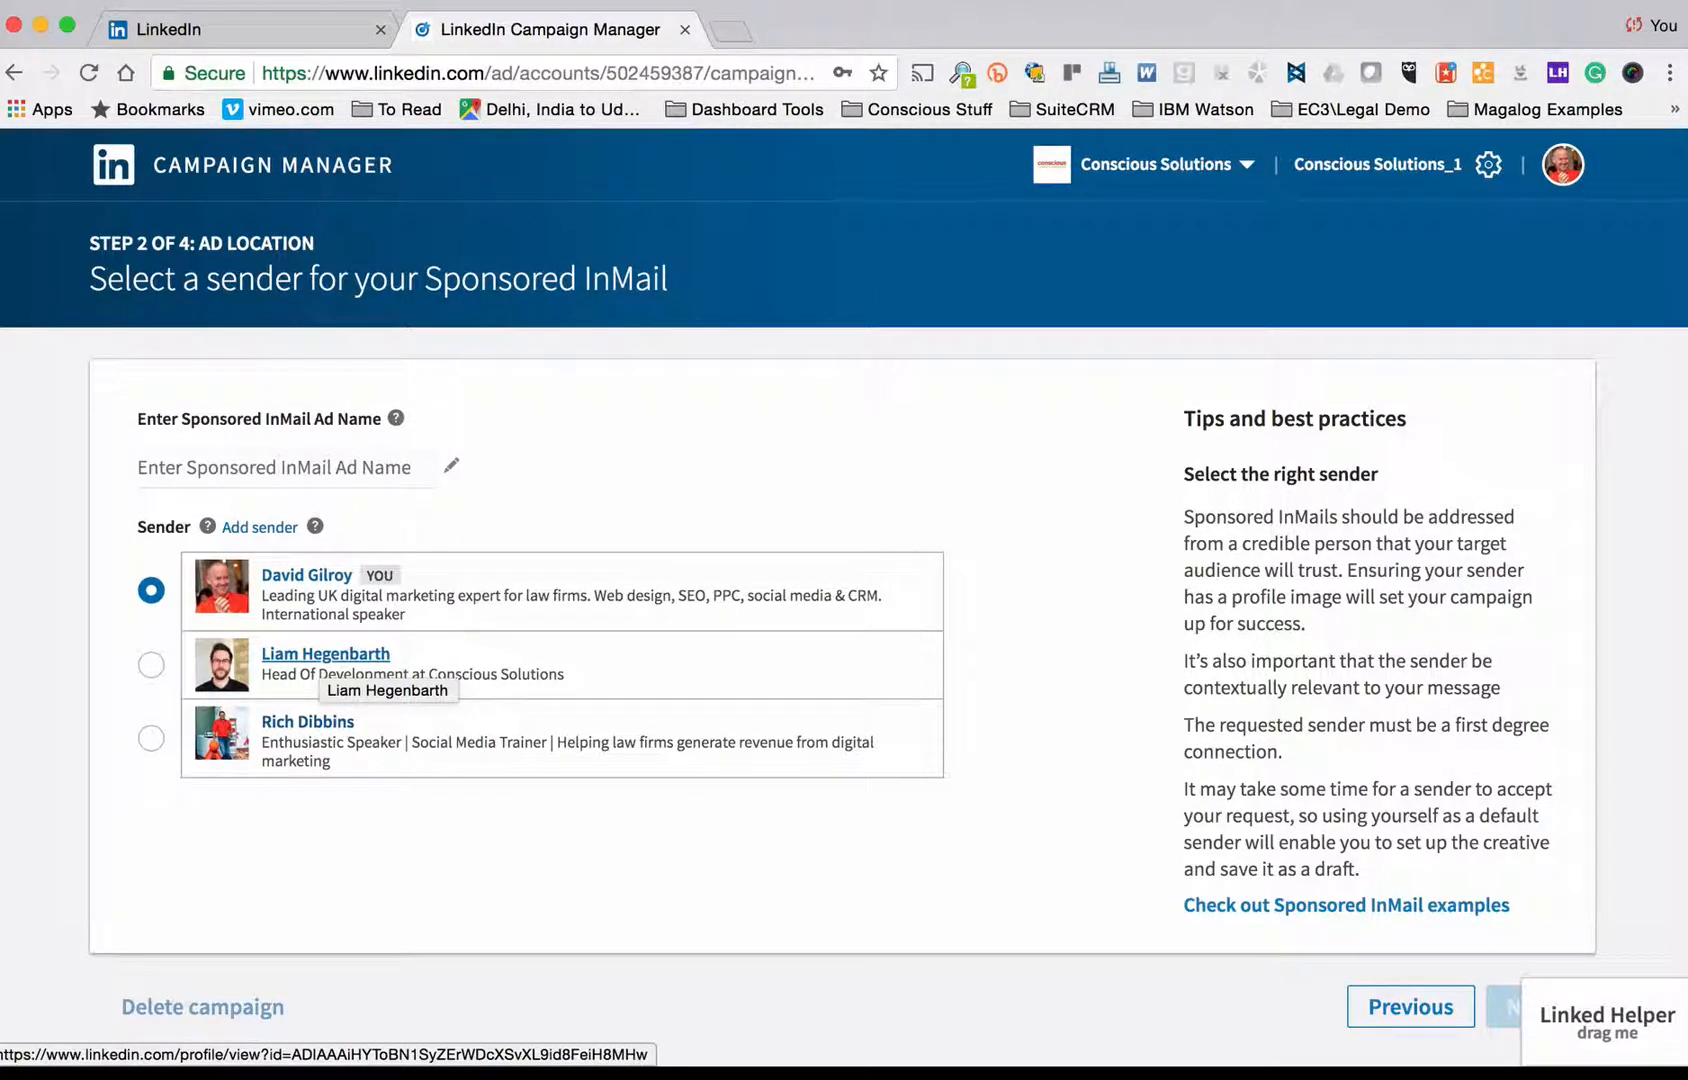
{"action": "mouse_move", "coordinate": [307, 574]}
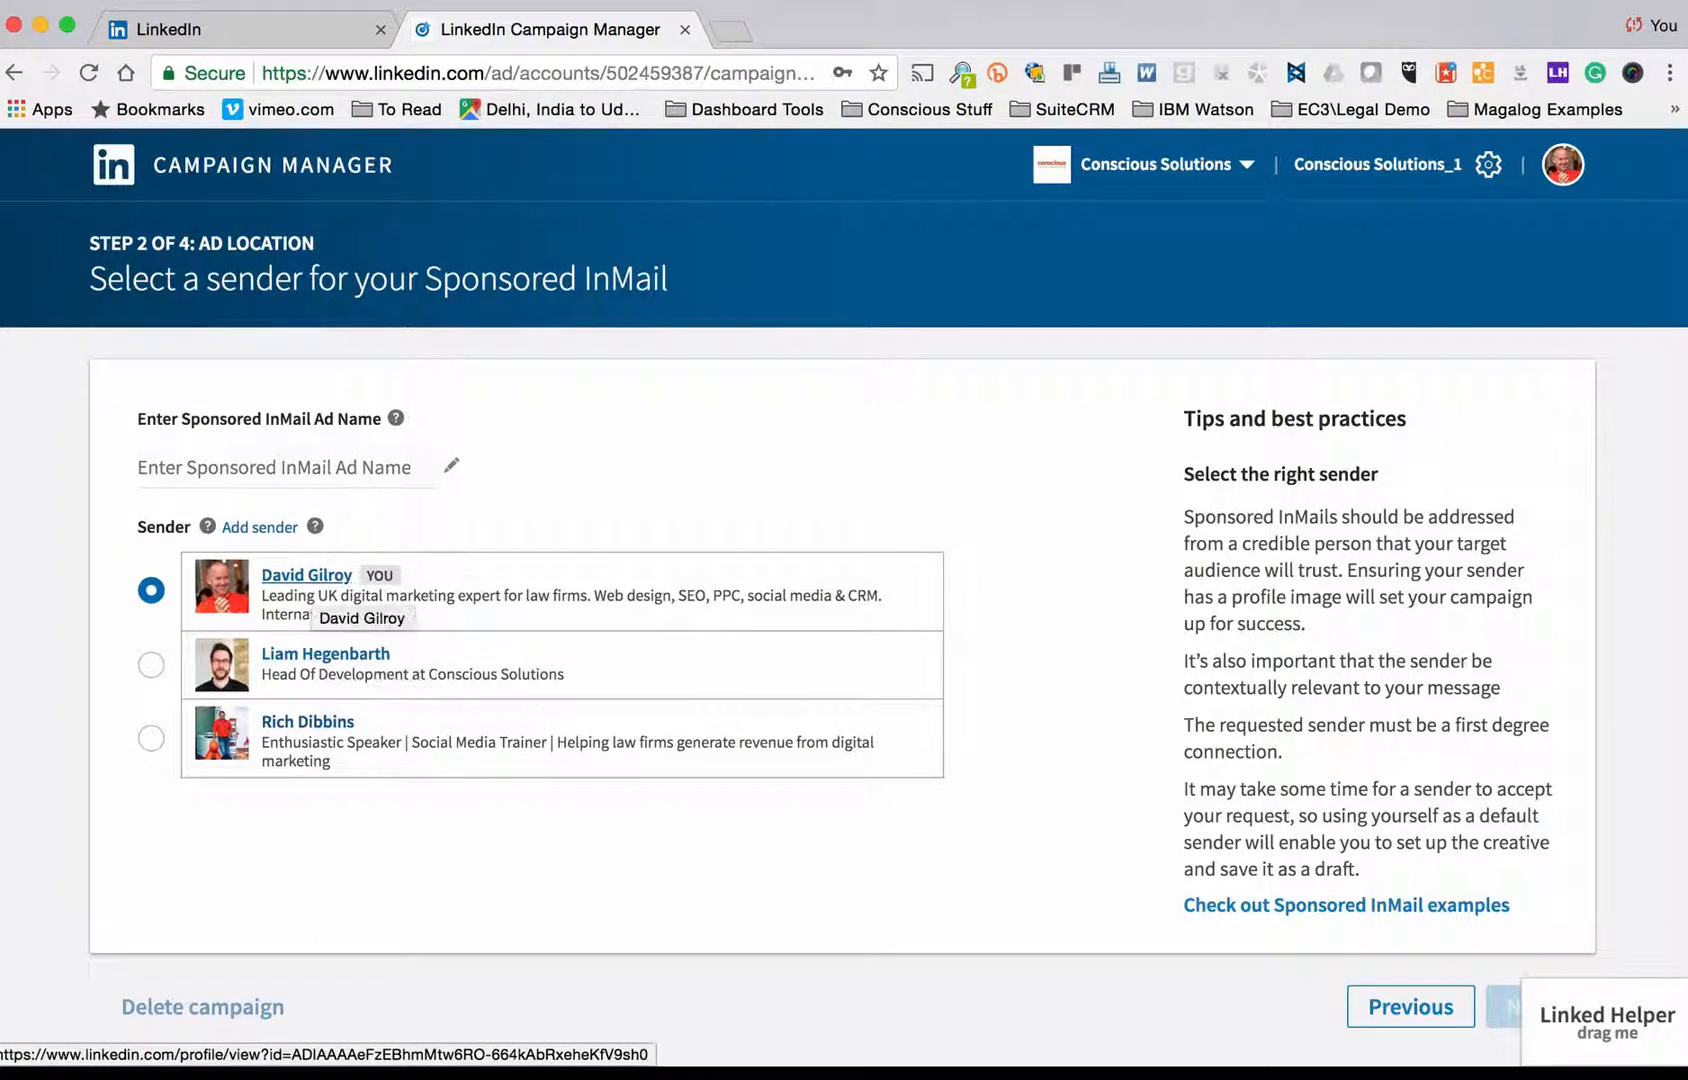
{"action": "mouse_move", "coordinate": [308, 721]}
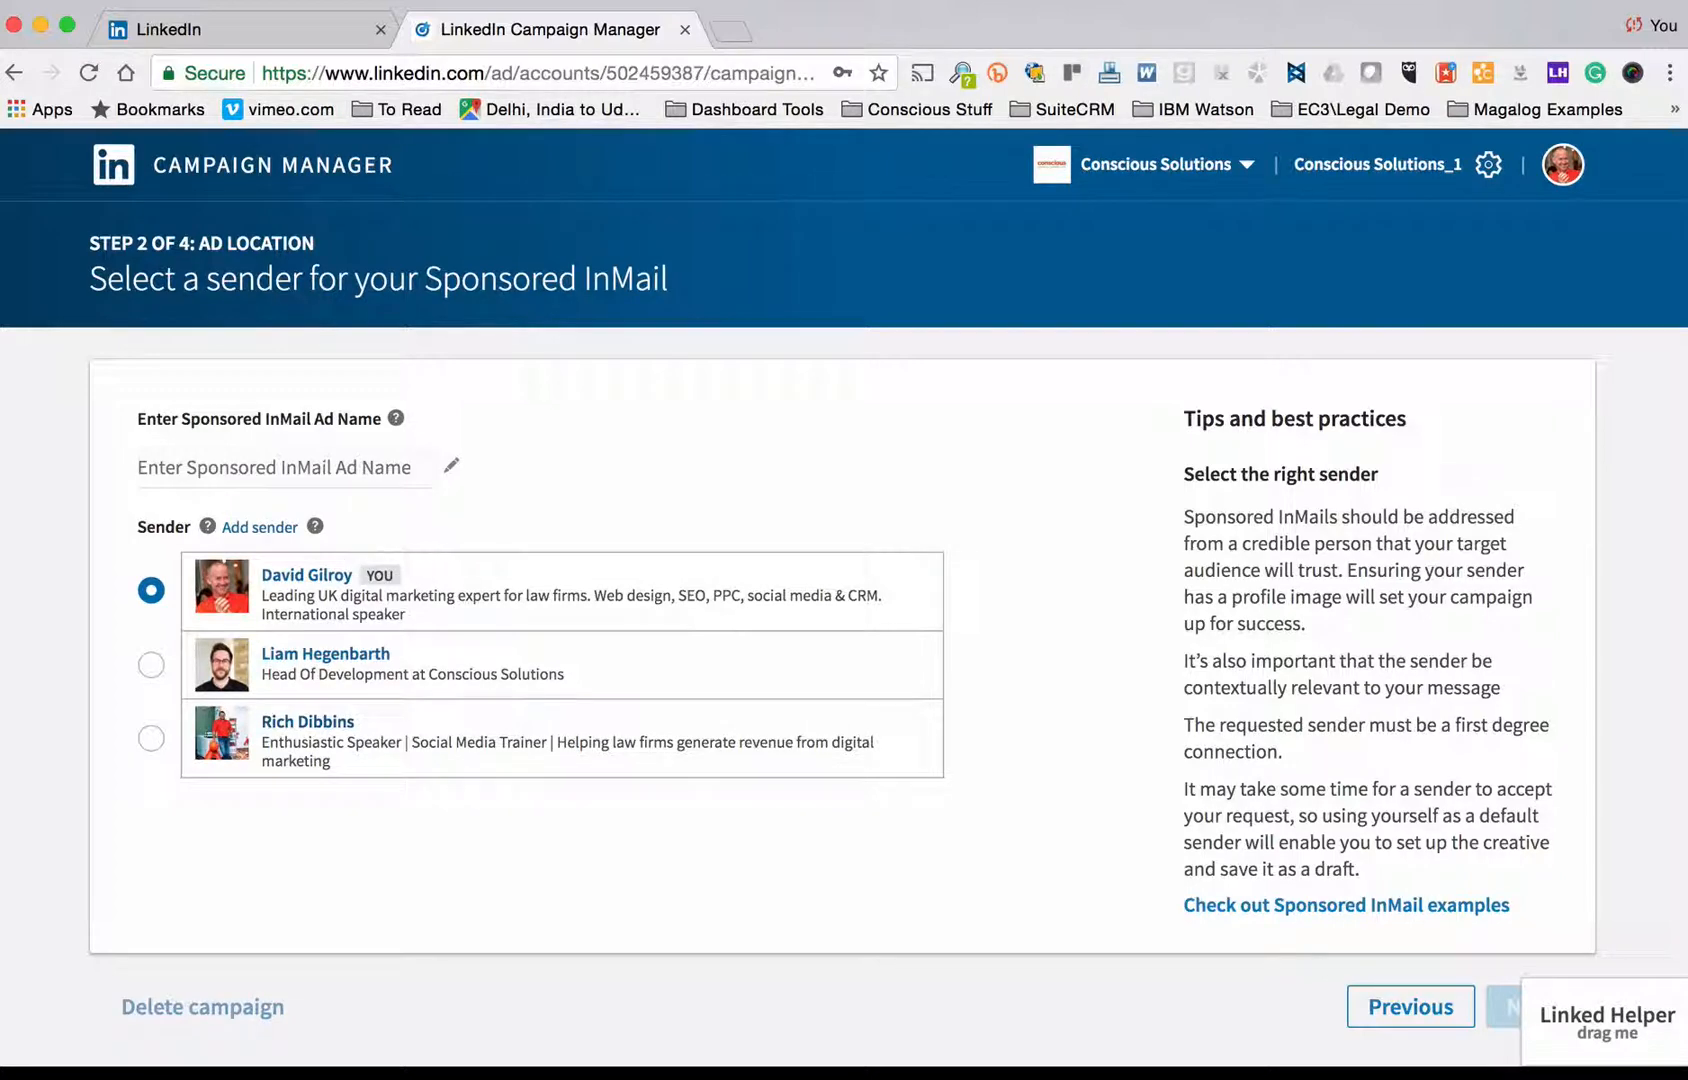
{"action": "left_click", "coordinate": [259, 527]}
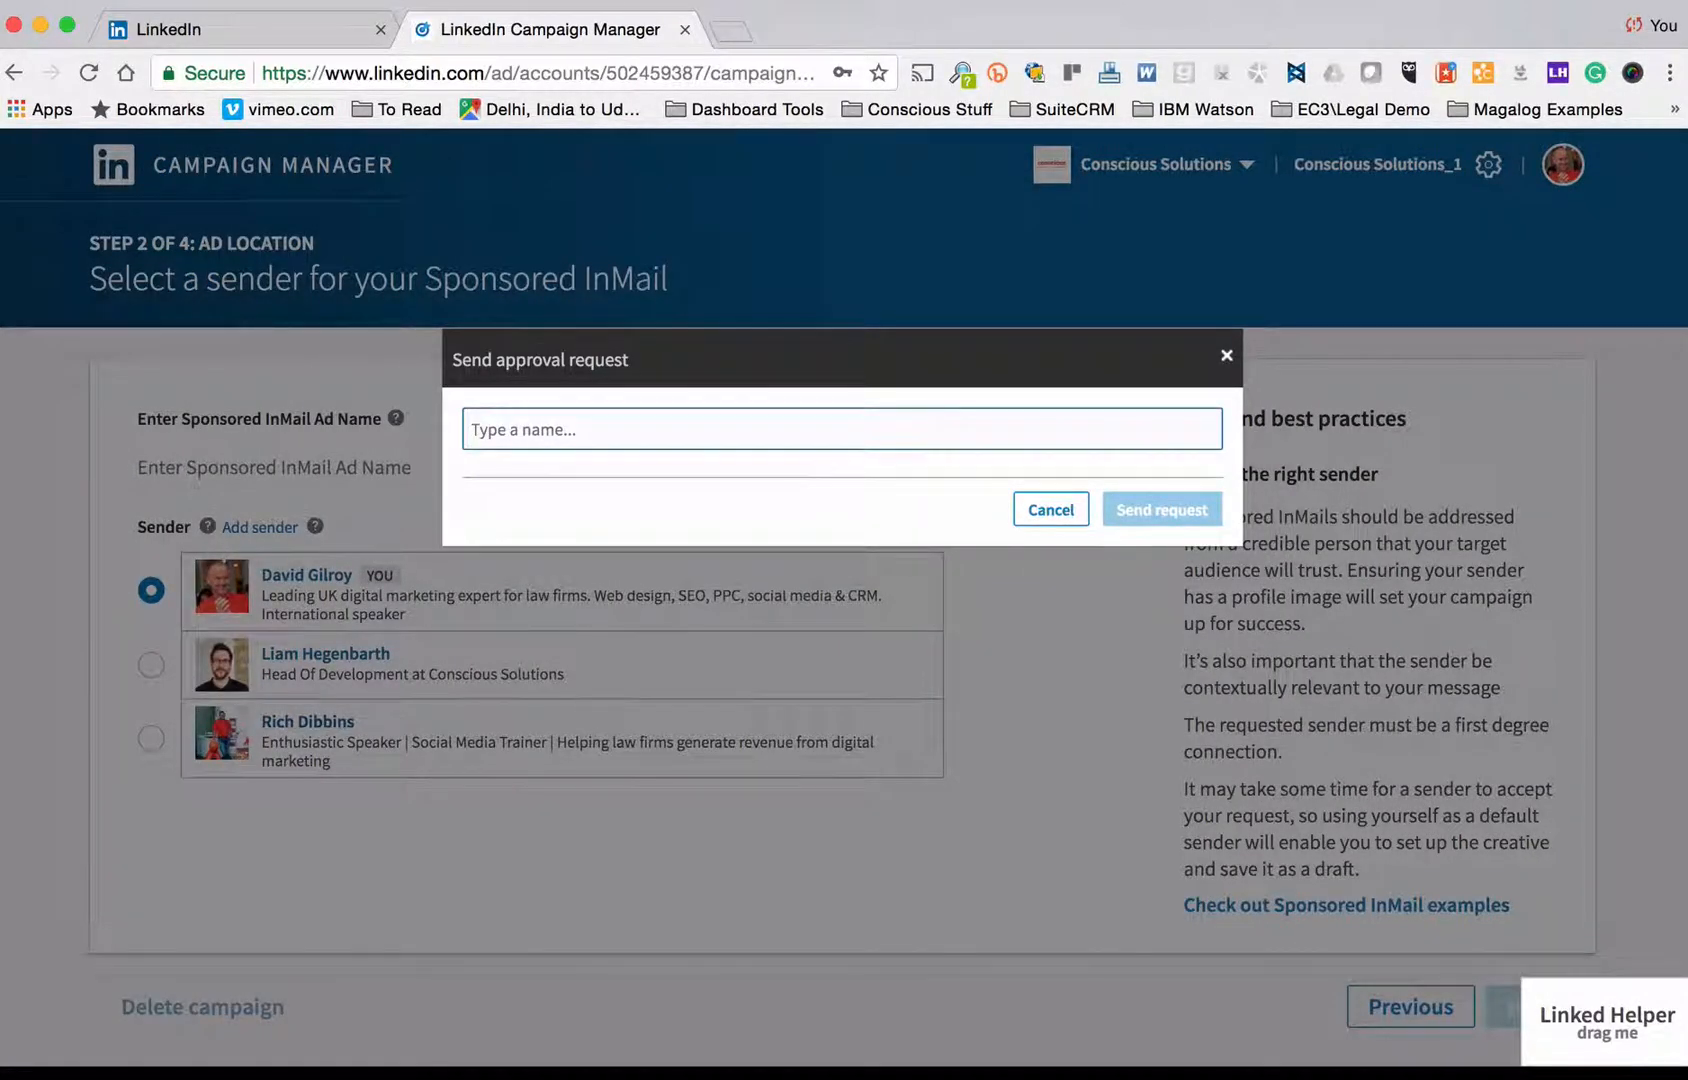
{"action": "type", "text": "andrew gray"}
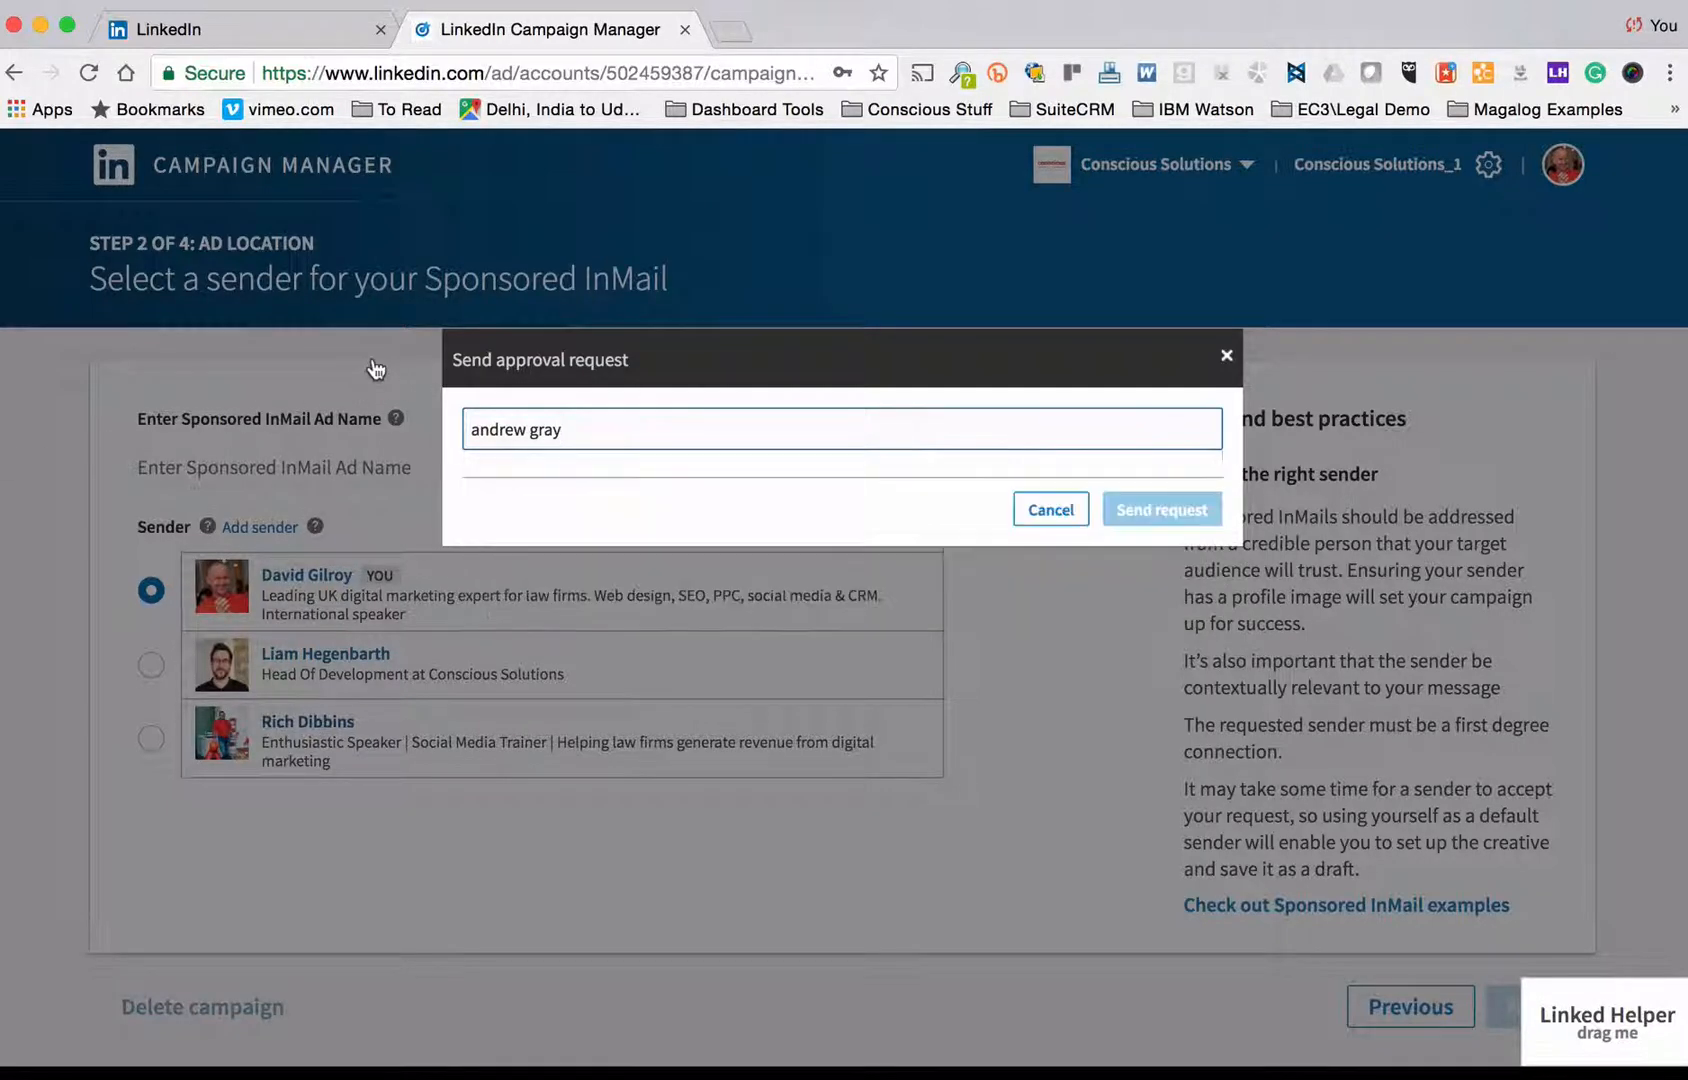
{"action": "left_click", "coordinate": [1051, 510]}
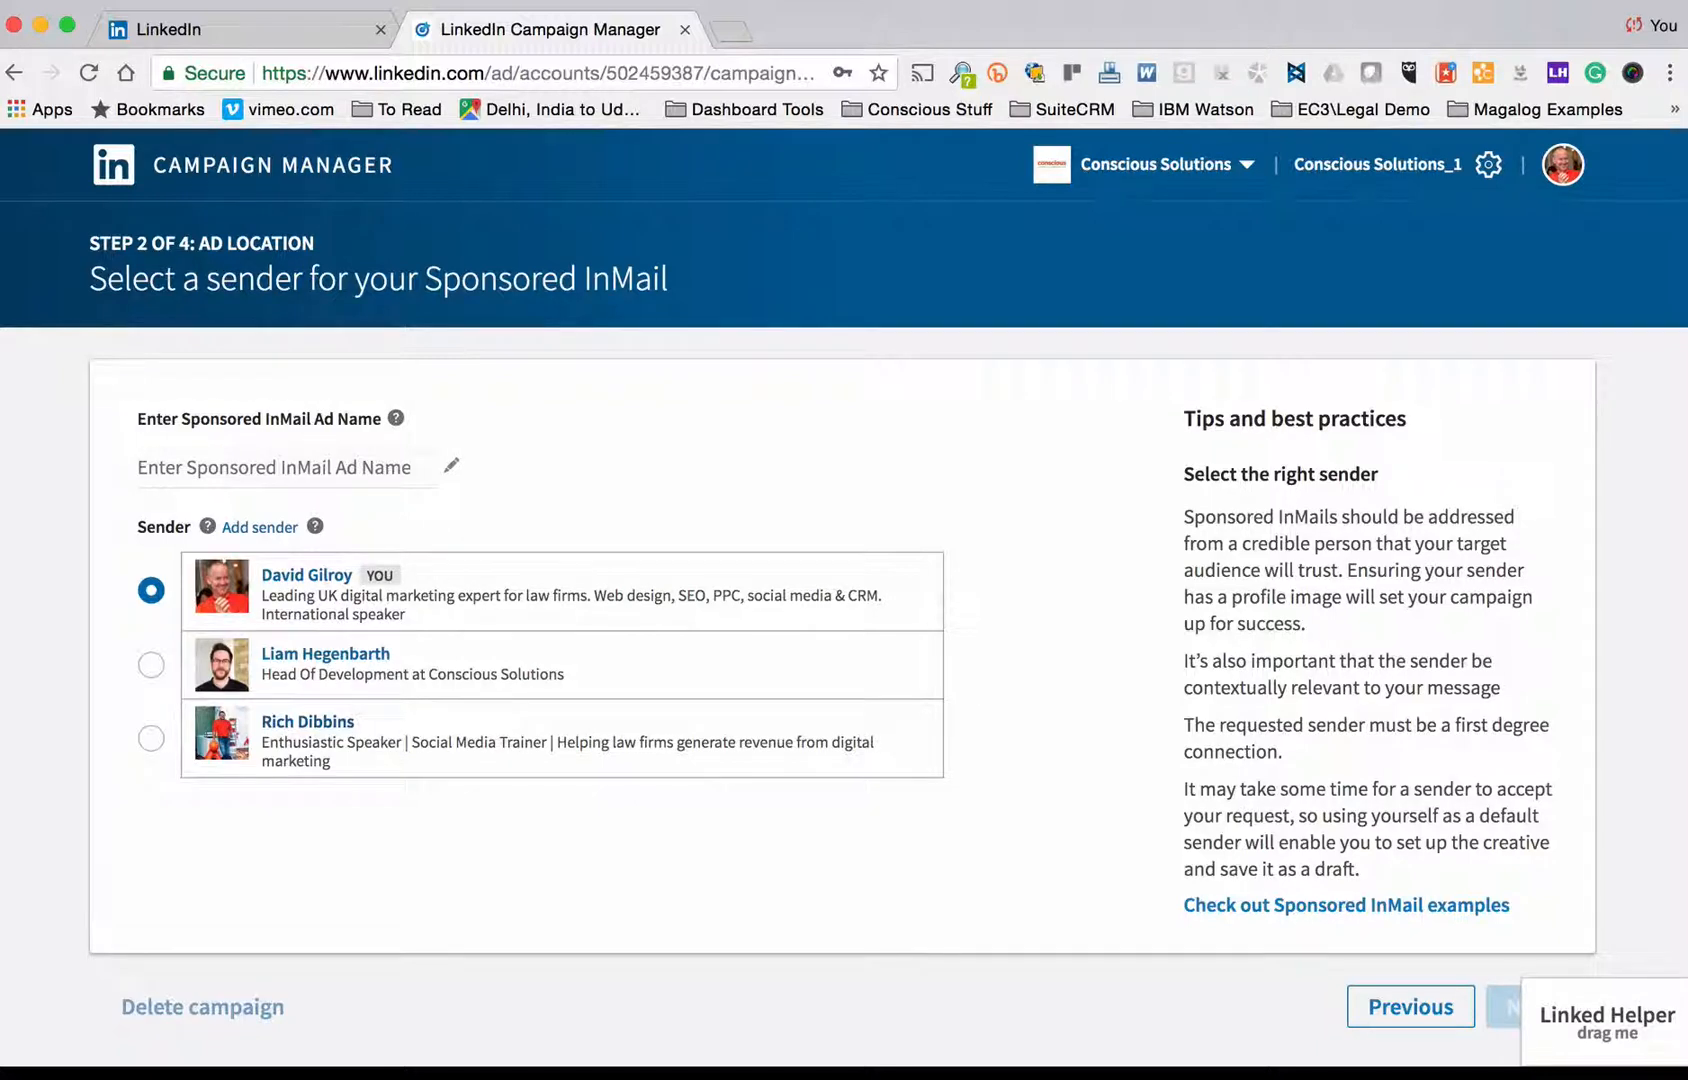
{"action": "left_click", "coordinate": [151, 664]}
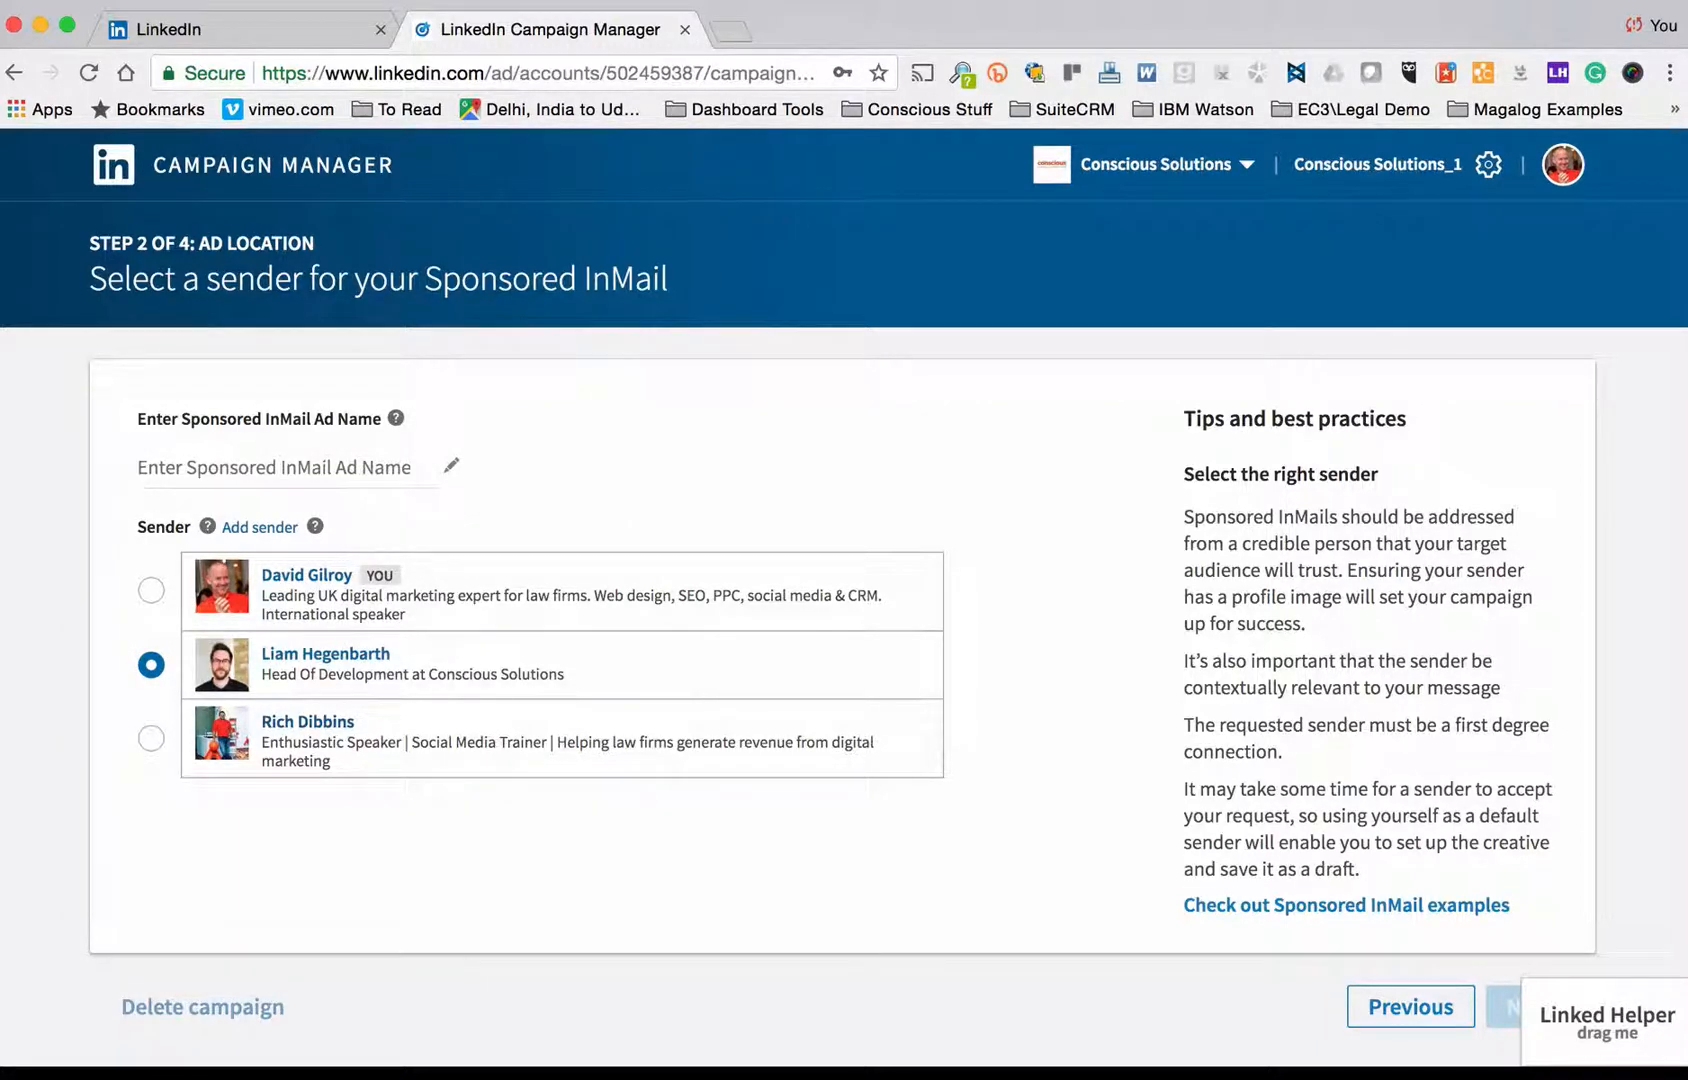
{"action": "type", "text": "Web Deve"}
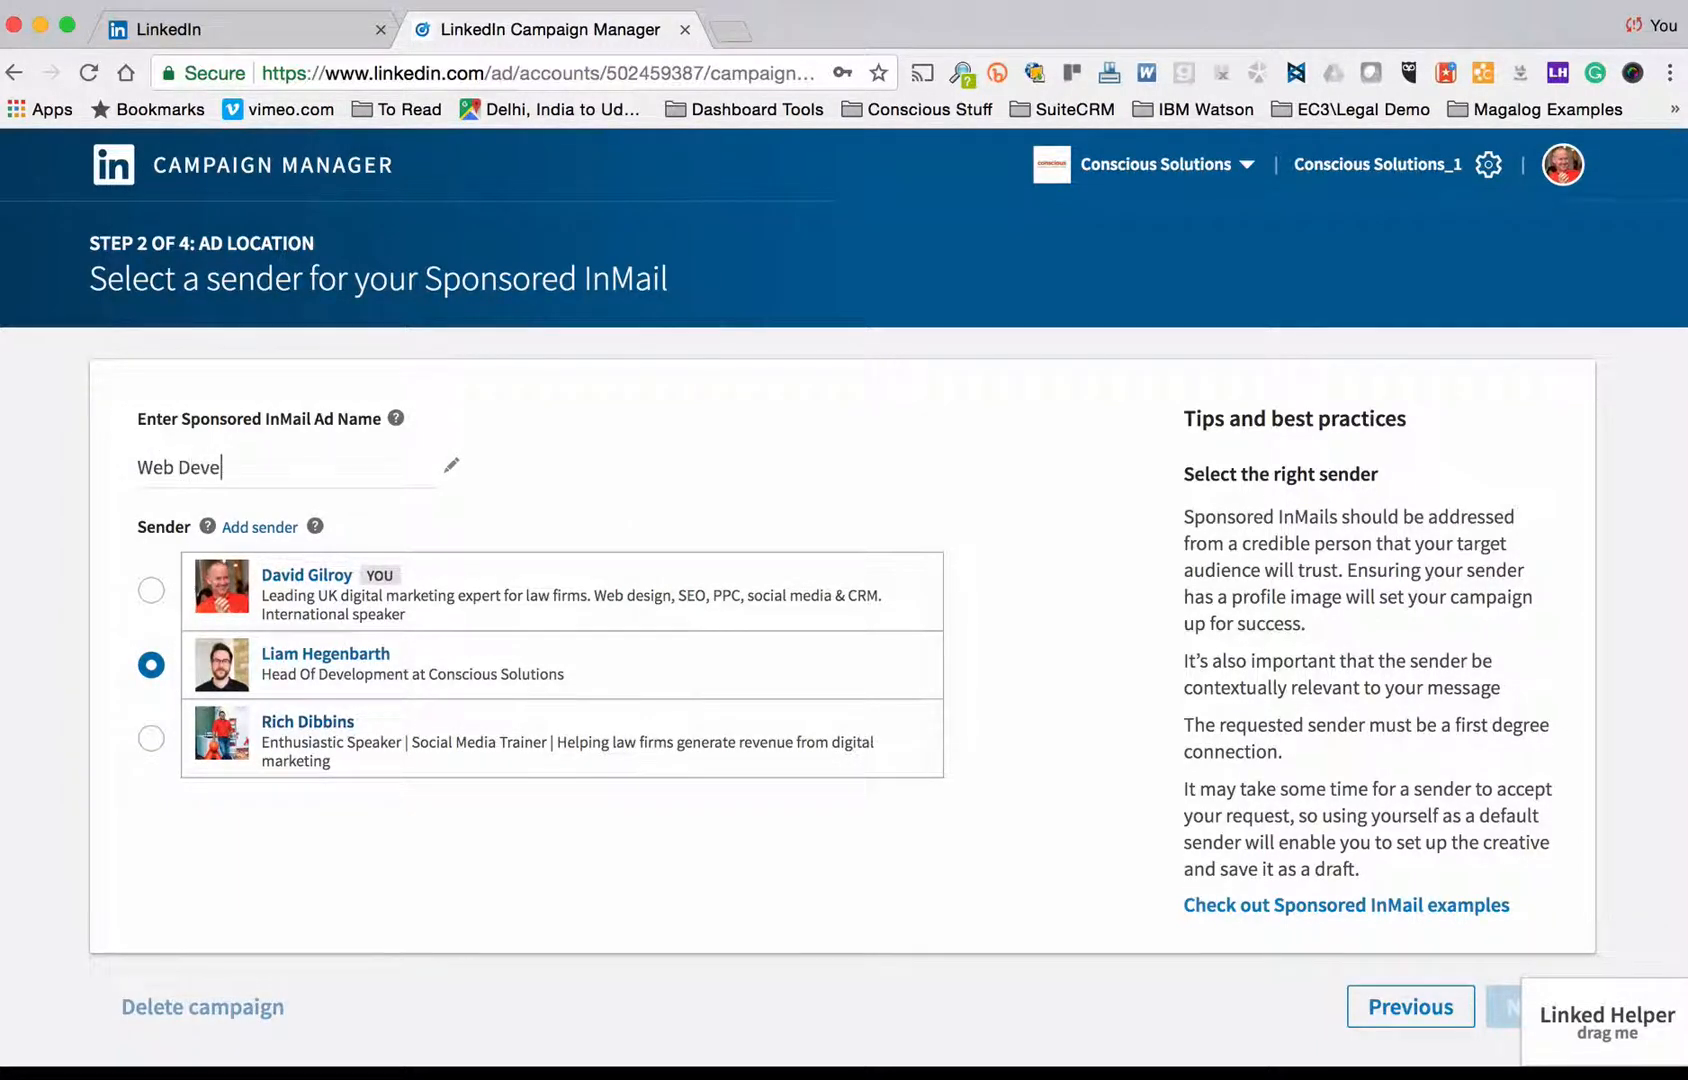
{"action": "type", "text": "loper"}
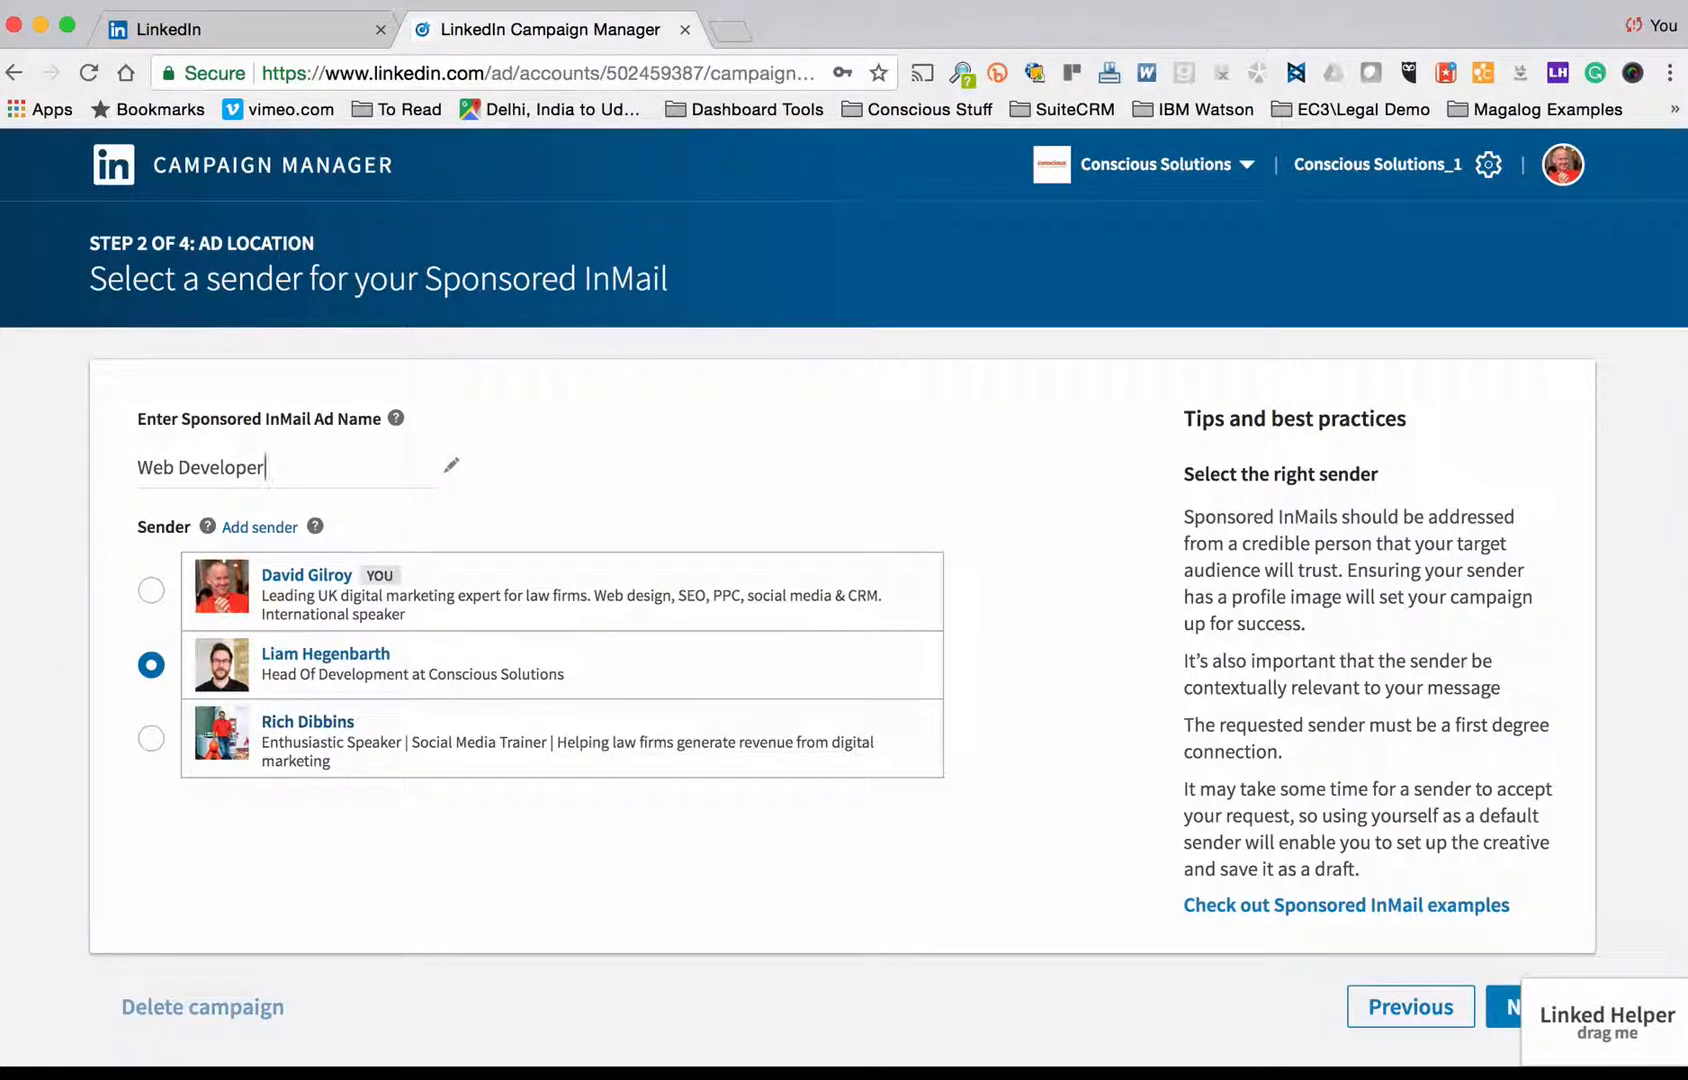
{"action": "mouse_move", "coordinate": [634, 918]}
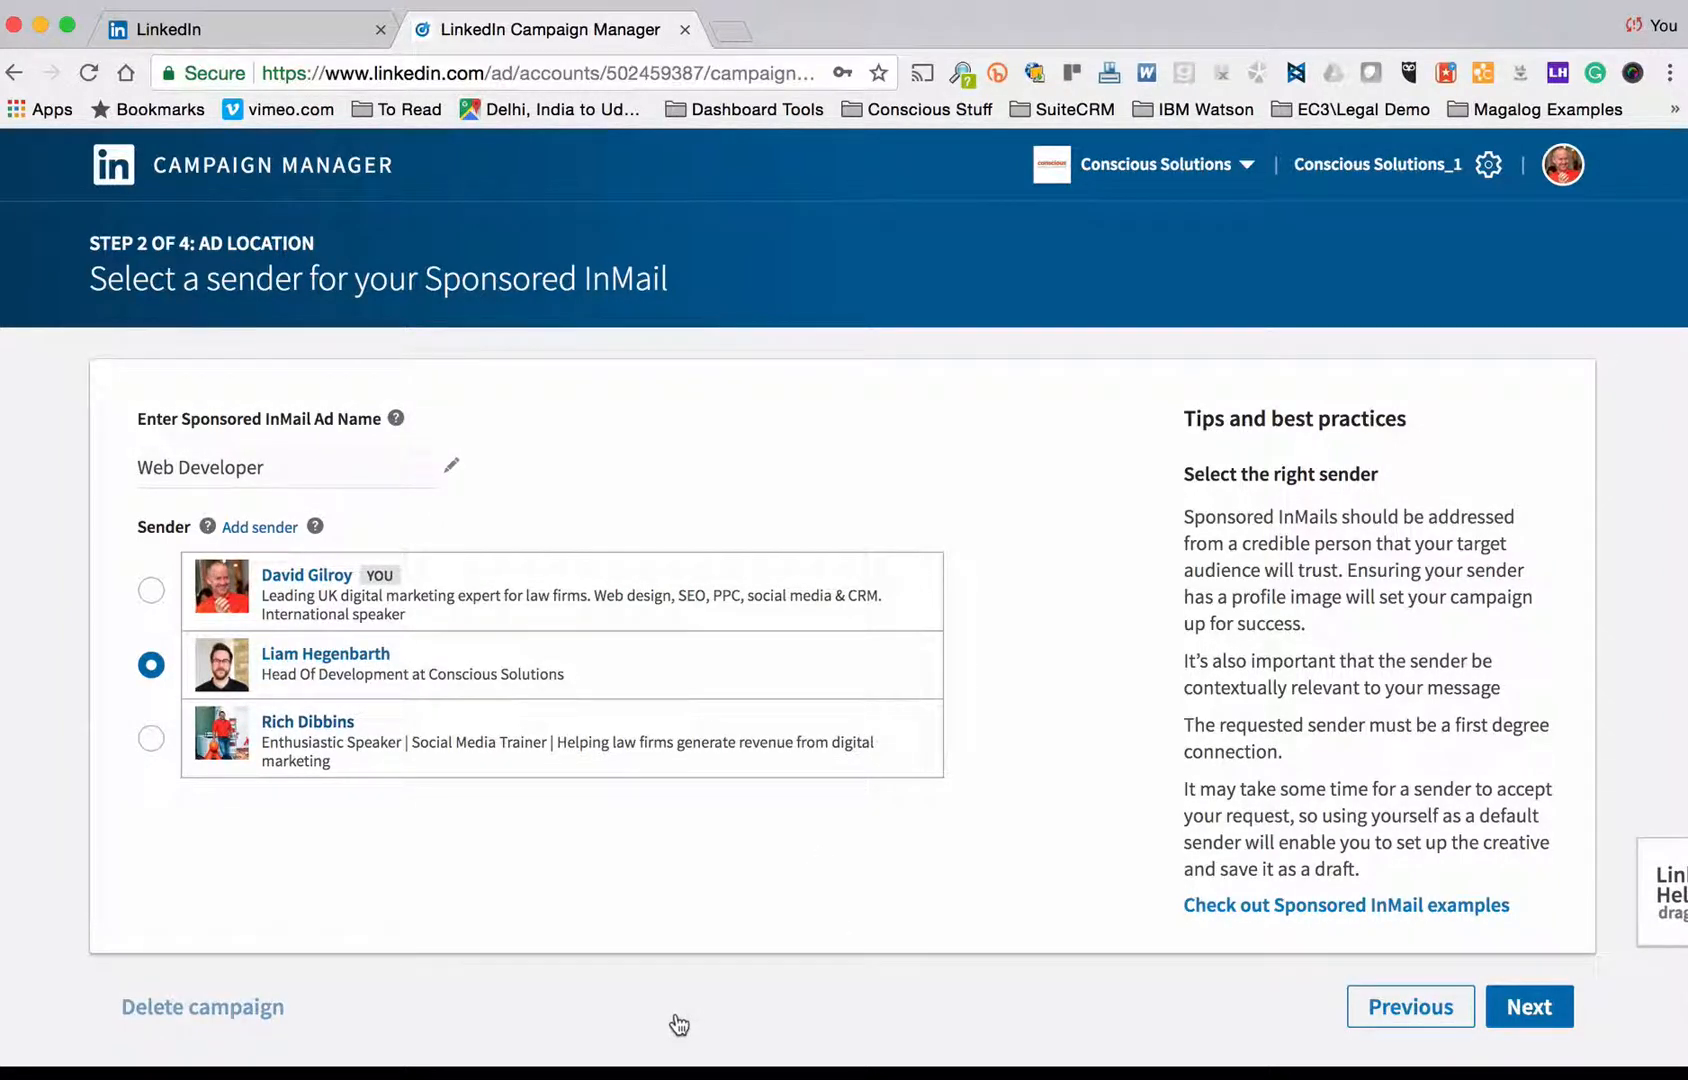
{"action": "left_click", "coordinate": [1529, 1006]}
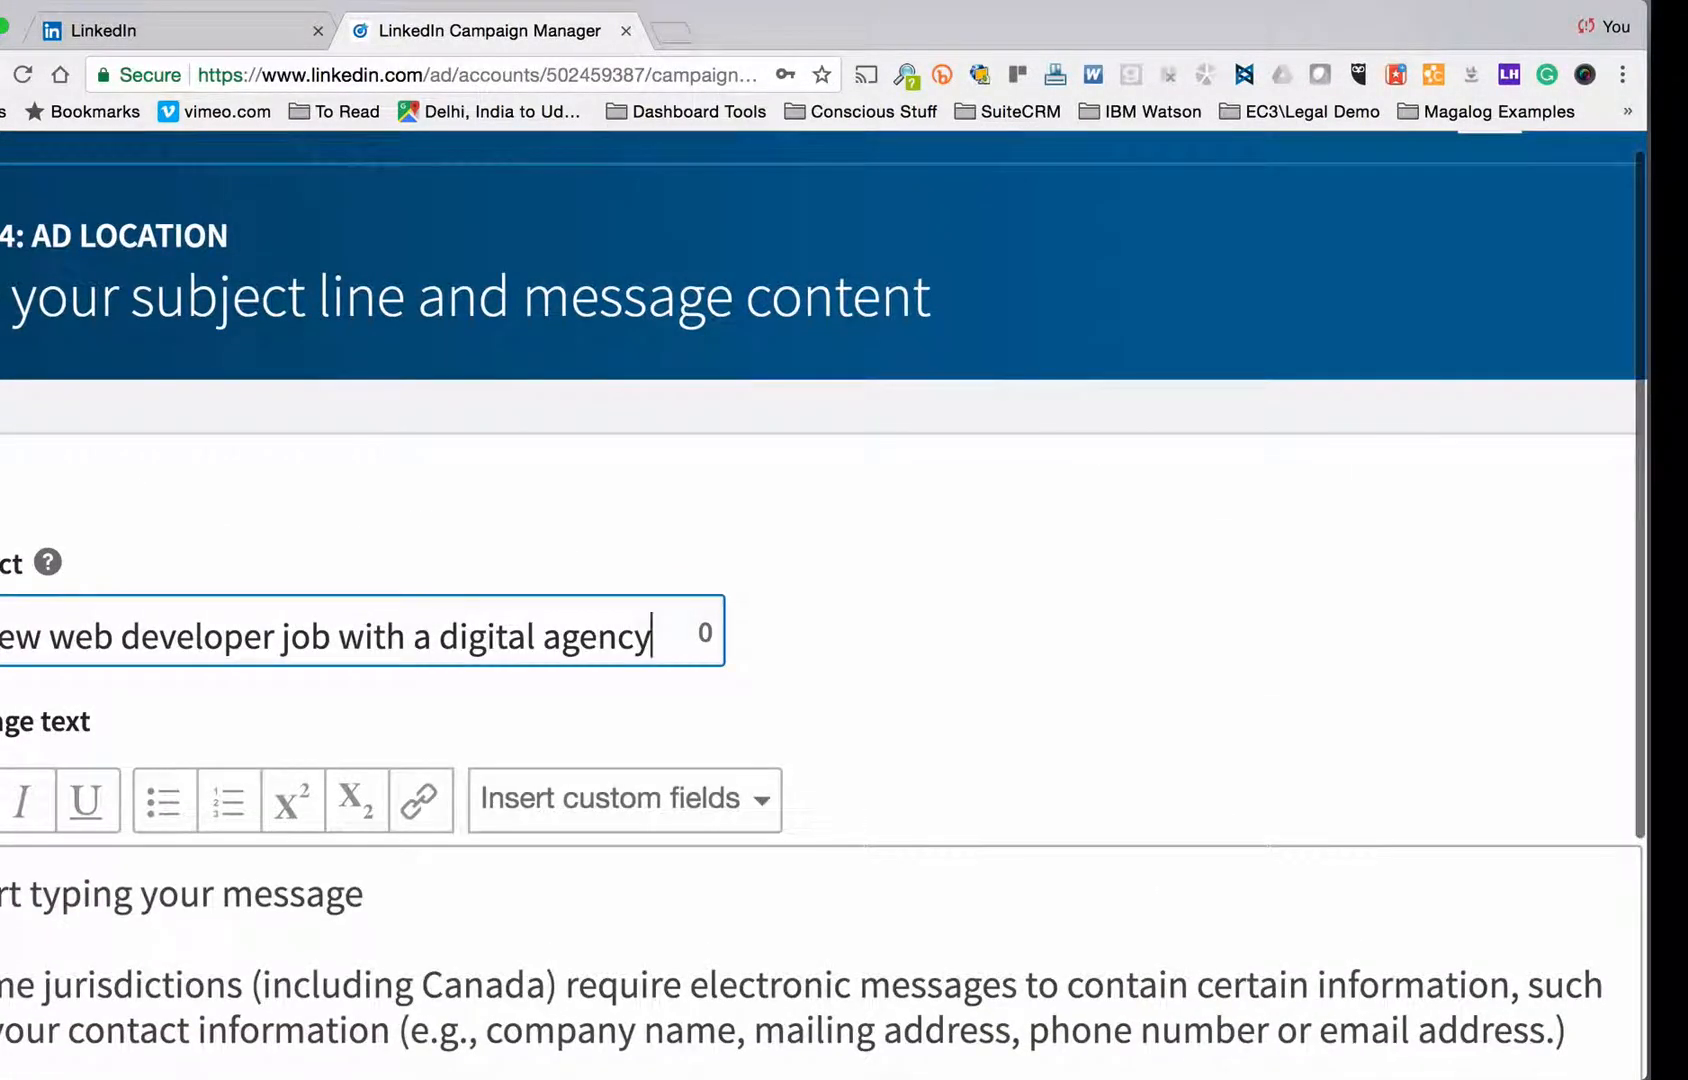
{"action": "mouse_move", "coordinate": [1126, 220]}
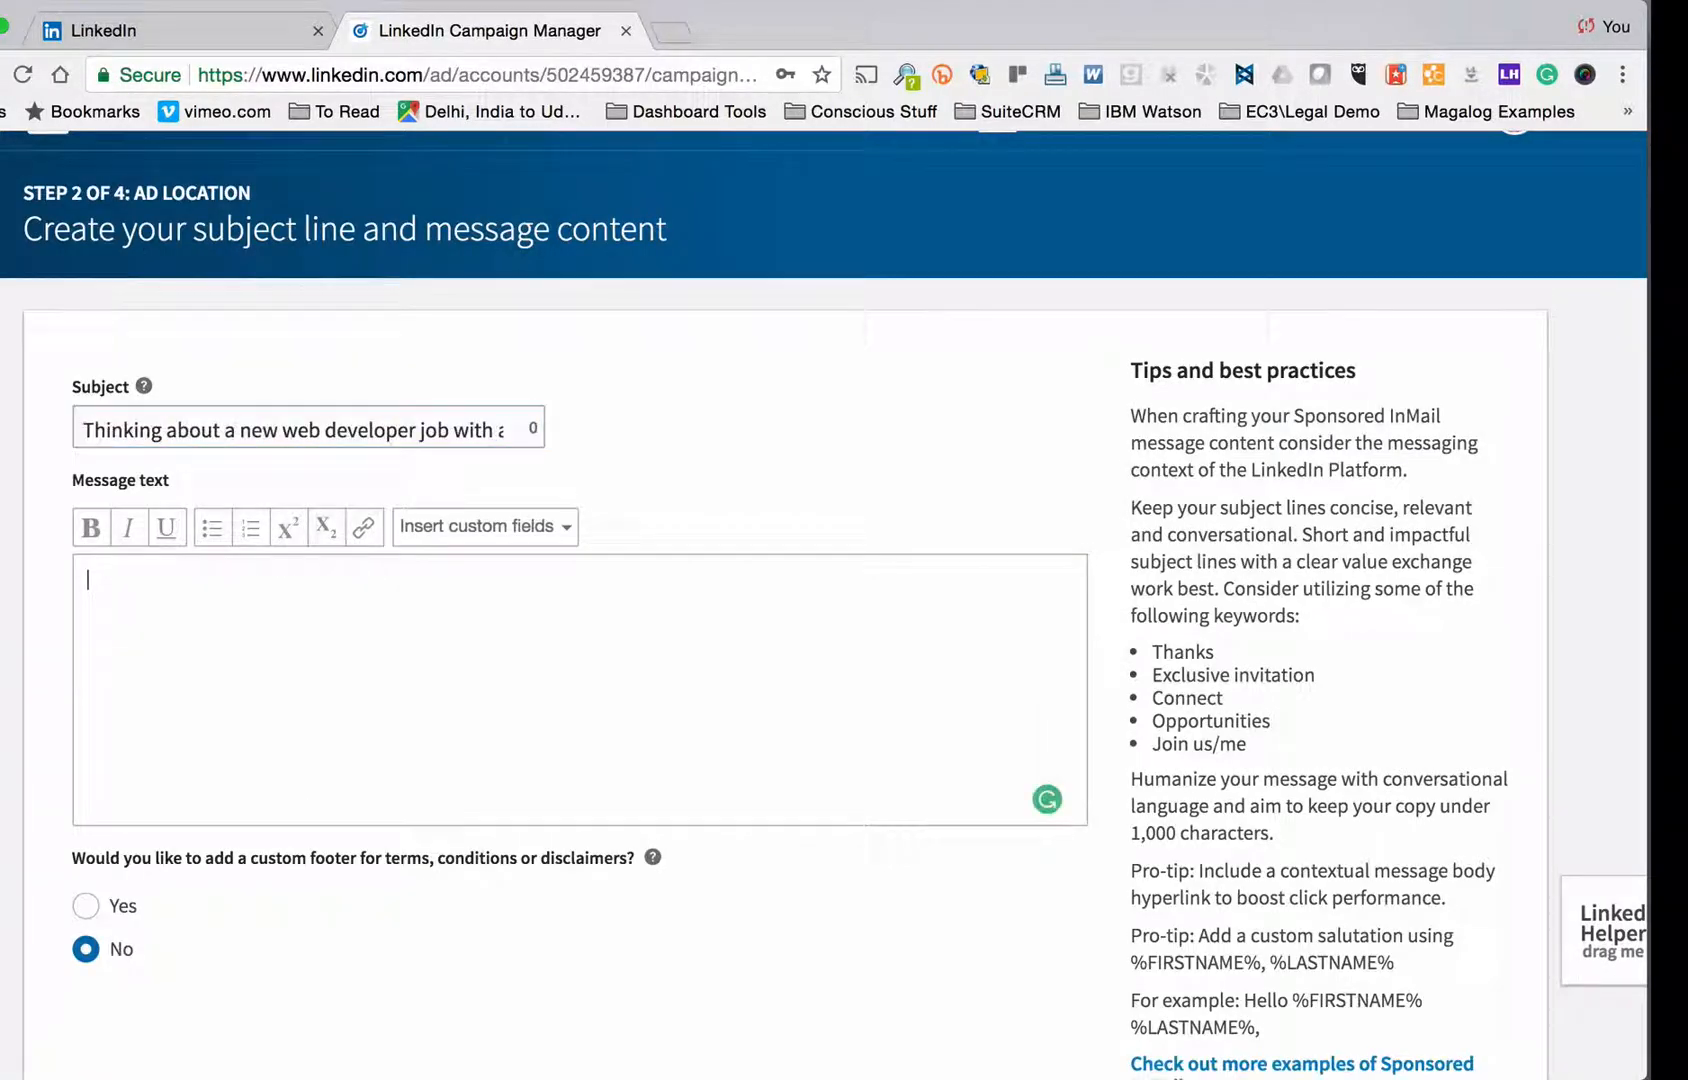
Step: Type 'asdasd' into the InMail Subject field
{"action": "type", "text": "asdasd"}
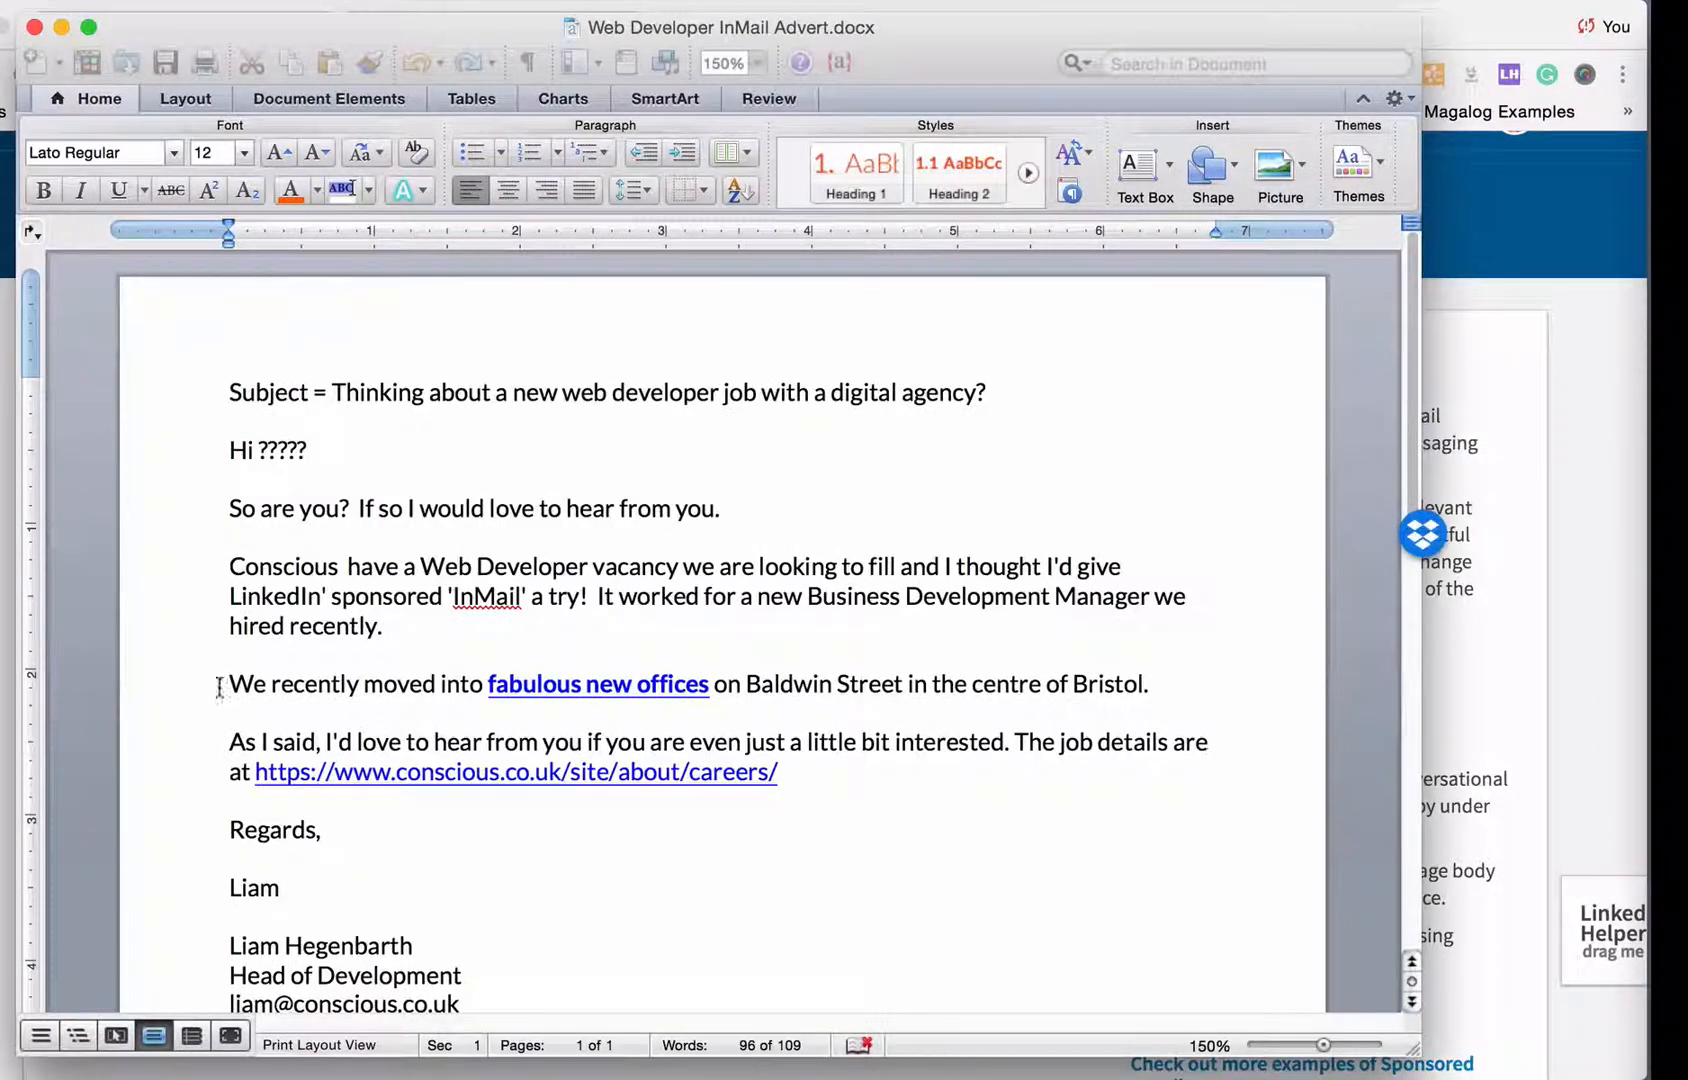
Step: Select the advert body in the Word draft for reuse in the InMail
{"action": "left_click_drag", "start_coordinate": [221, 683], "coordinate": [323, 911]}
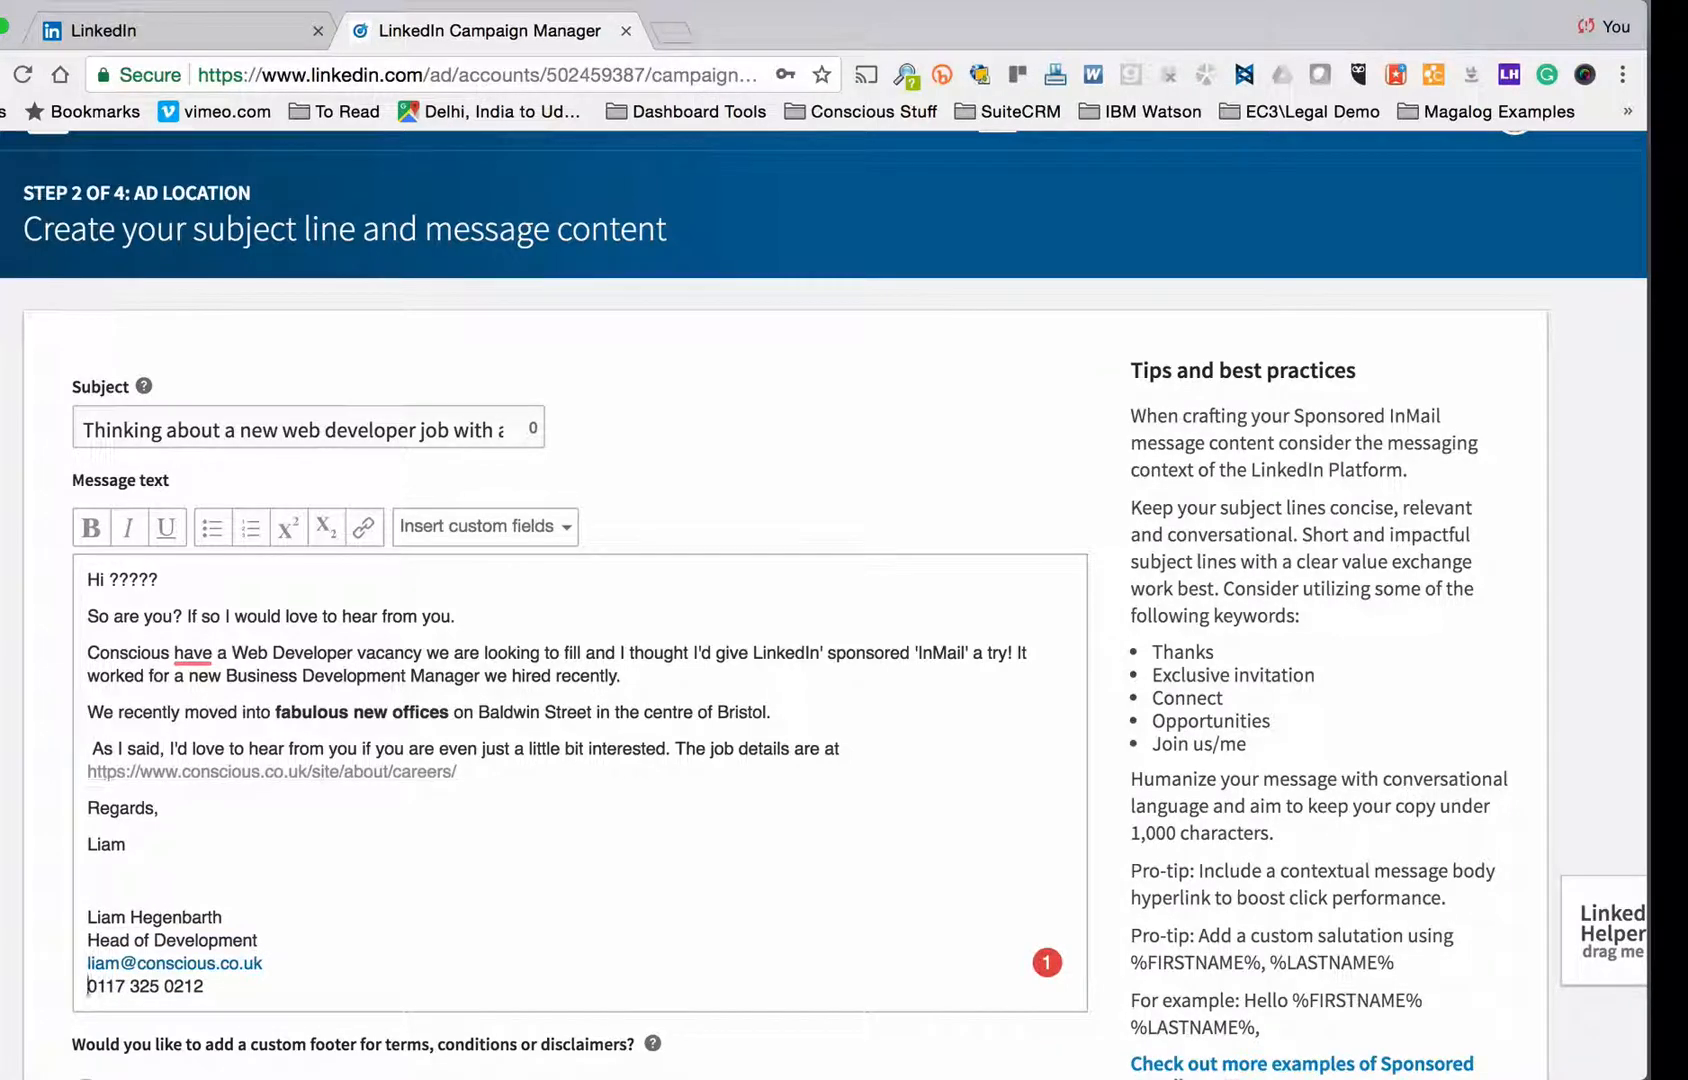
Step: In the Word advert, select all text and open the 'fabulous new offices' link details
{"action": "left_click_drag", "start_coordinate": [270, 712], "coordinate": [452, 712]}
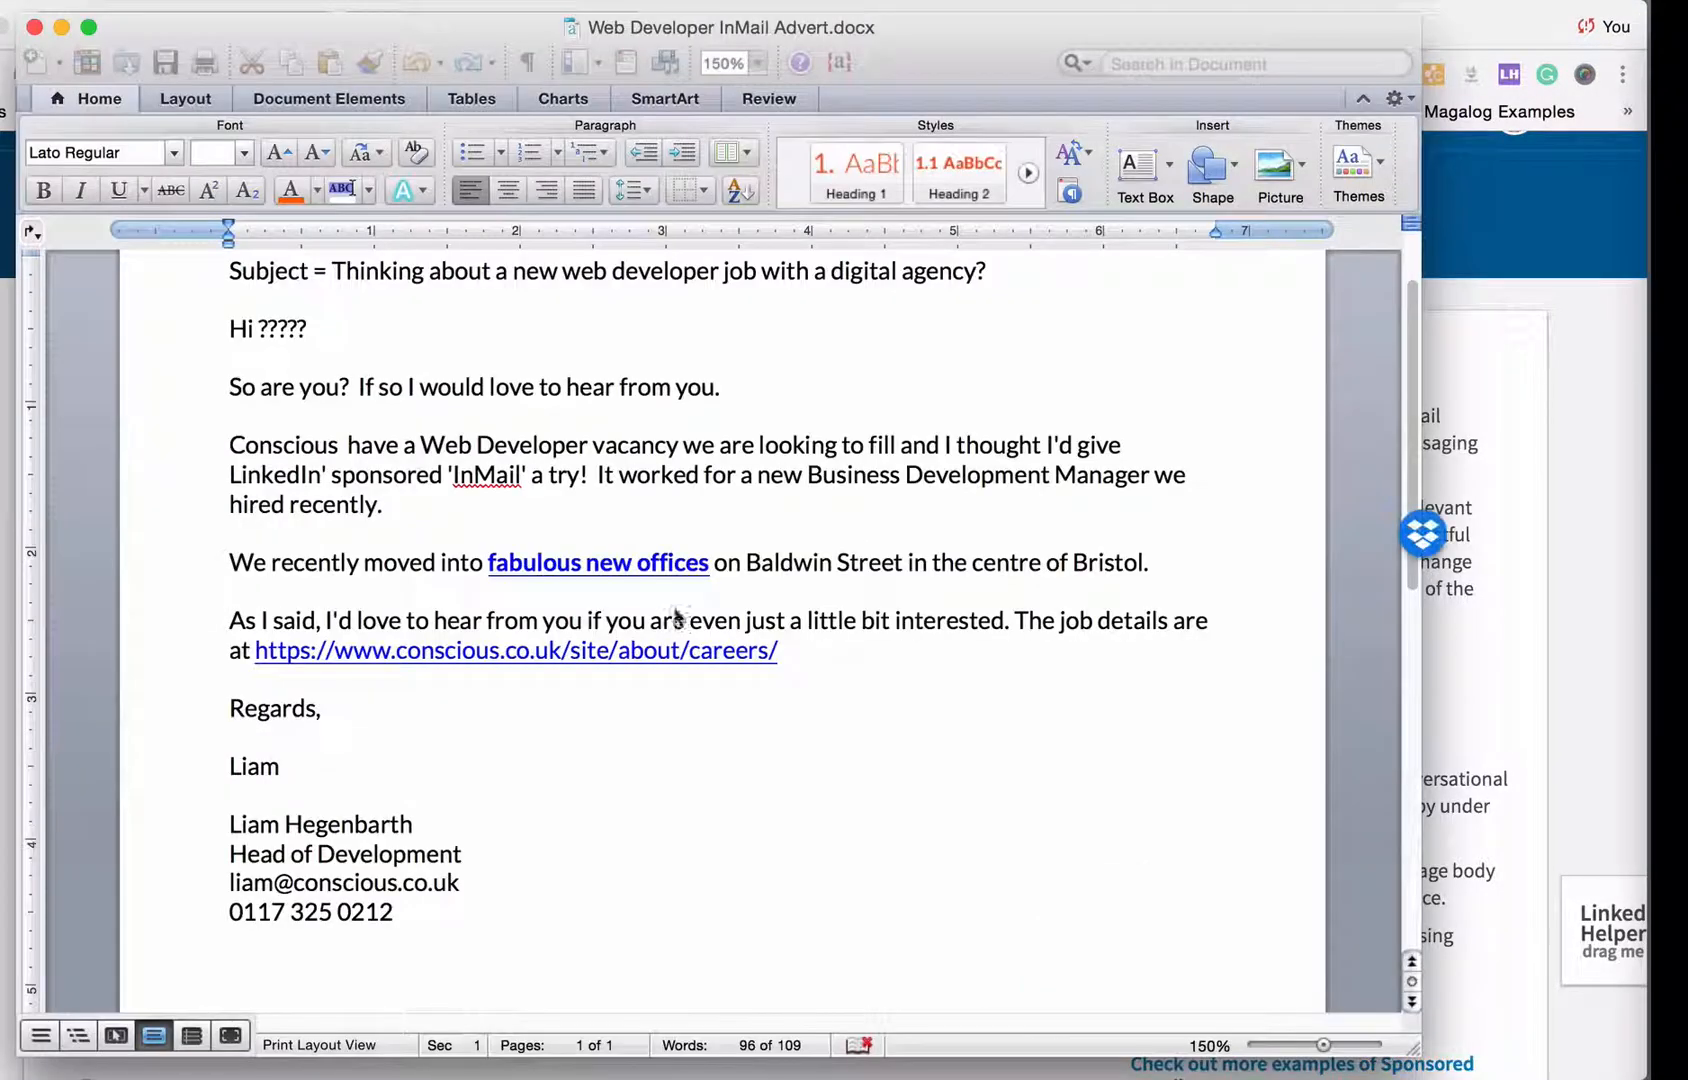
{"action": "key", "text": "cmd+a"}
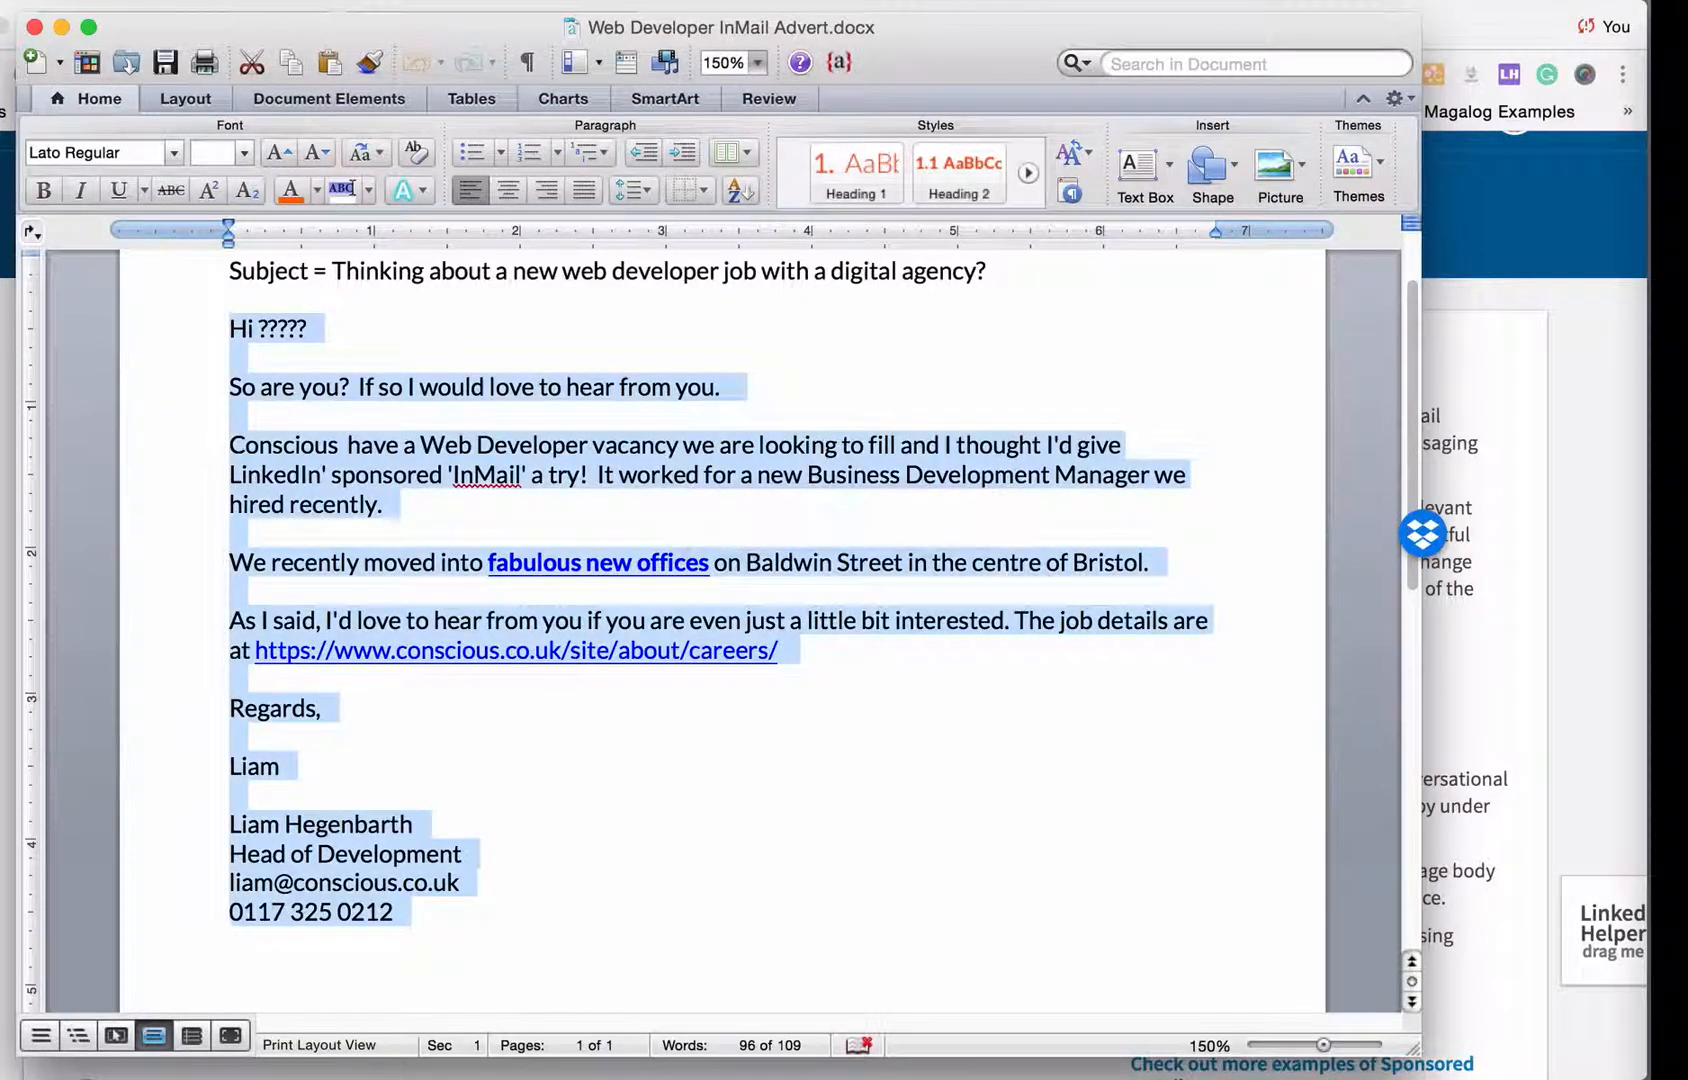
{"action": "left_click", "coordinate": [703, 562]}
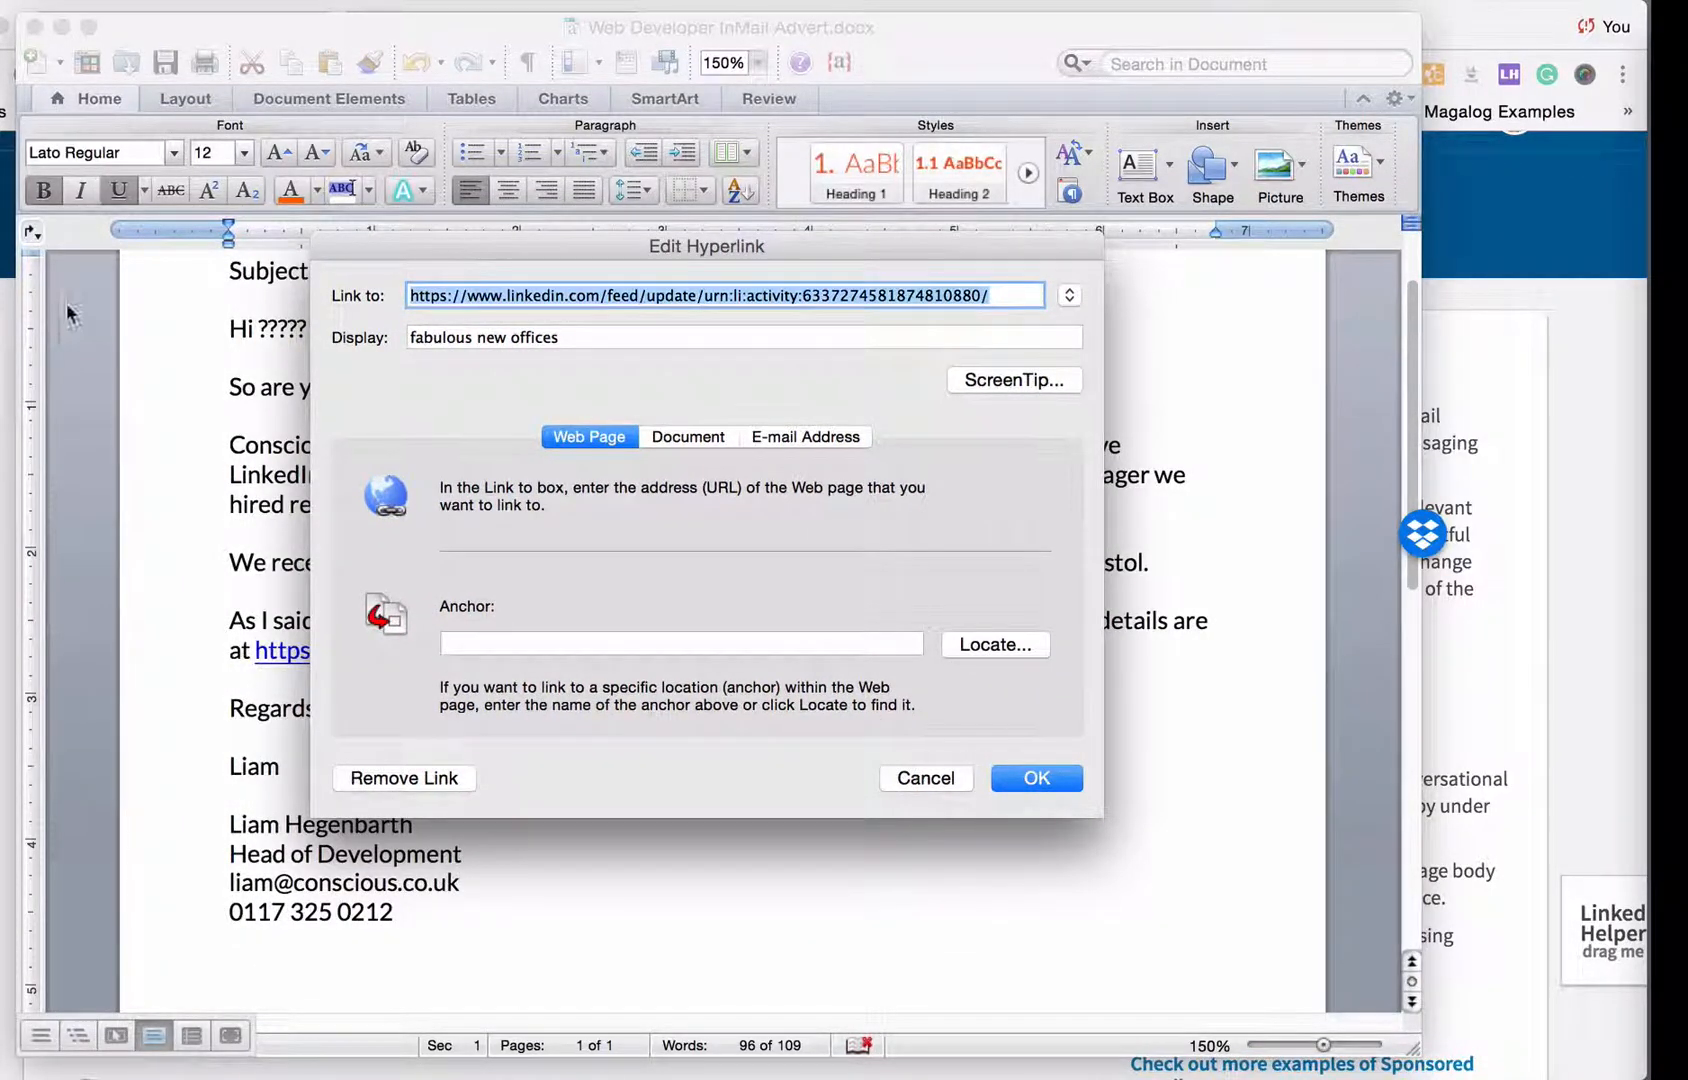
{"action": "mouse_move", "coordinate": [82, 802]}
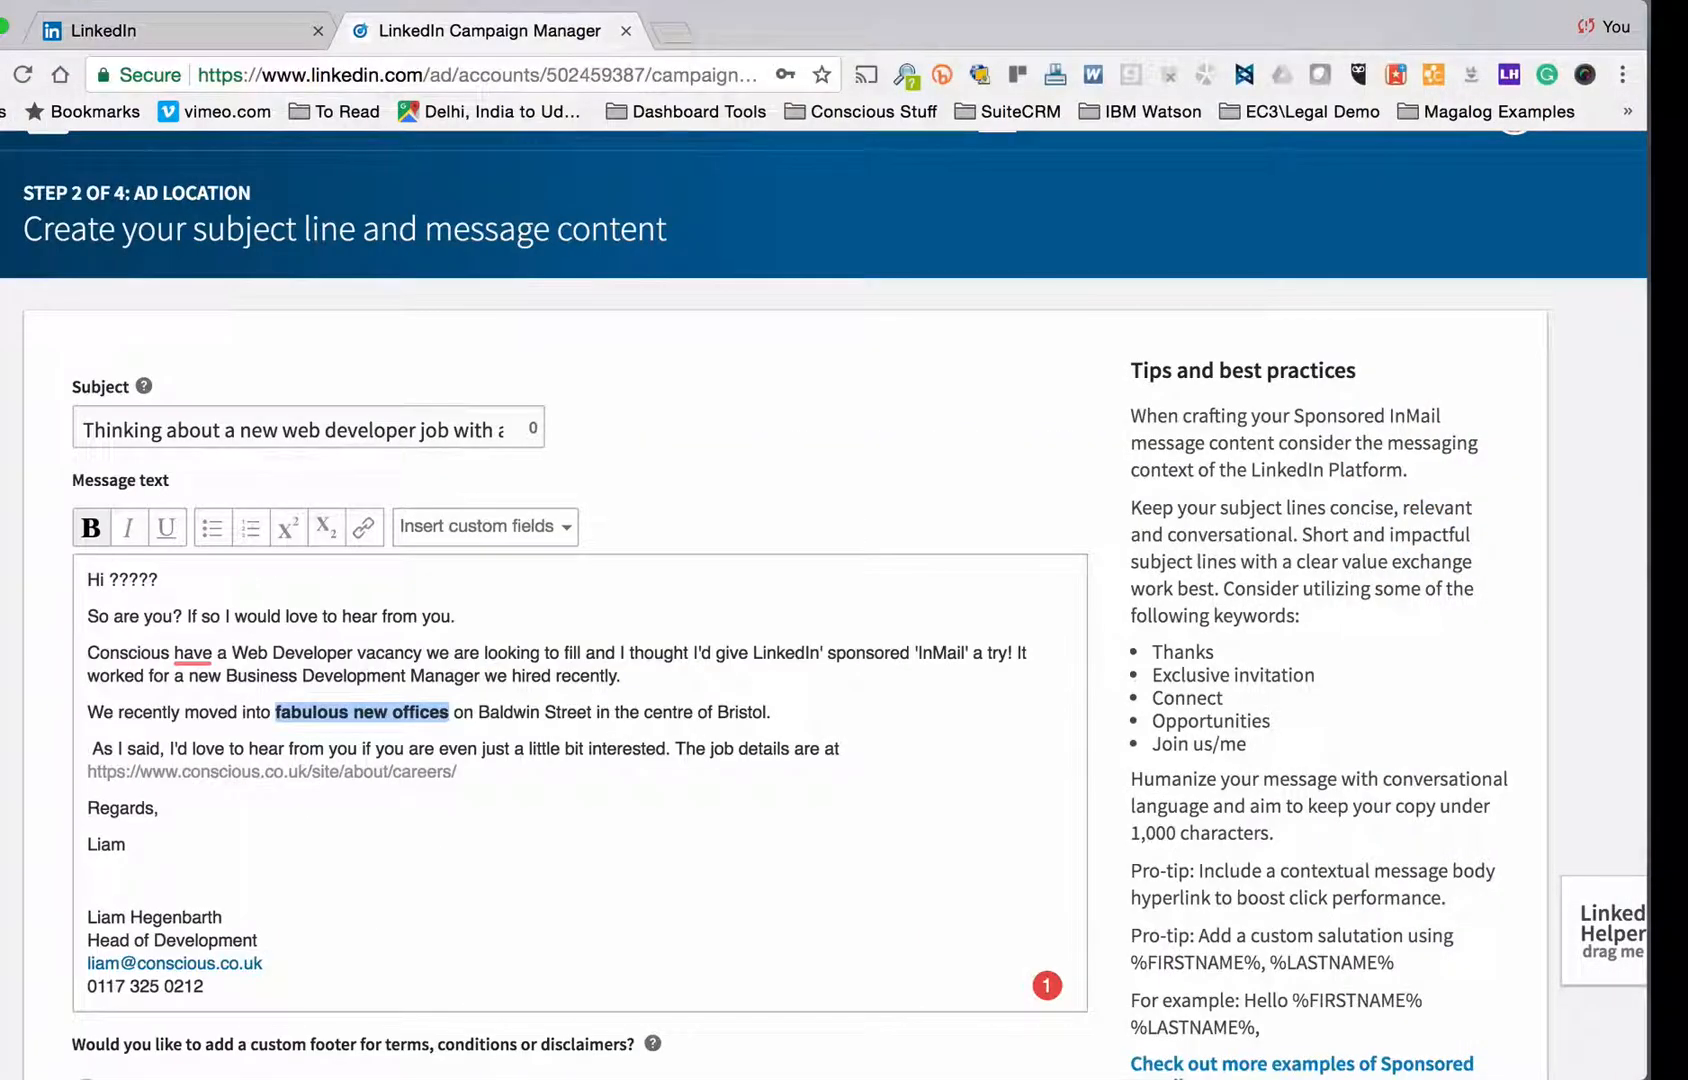
{"action": "mouse_move", "coordinate": [364, 527]}
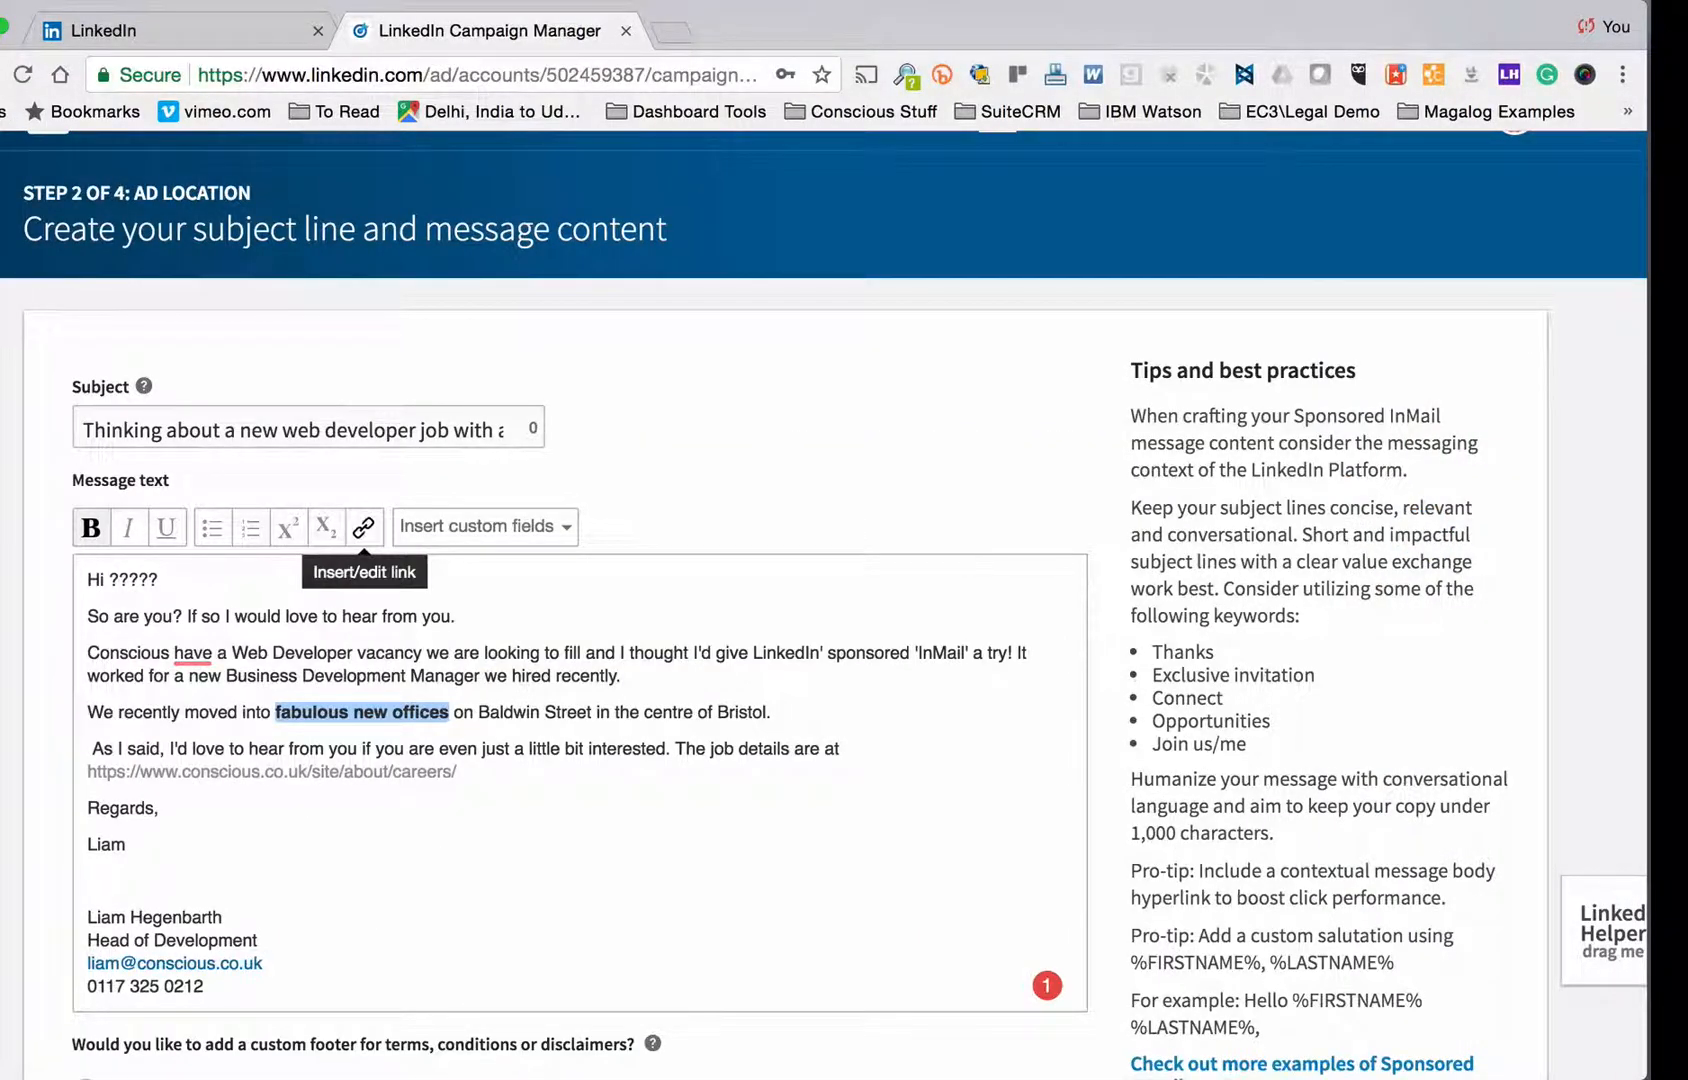
Step: Link 'fabulous new offices' and change the greeting to 'Hi %FIRSTNAME%,'
{"action": "left_click", "coordinate": [363, 527]}
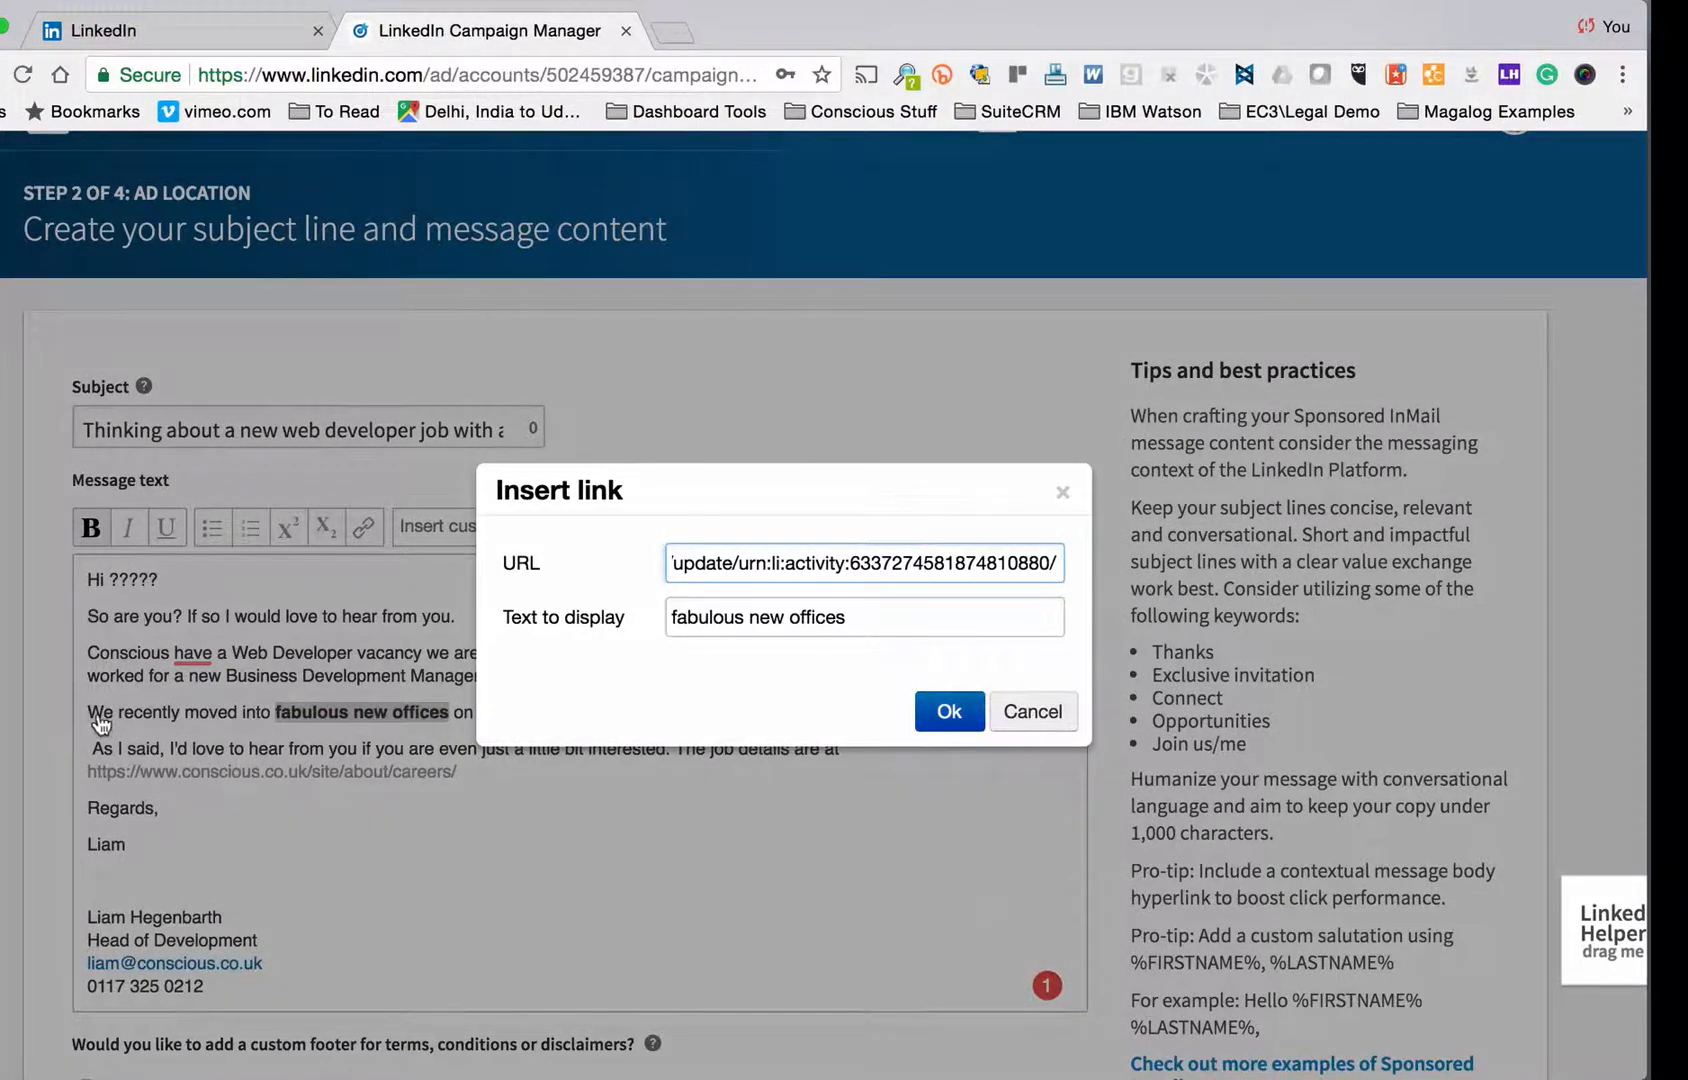
{"action": "left_click", "coordinate": [949, 711]}
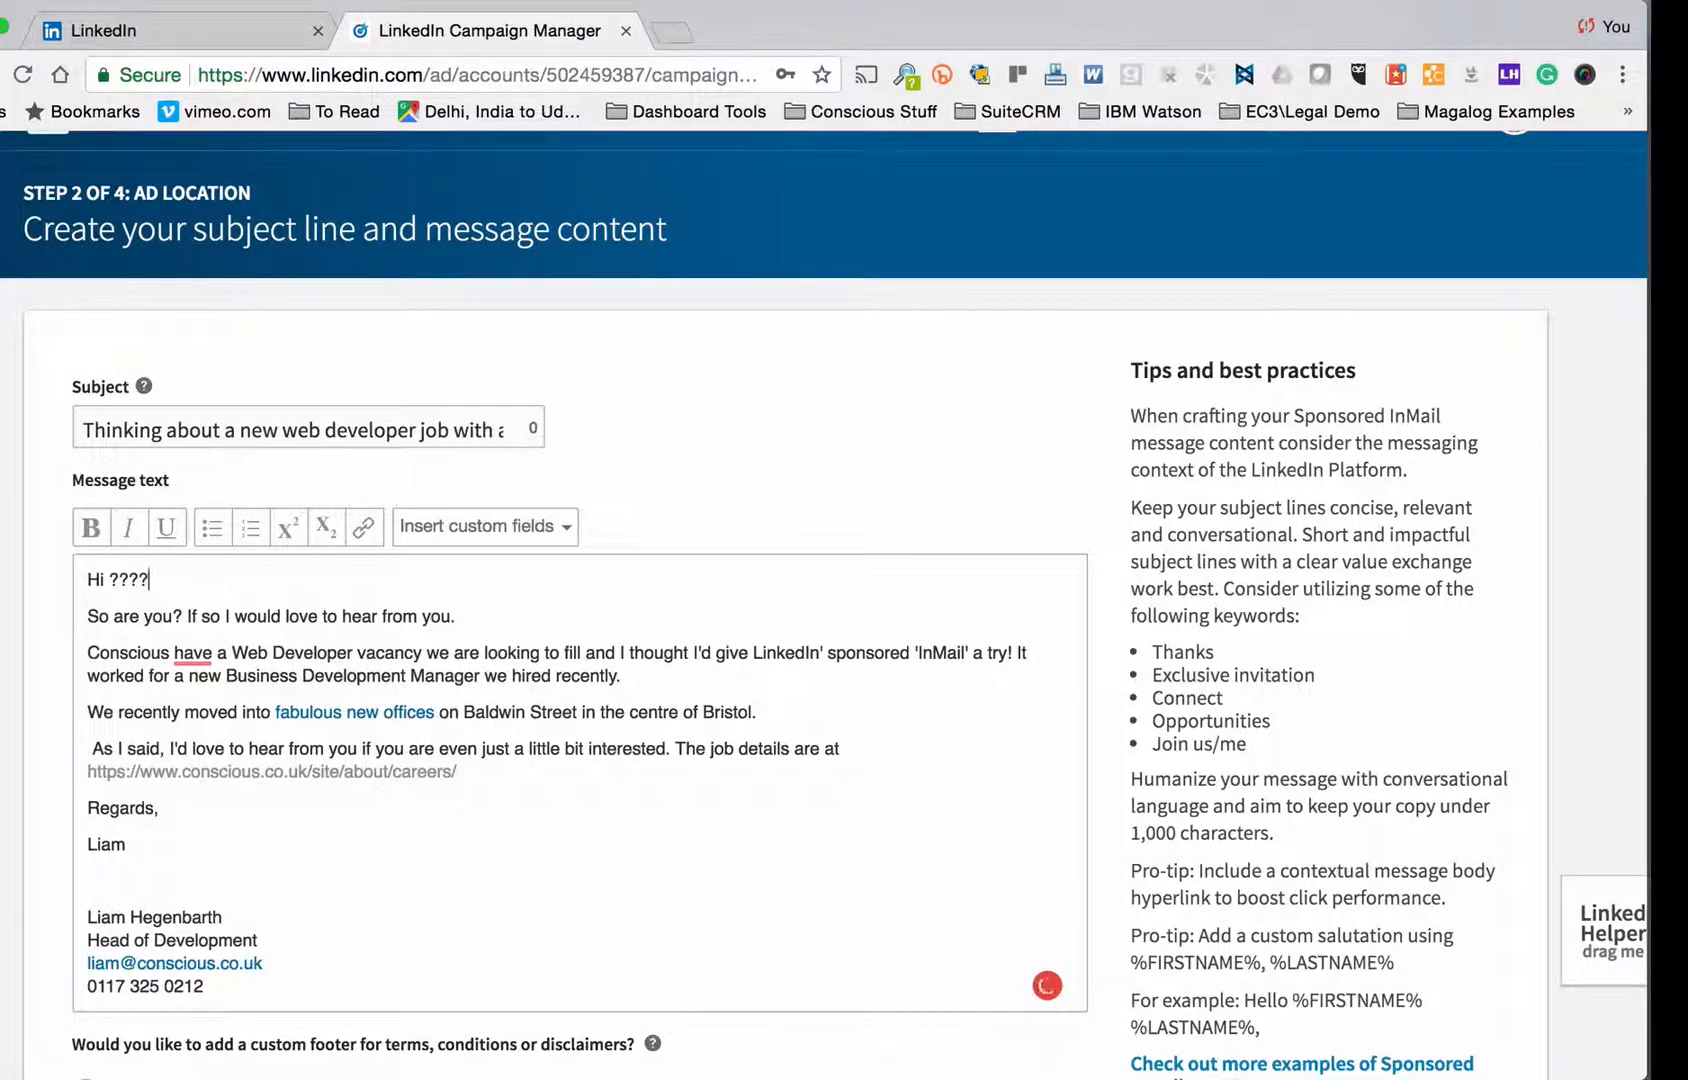
{"action": "left_click", "coordinate": [484, 526]}
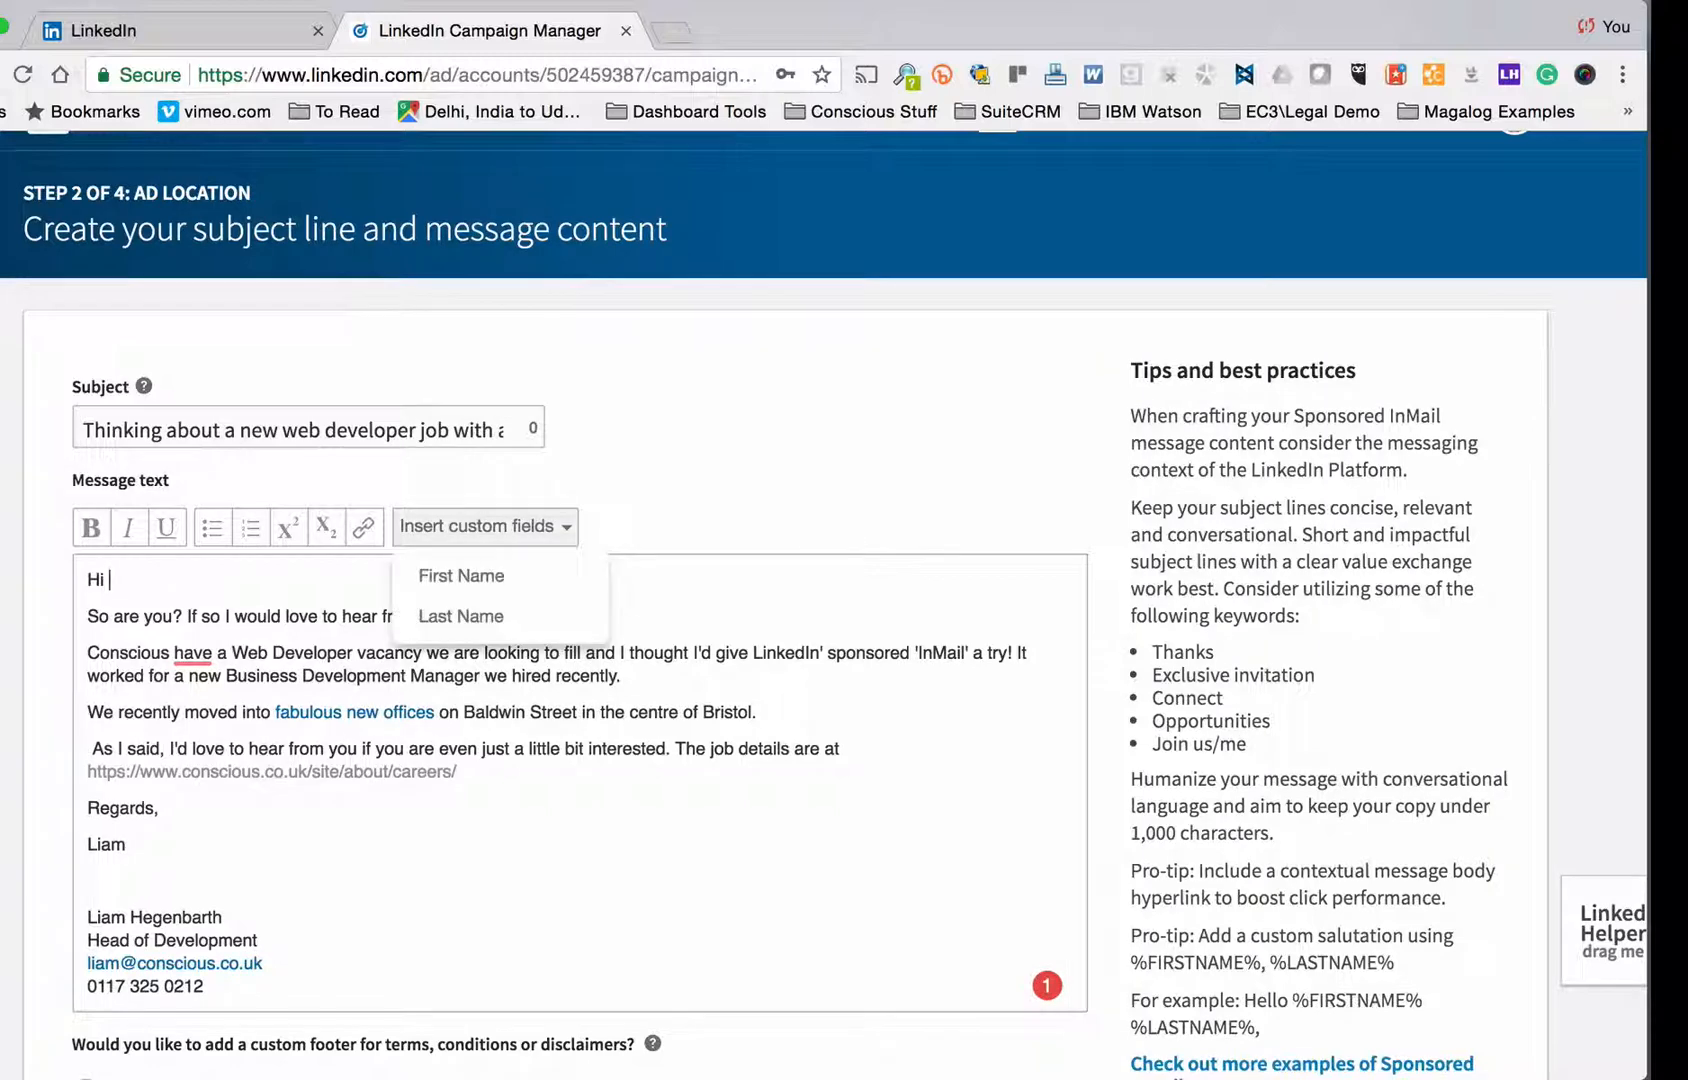
{"action": "left_click", "coordinate": [461, 575]}
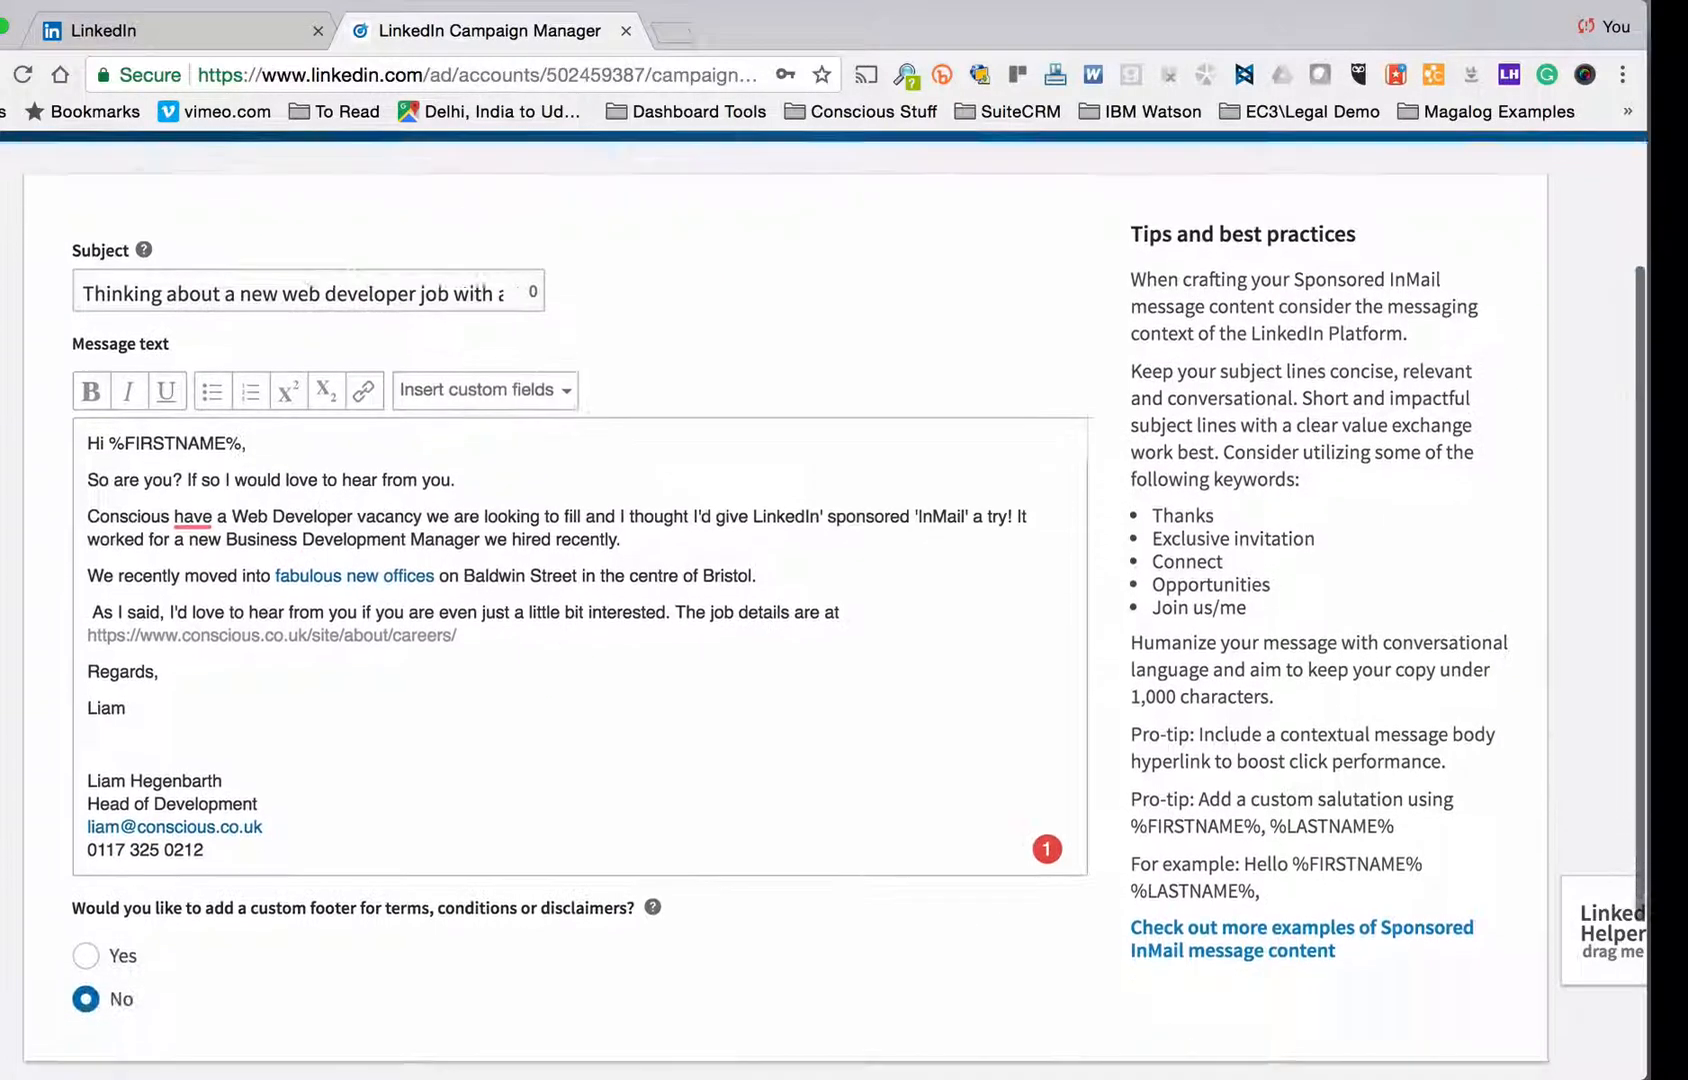
Step: Finish the message step and continue to the landing page and call-to-action settings
{"action": "scroll", "scroll_direction": "down", "scroll_amount": 3}
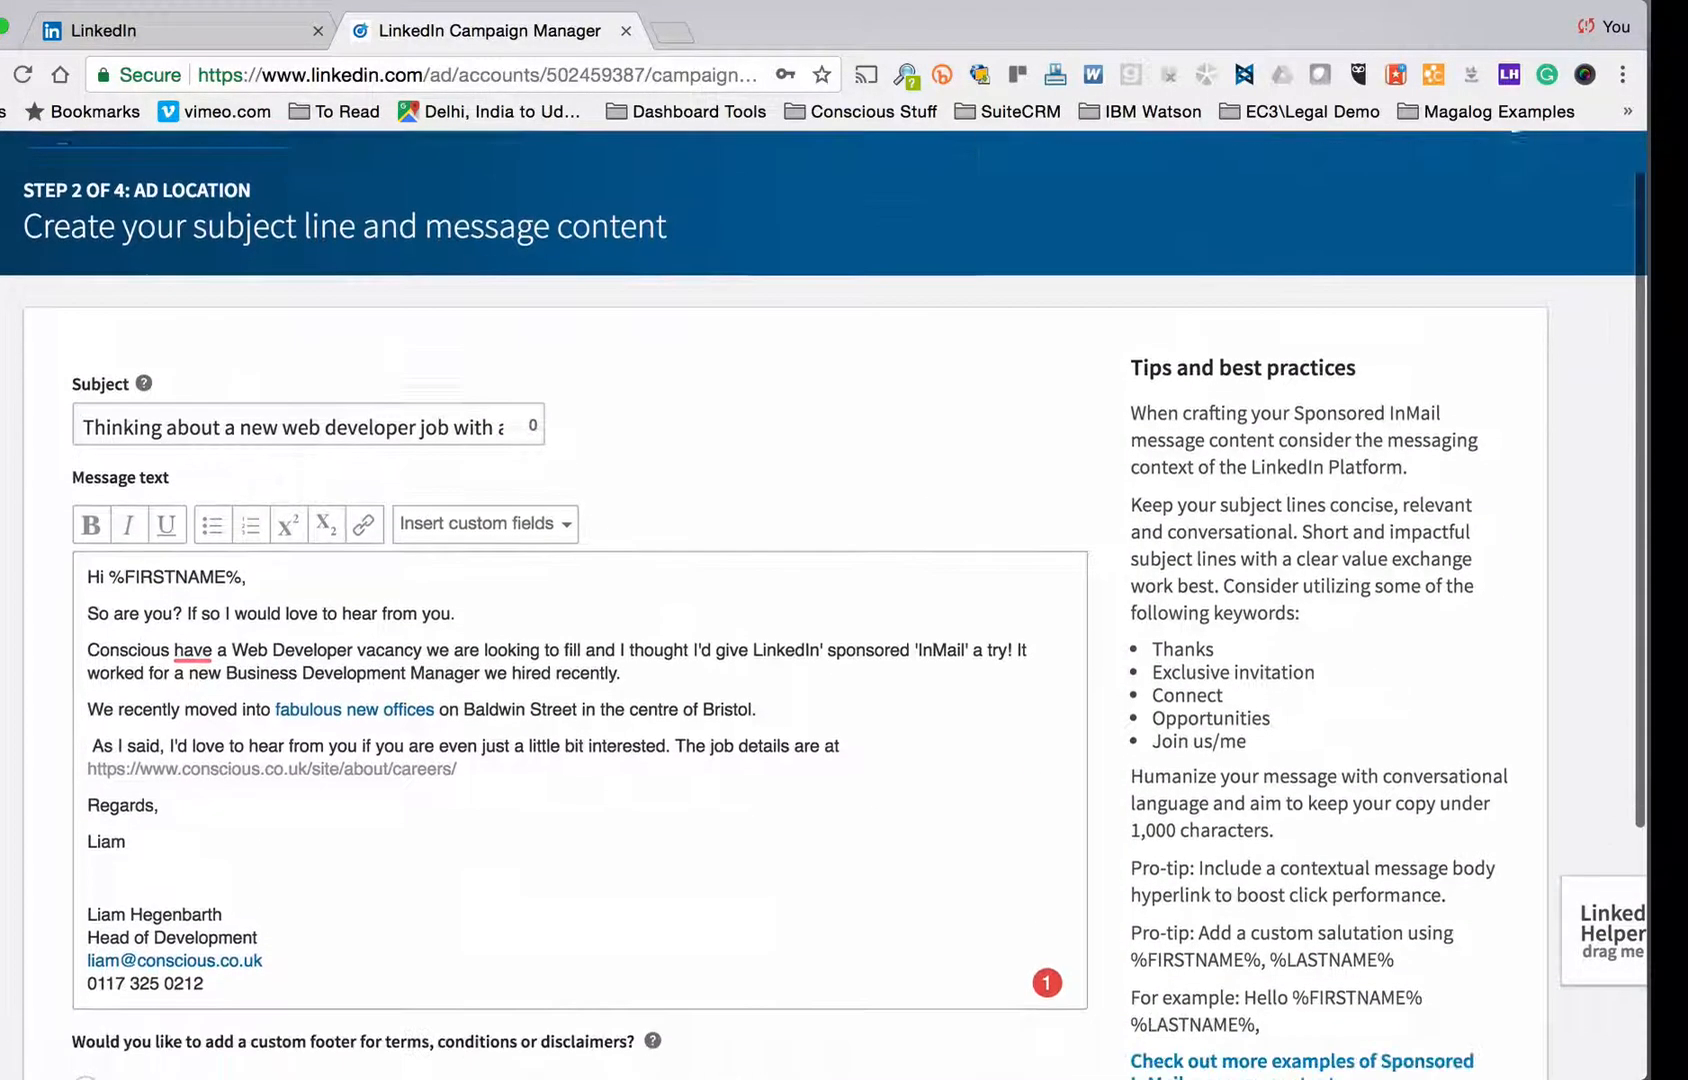
{"action": "scroll", "scroll_direction": "down", "scroll_amount": 3}
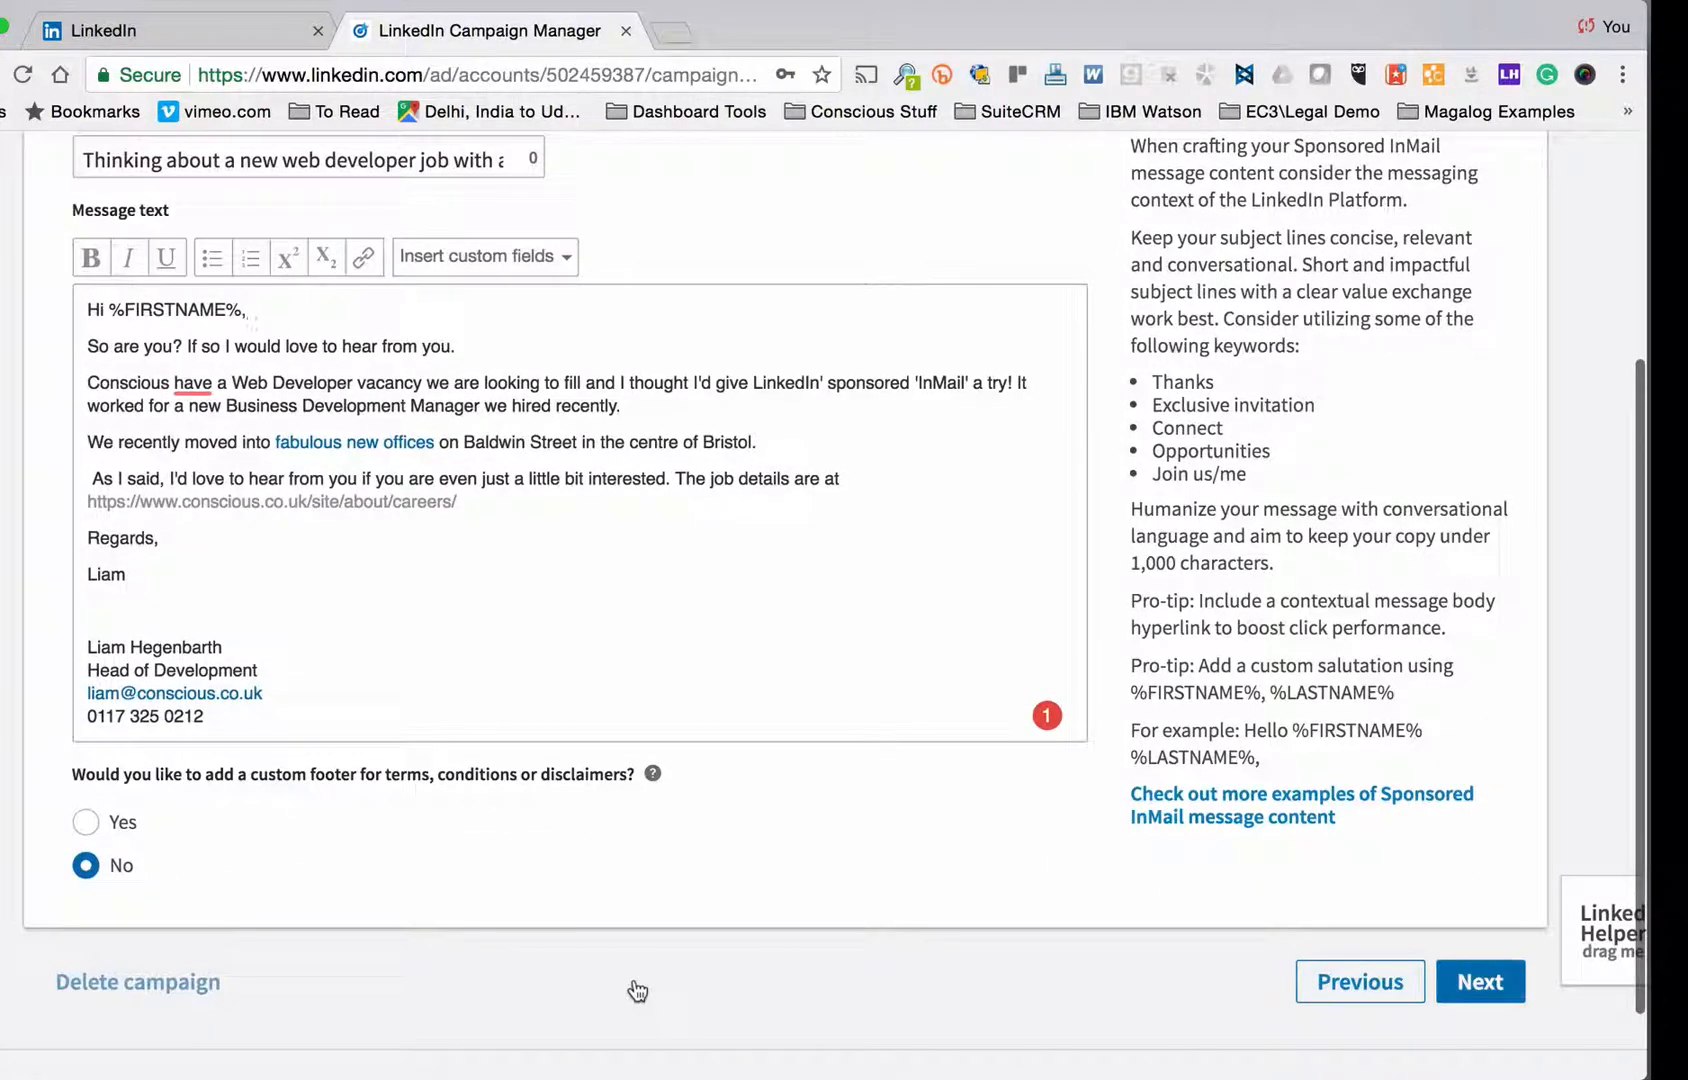
{"action": "left_click", "coordinate": [1480, 981]}
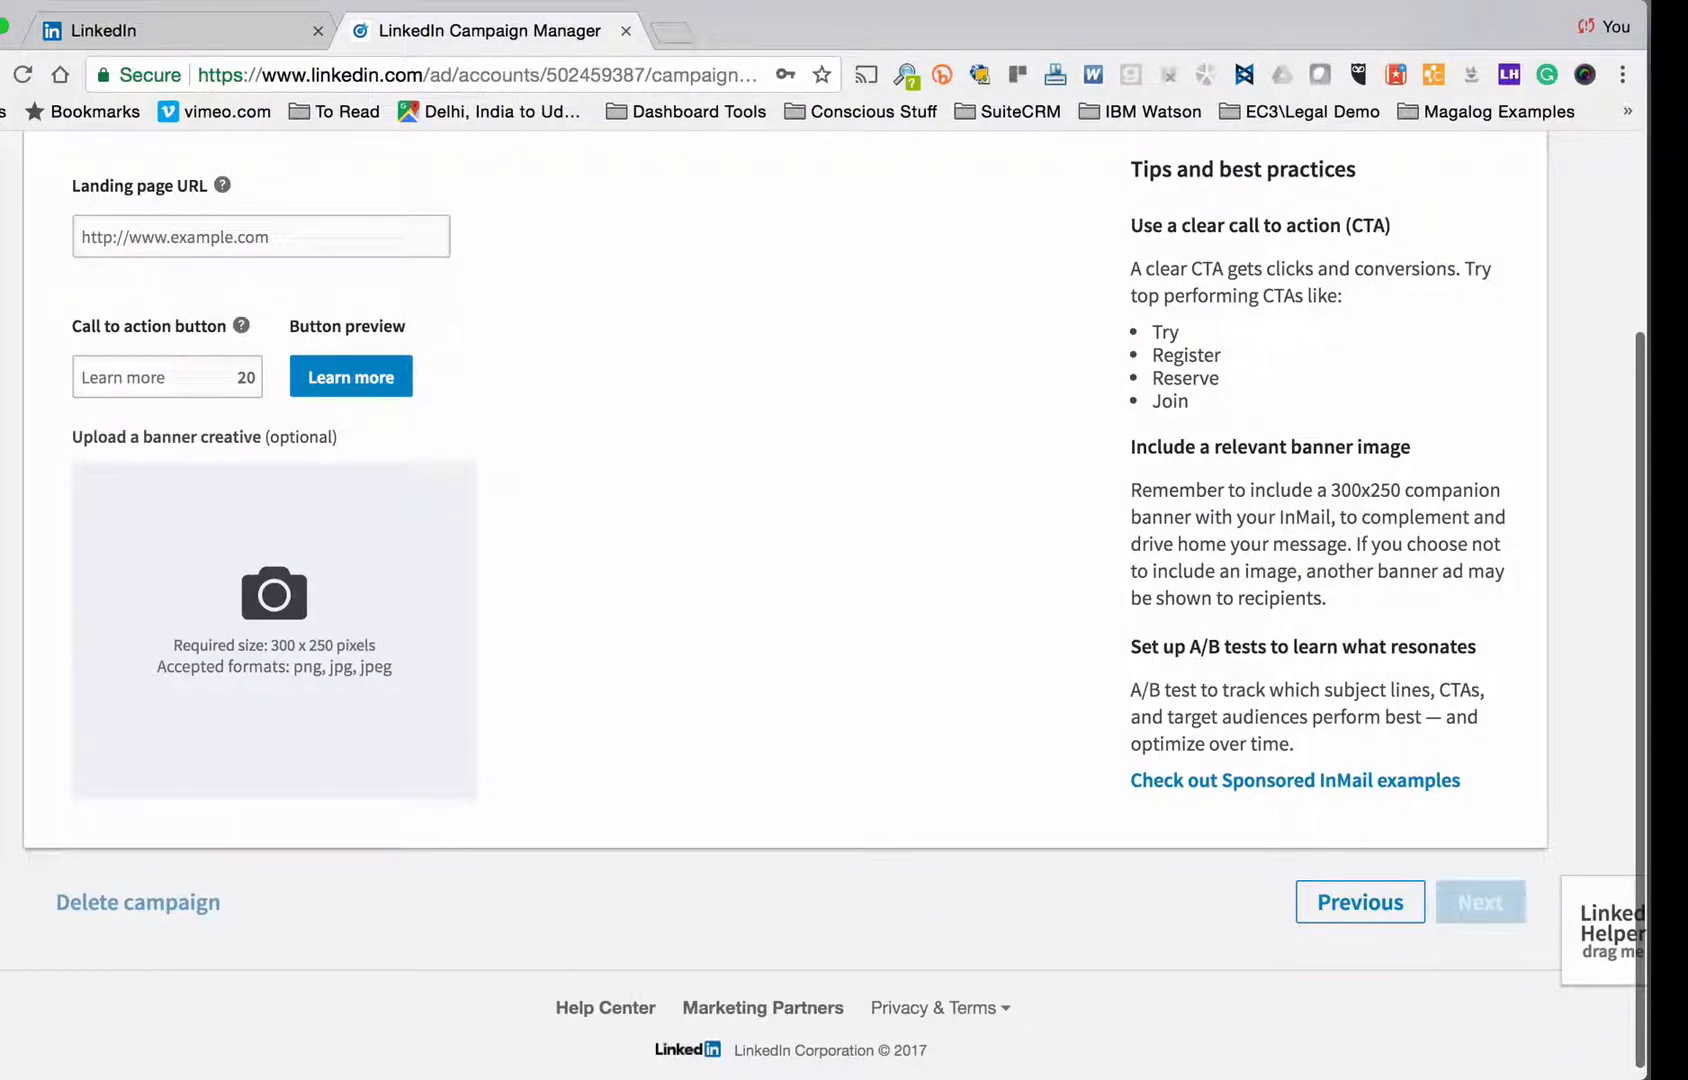
Step: Load conscious.co.uk in a new tab, then select 'The job details are at' in the InMail
{"action": "left_click", "coordinate": [260, 236]}
{"action": "type", "text": "www.conscious"}
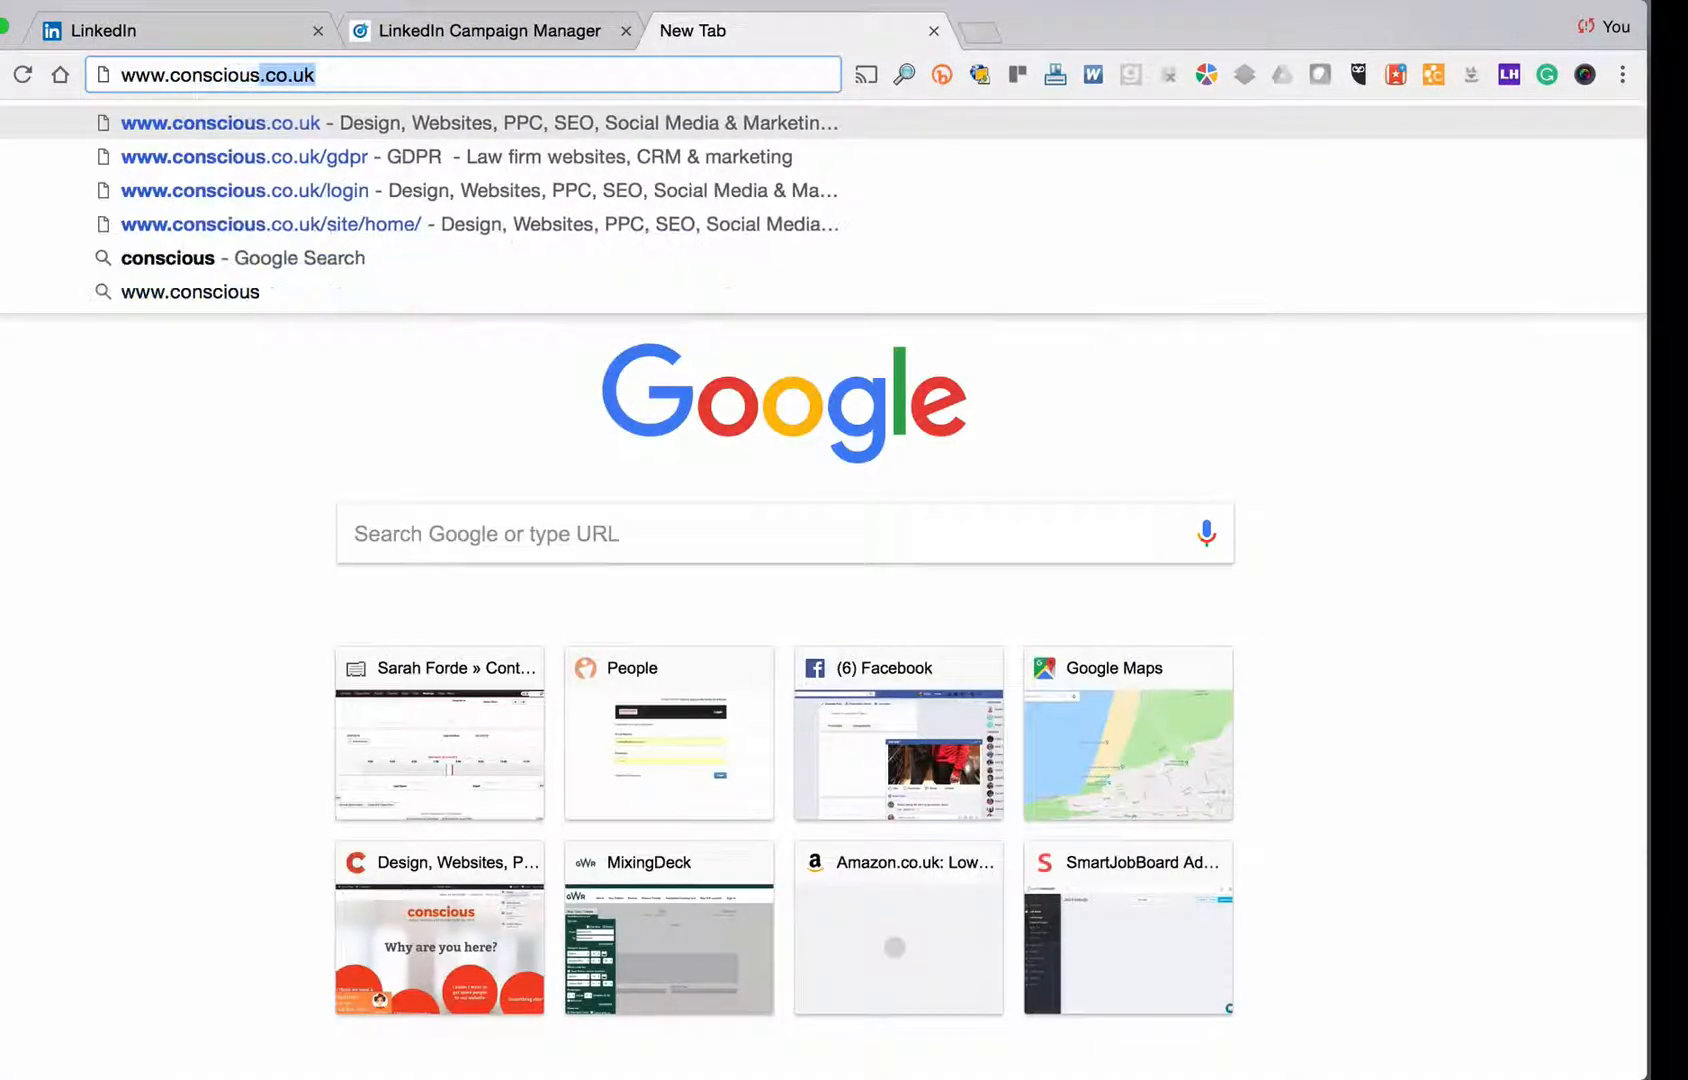
{"action": "left_click", "coordinate": [252, 225]}
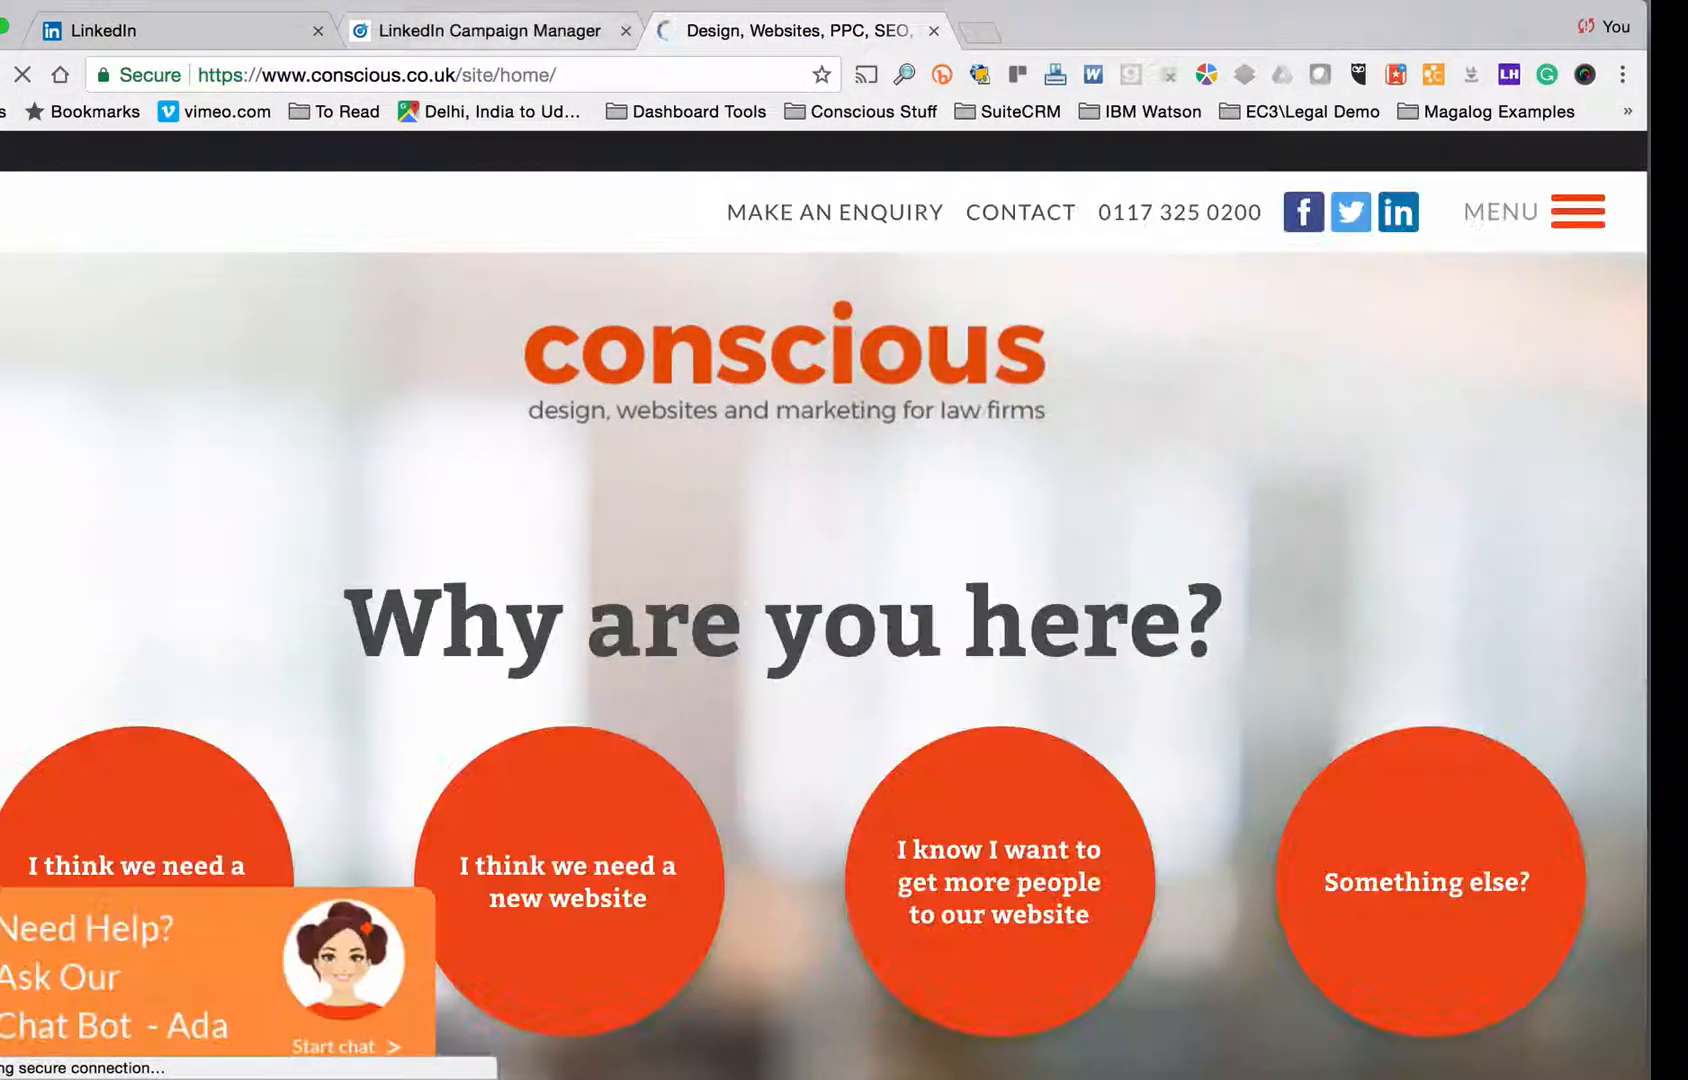
{"action": "left_click", "coordinate": [489, 31]}
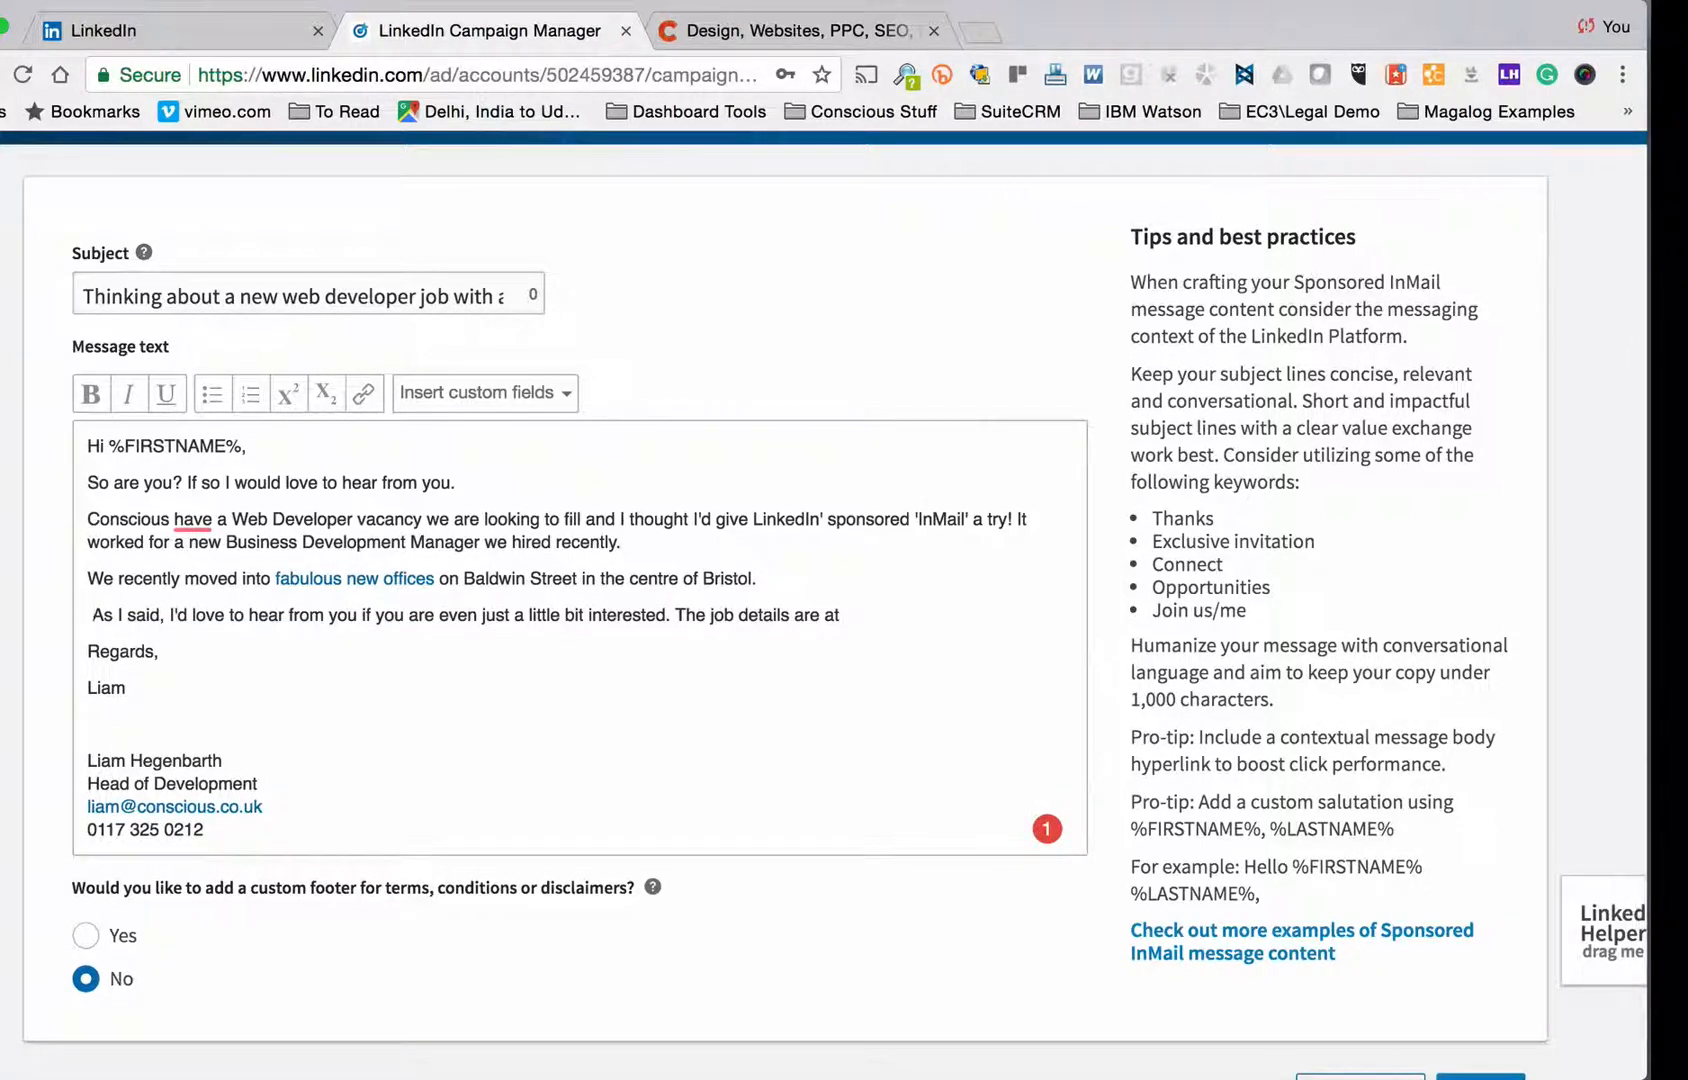
{"action": "left_click_drag", "start_coordinate": [670, 615], "coordinate": [834, 615]}
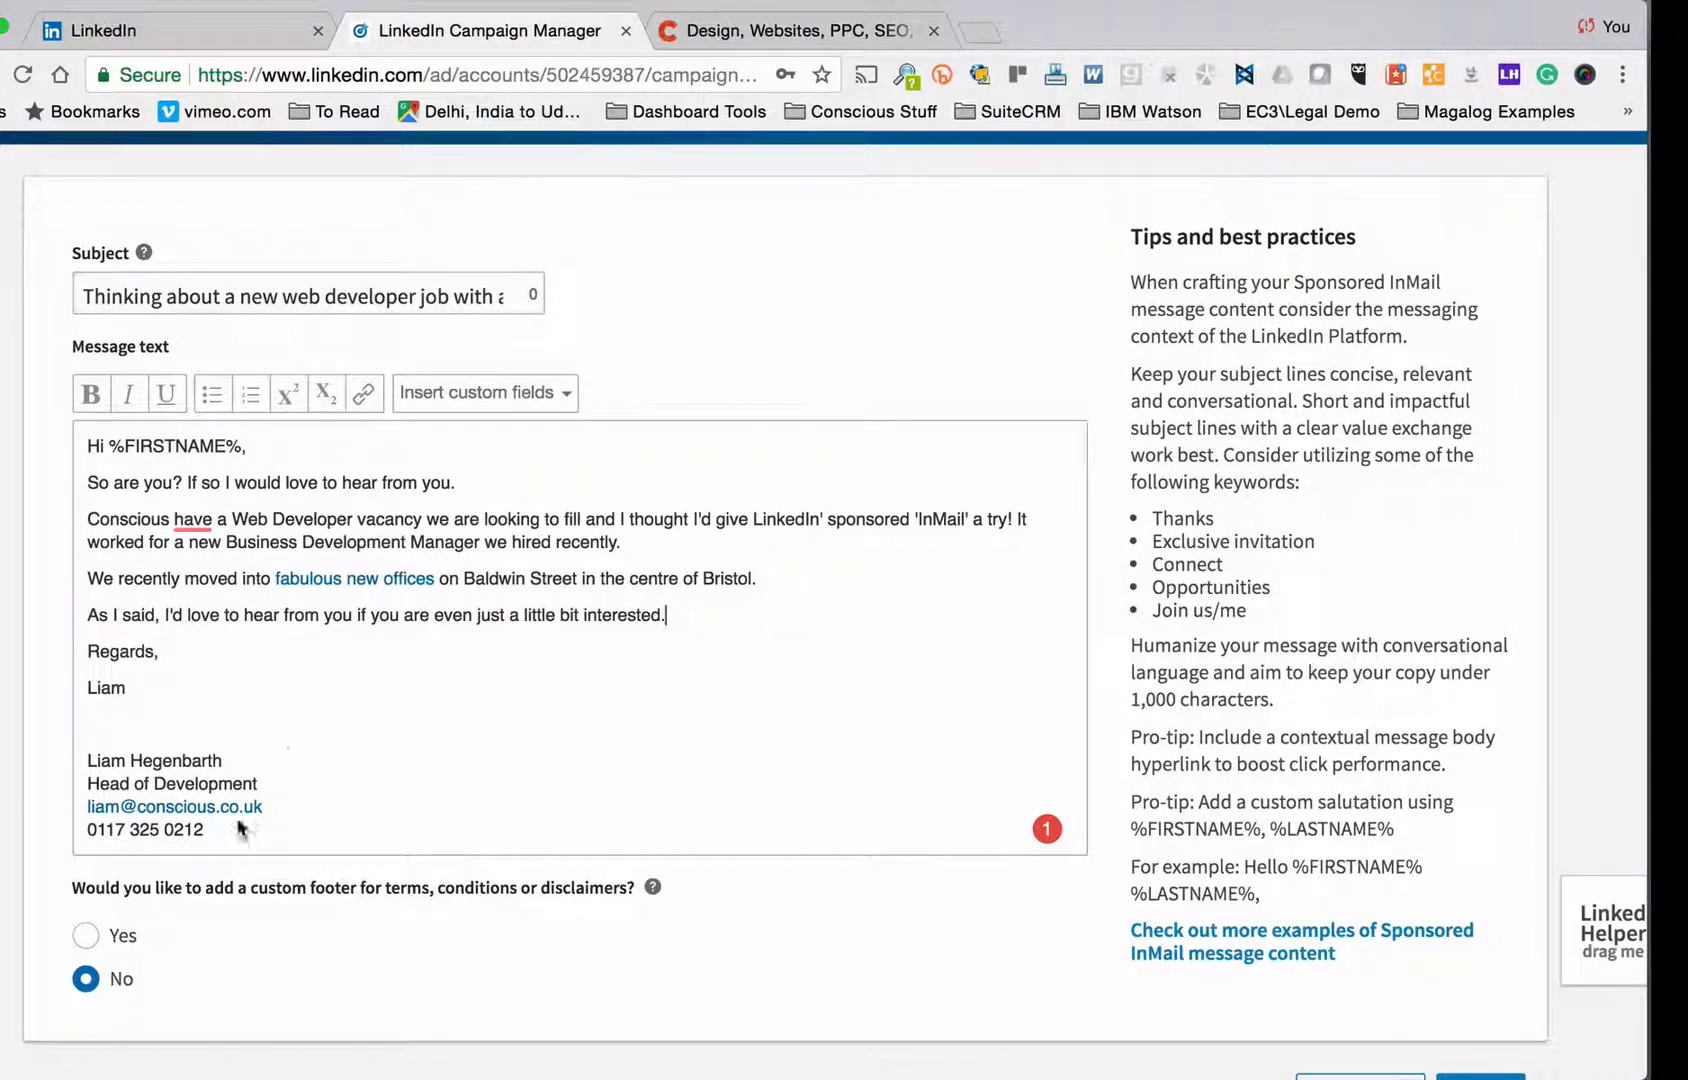
{"action": "scroll", "scroll_direction": "down", "scroll_amount": 3}
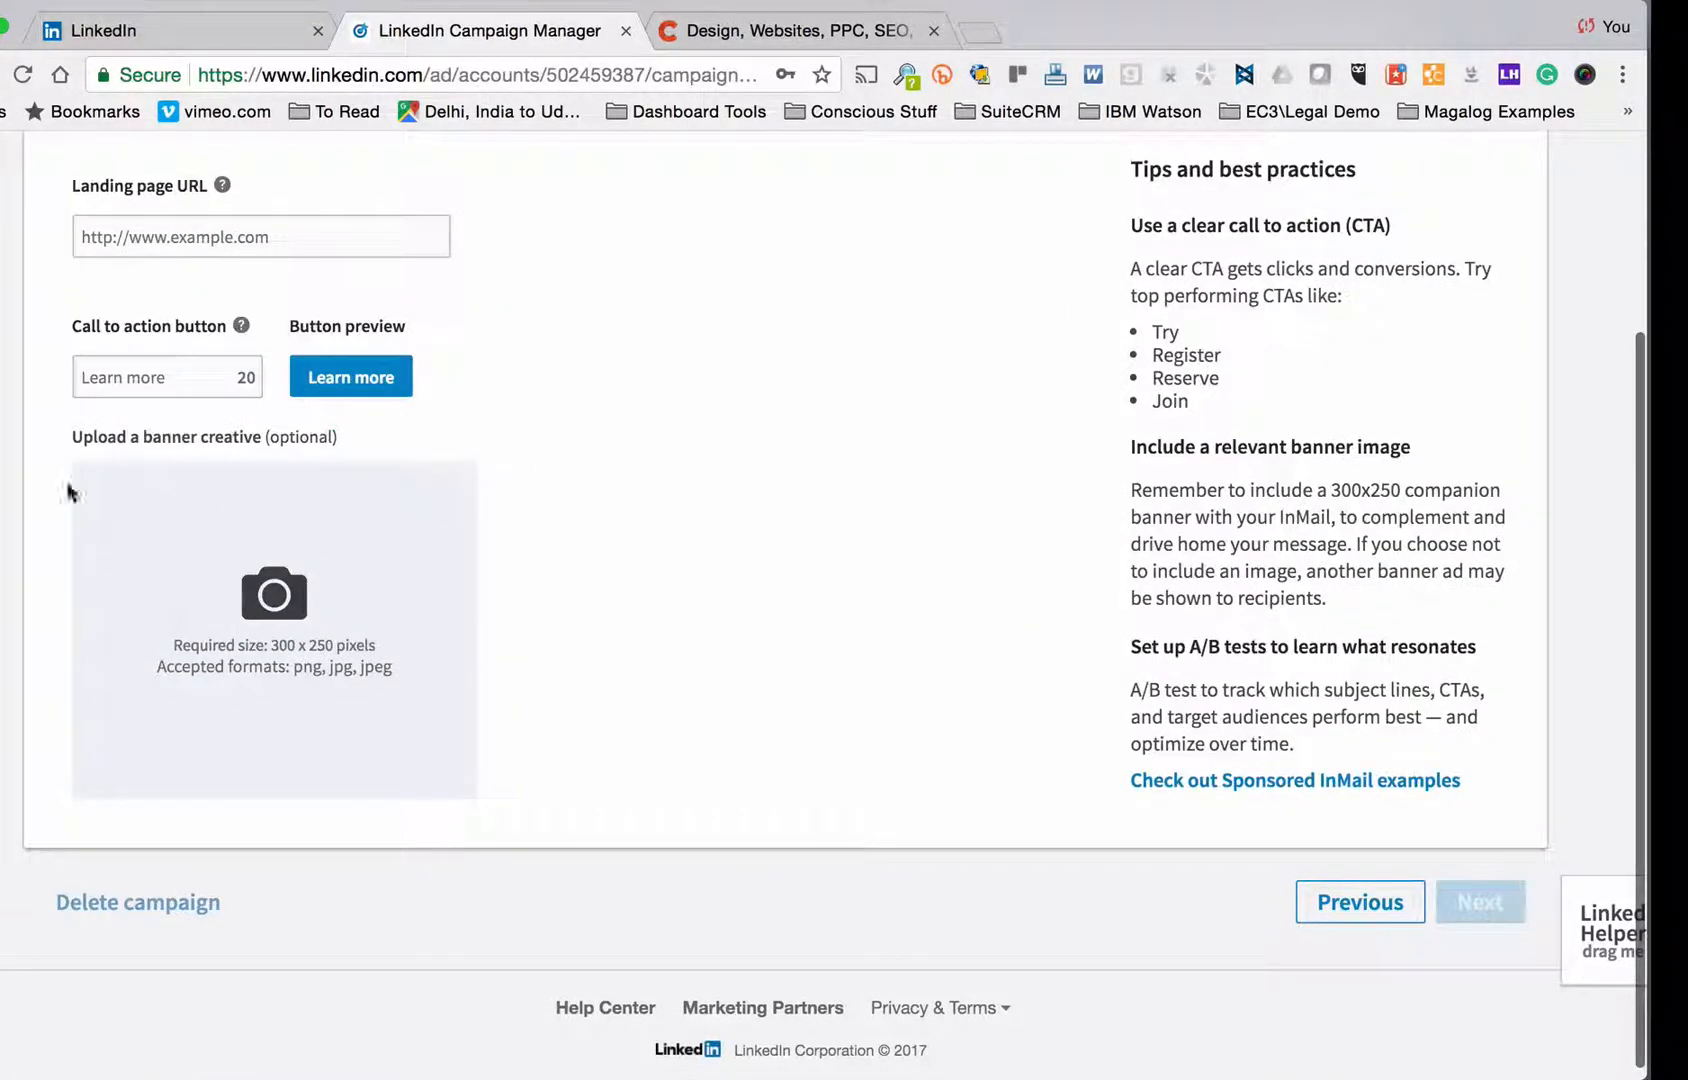
{"action": "type", "text": "https://www.conscious.co.uk/site/about/careers/"}
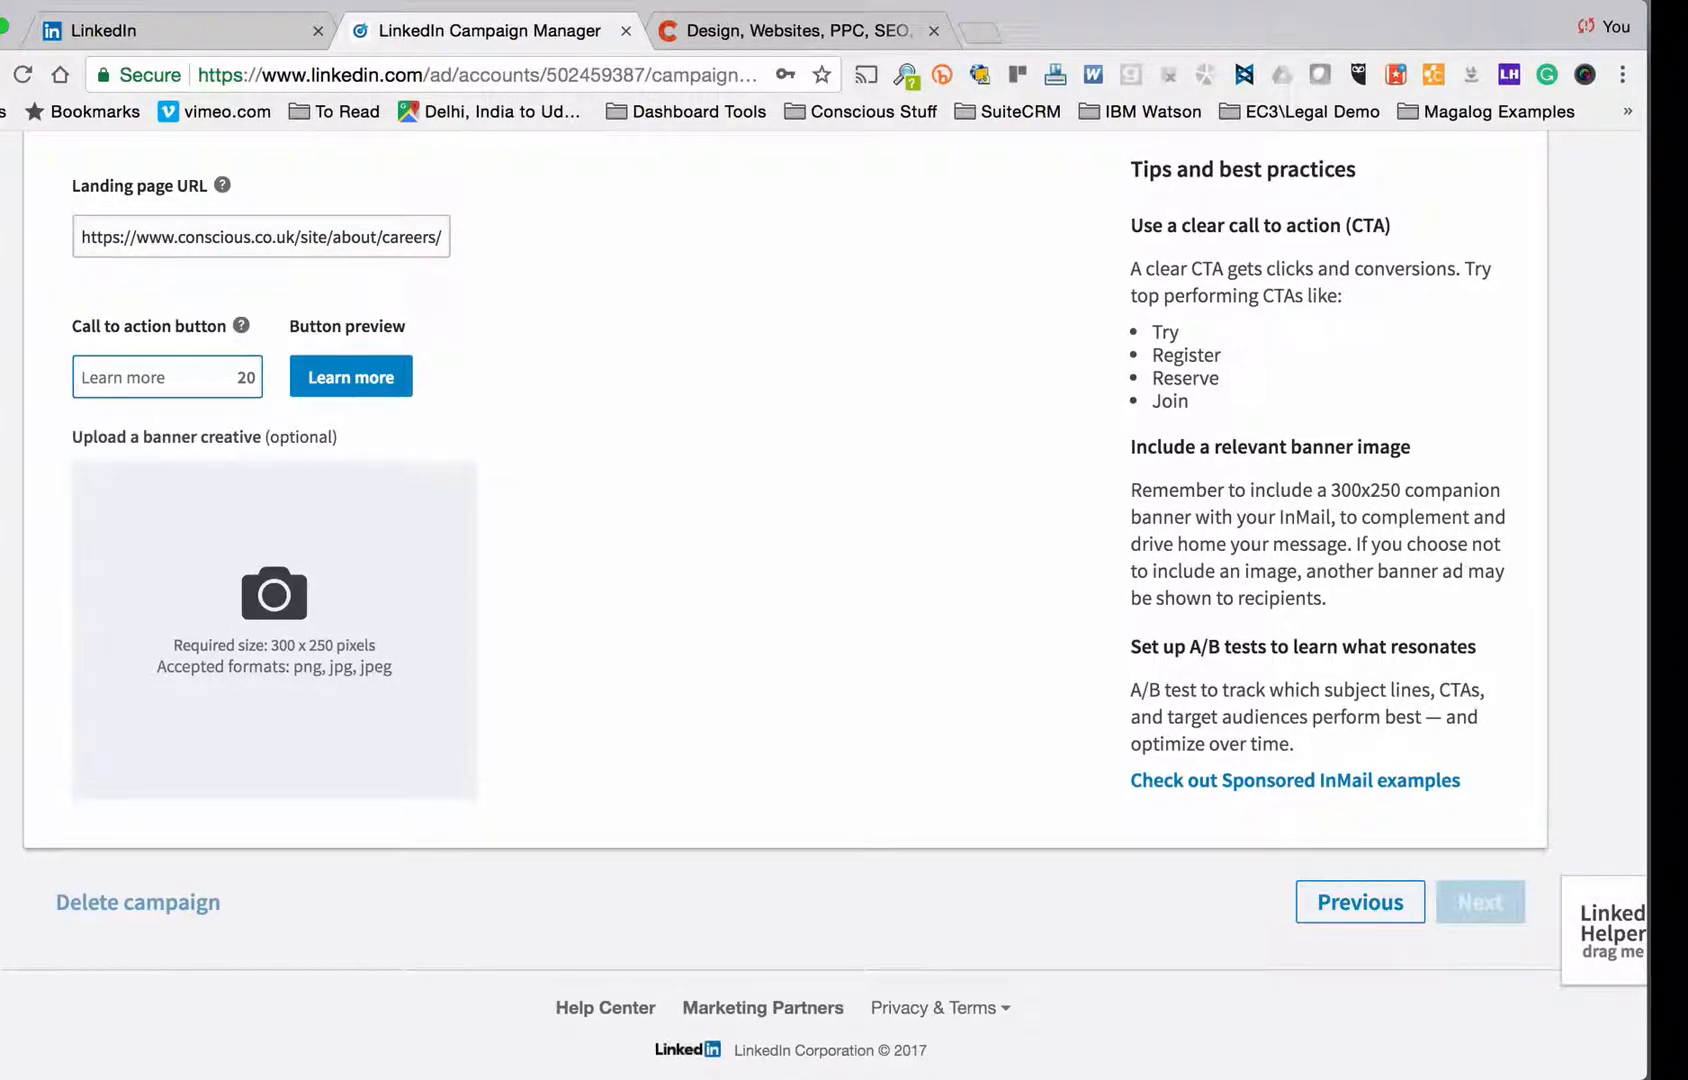
{"action": "type", "text": "Yea"}
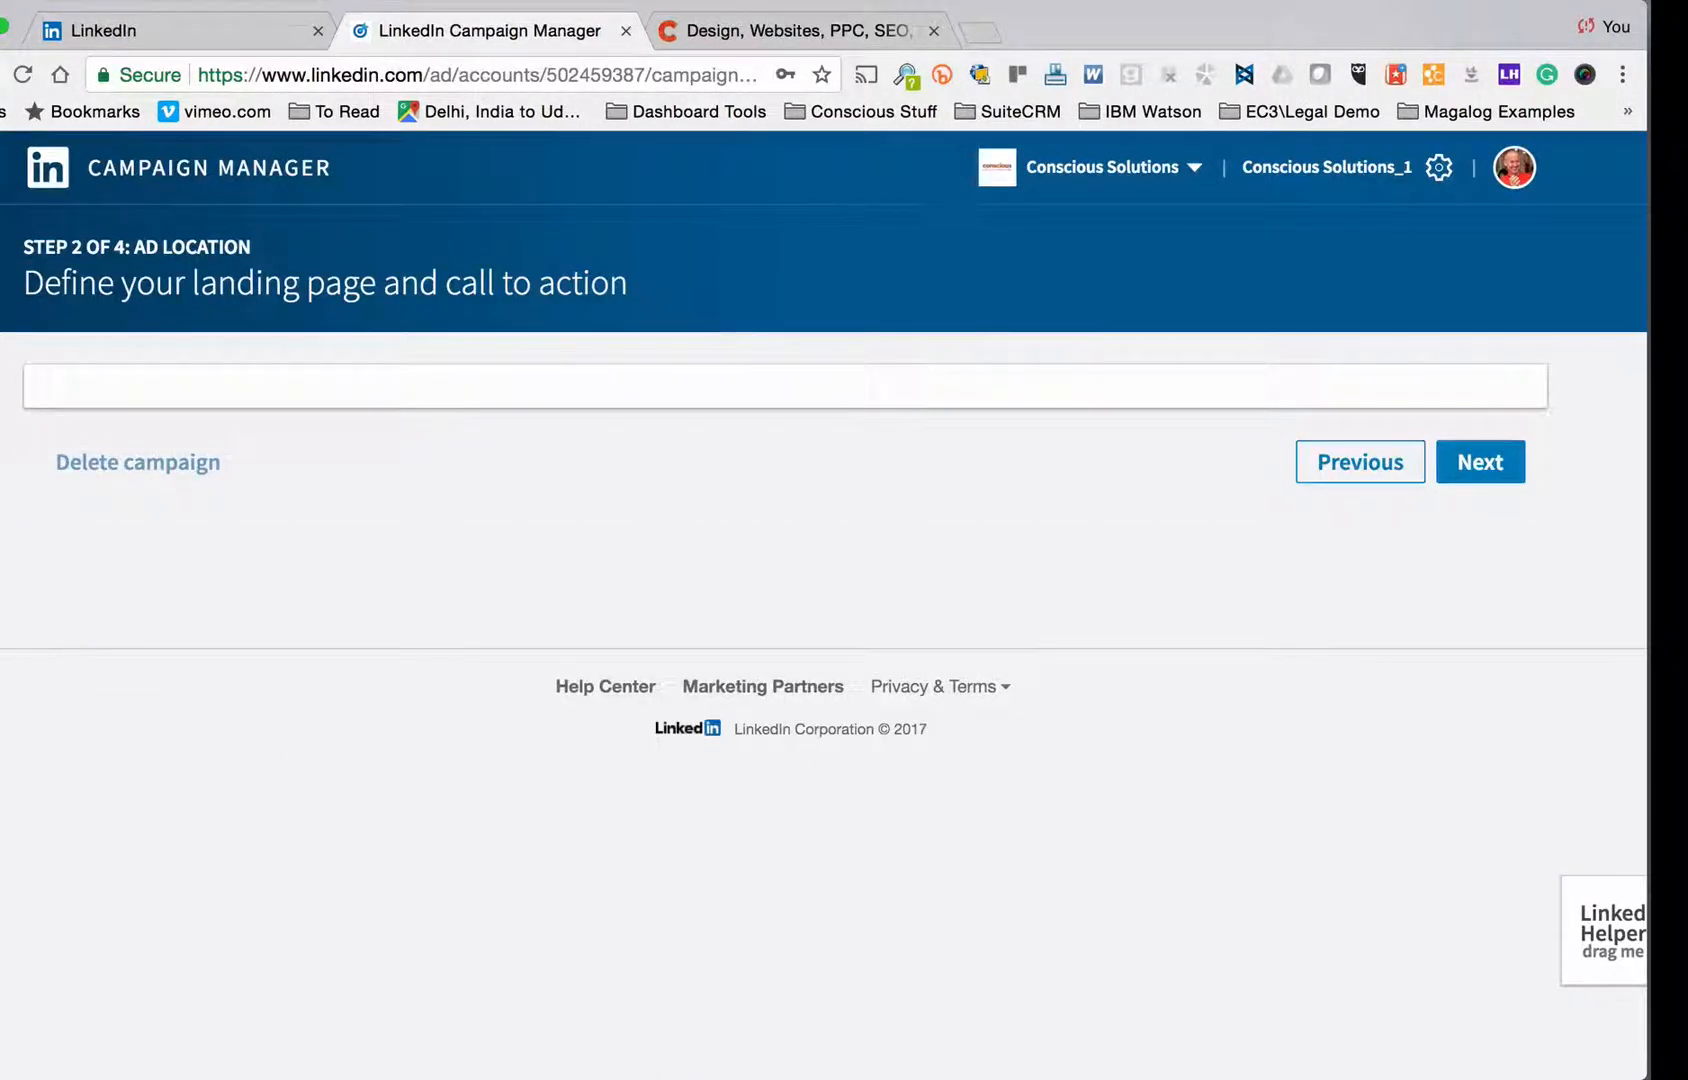
{"action": "left_click", "coordinate": [1480, 462]}
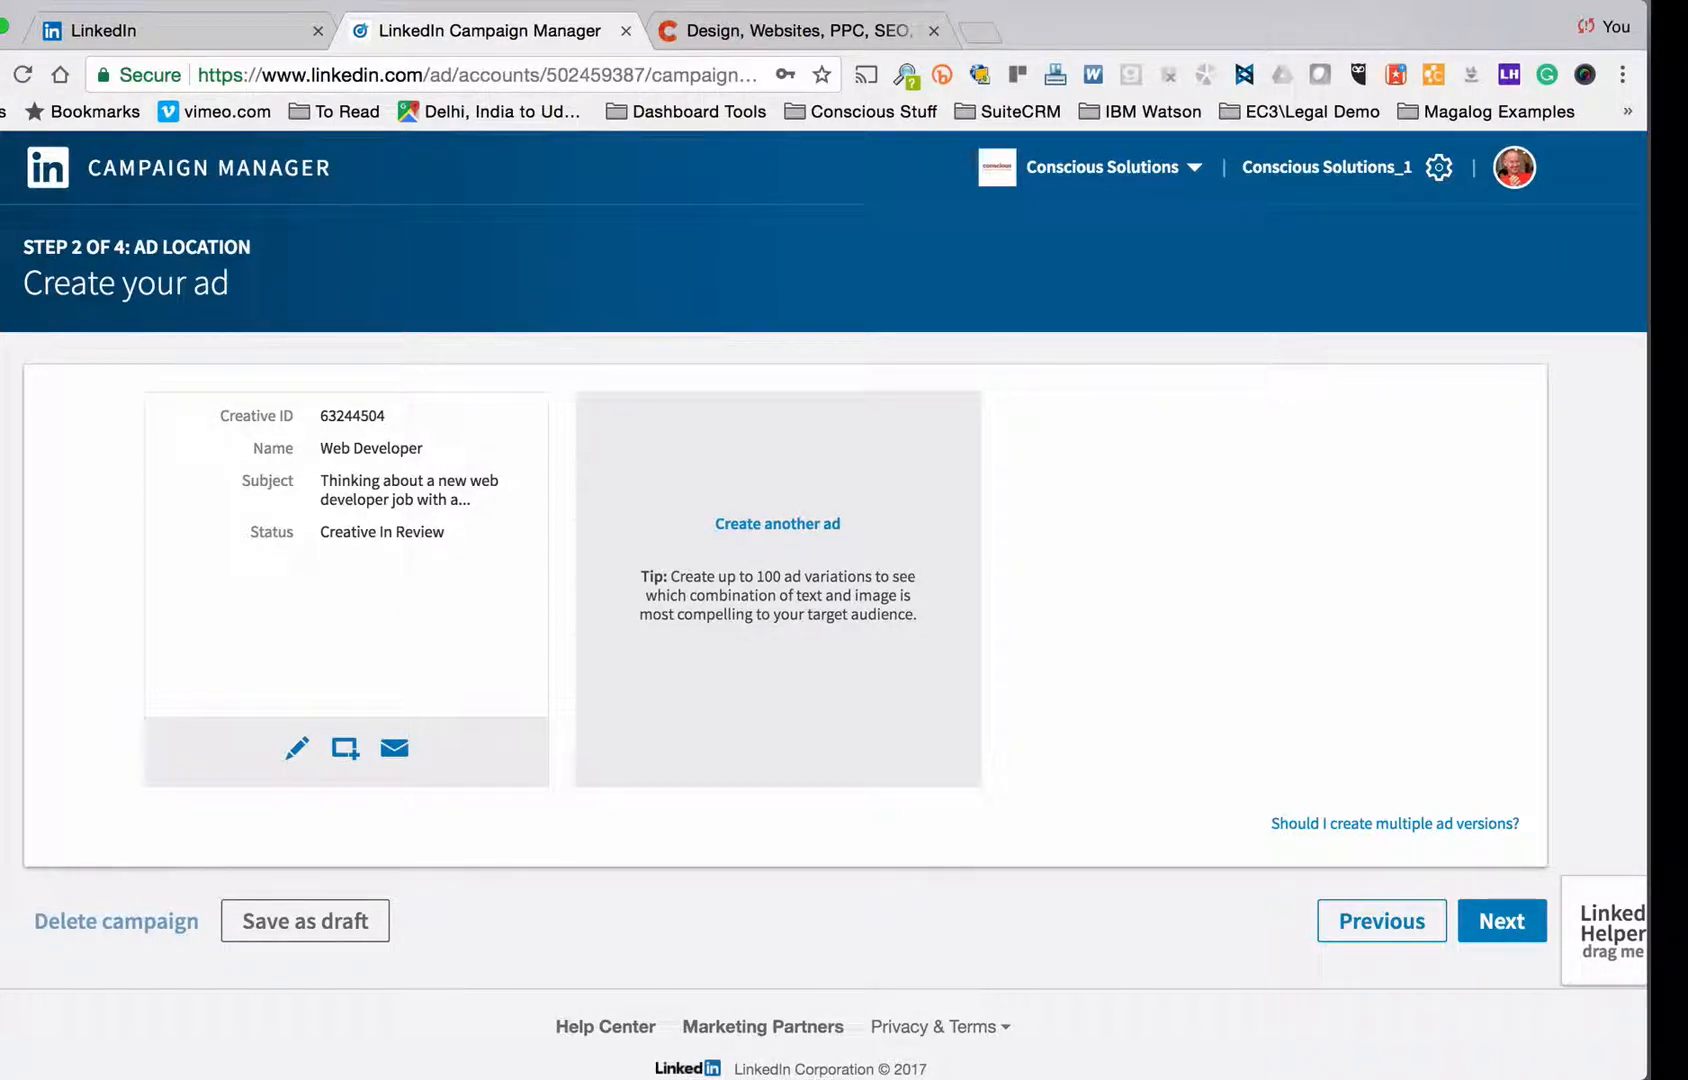
Step: Advance to the audience step and scroll down to the location targeting section
{"action": "left_click", "coordinate": [1500, 920]}
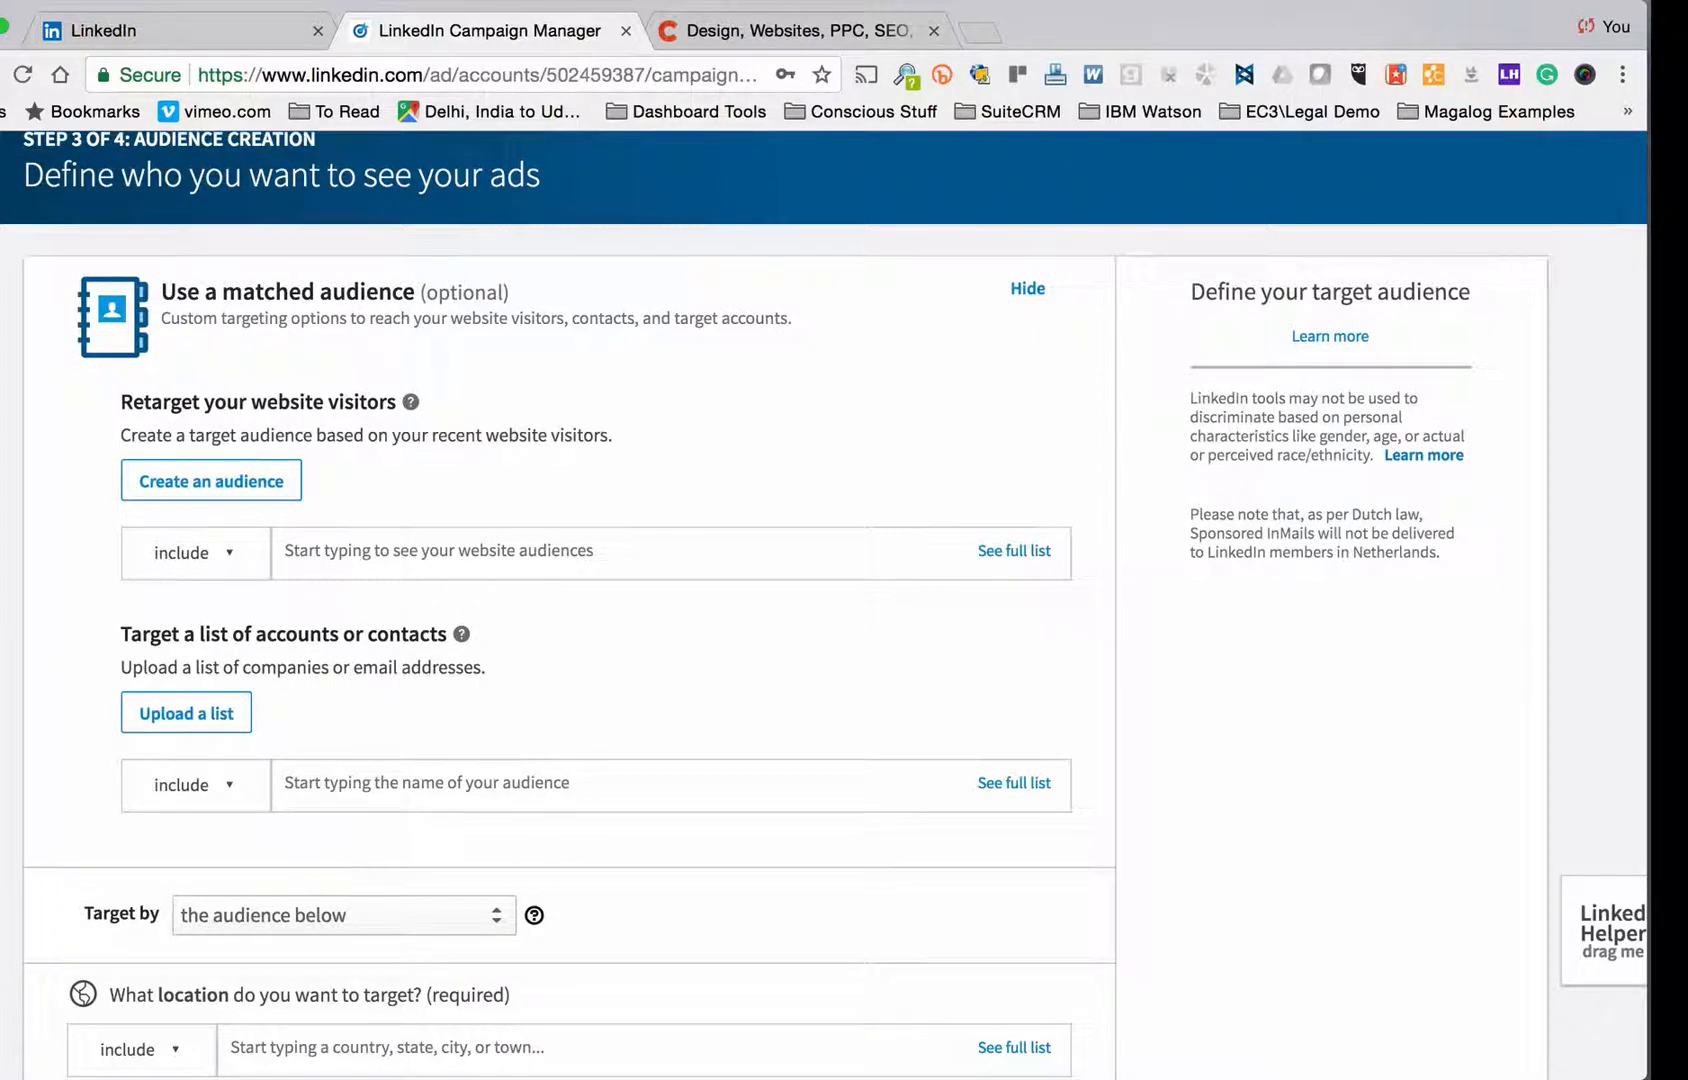
{"action": "scroll", "scroll_direction": "down", "scroll_amount": 3}
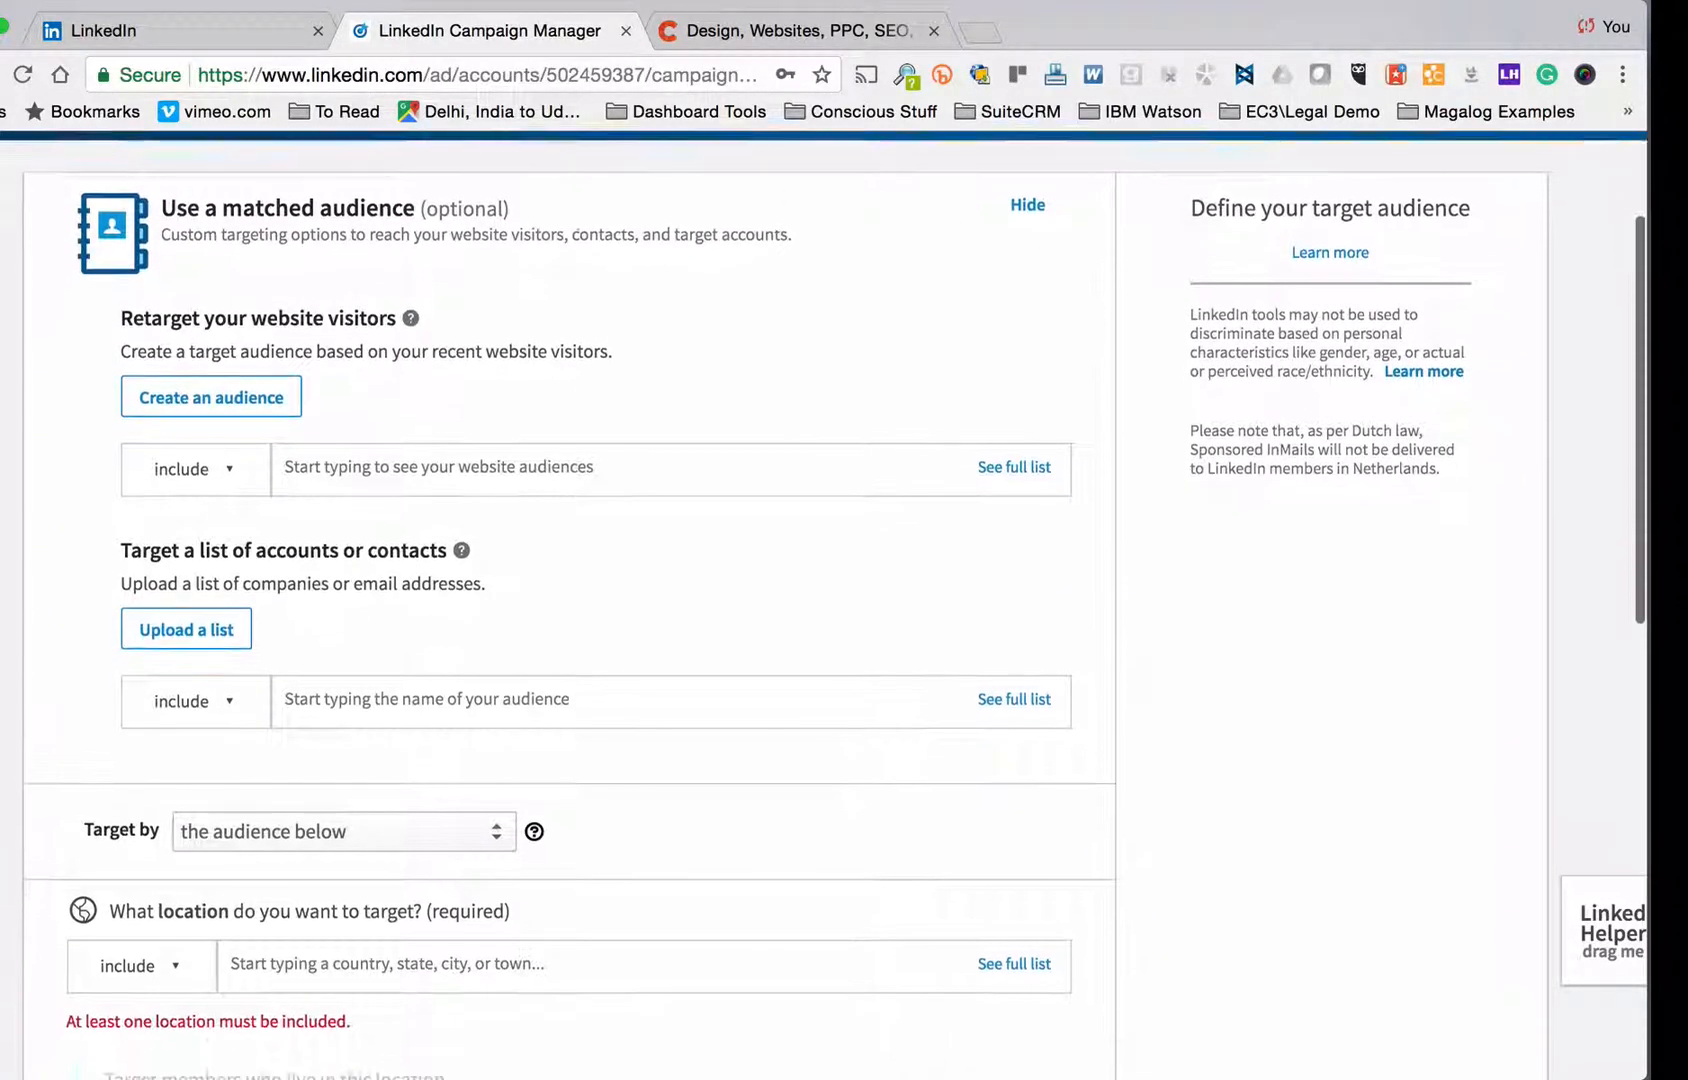
{"action": "scroll", "scroll_direction": "down", "scroll_amount": 3}
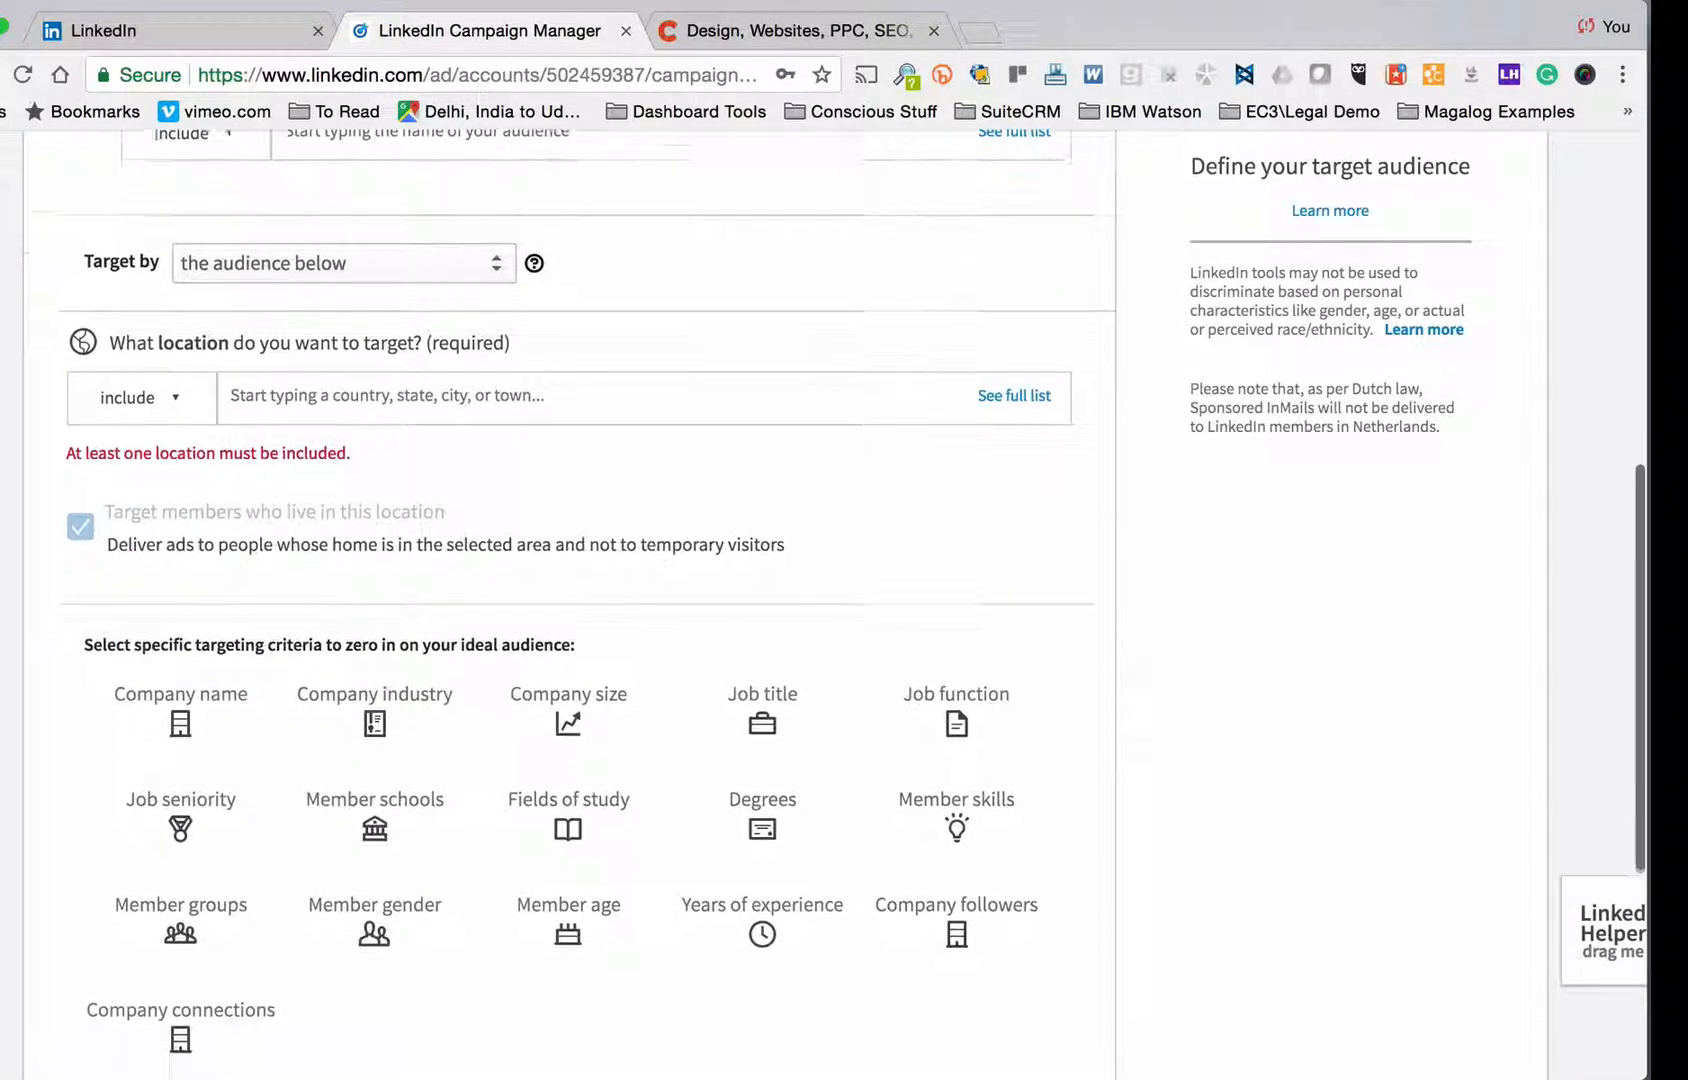
{"action": "scroll", "scroll_direction": "down", "scroll_amount": 3}
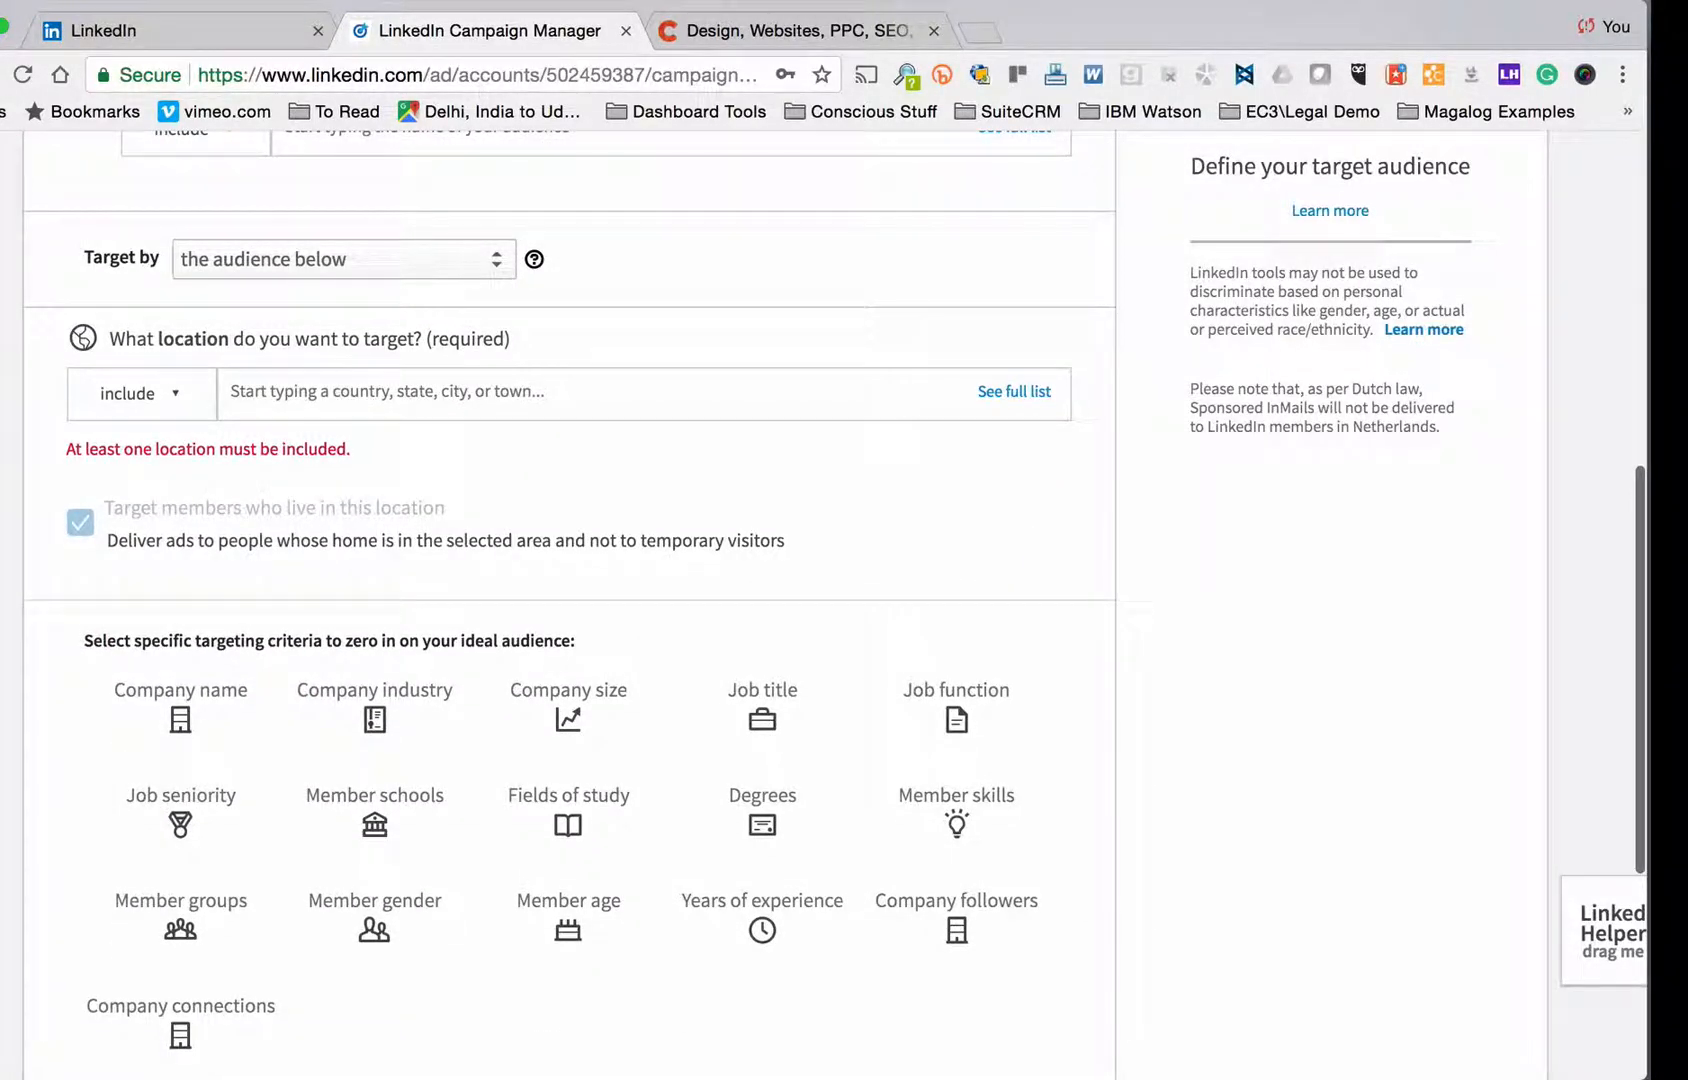
Step: Add Bristol, Cardiff and Bath, United Kingdom as target locations
{"action": "left_click", "coordinate": [524, 391]}
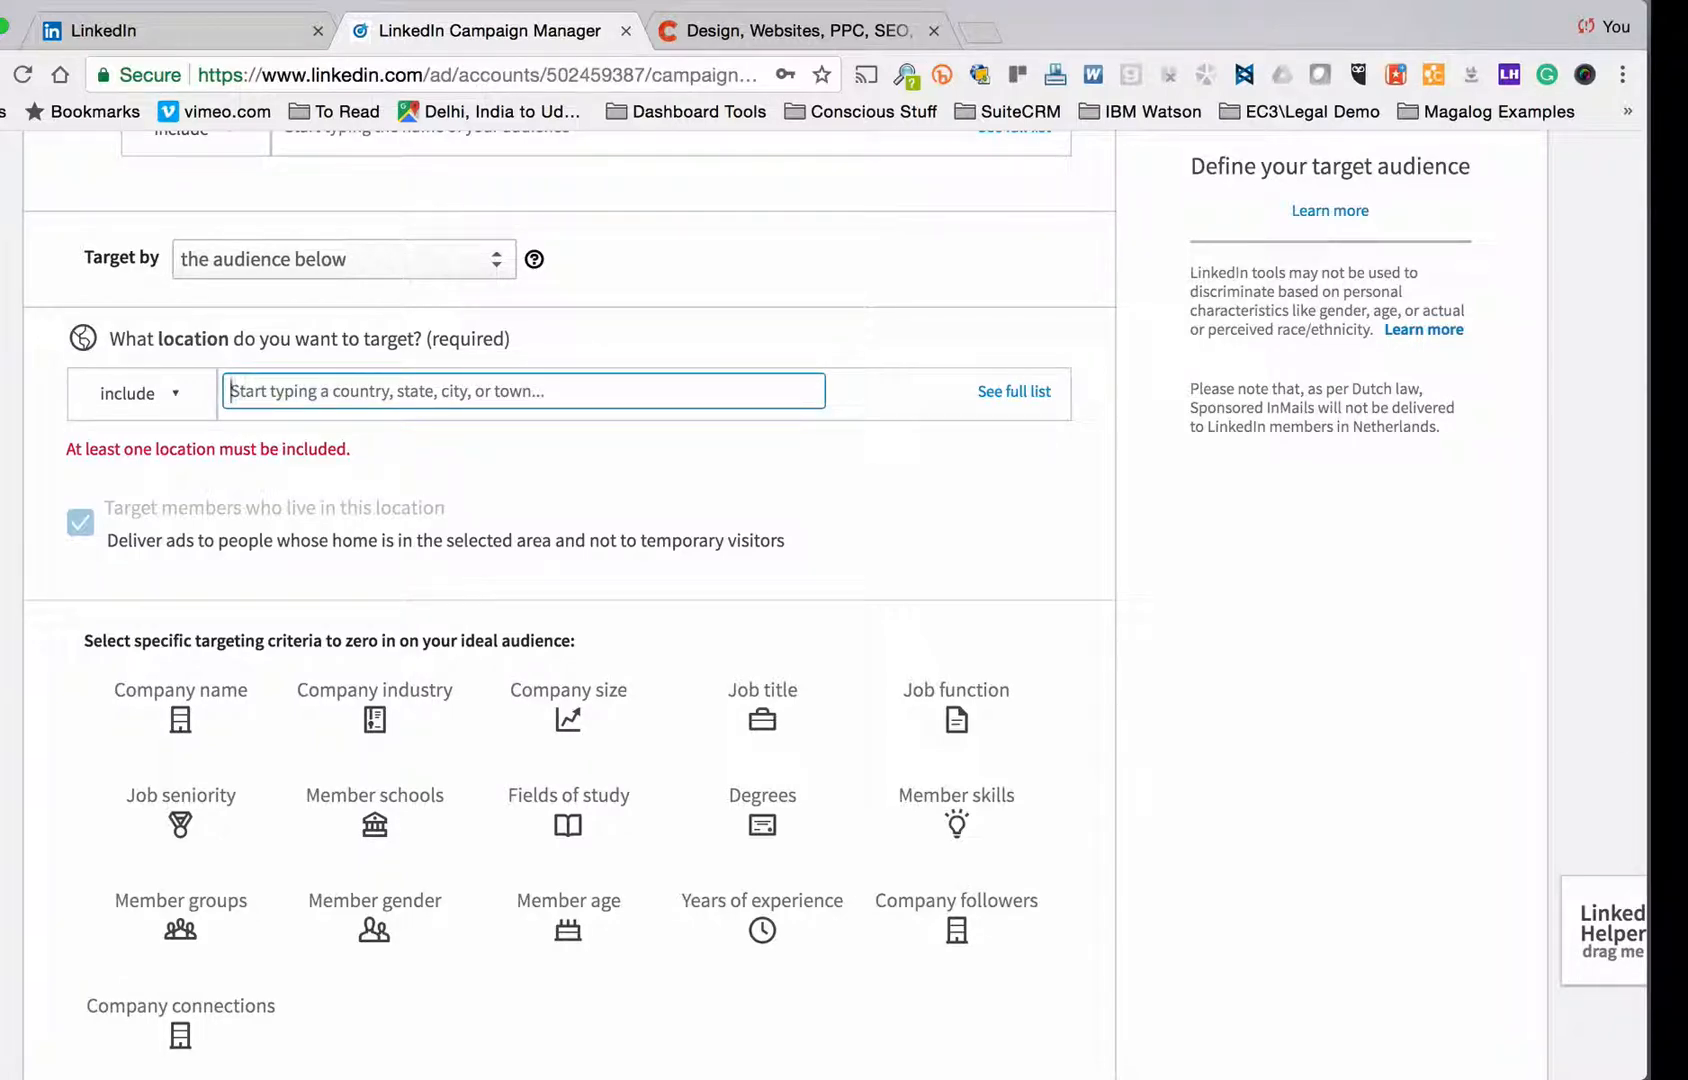
{"action": "type", "text": "Bristol, United Kingdom"}
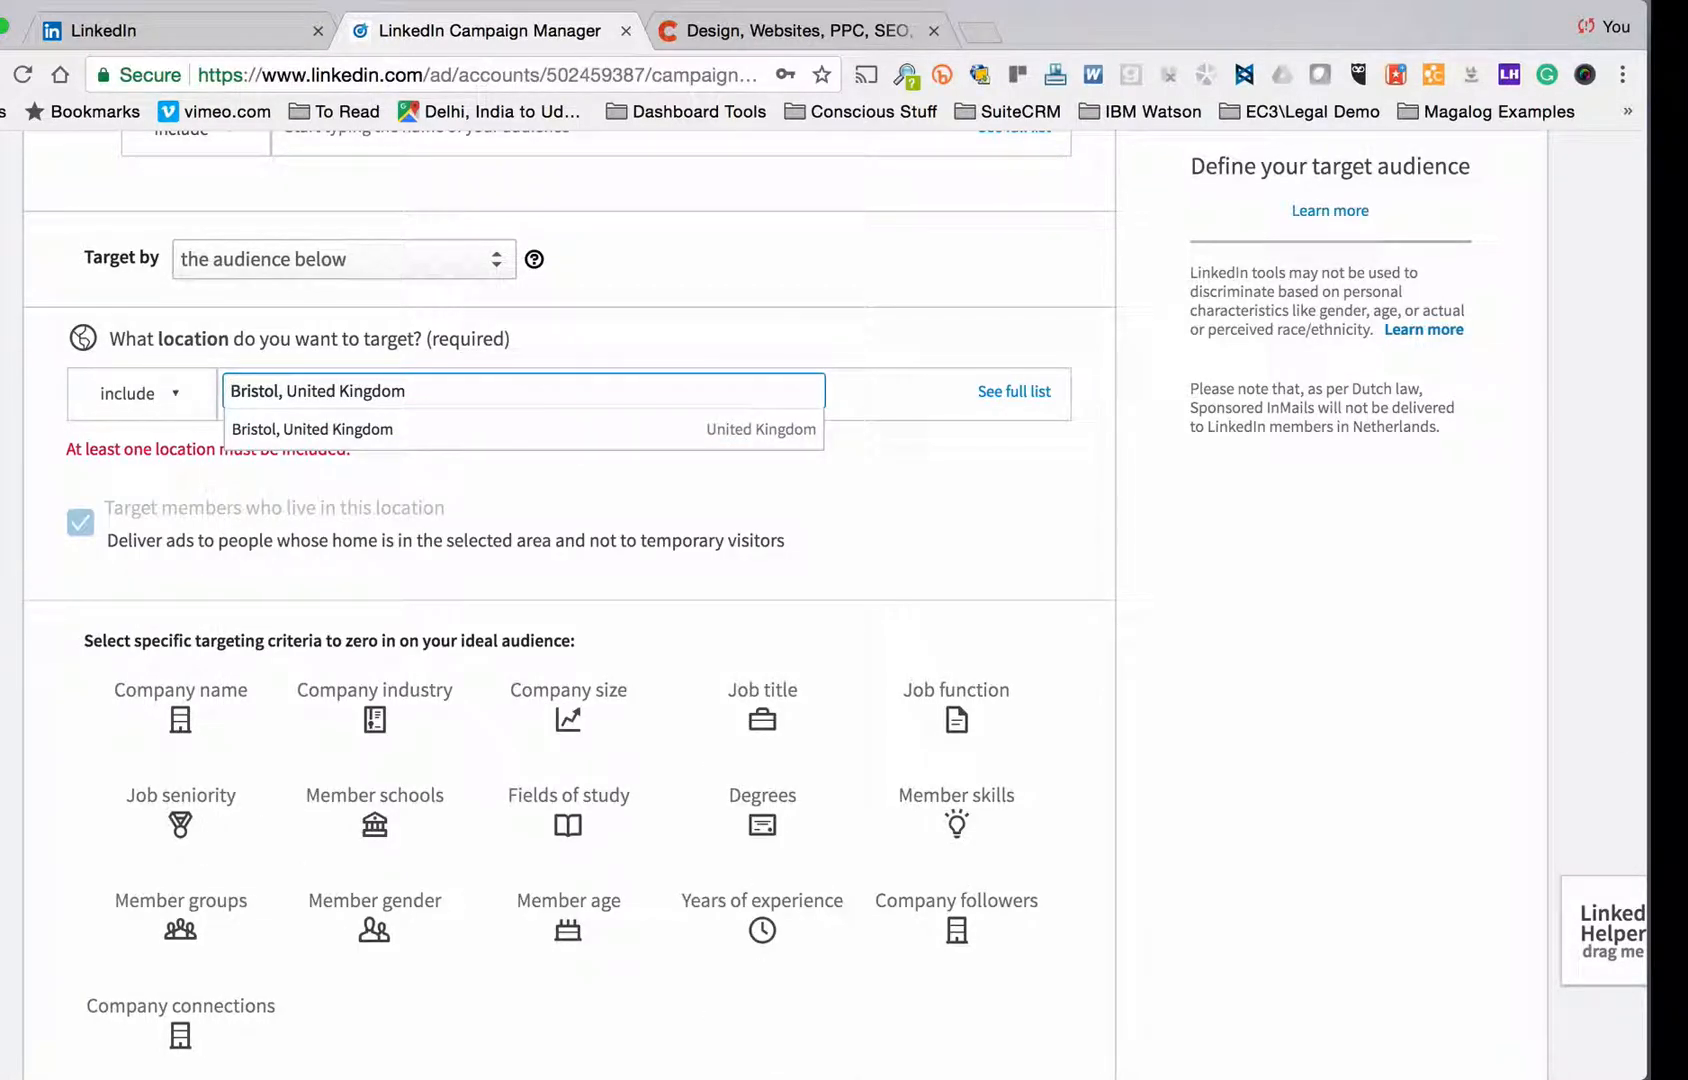
{"action": "left_click", "coordinate": [312, 429]}
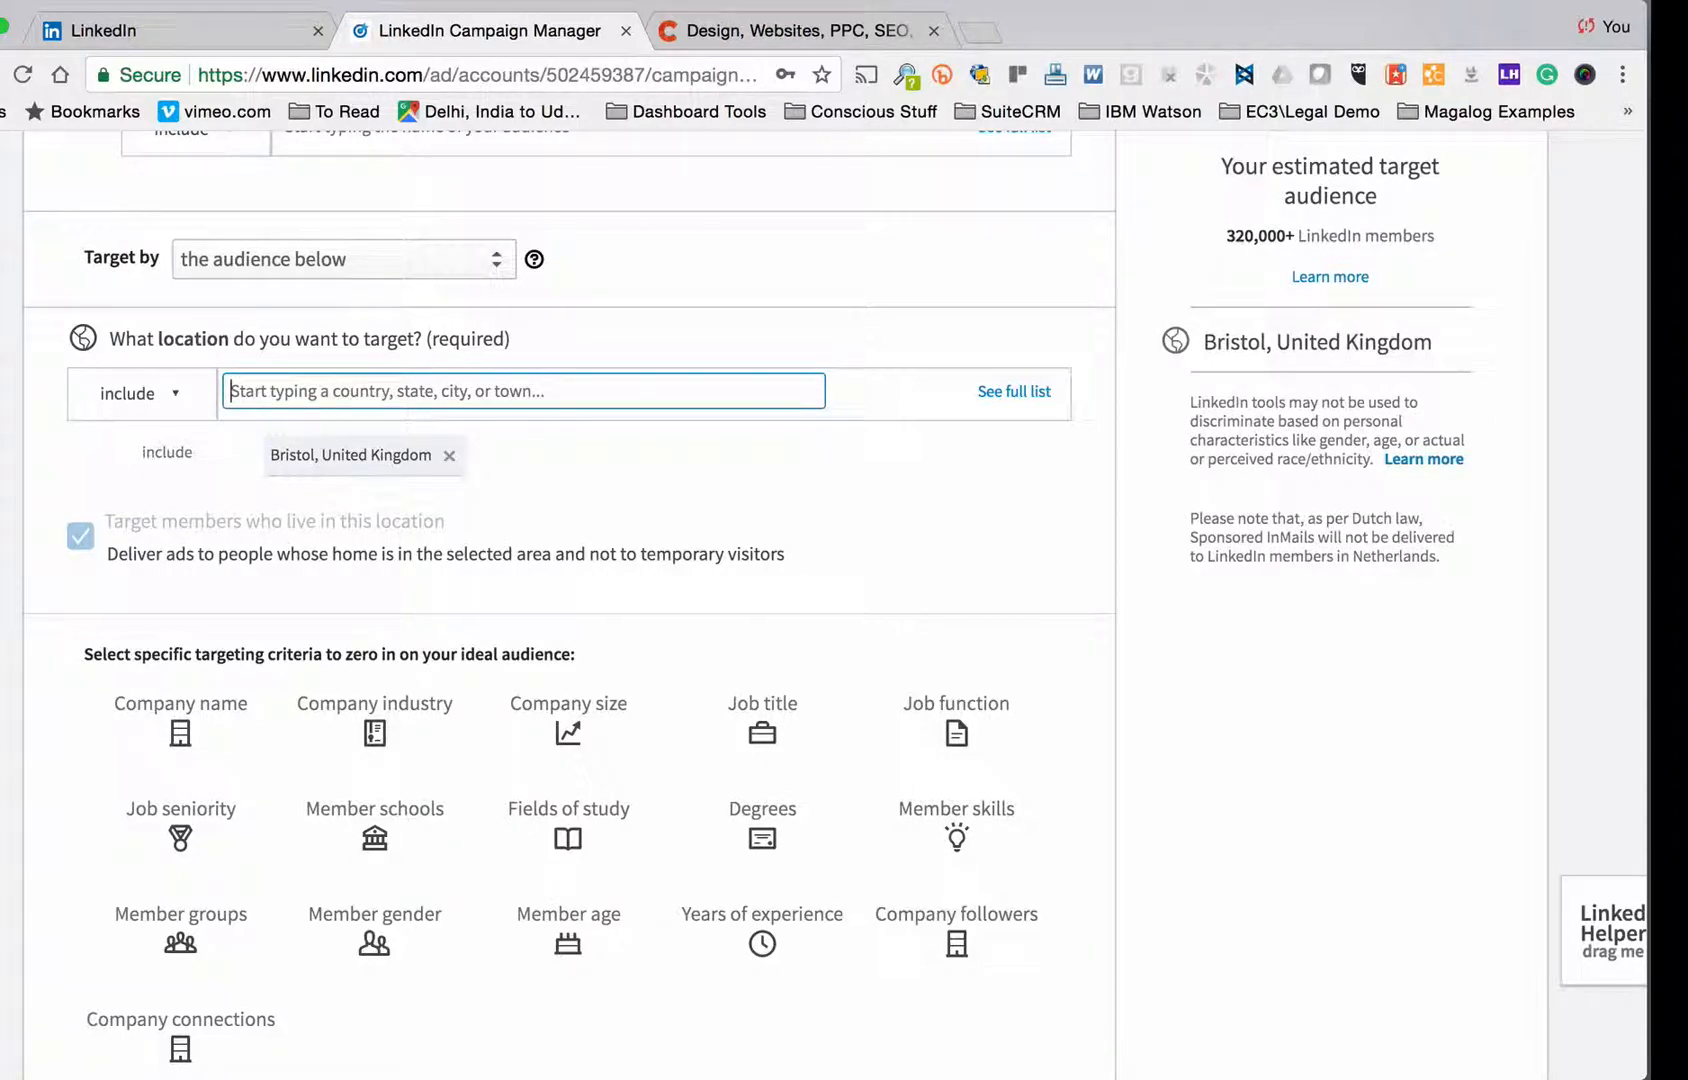
{"action": "type", "text": "Cardiff, United Kingdom"}
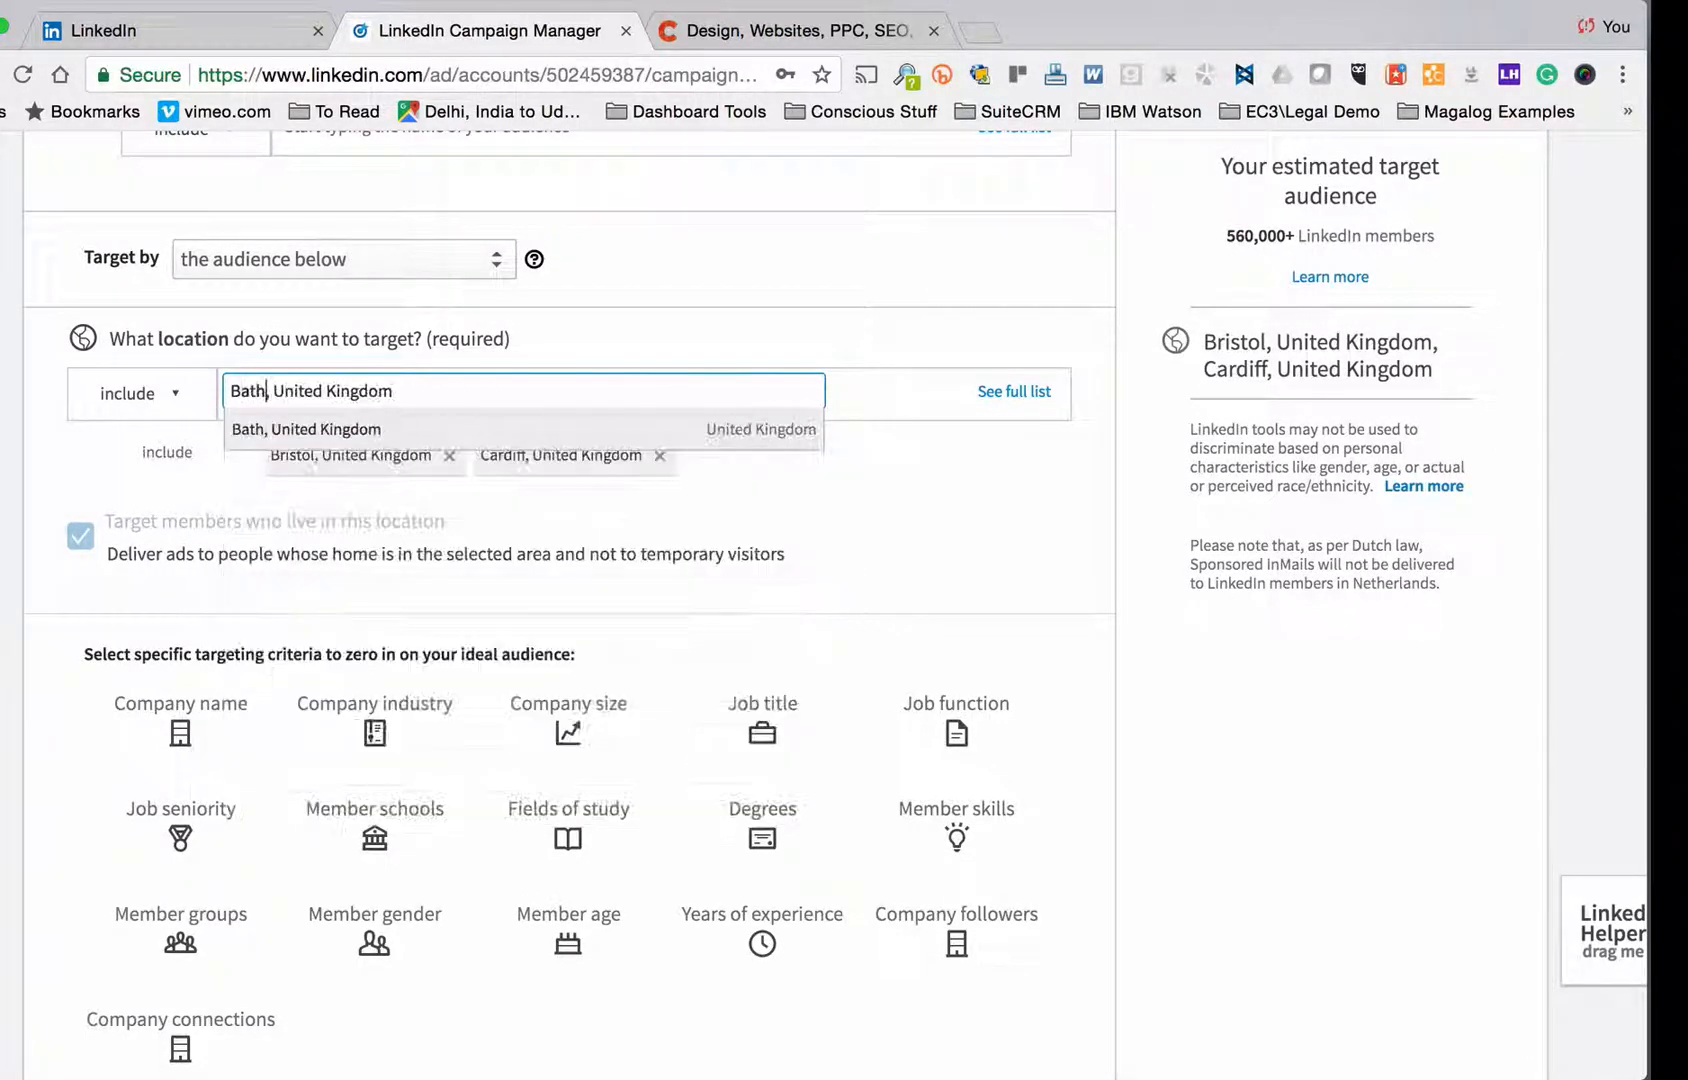
{"action": "left_click", "coordinate": [305, 429]}
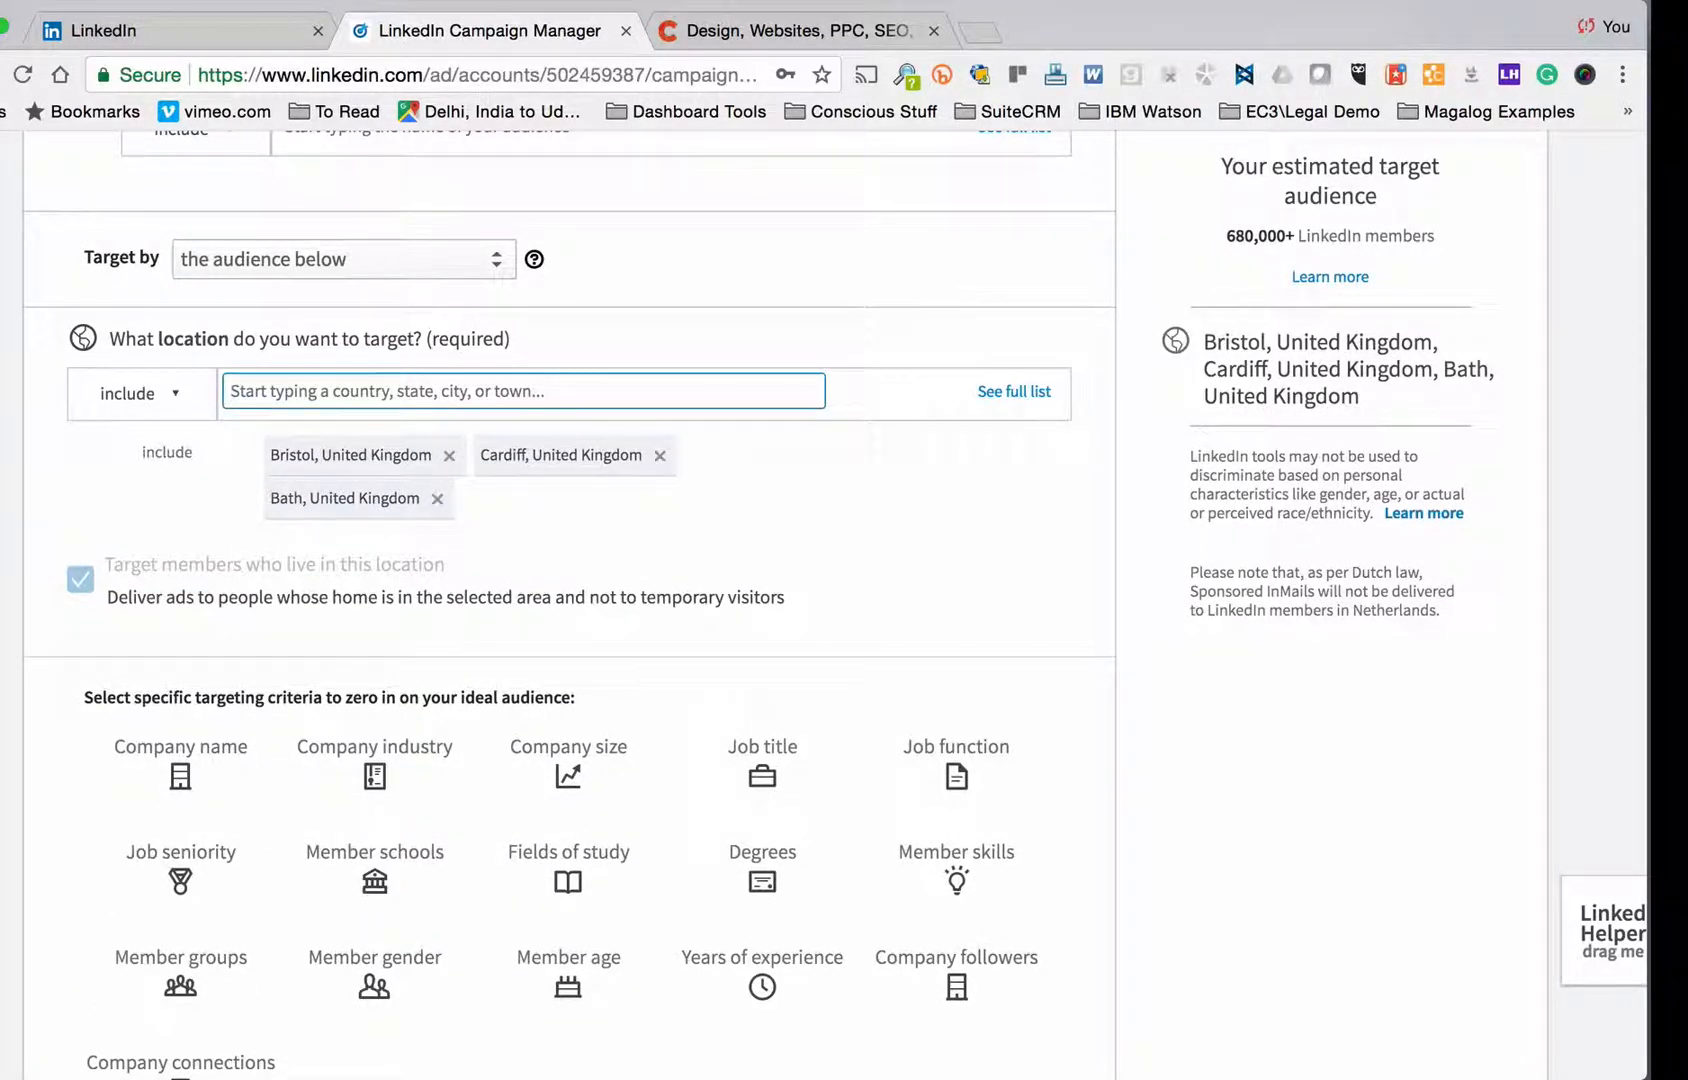
Step: Add Taunton and Gloucester to the targeted locations
{"action": "type", "text": "taunton, United Kingdom"}
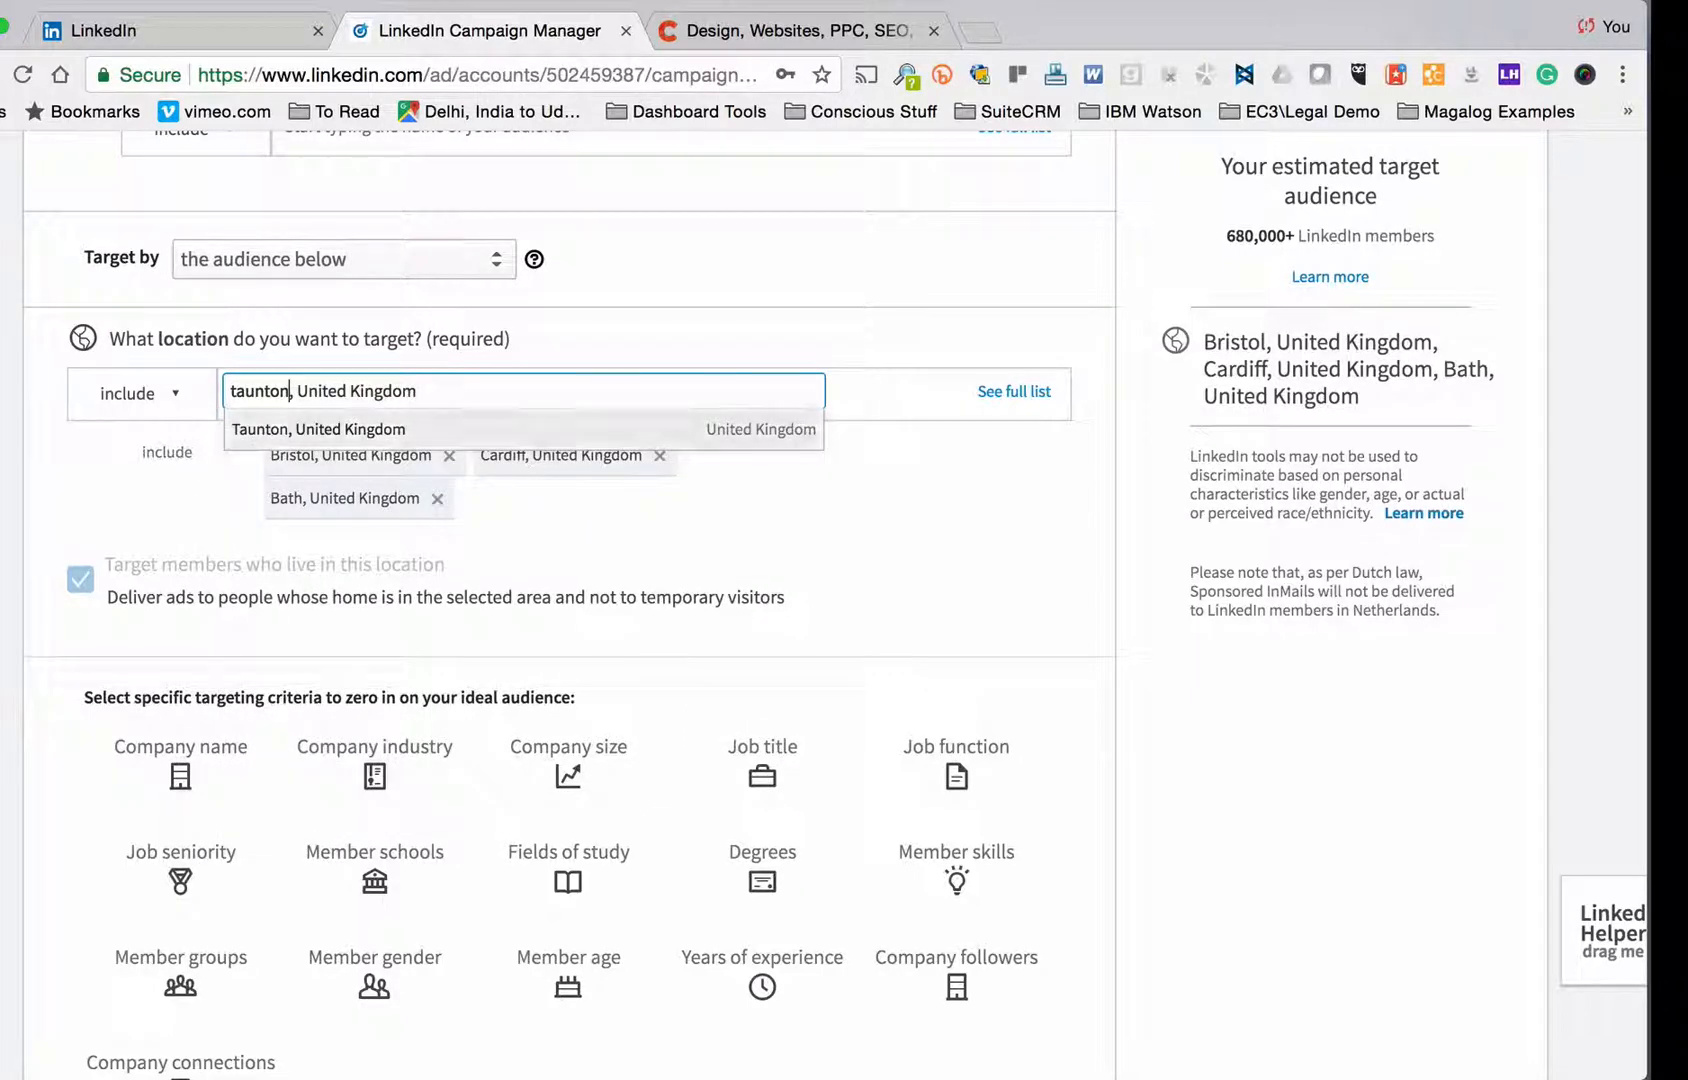
{"action": "left_click", "coordinate": [318, 429]}
{"action": "type", "text": "Weston-Sy"}
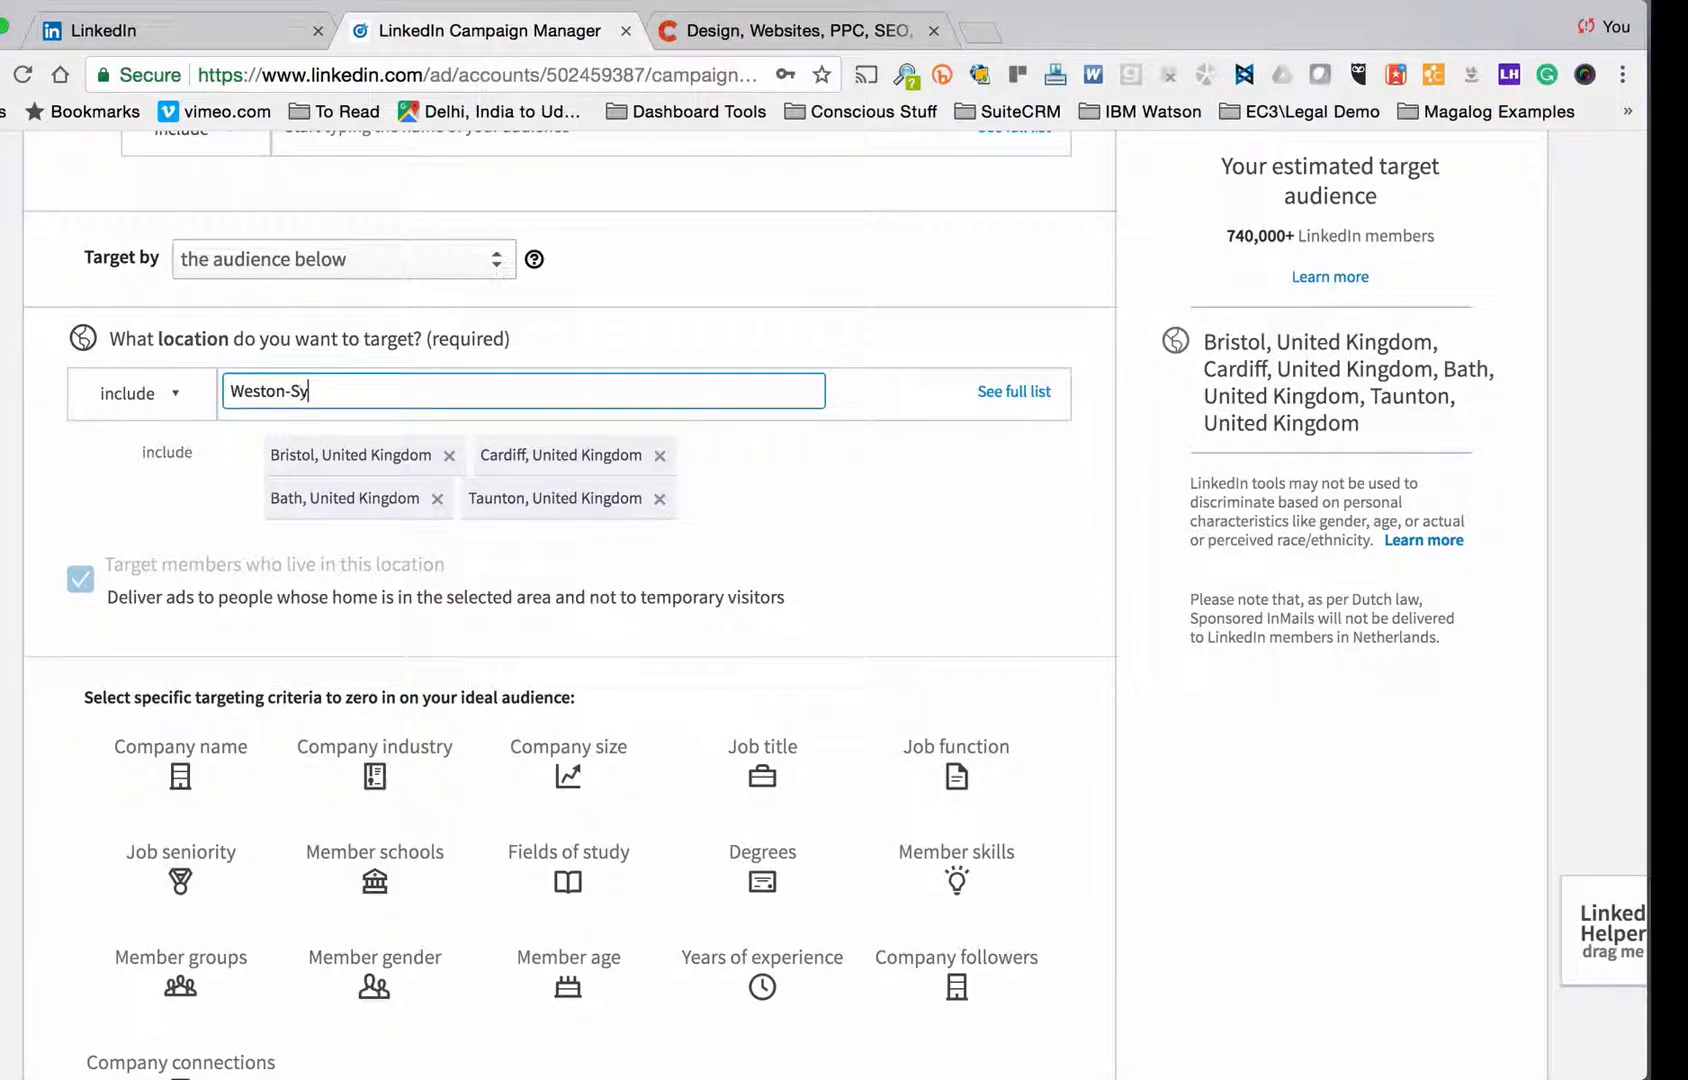
{"action": "key", "text": "Backspace"}
{"action": "type", "text": "uper"}
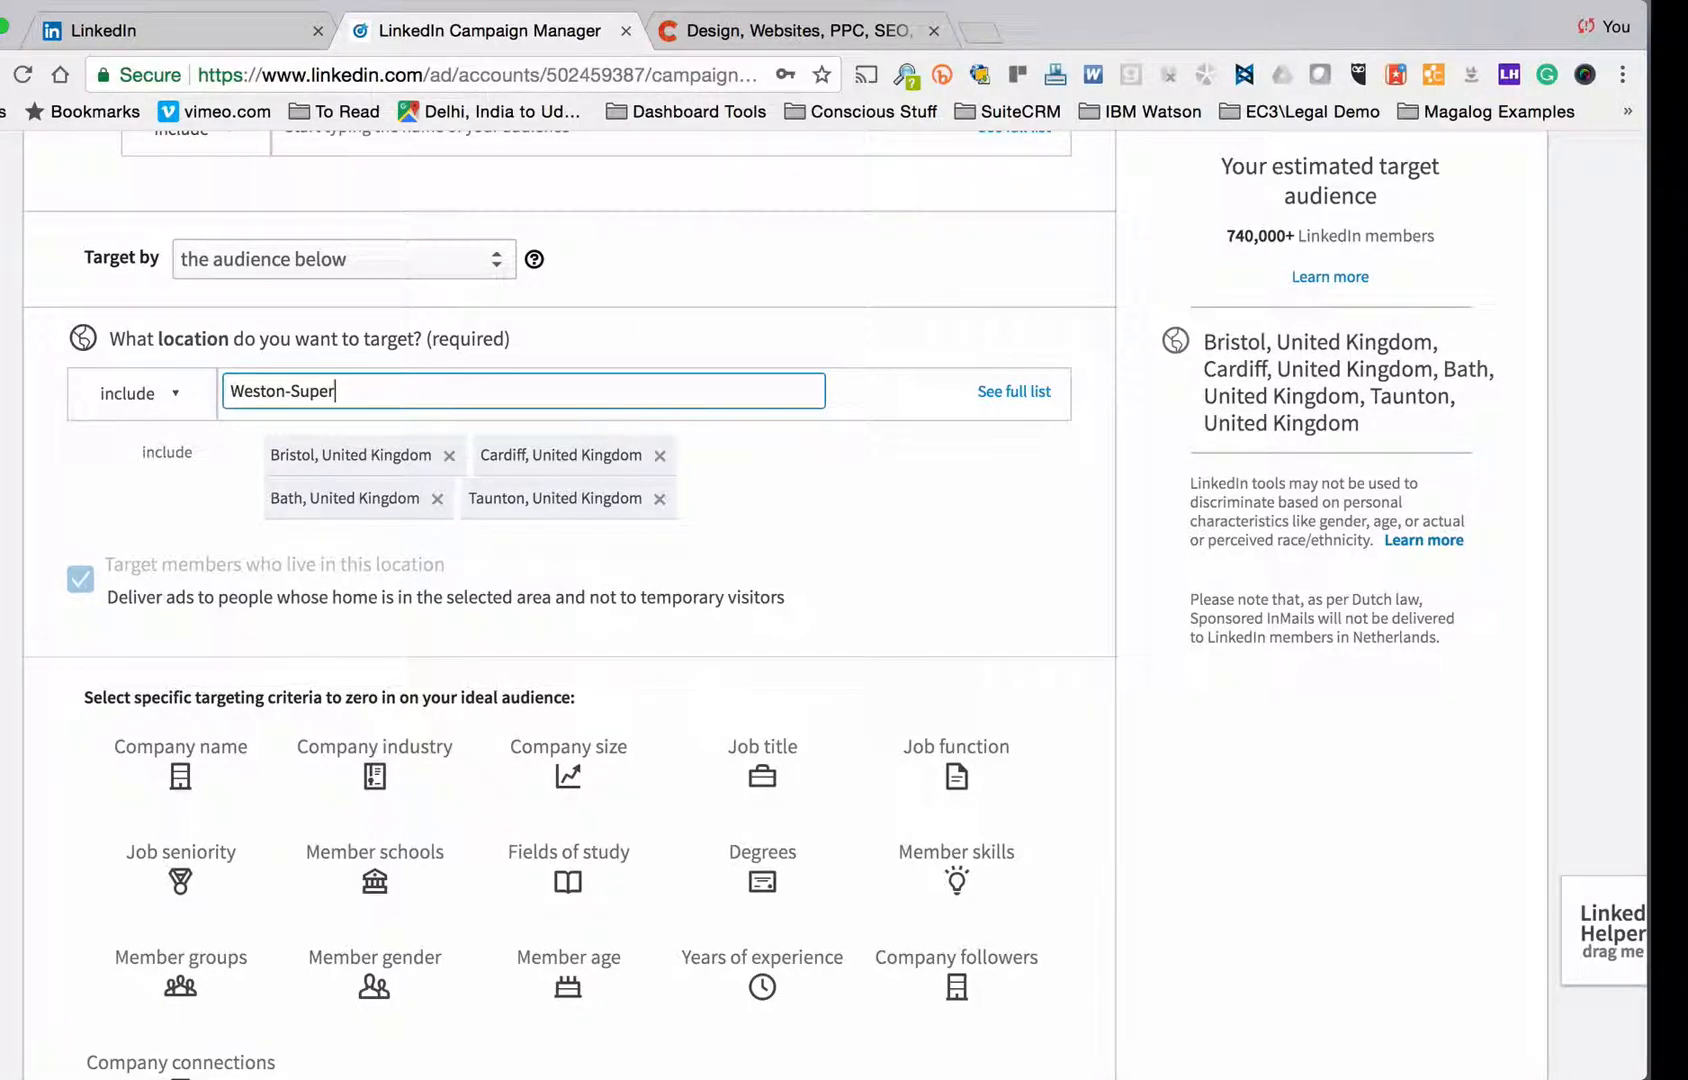
{"action": "type", "text": "Western Sahara"}
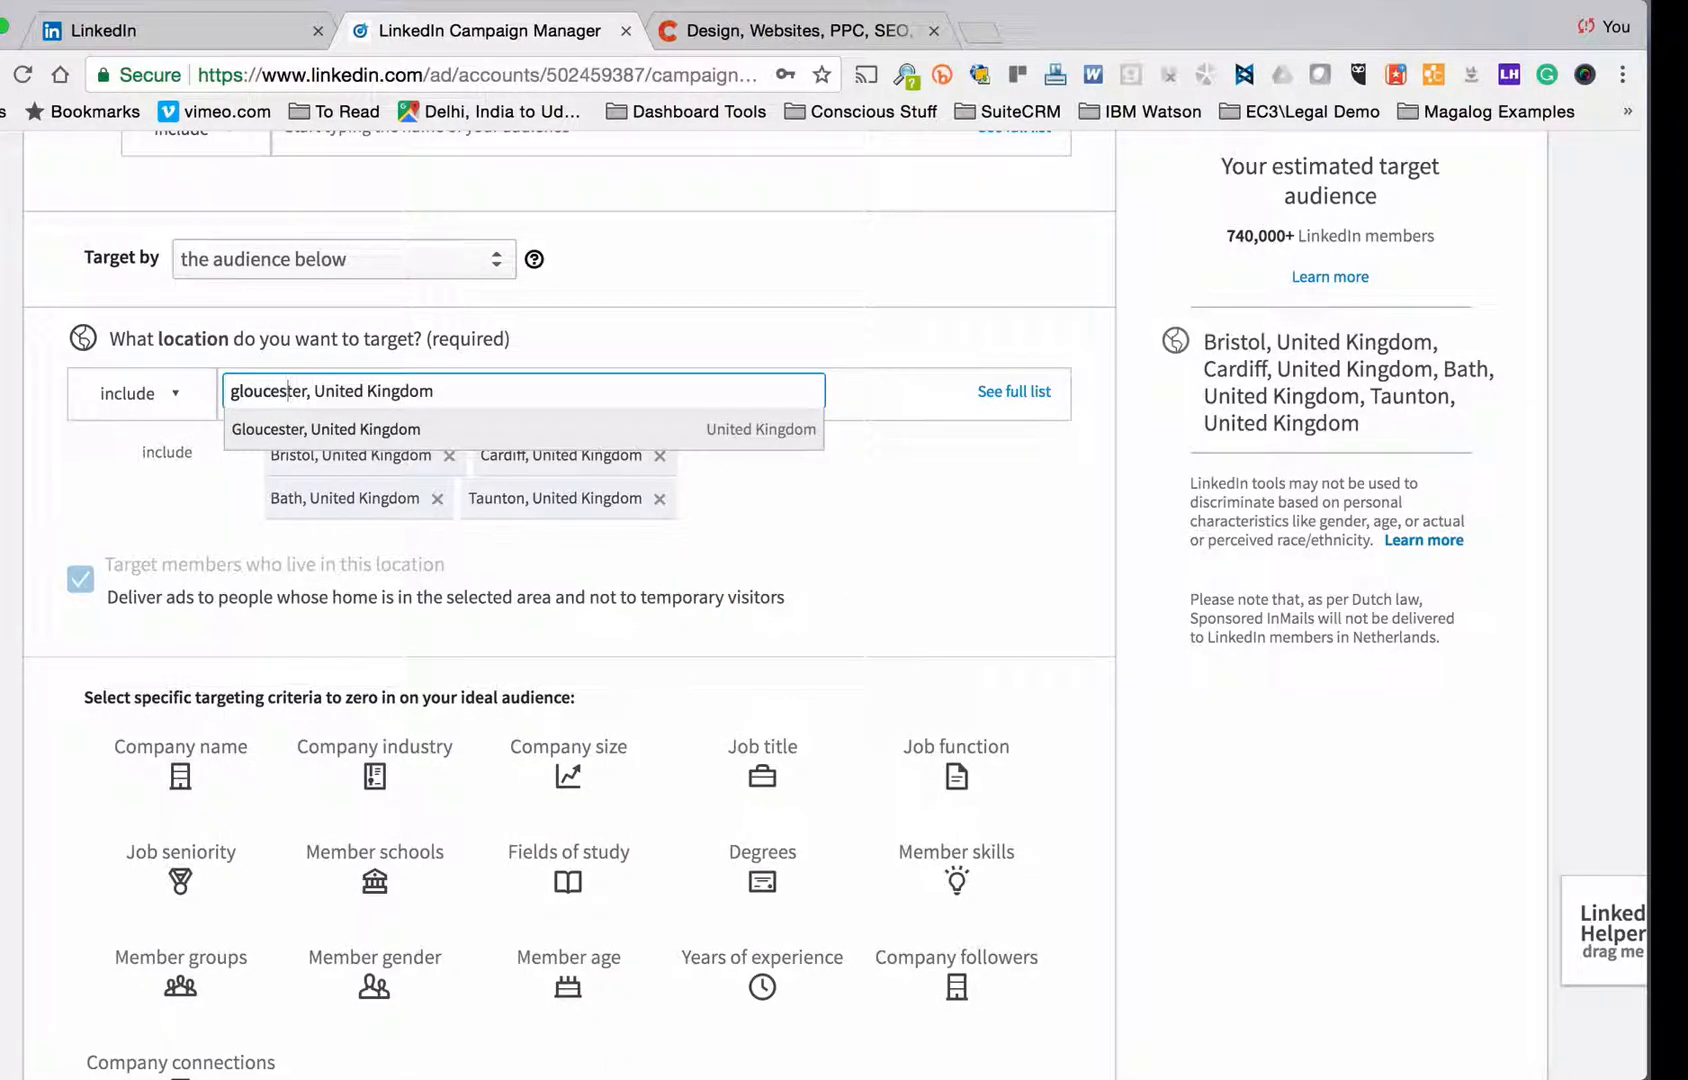
{"action": "left_click", "coordinate": [326, 429]}
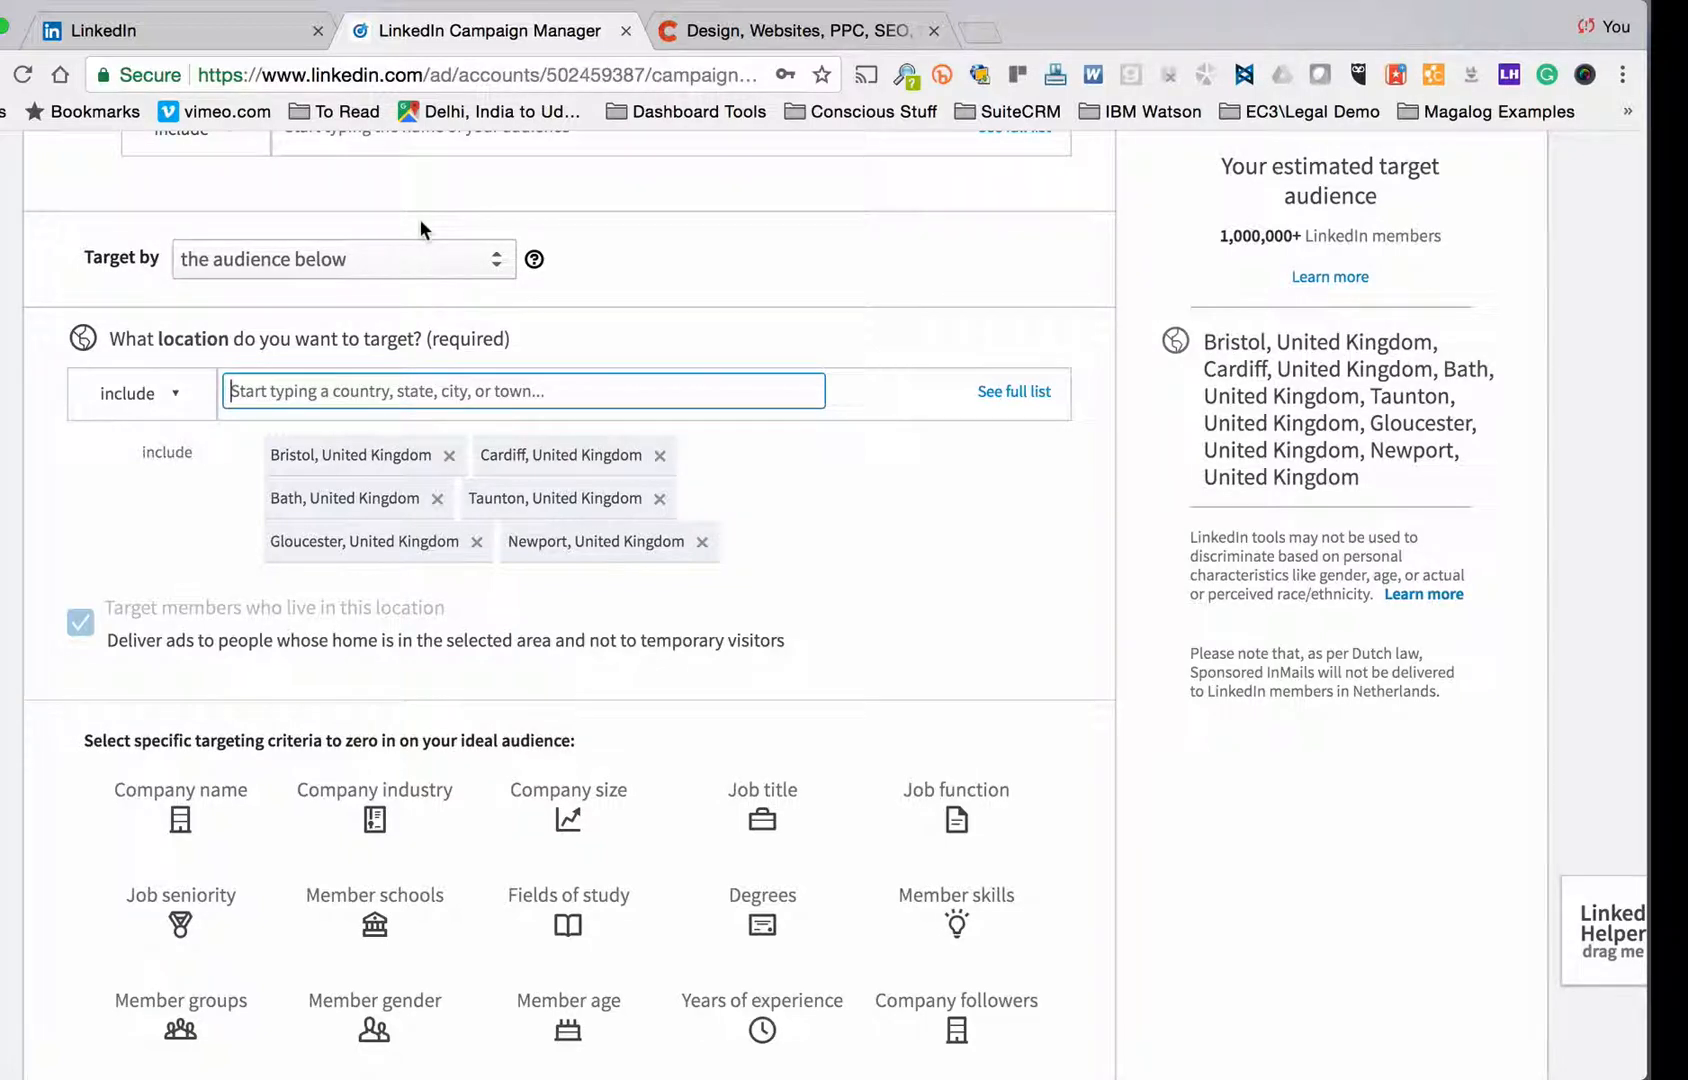
{"action": "scroll", "scroll_direction": "down", "scroll_amount": 3}
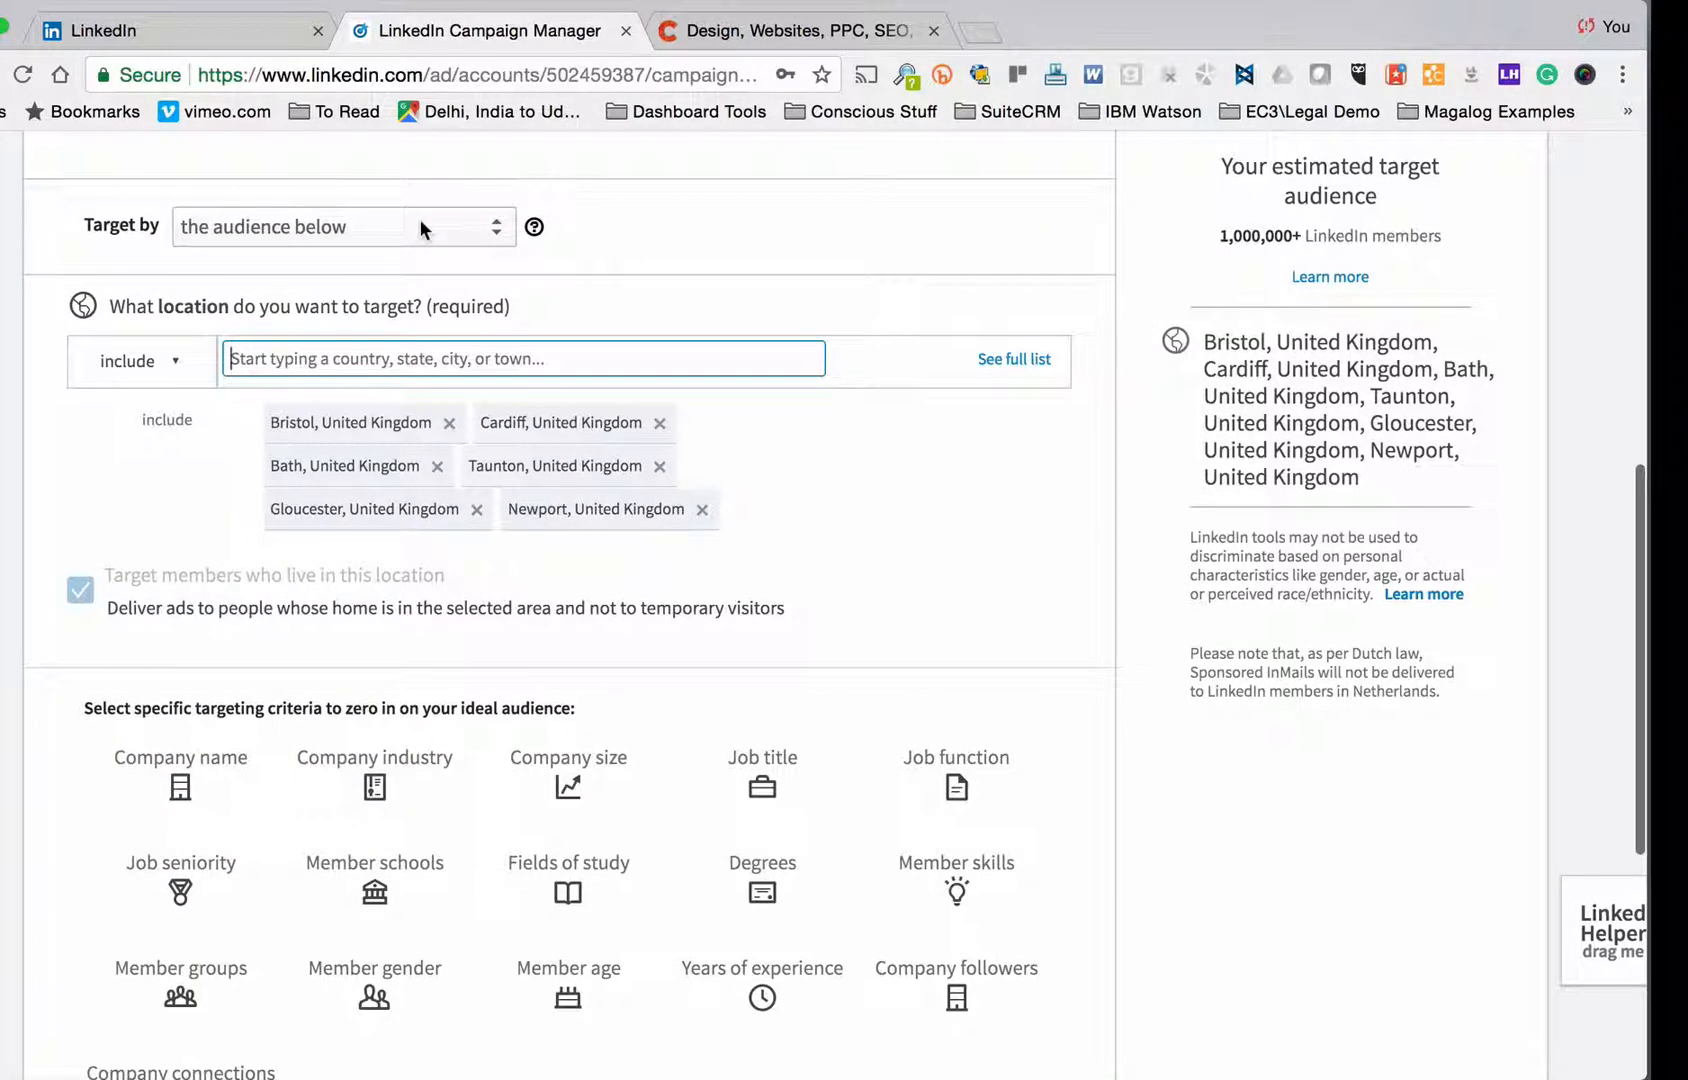
{"action": "scroll", "scroll_direction": "down", "scroll_amount": 3}
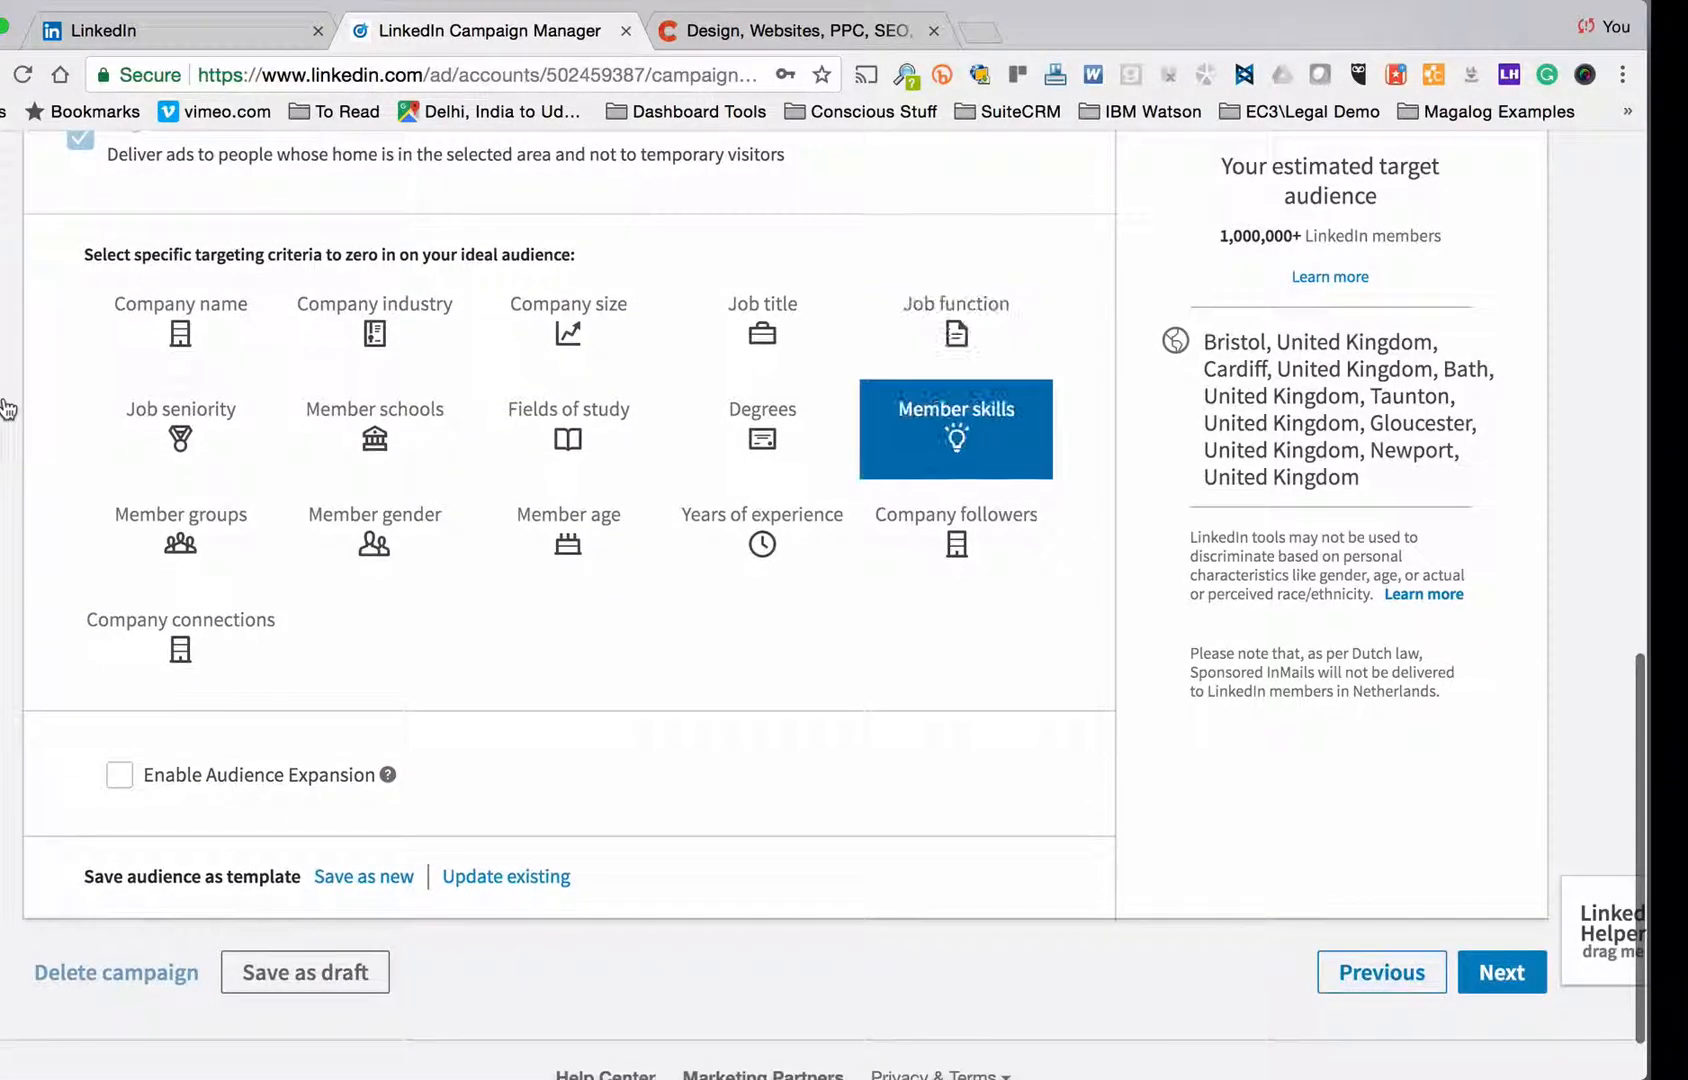
{"action": "left_click", "coordinate": [374, 322]}
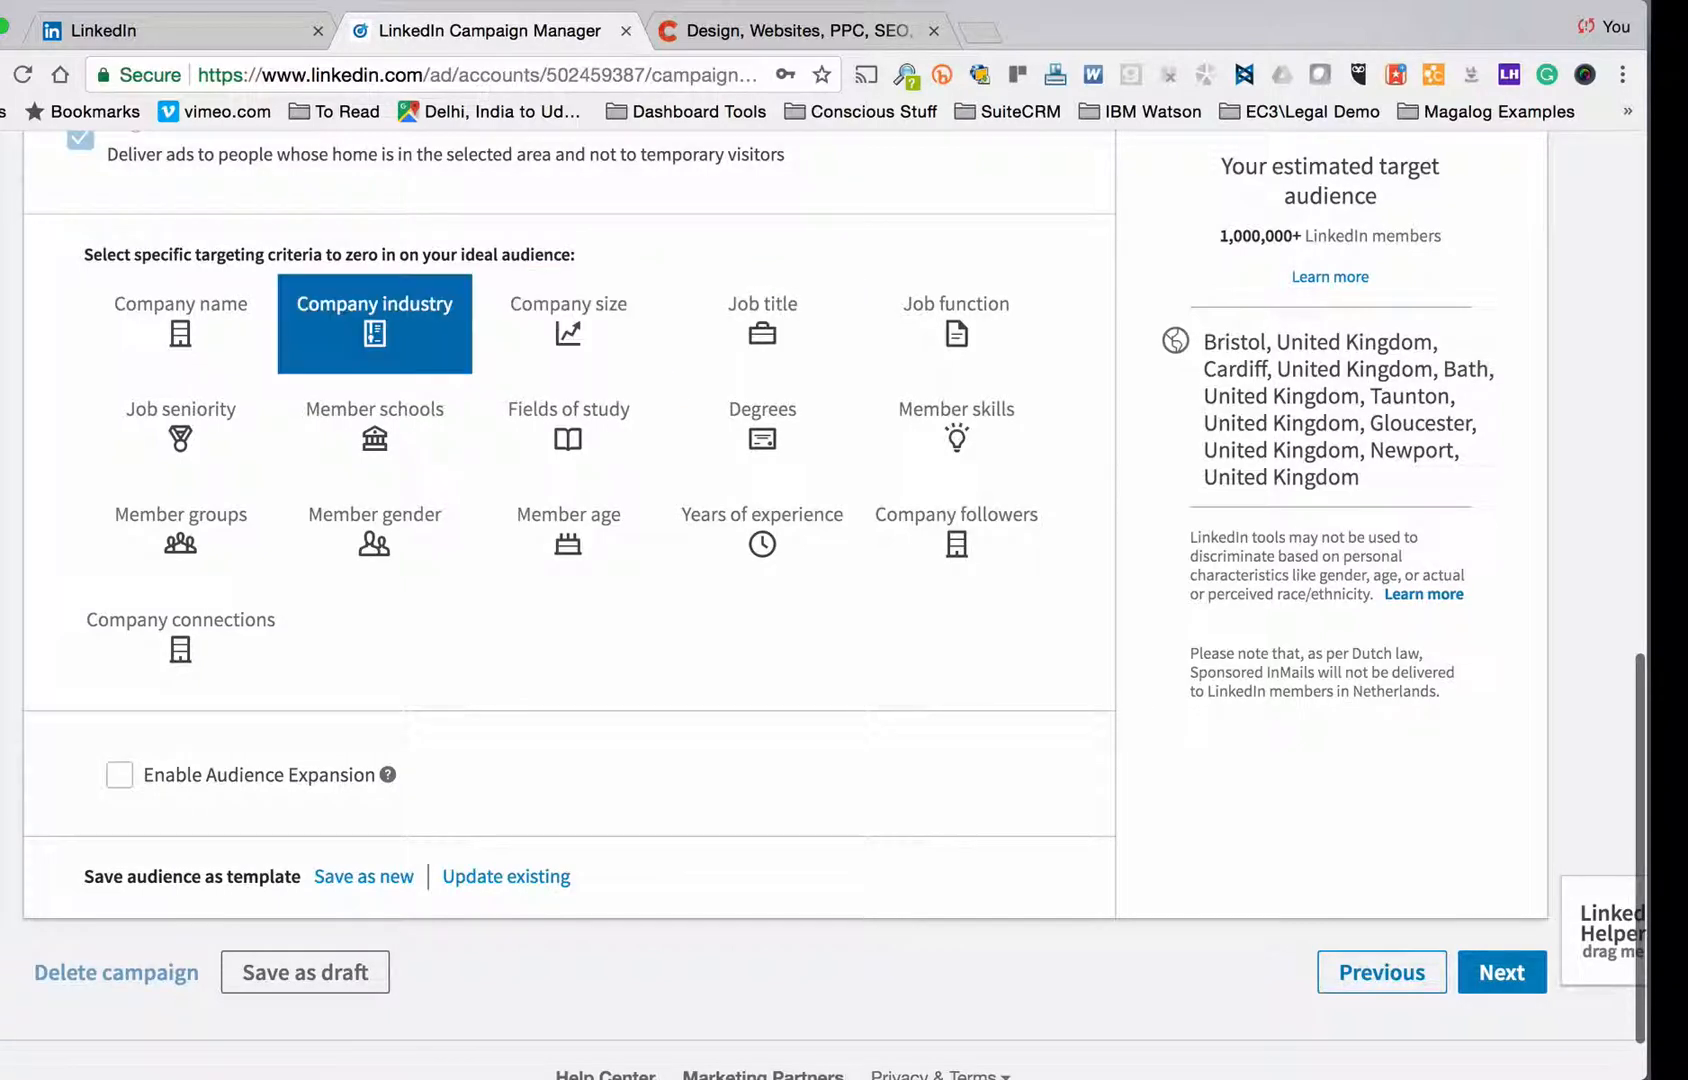
{"action": "left_click", "coordinate": [180, 323]}
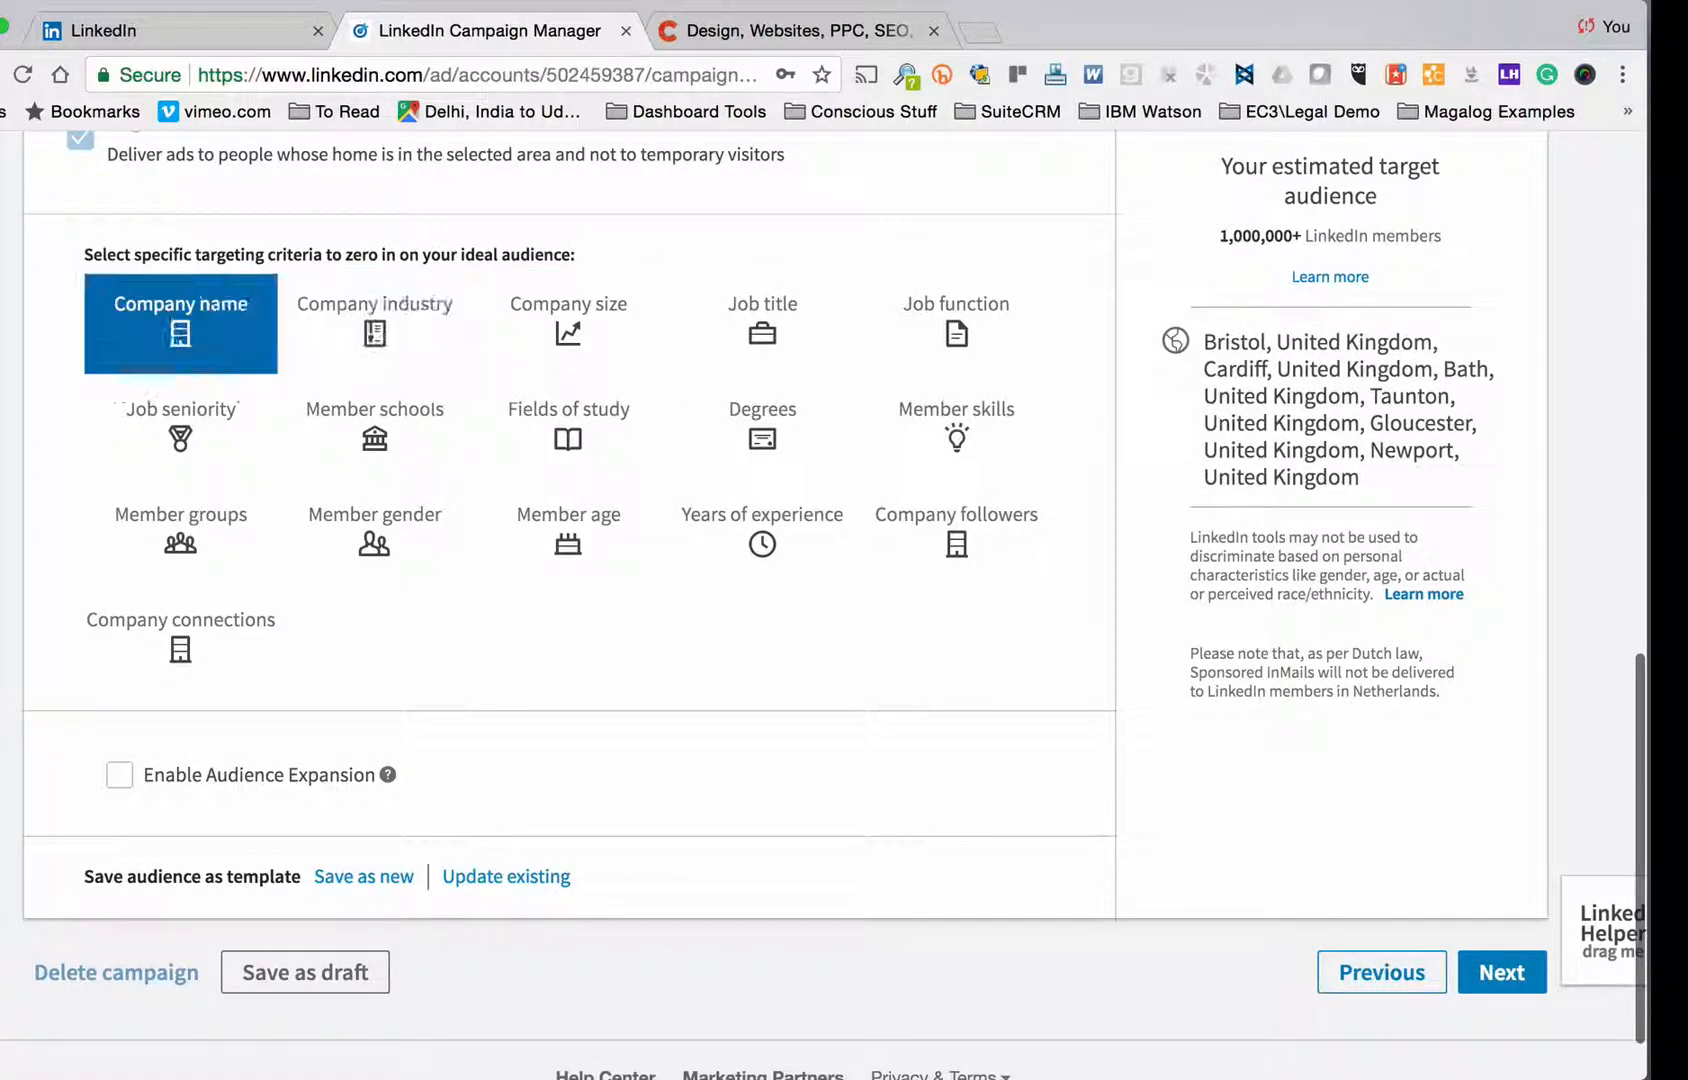
{"action": "left_click", "coordinate": [374, 323]}
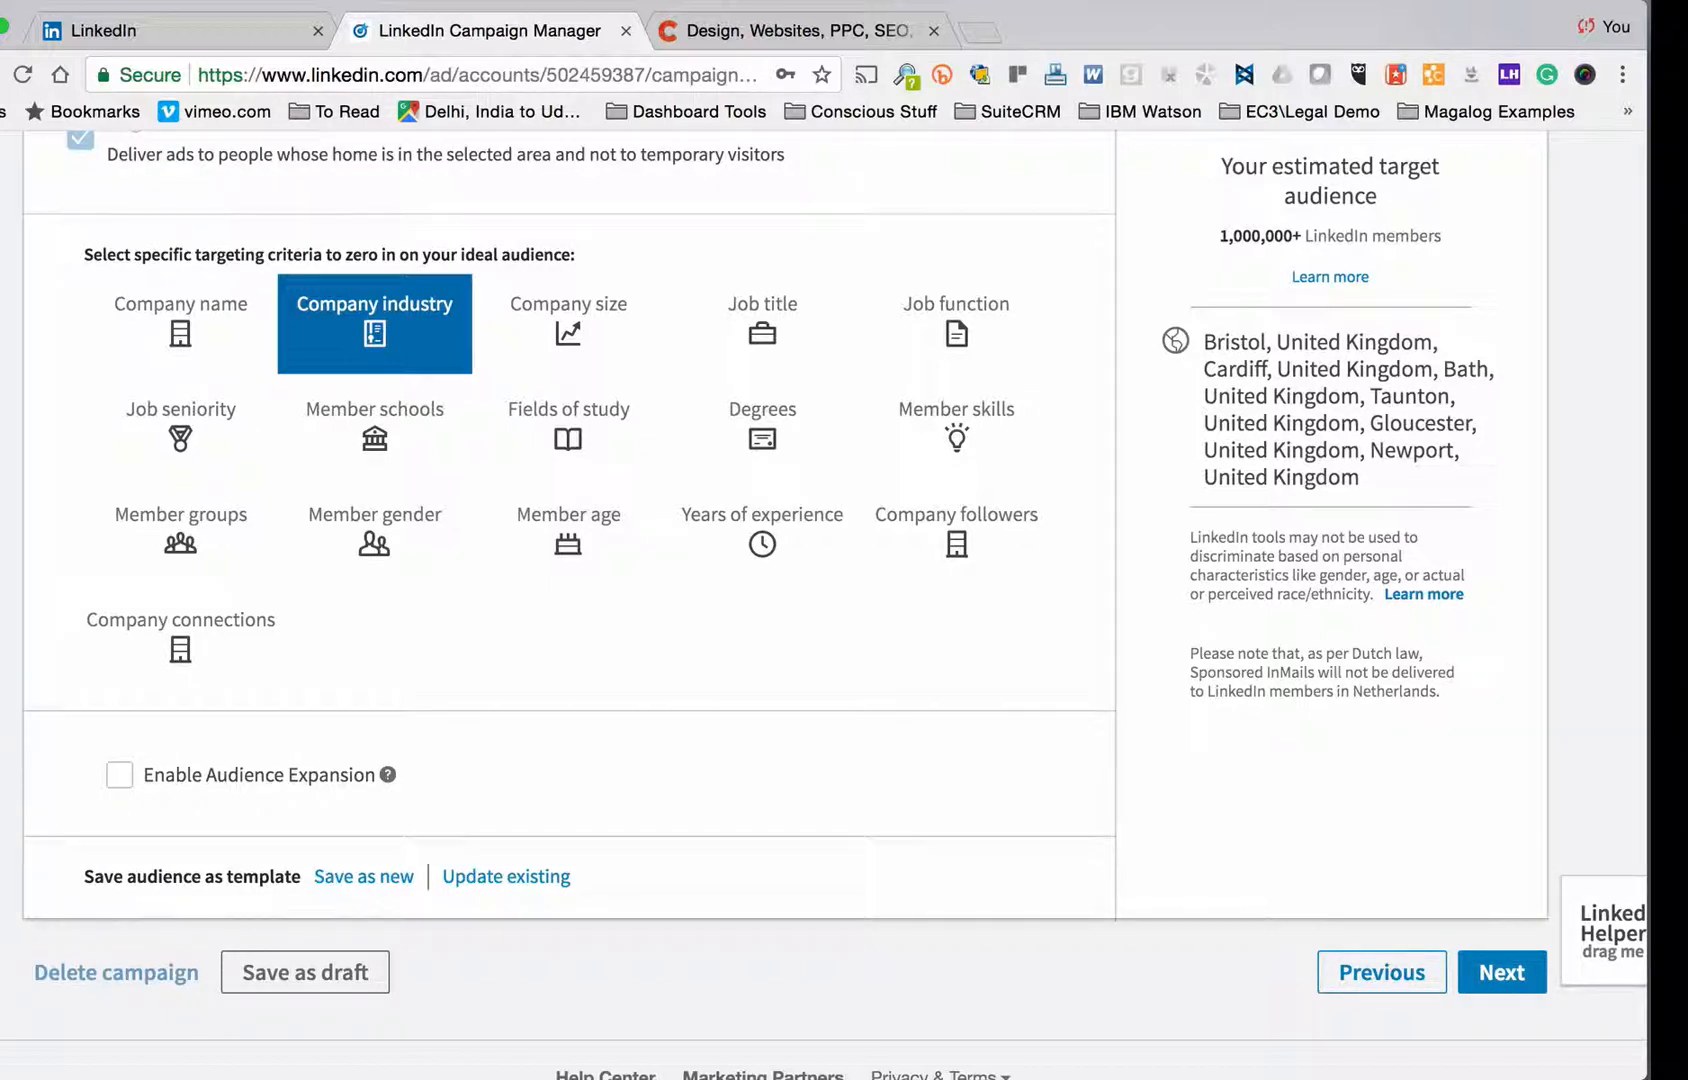
{"action": "left_click", "coordinate": [762, 322]}
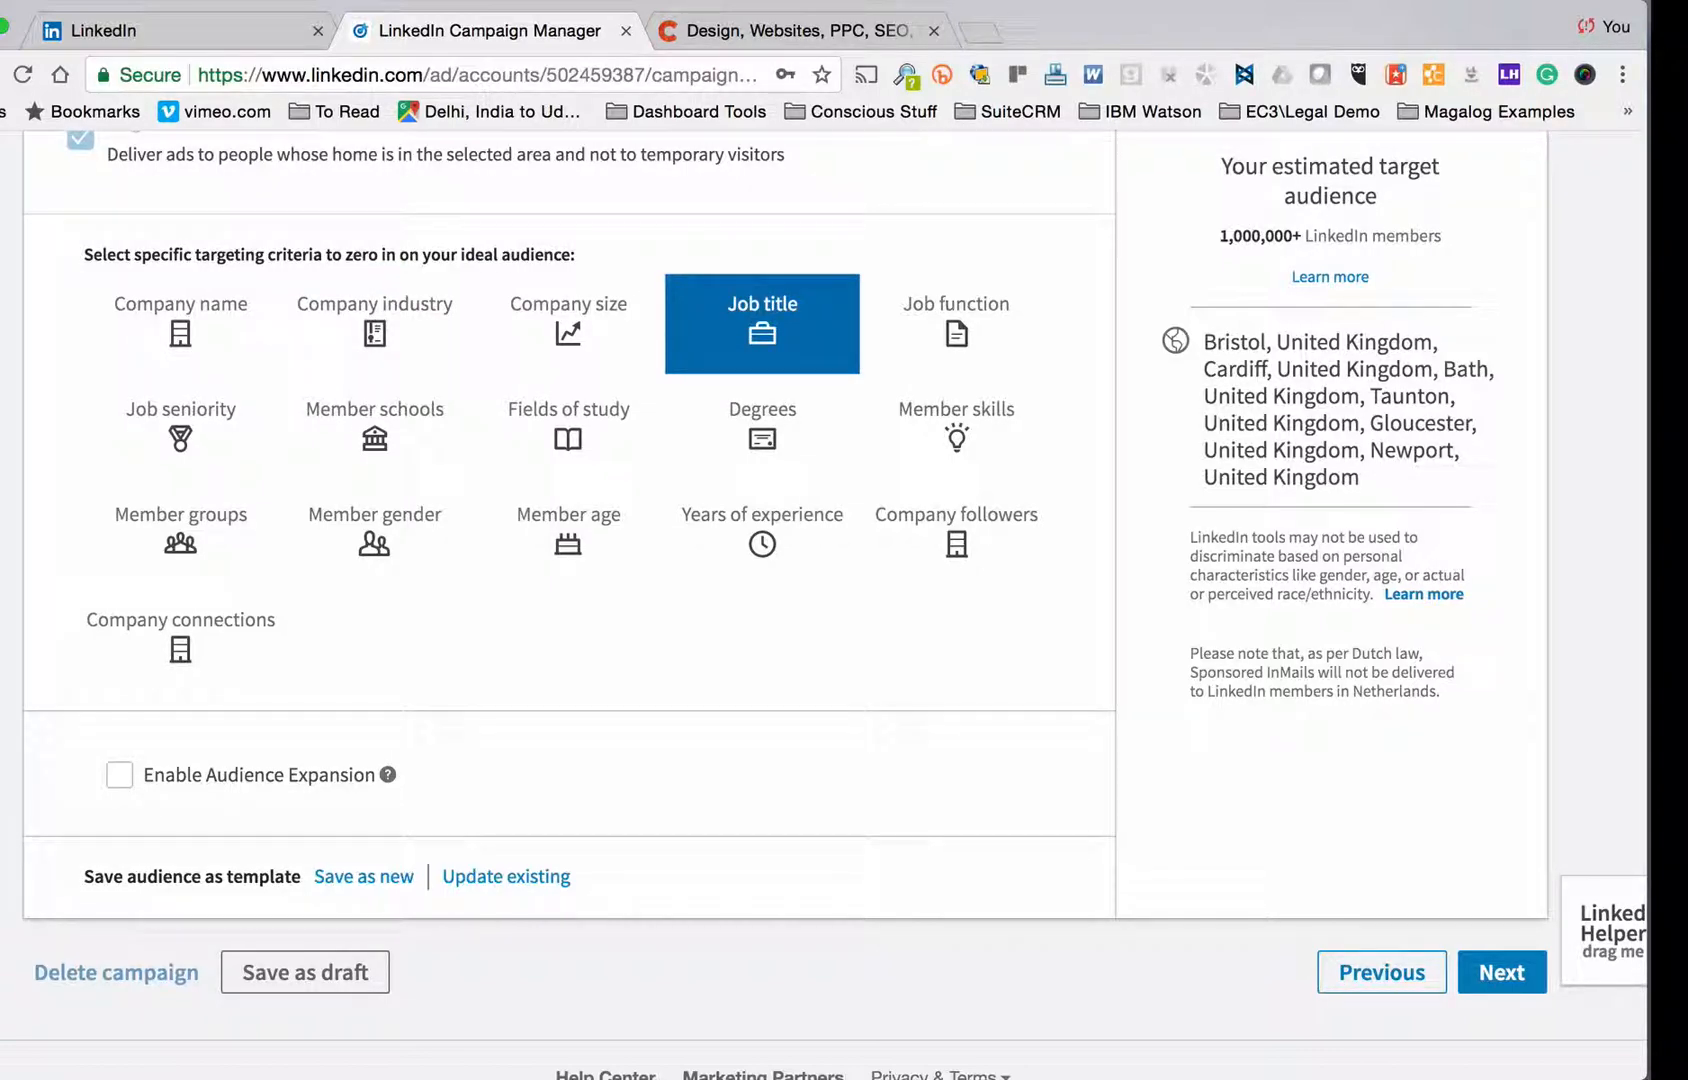
Step: Target Web Developer, Web Designer, Web Application Developer and other suggested developer job titles
{"action": "left_click", "coordinate": [762, 322]}
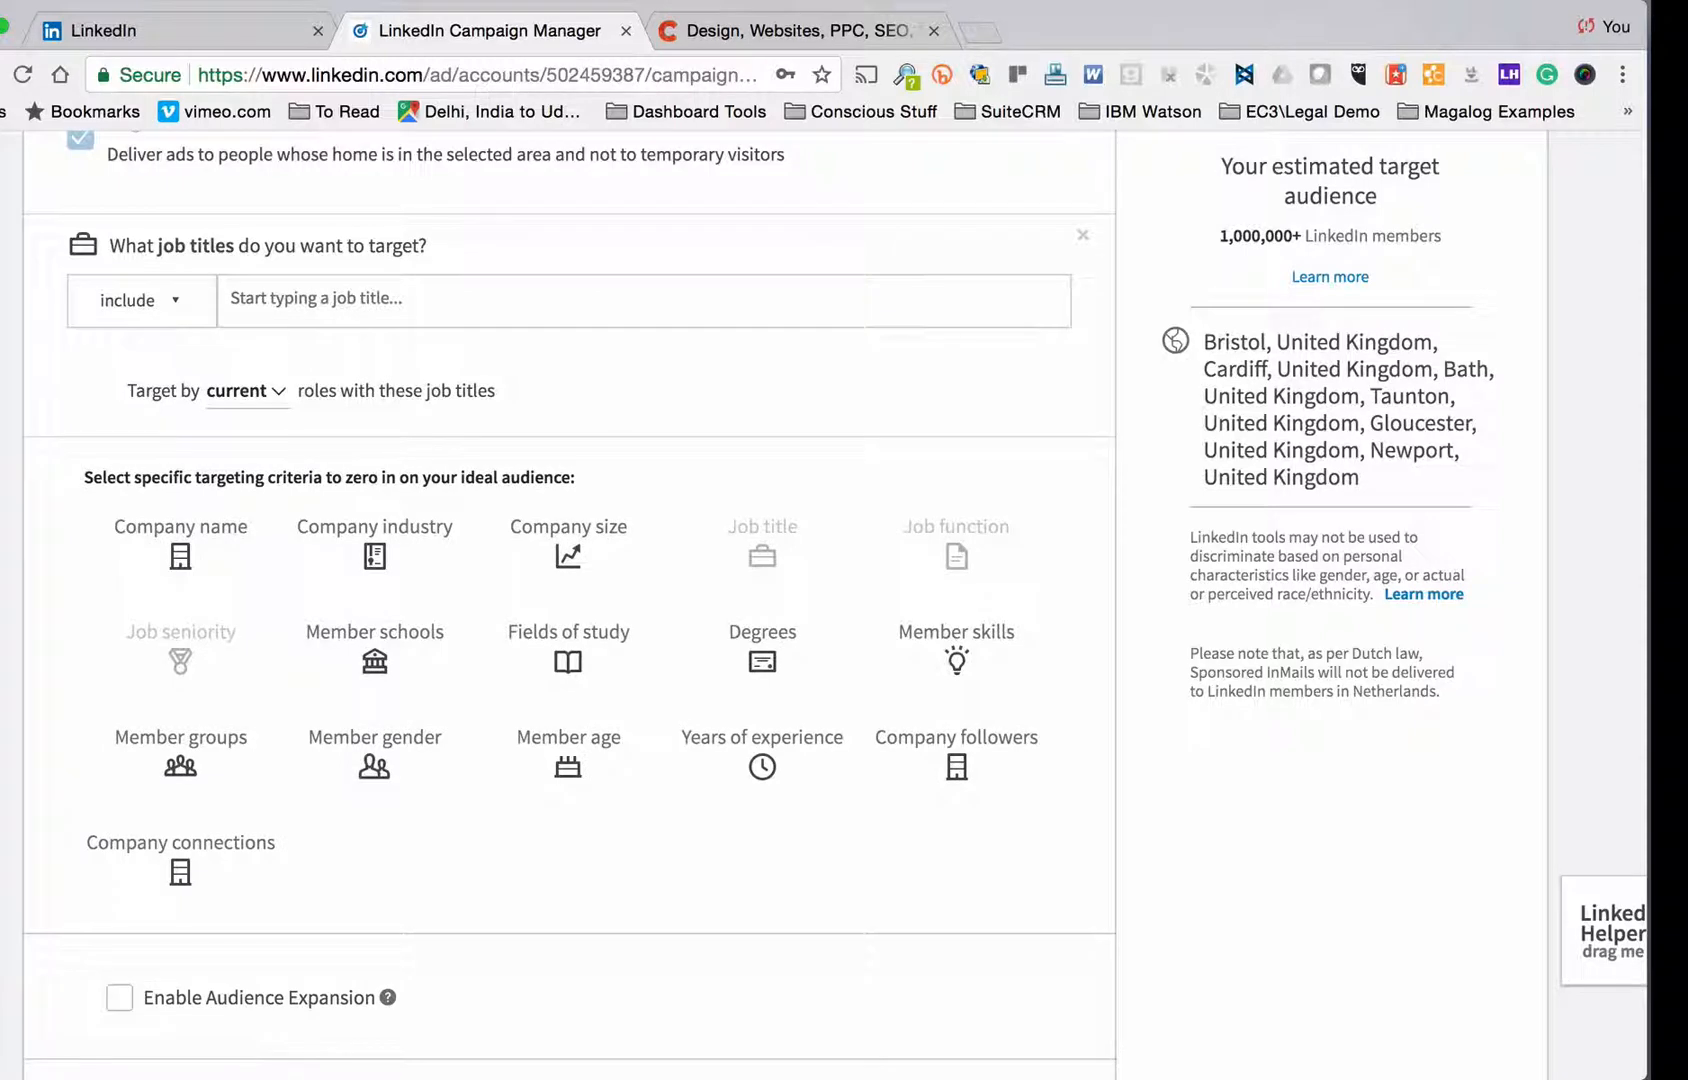
{"action": "type", "text": "Web developer"}
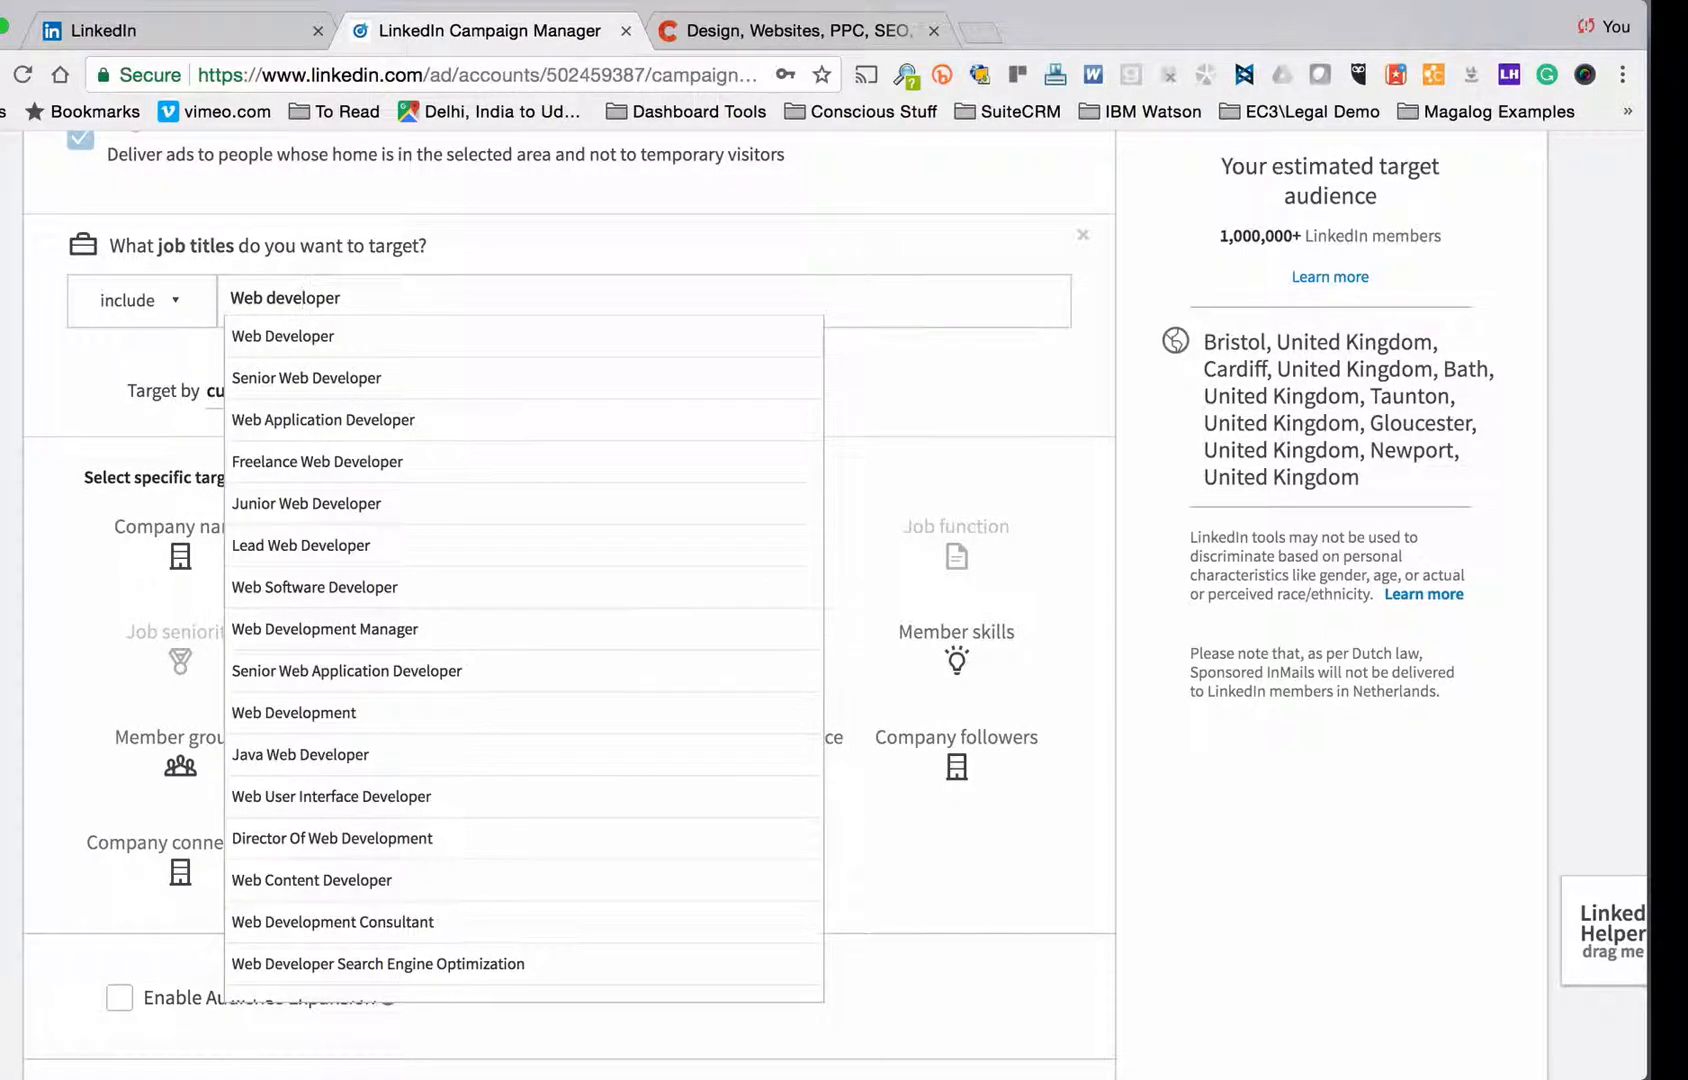
{"action": "mouse_move", "coordinate": [306, 378]}
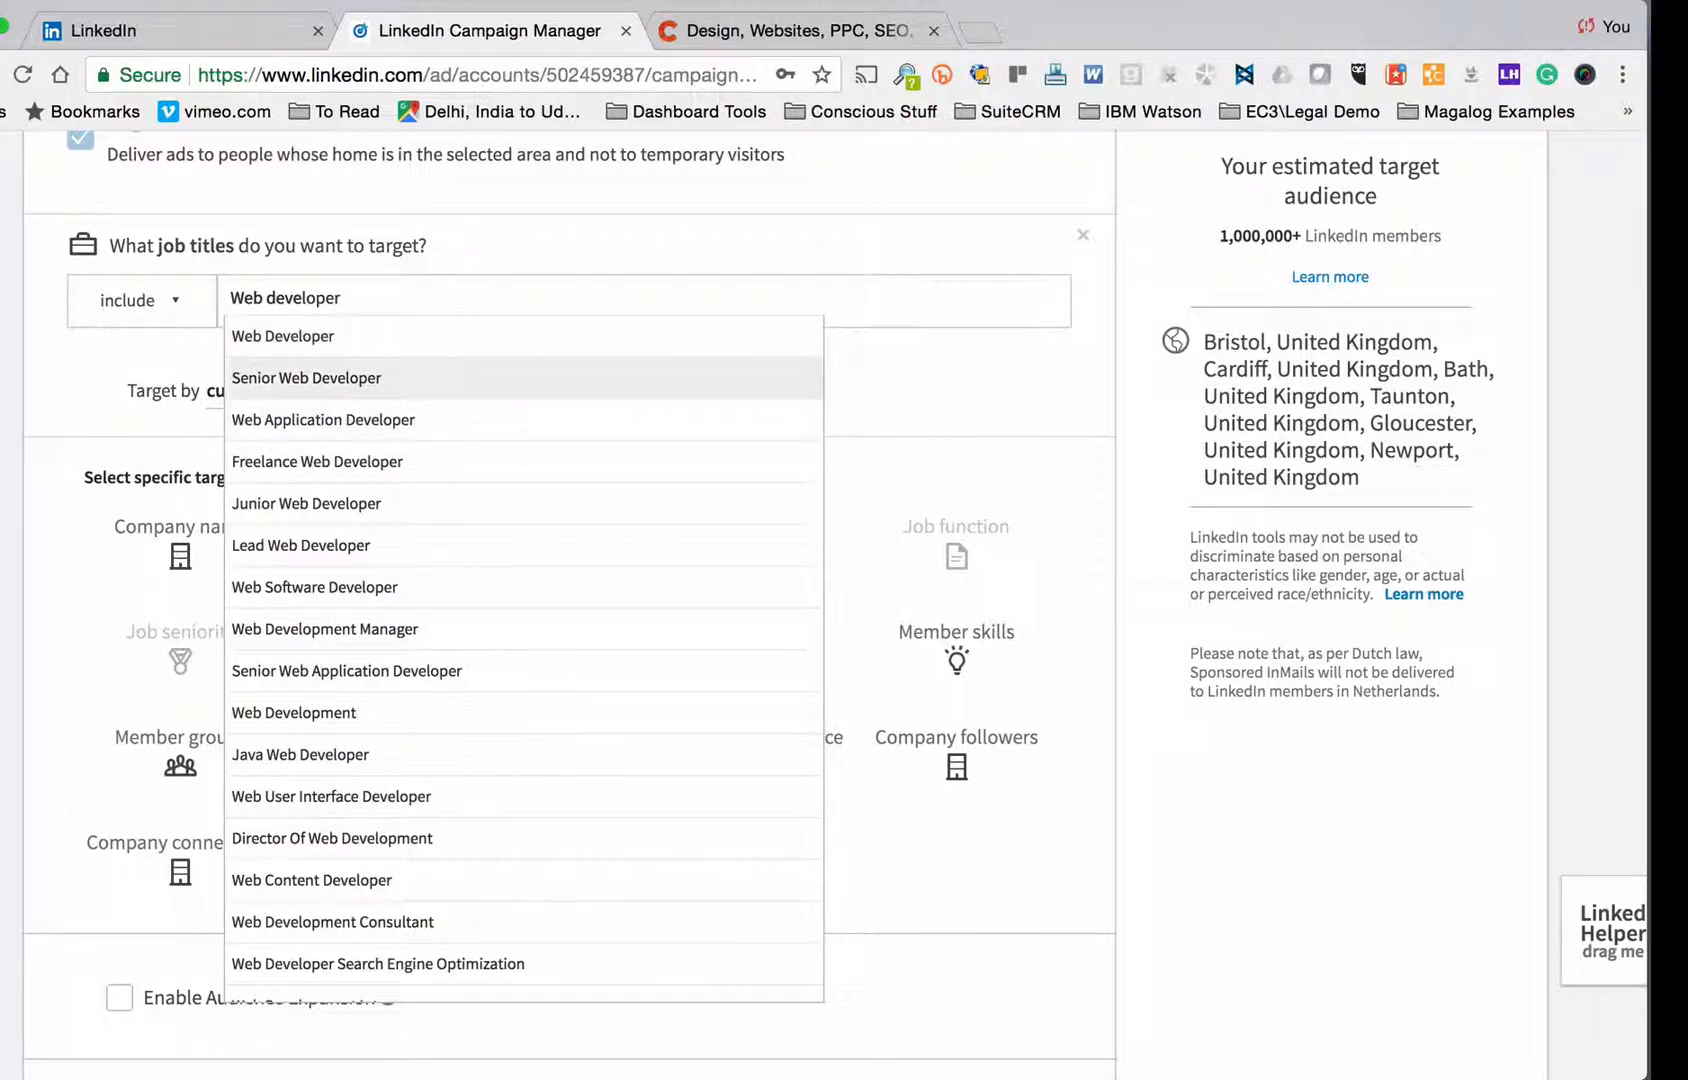
{"action": "mouse_move", "coordinate": [307, 503]}
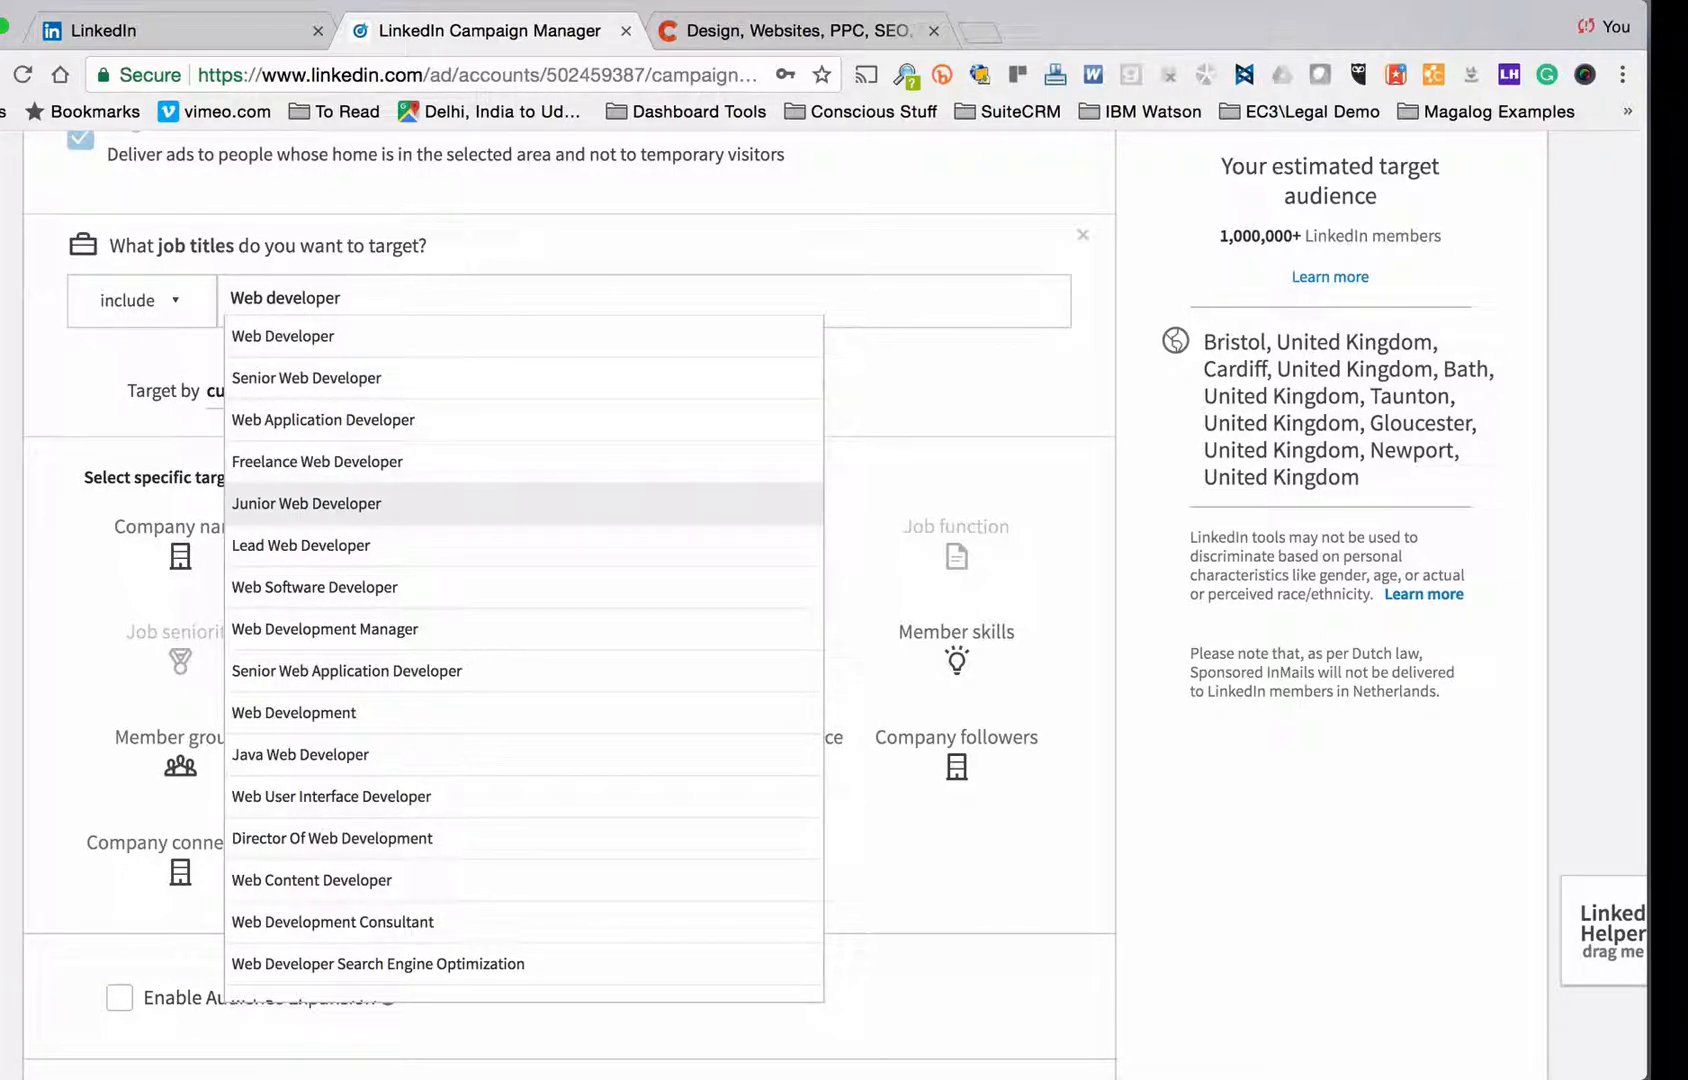
{"action": "mouse_move", "coordinate": [282, 336]}
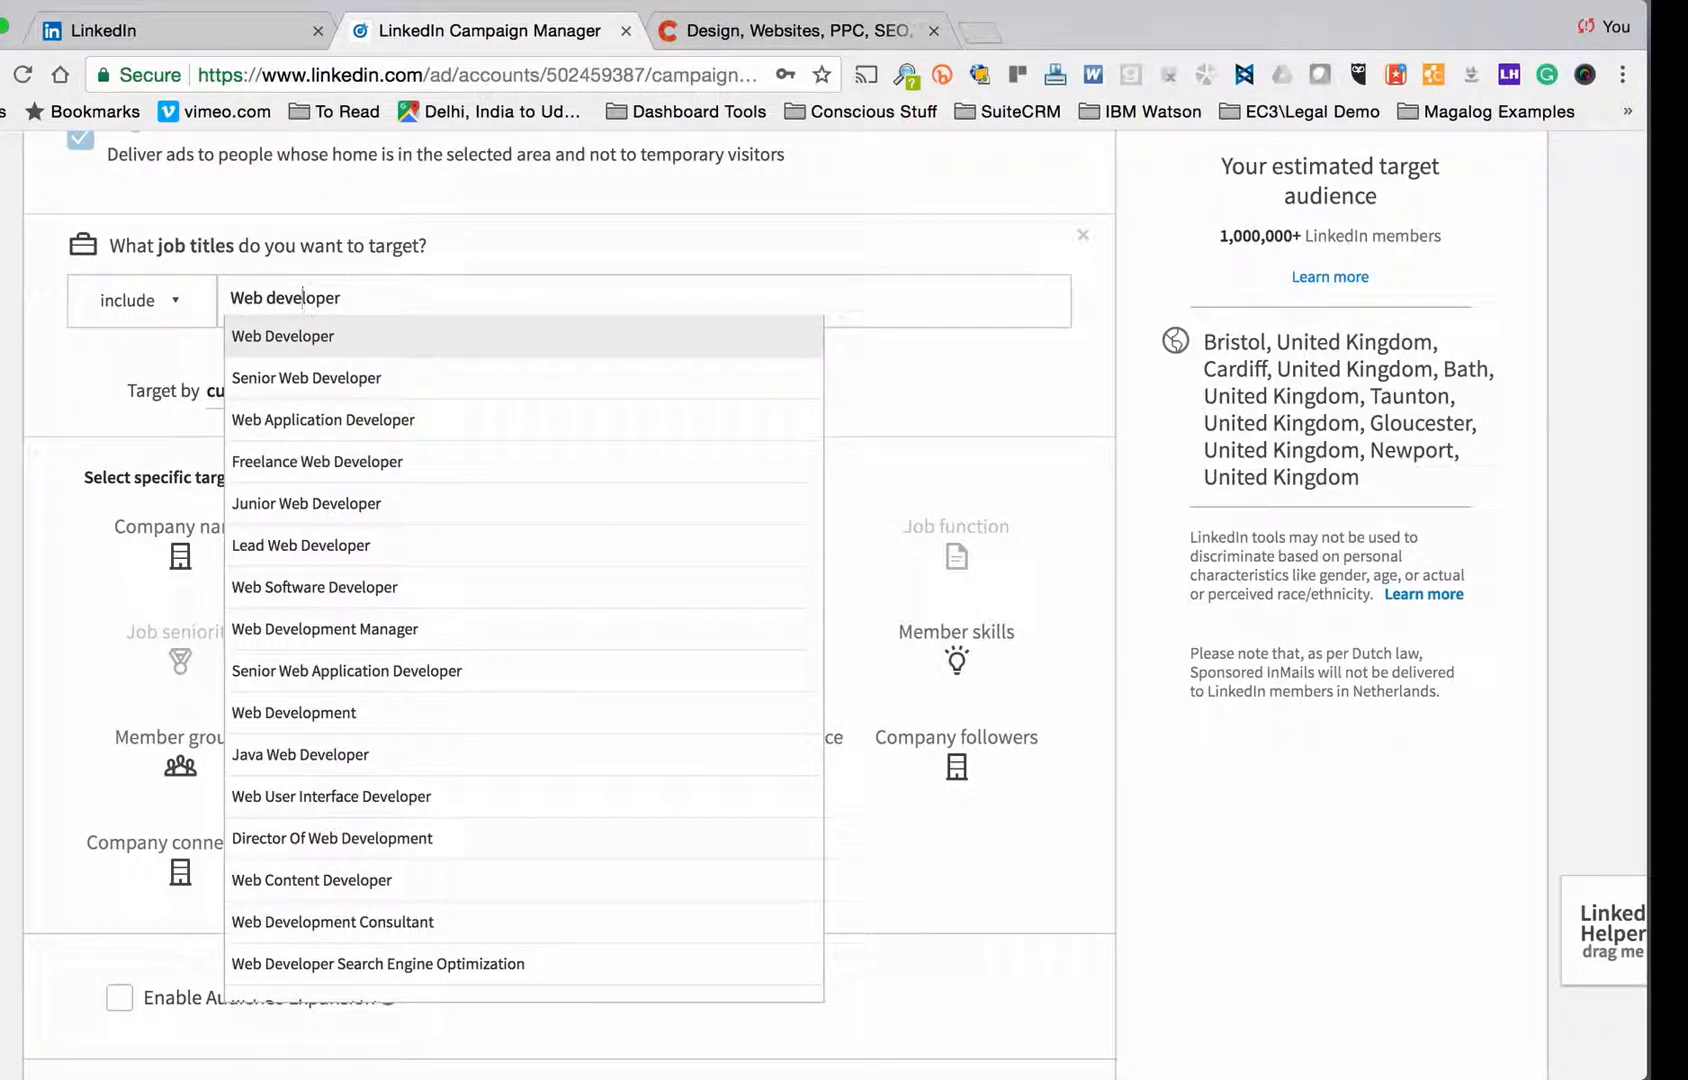
{"action": "left_click", "coordinate": [282, 336]}
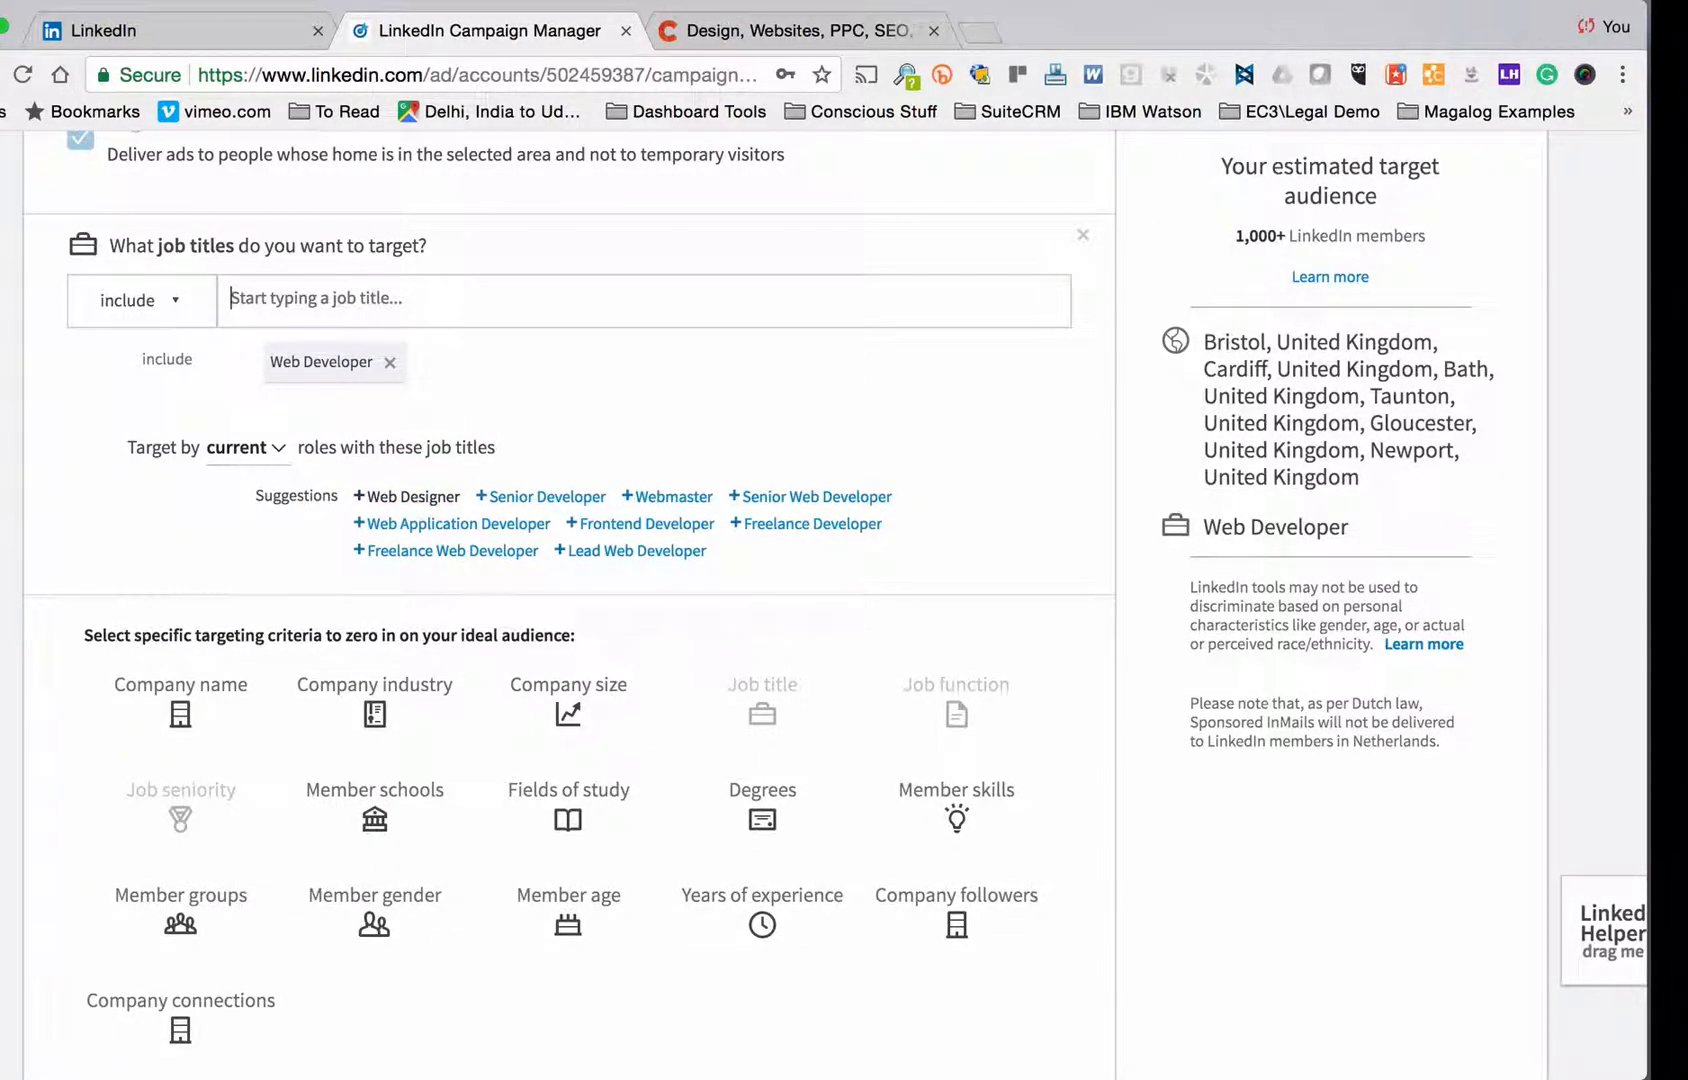
{"action": "left_click", "coordinate": [406, 496]}
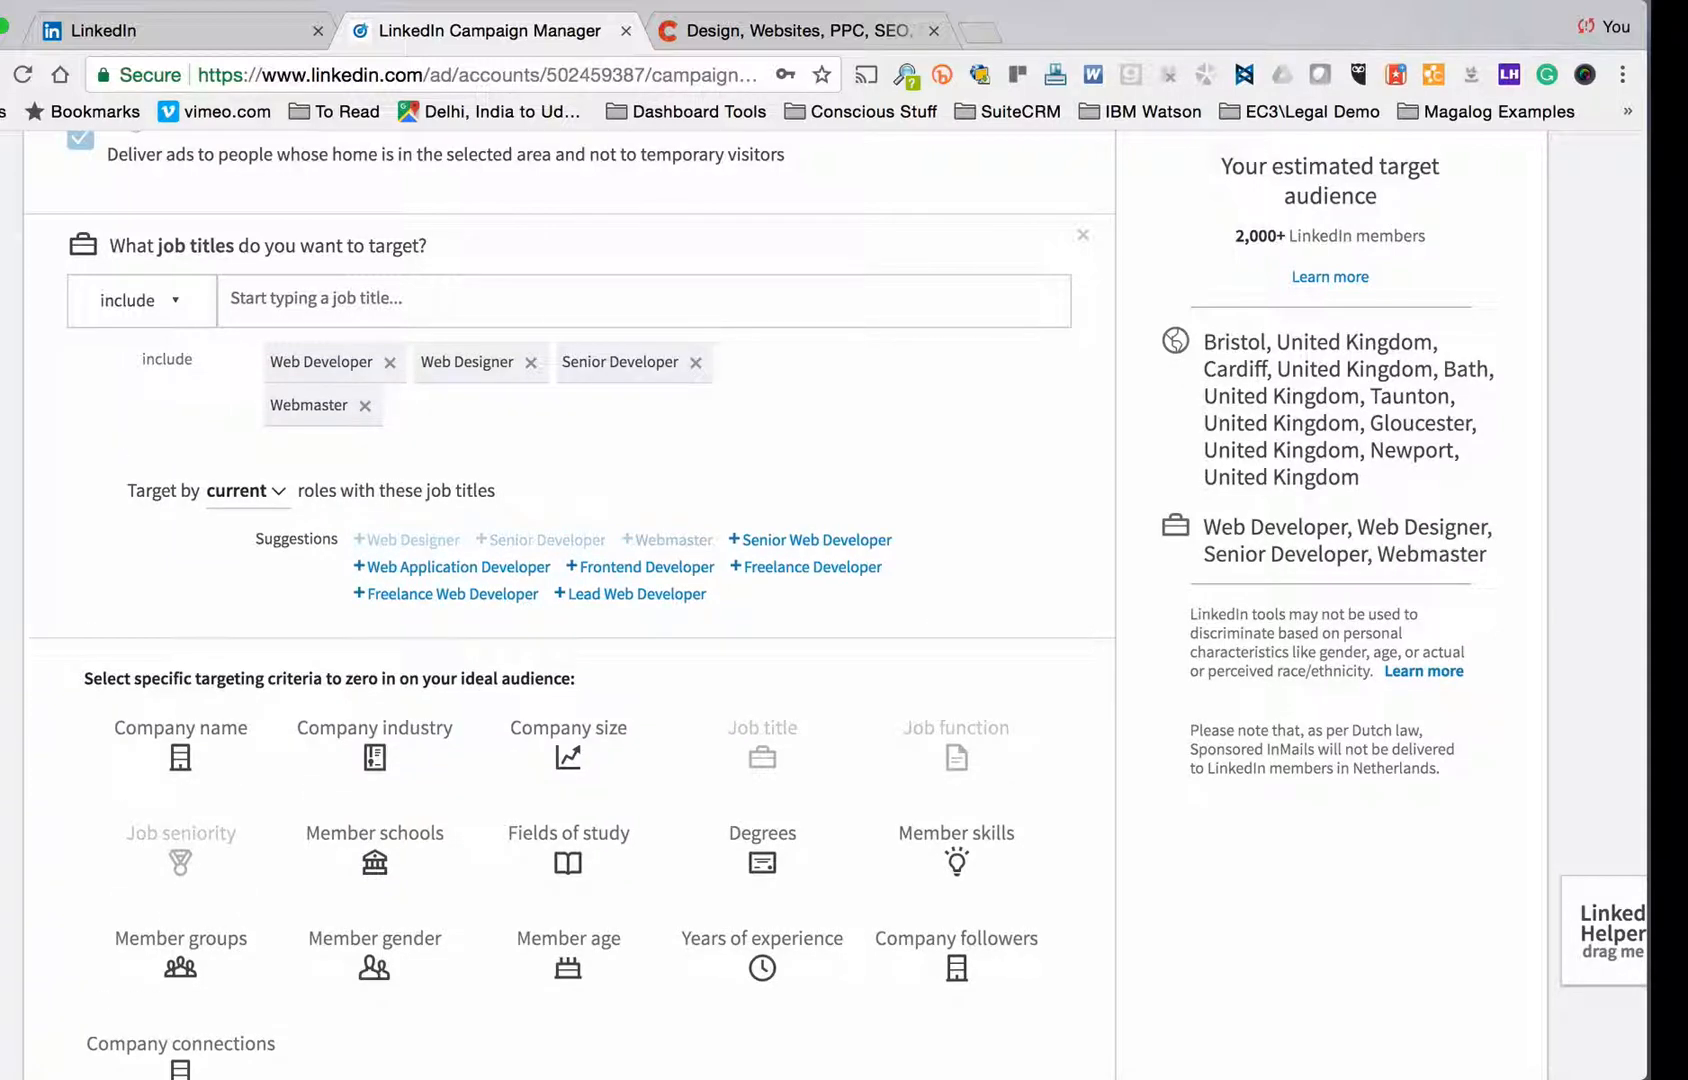
{"action": "left_click", "coordinate": [812, 567]}
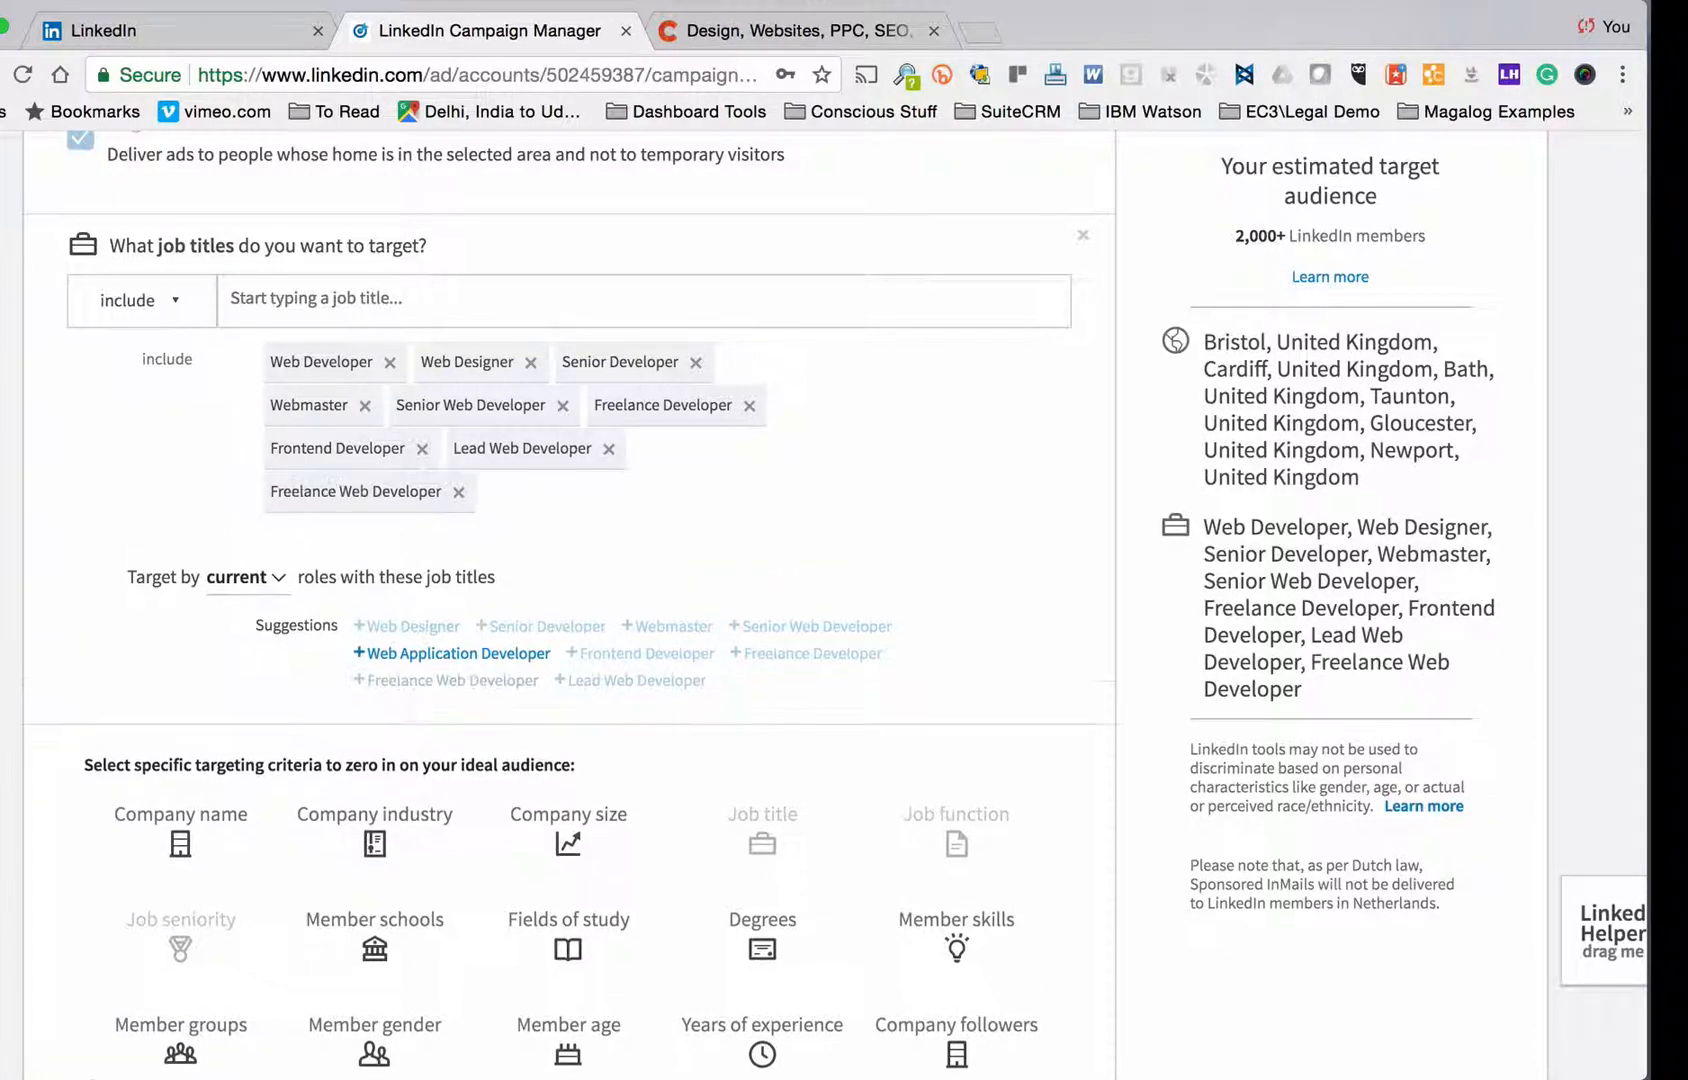
{"action": "left_click", "coordinate": [451, 653]}
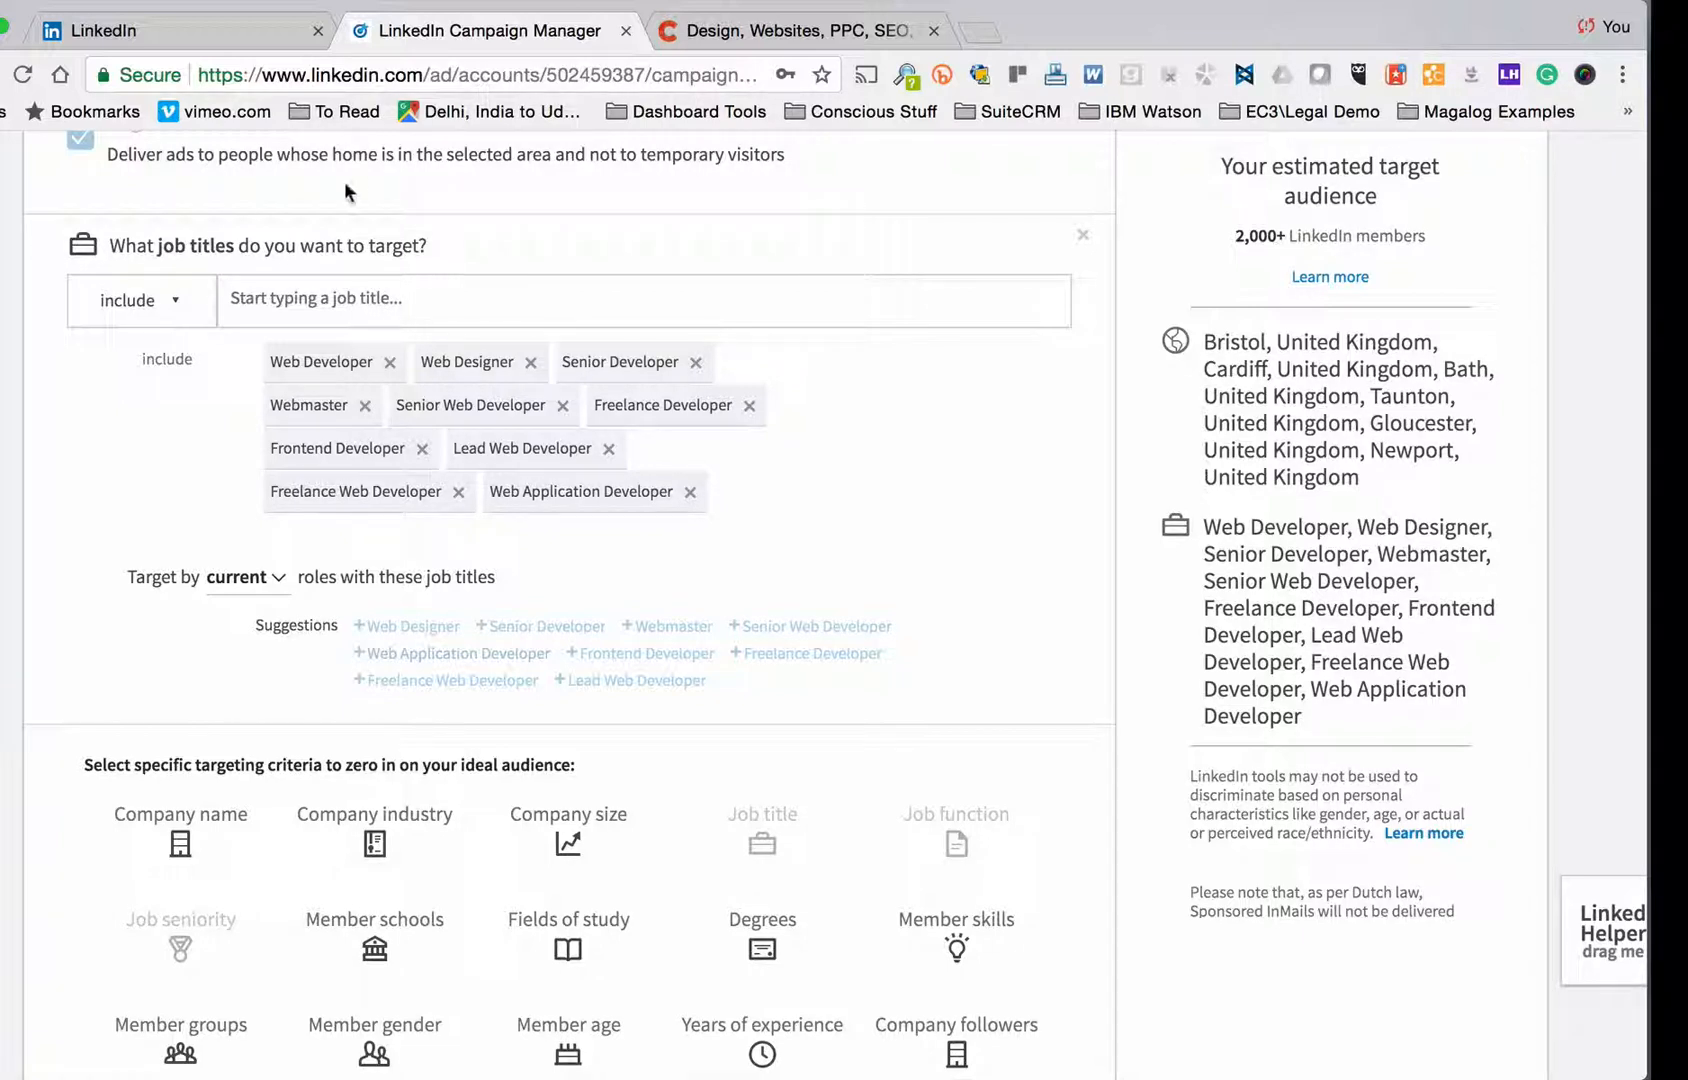
{"action": "mouse_move", "coordinate": [345, 230]}
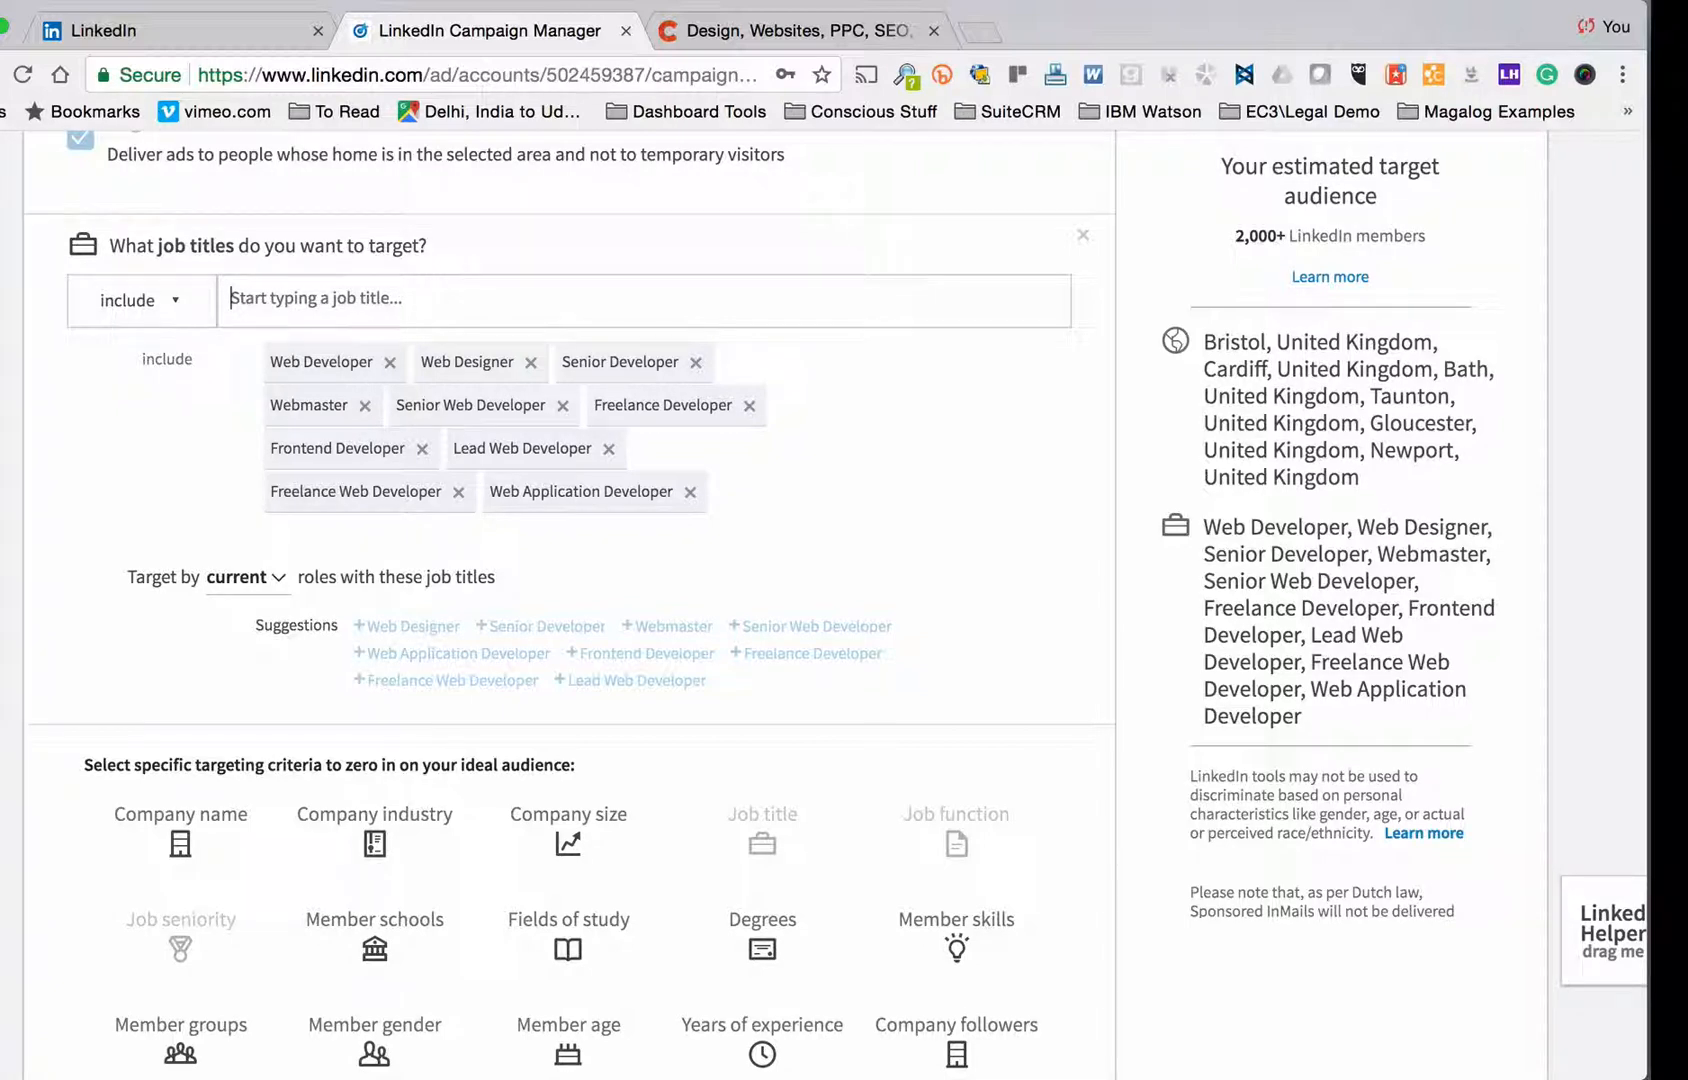
Step: Add Junior Web Developer, PHP Developer and Junior Software Developer job titles
{"action": "type", "text": "web developer"}
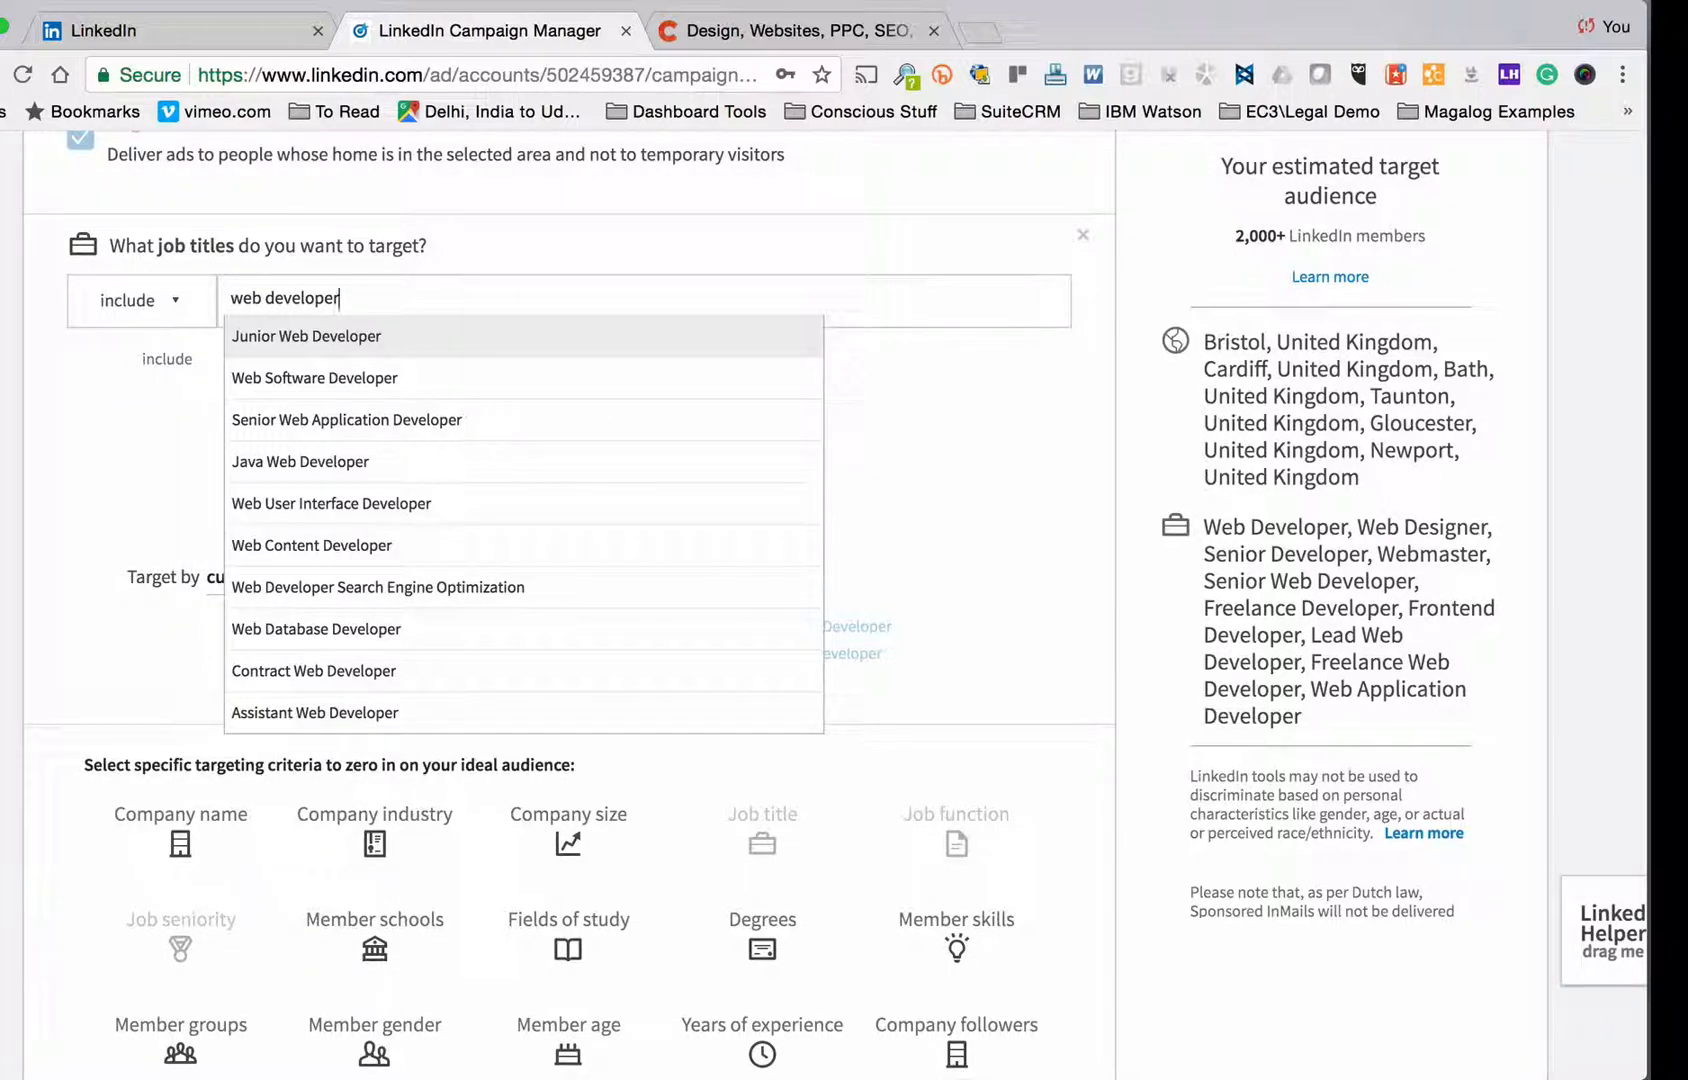
{"action": "left_click", "coordinate": [306, 336]}
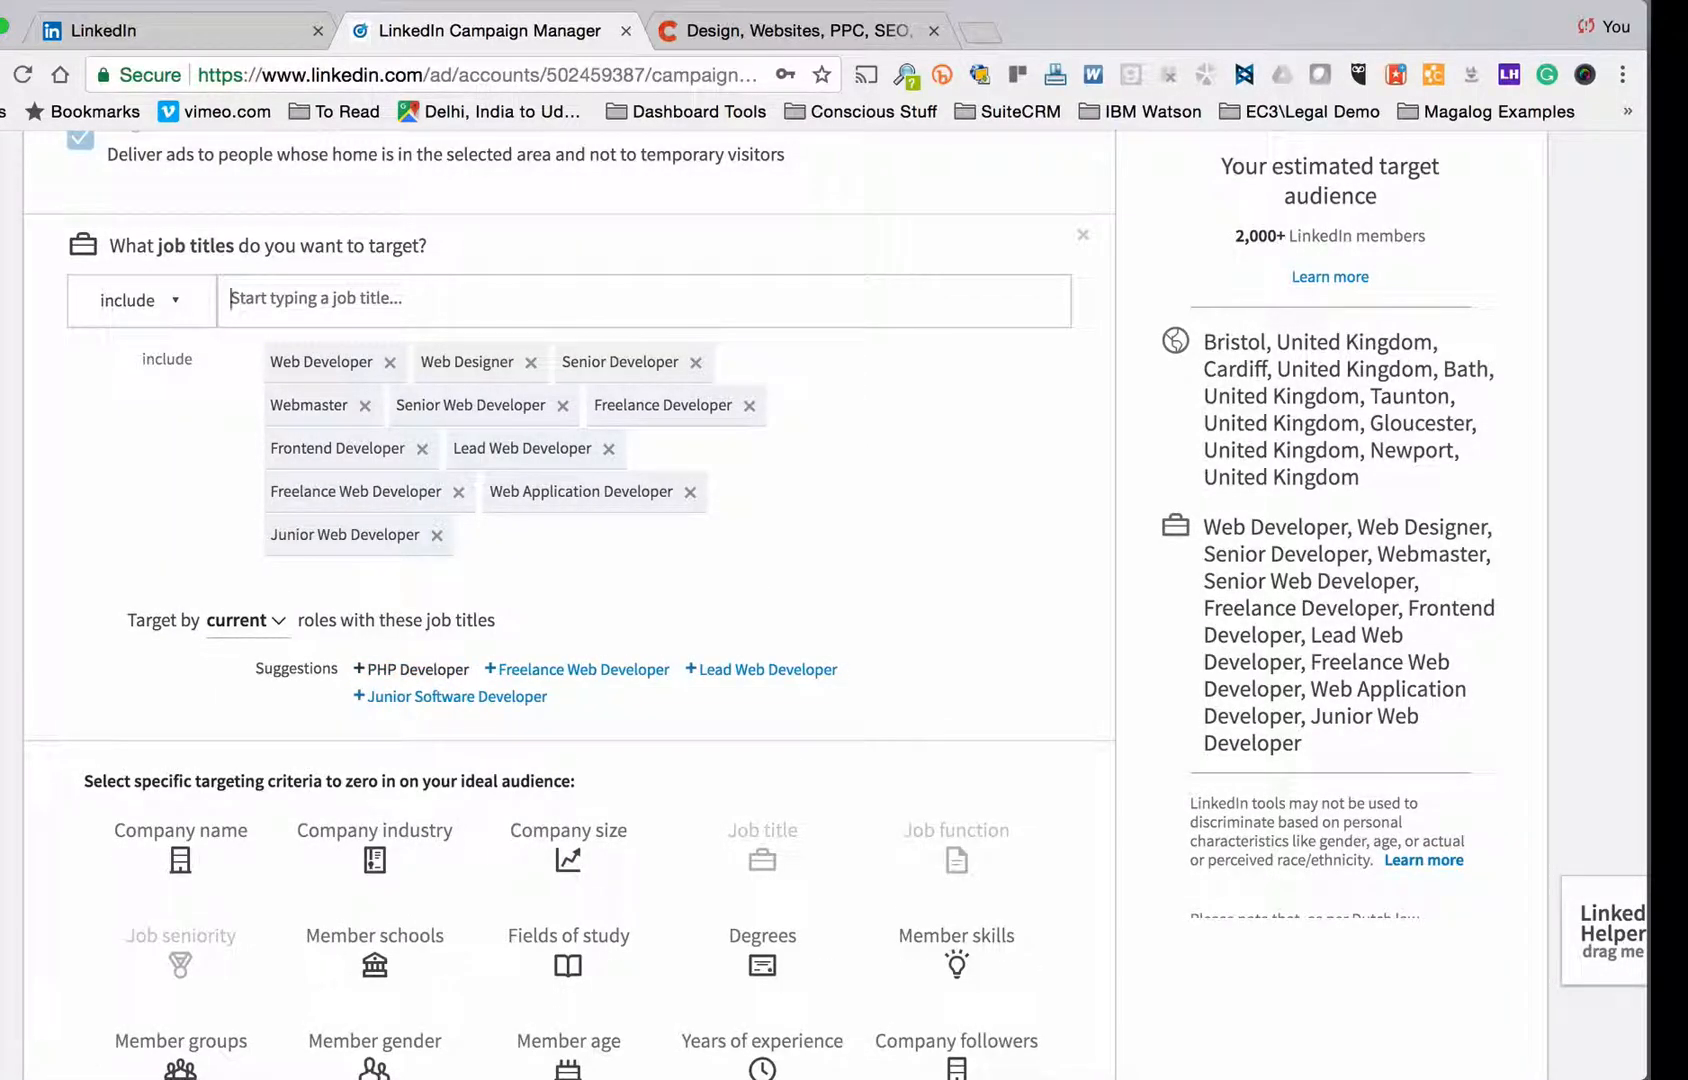
{"action": "left_click", "coordinate": [410, 669]}
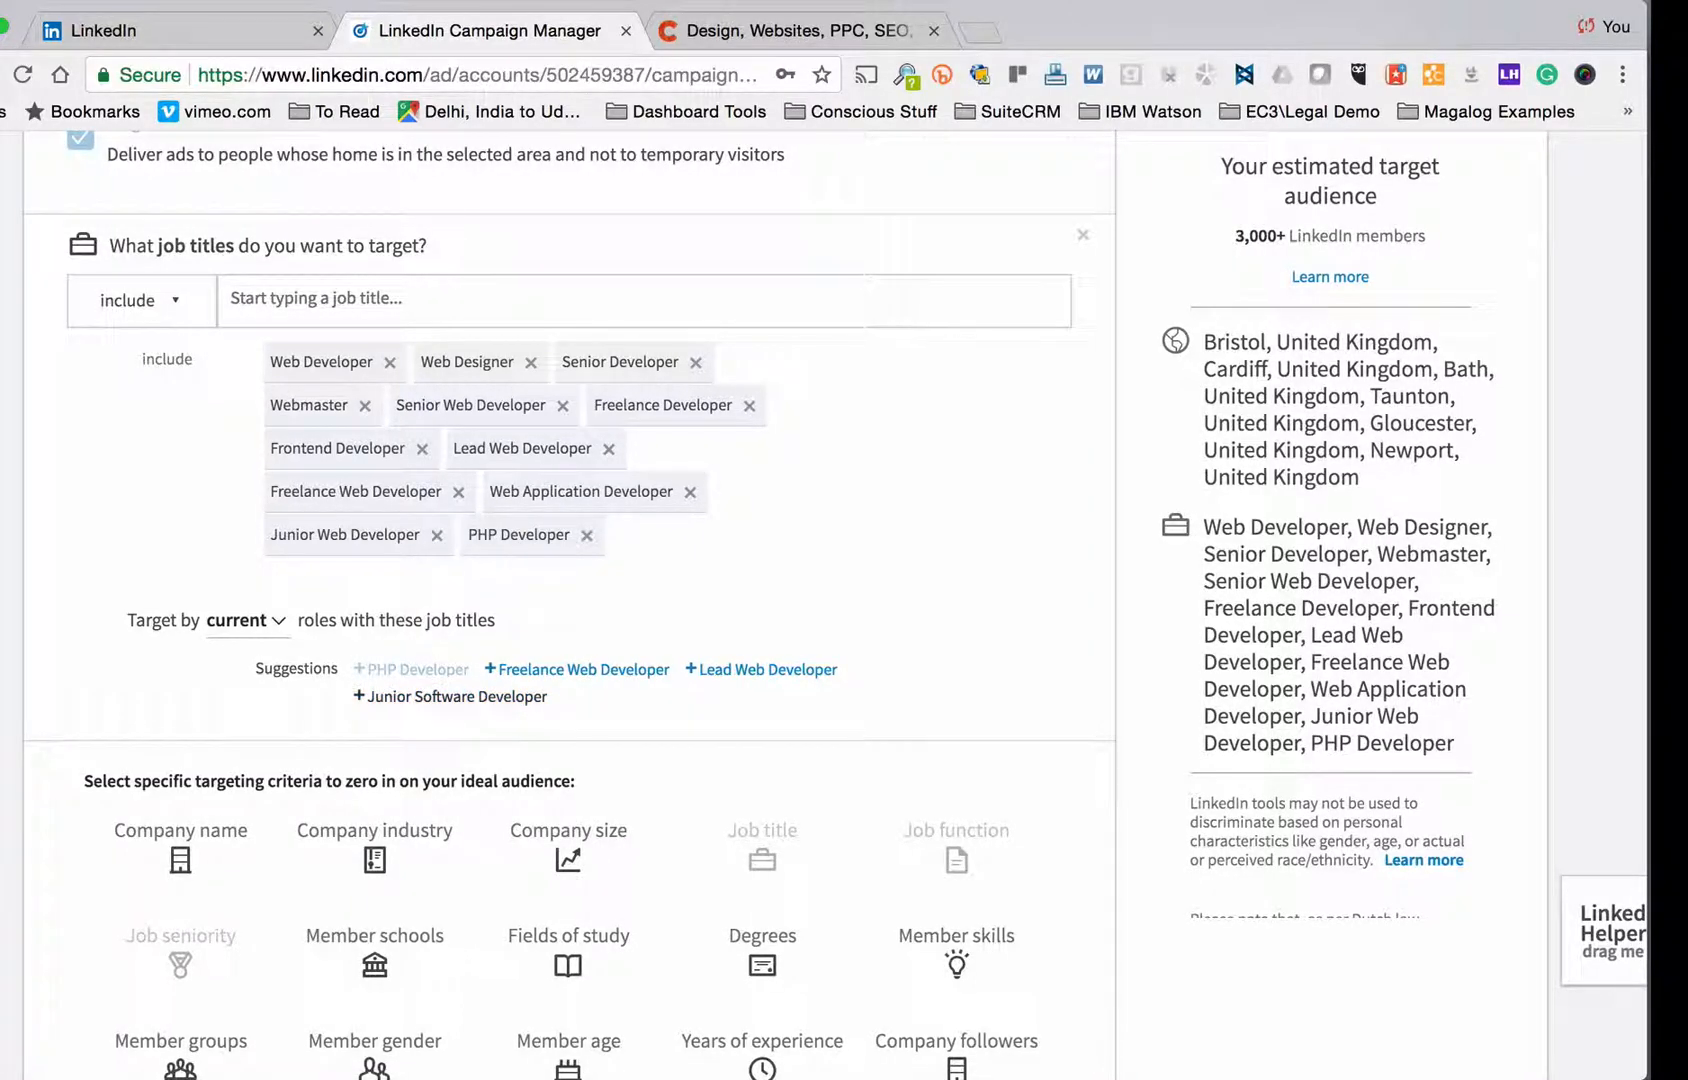
{"action": "left_click", "coordinate": [458, 696]}
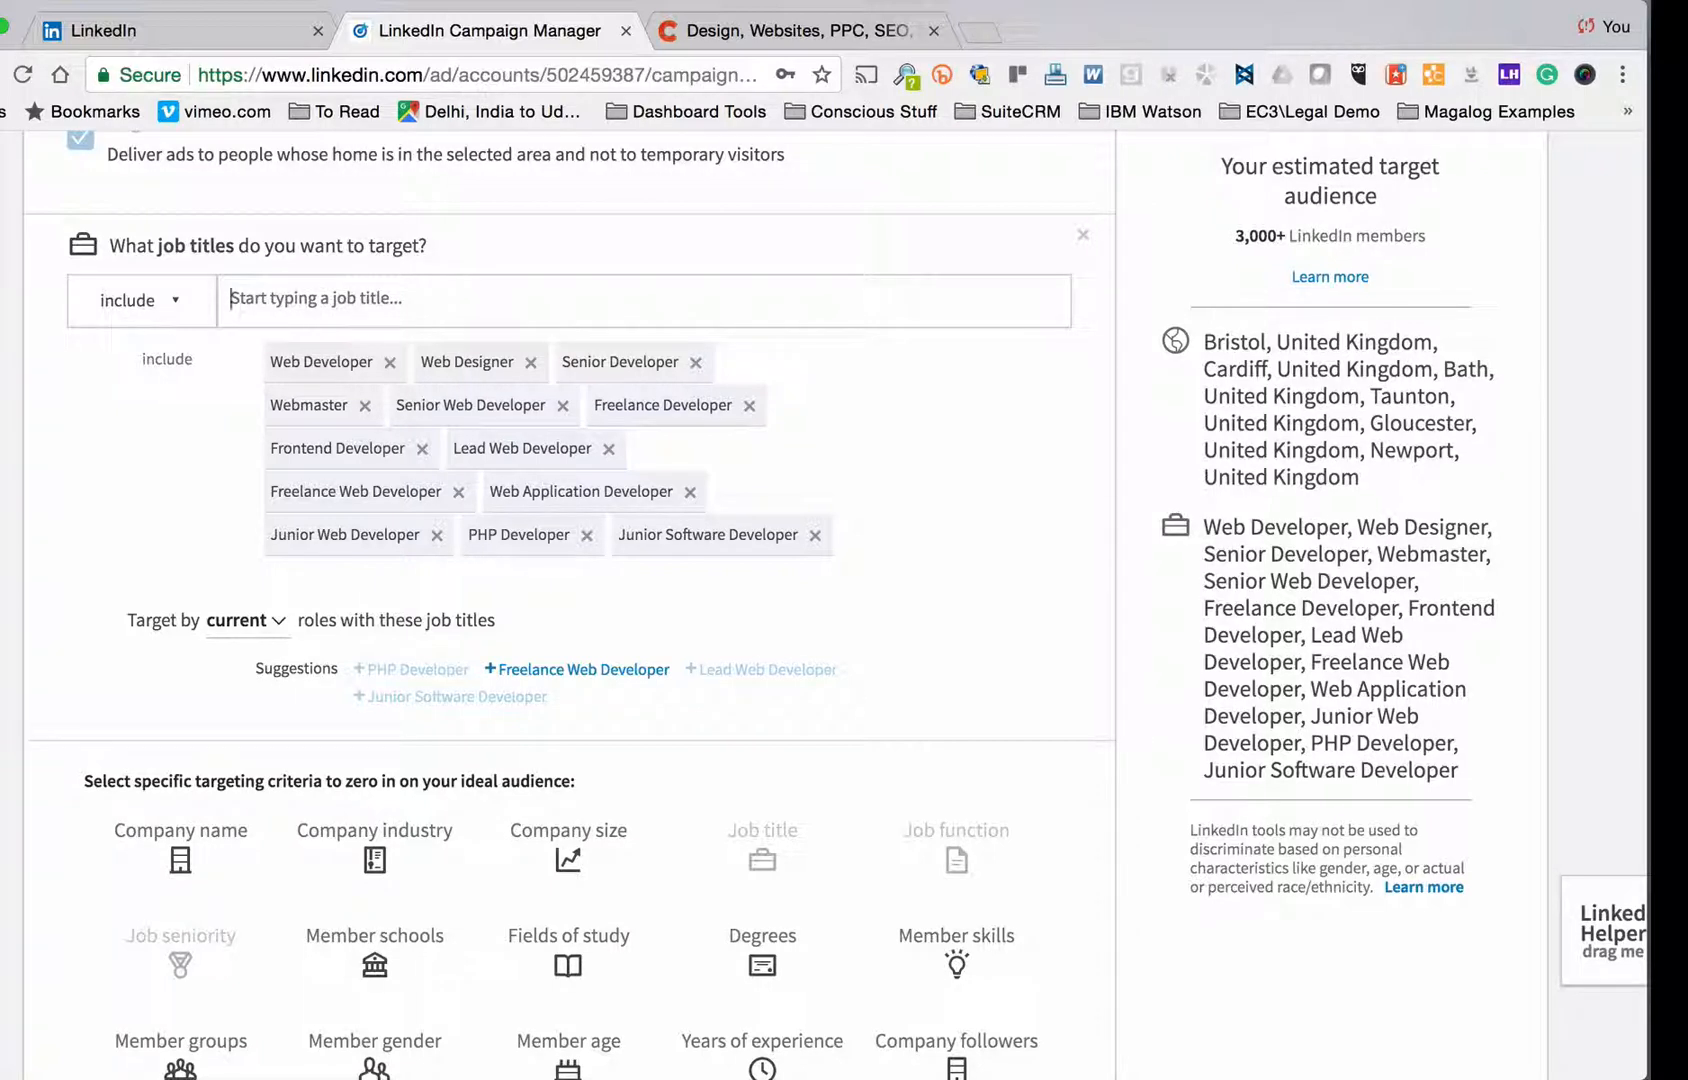
Step: Add Website Developer and Web Software Developer to the targeted job titles
{"action": "type", "text": "Website Developer"}
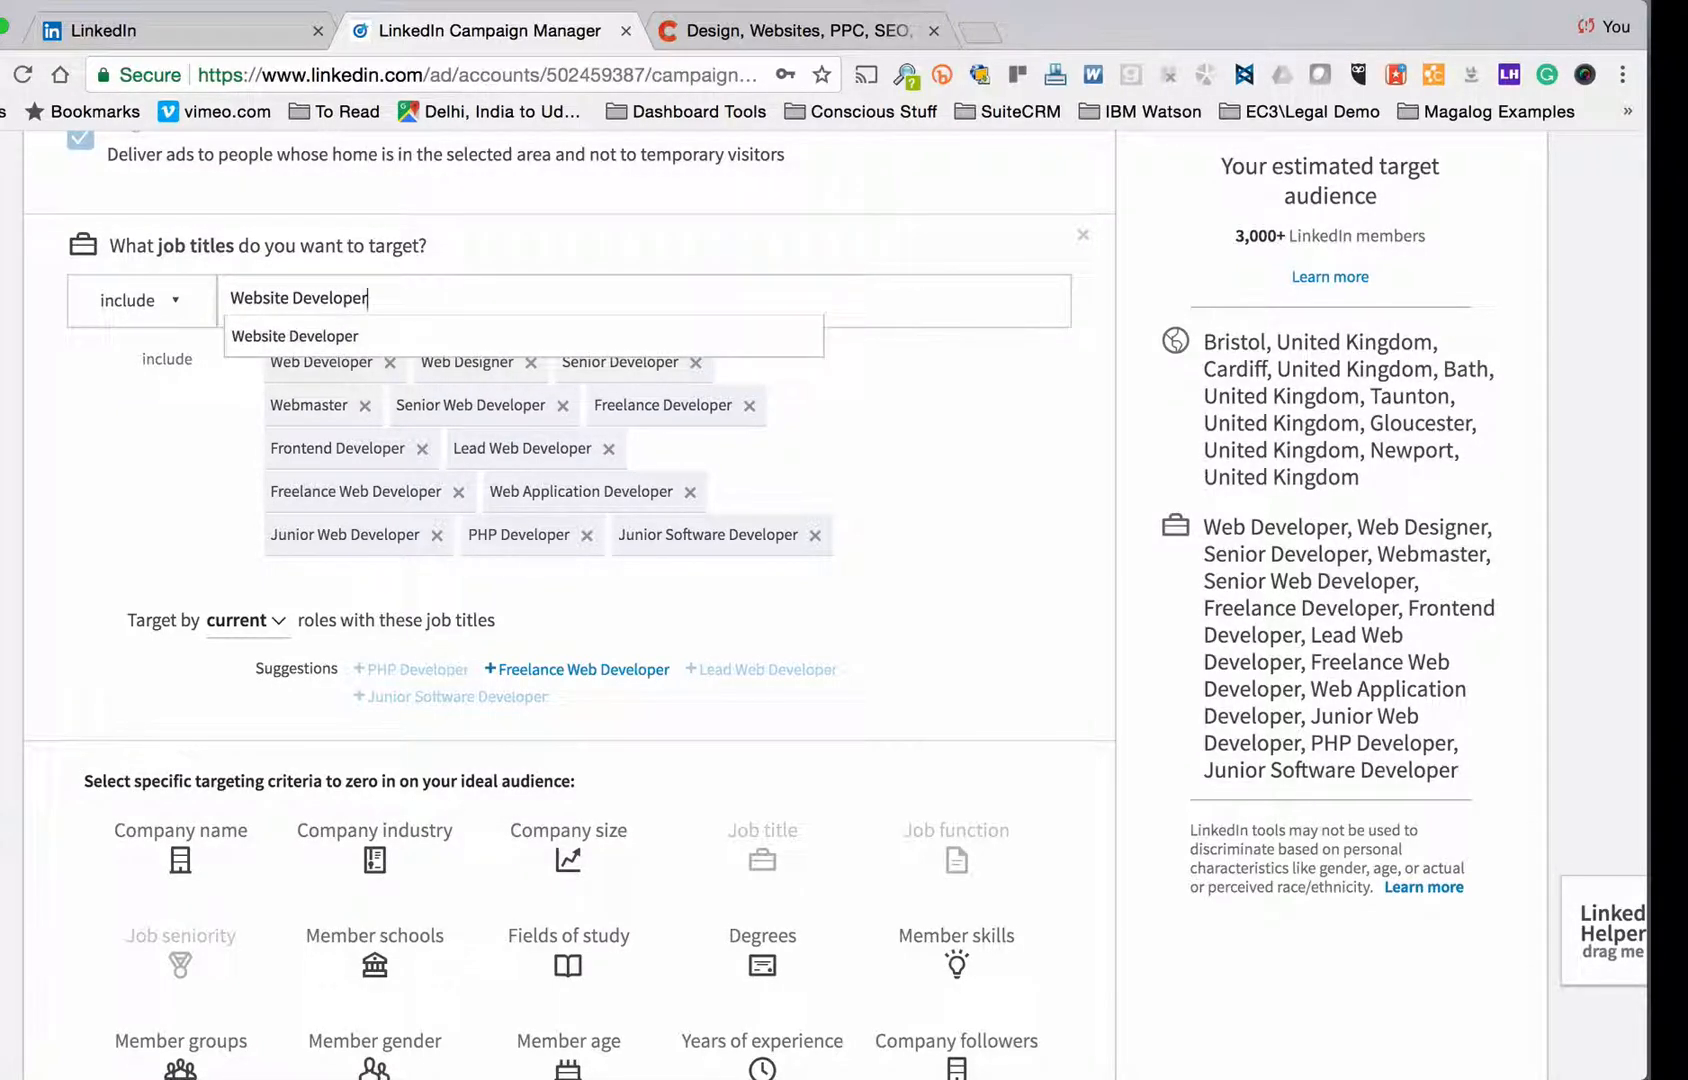
{"action": "left_click", "coordinate": [294, 336]}
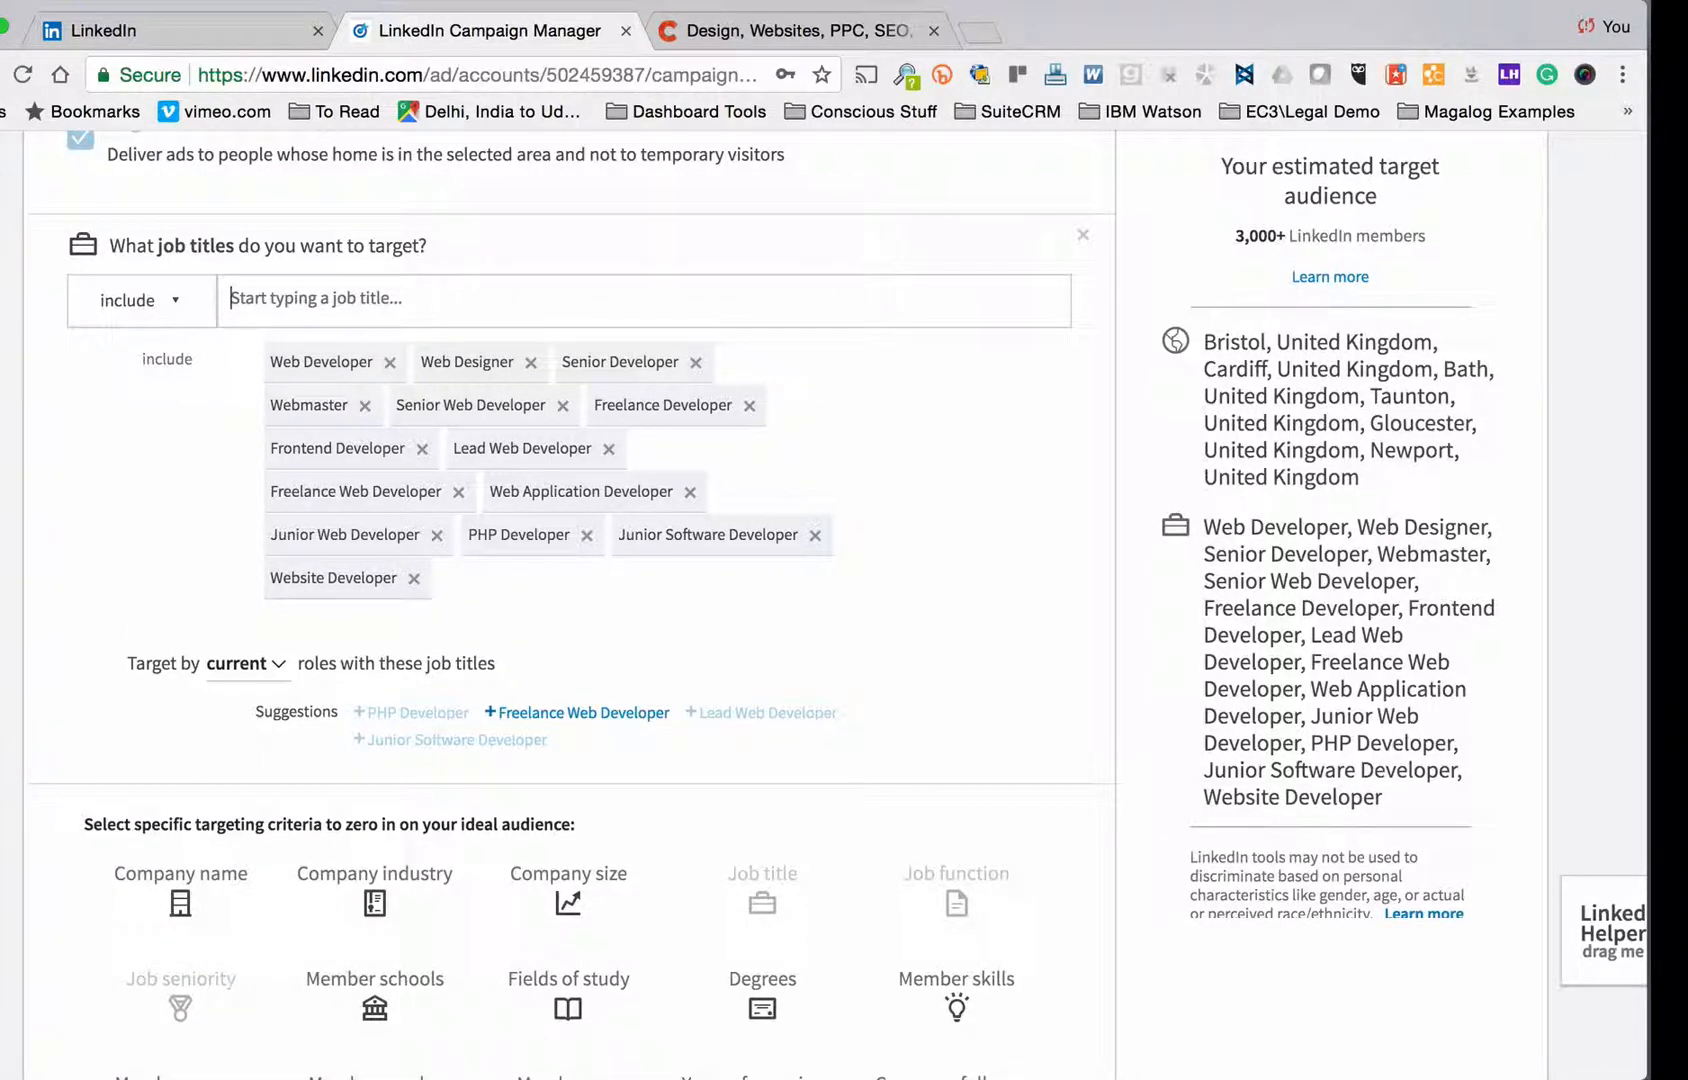
{"action": "type", "text": "S"}
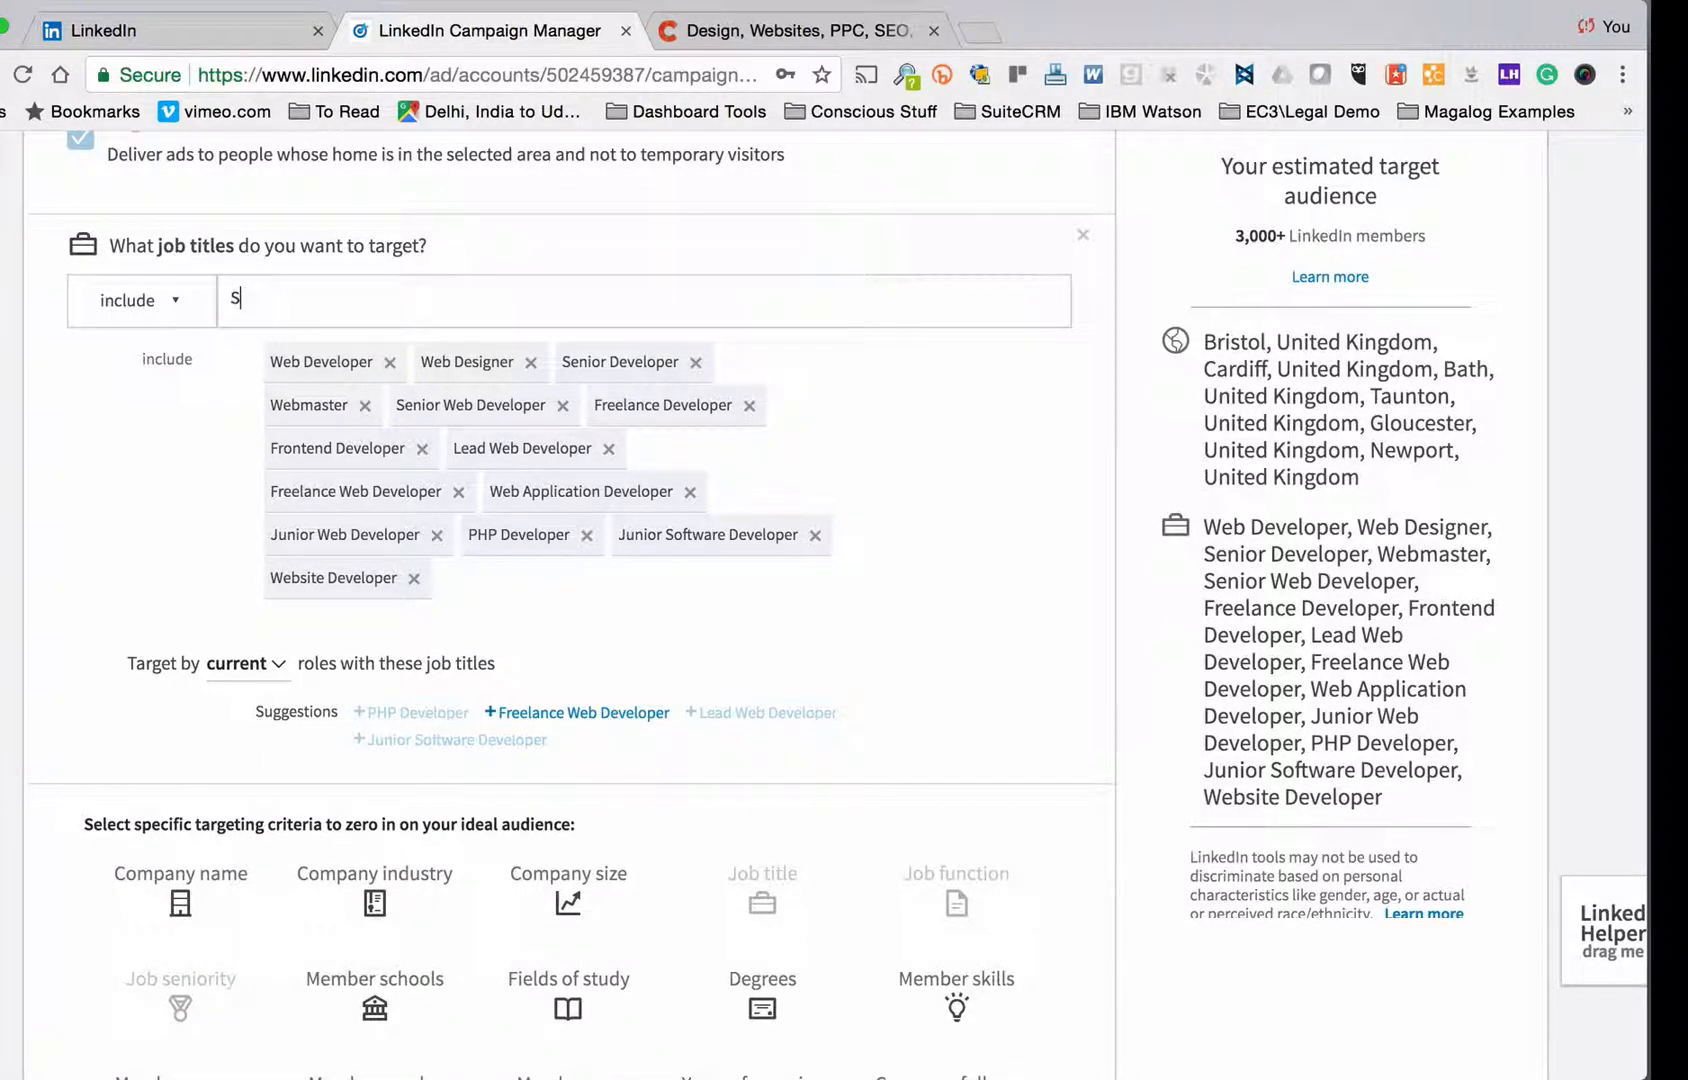
{"action": "type", "text": "oftware Developer"}
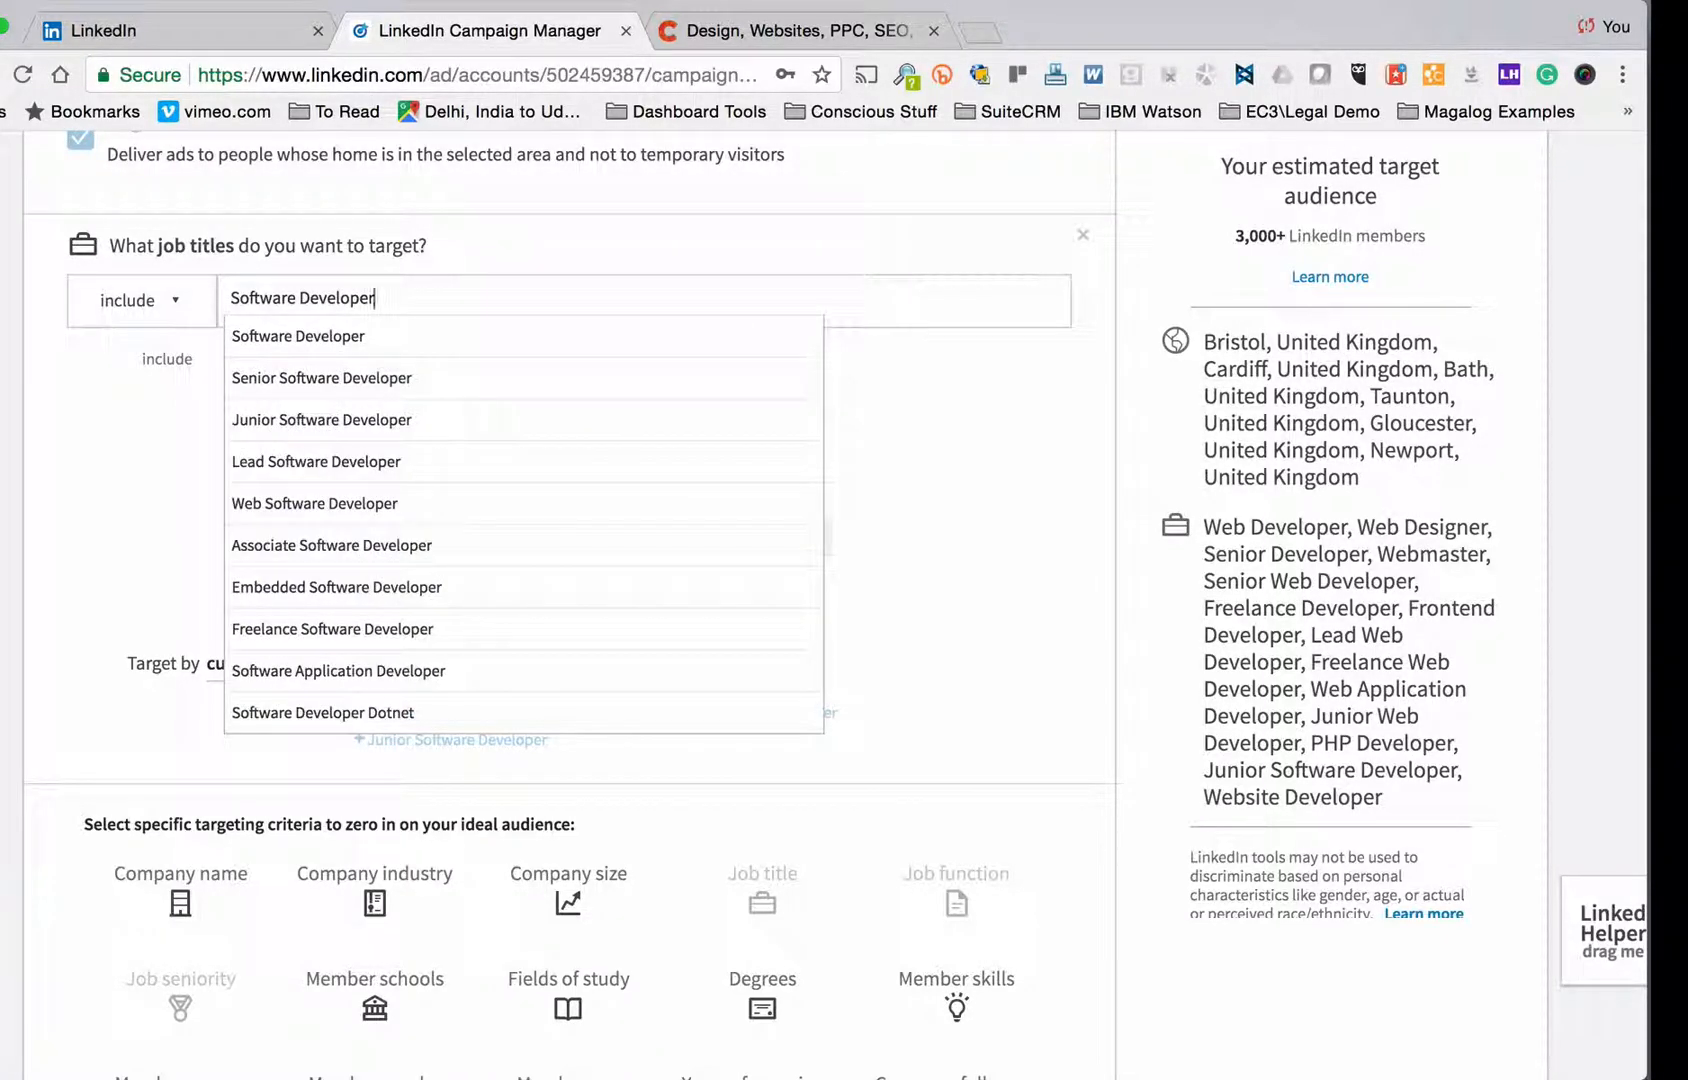
{"action": "mouse_move", "coordinate": [314, 503]}
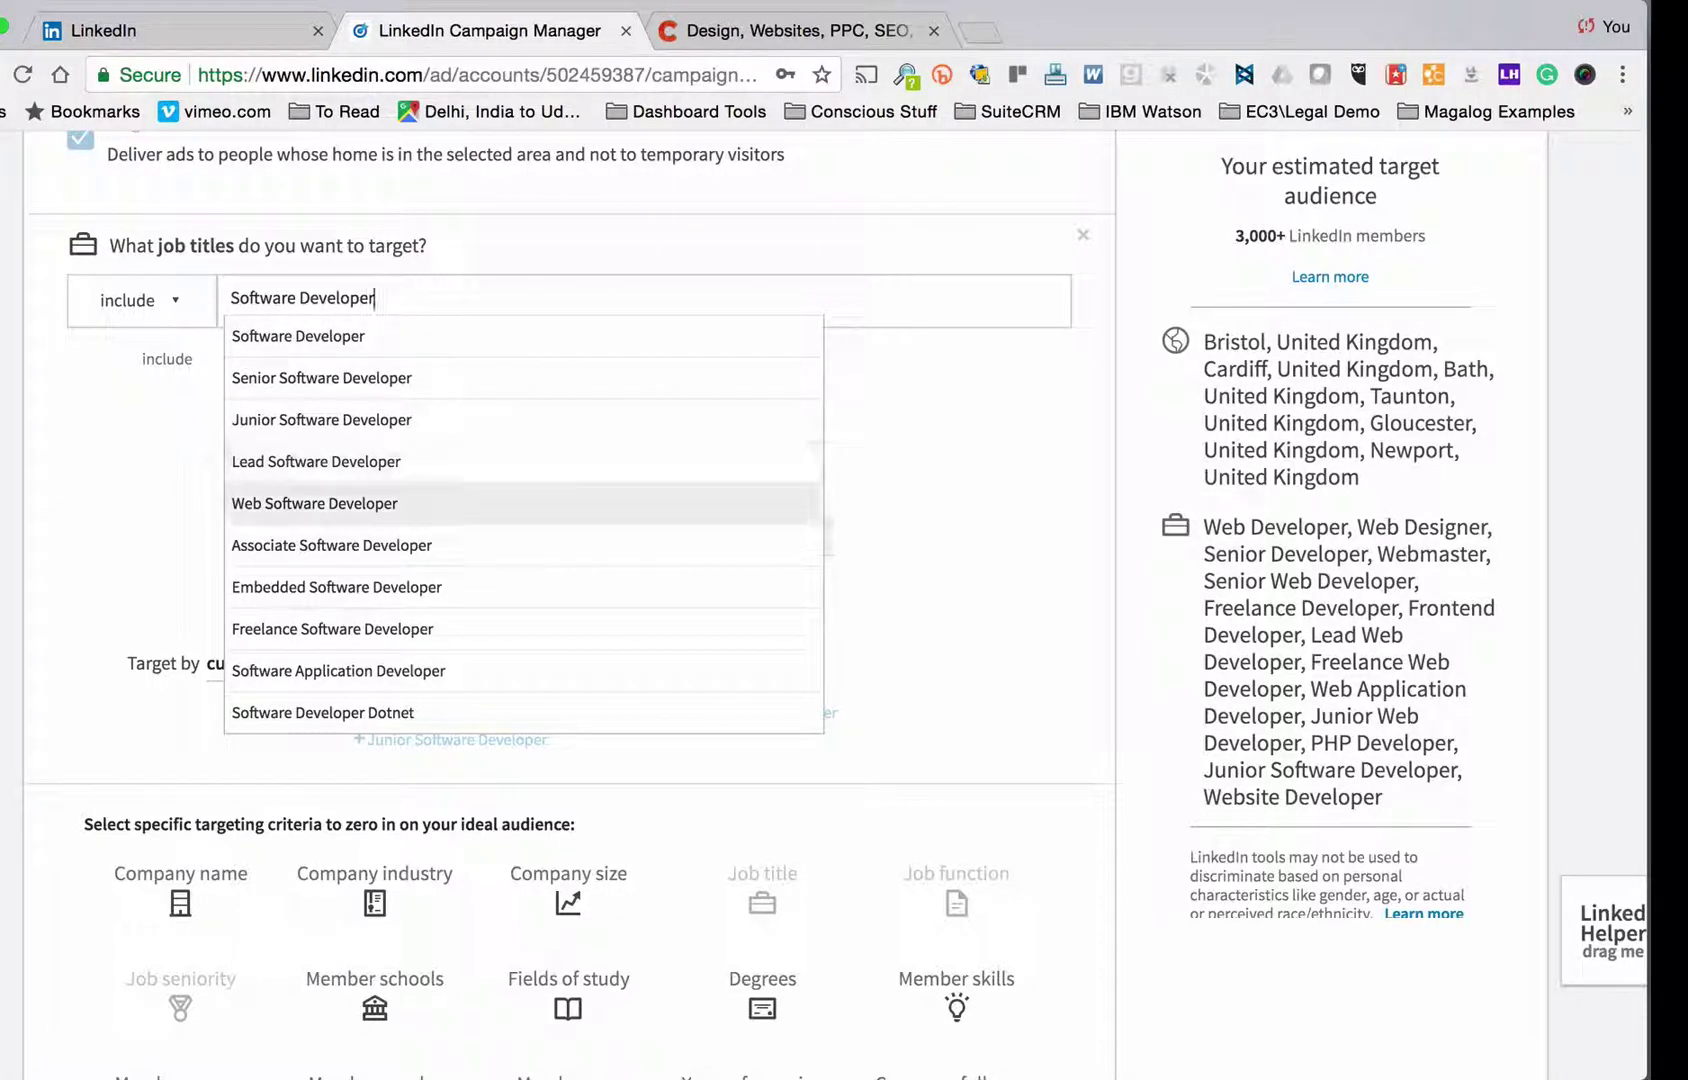
{"action": "left_click", "coordinate": [314, 503]}
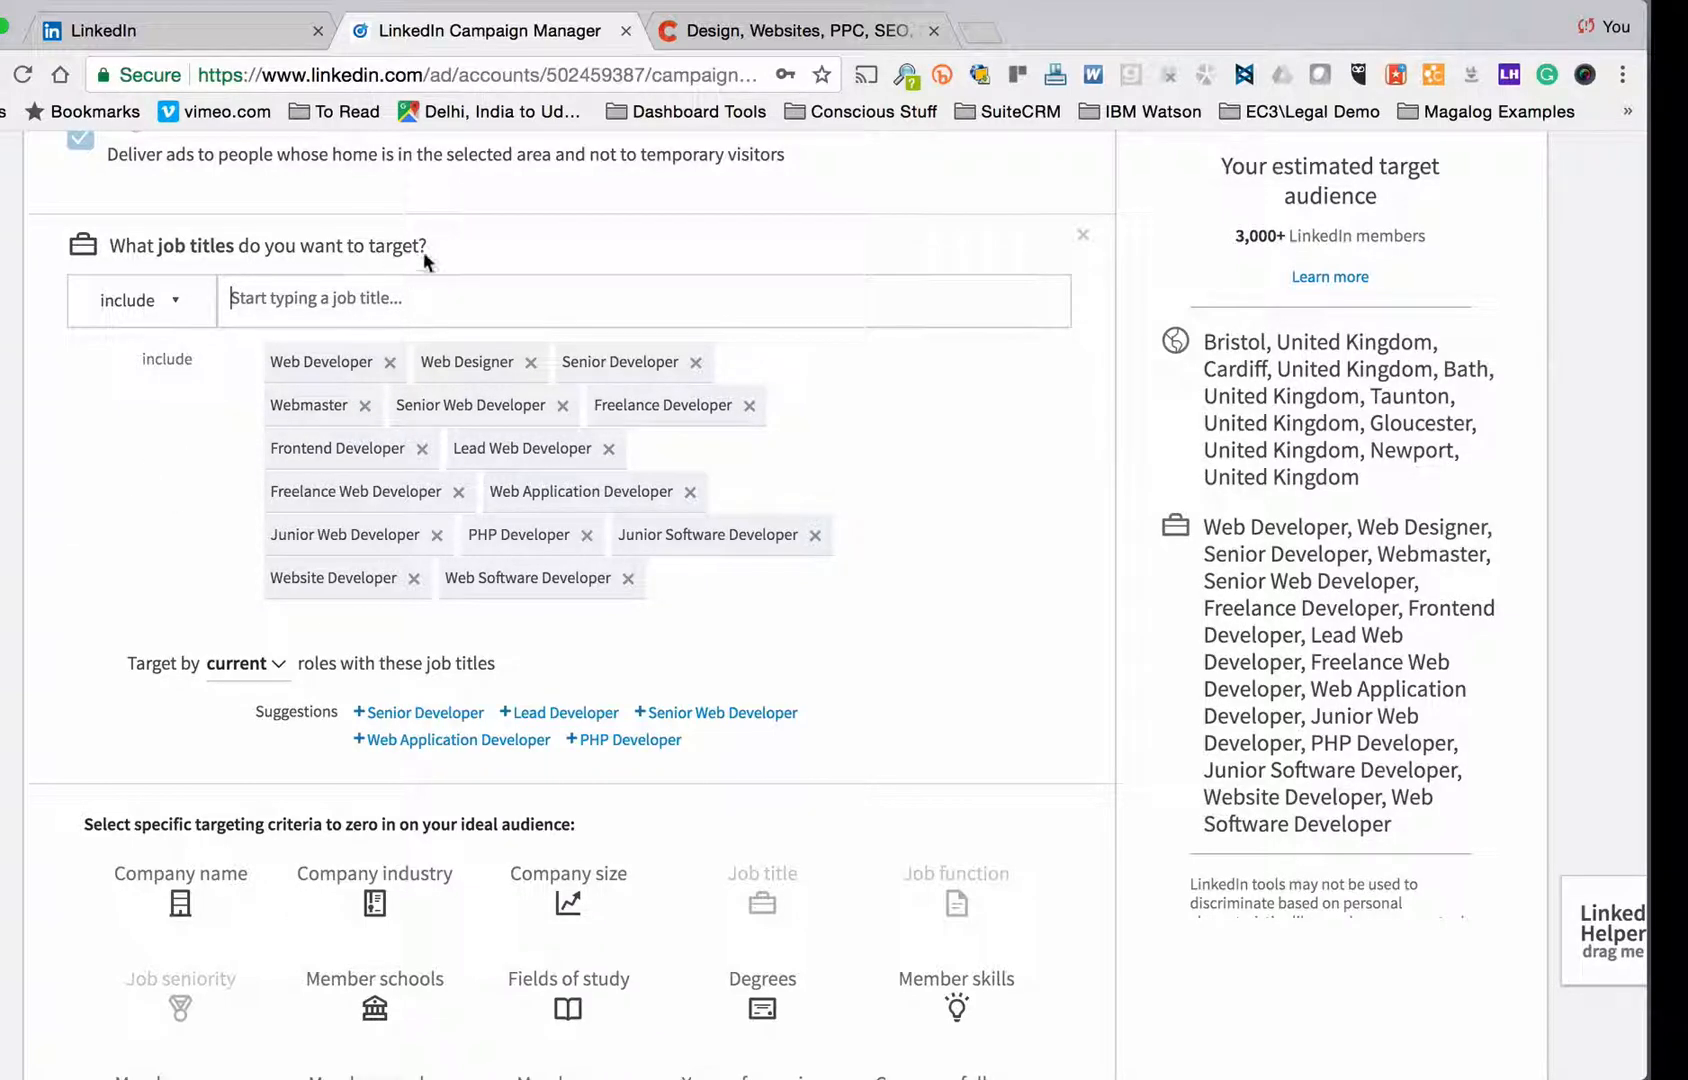
Step: Scroll past the audience targeting criteria and proceed to budget and bidding
{"action": "scroll", "scroll_direction": "down", "scroll_amount": 3}
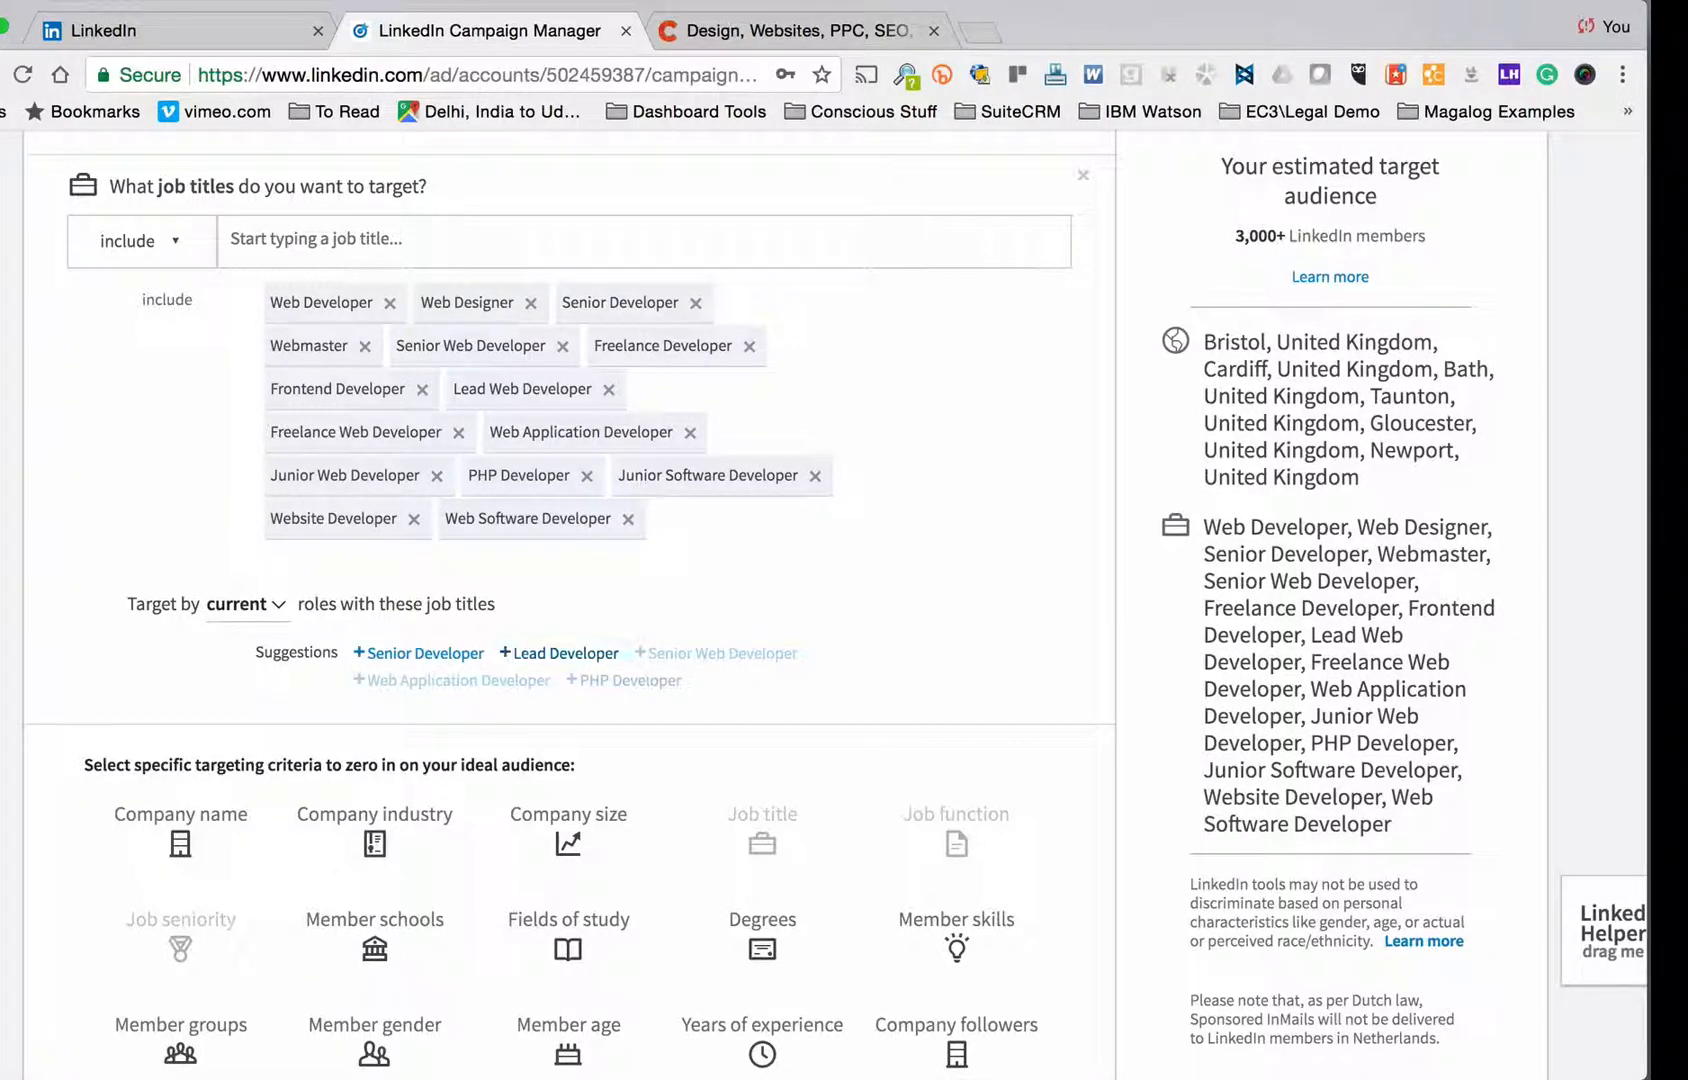
{"action": "scroll", "scroll_direction": "down", "scroll_amount": 3}
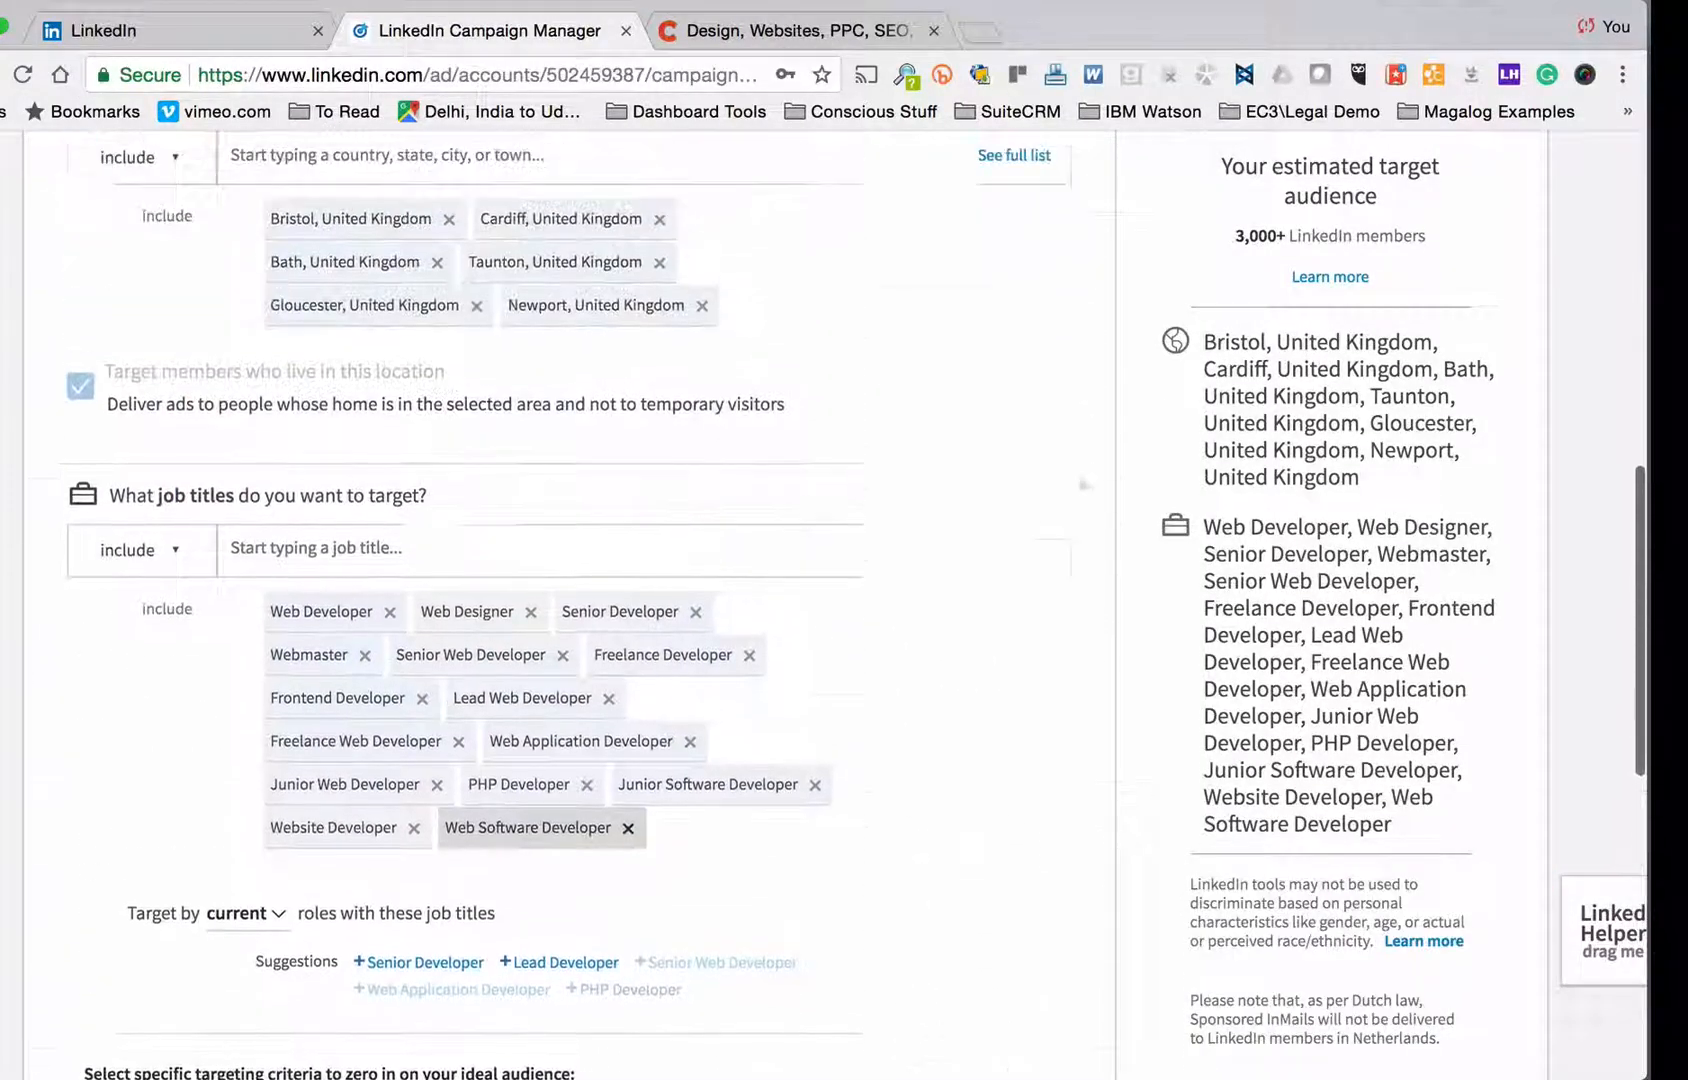
{"action": "scroll", "scroll_direction": "down", "scroll_amount": 3}
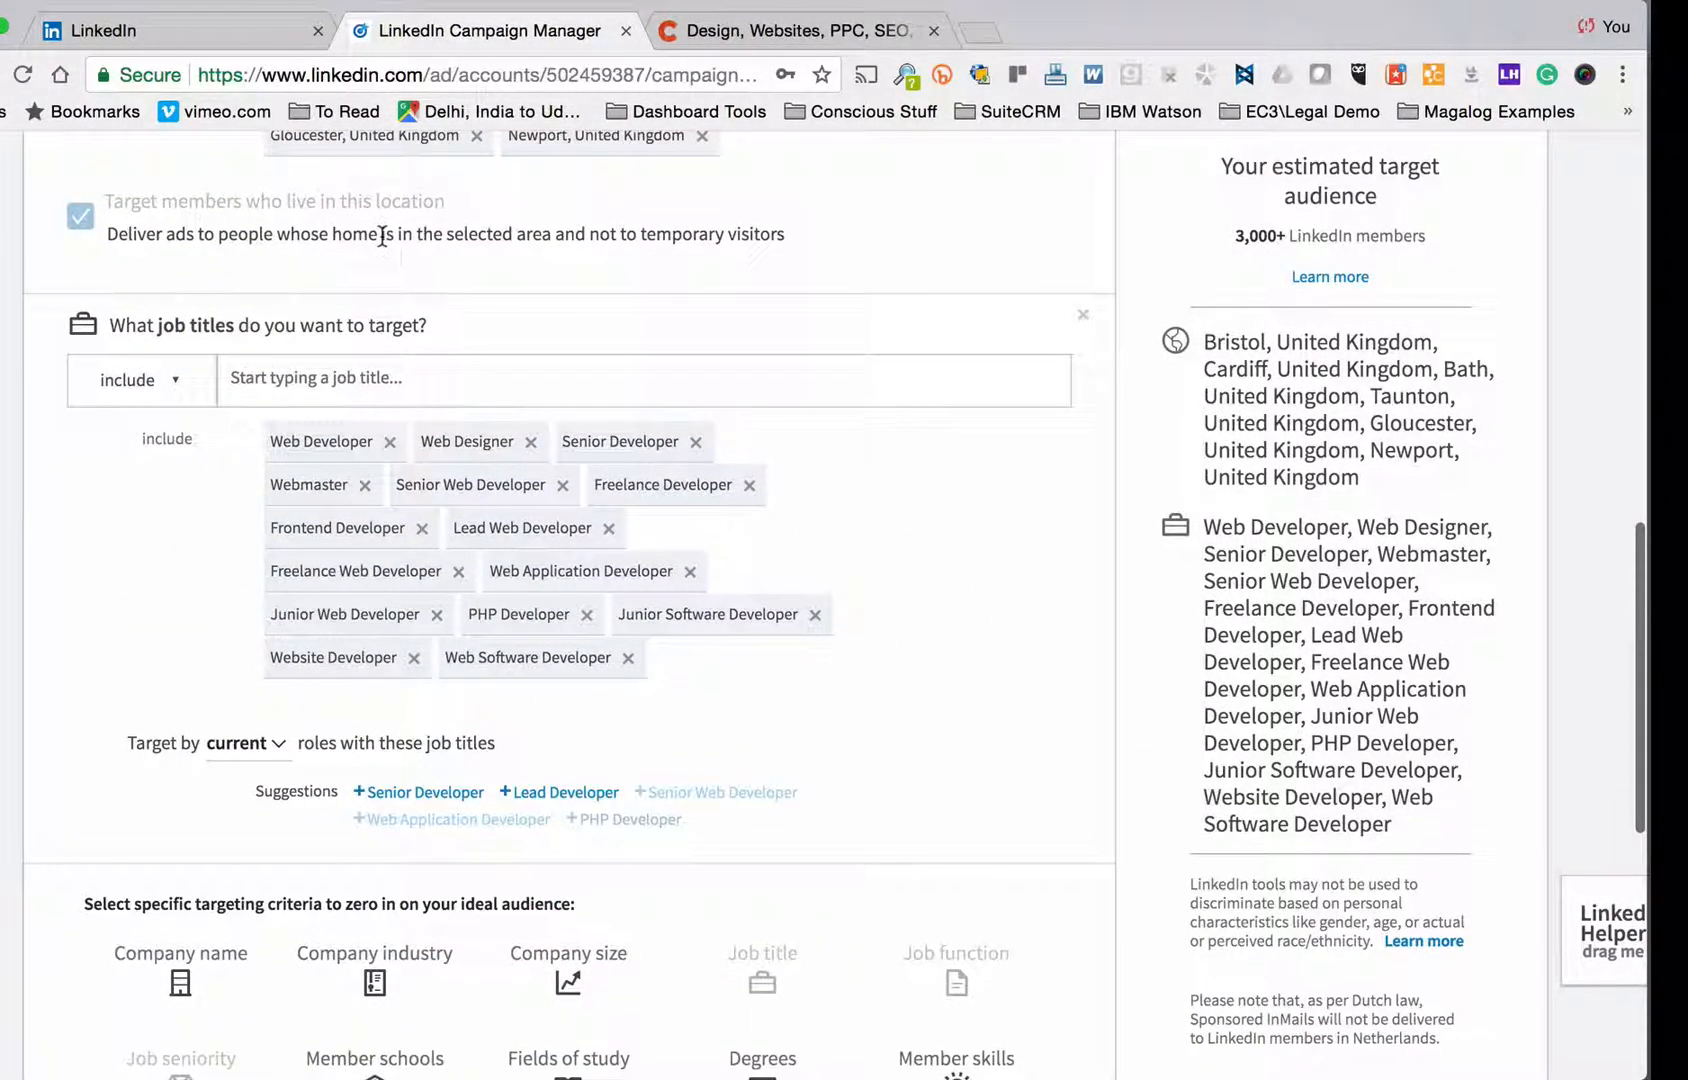
{"action": "scroll", "scroll_direction": "down", "scroll_amount": 3}
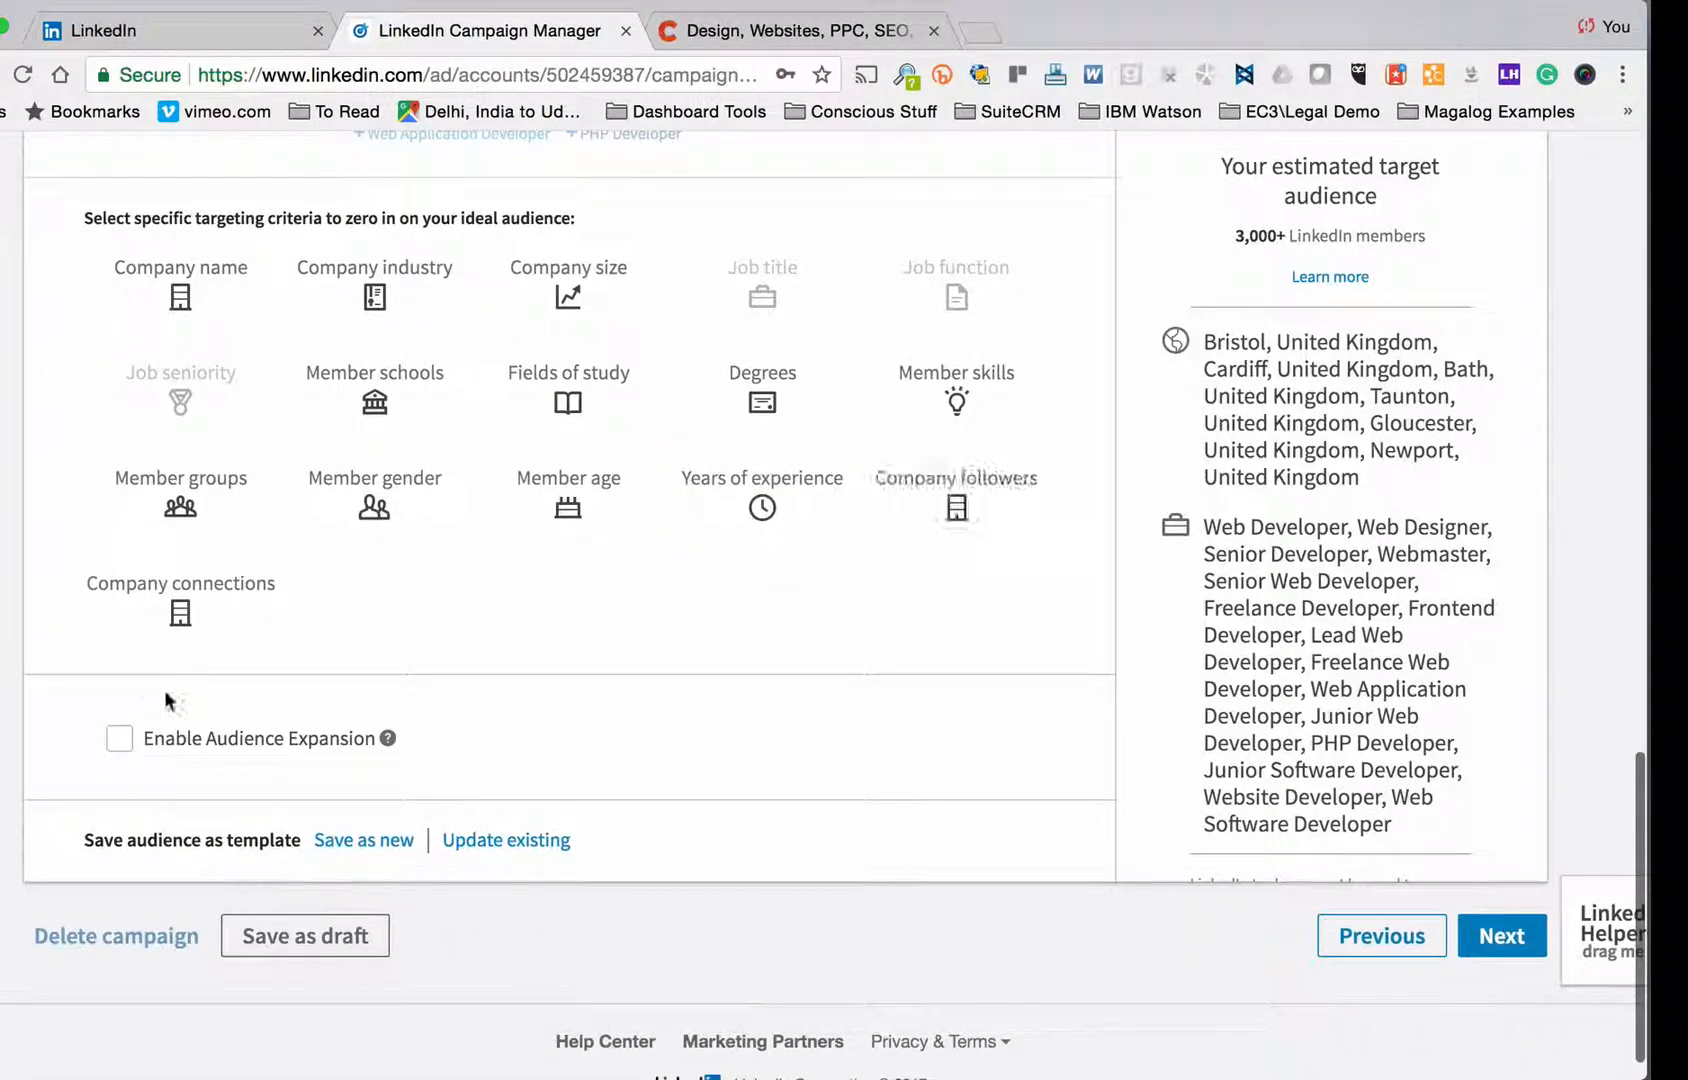
{"action": "scroll", "scroll_direction": "down", "scroll_amount": 3}
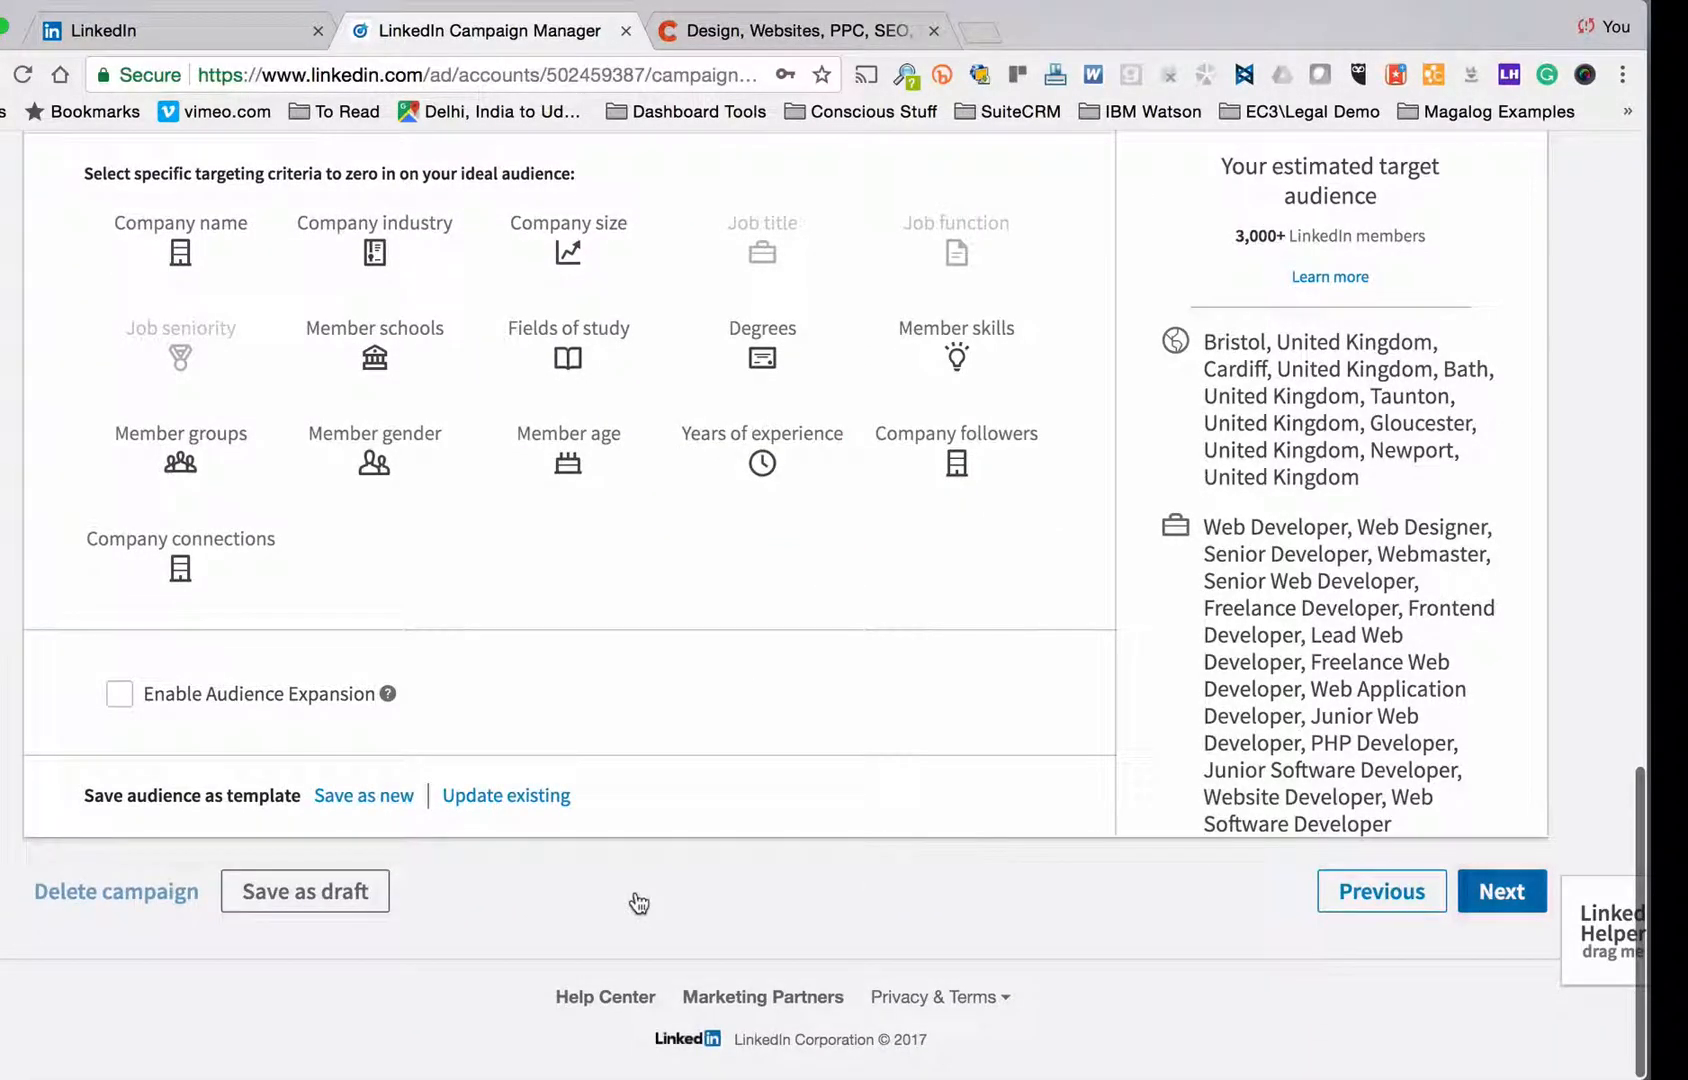
{"action": "left_click", "coordinate": [1502, 891]}
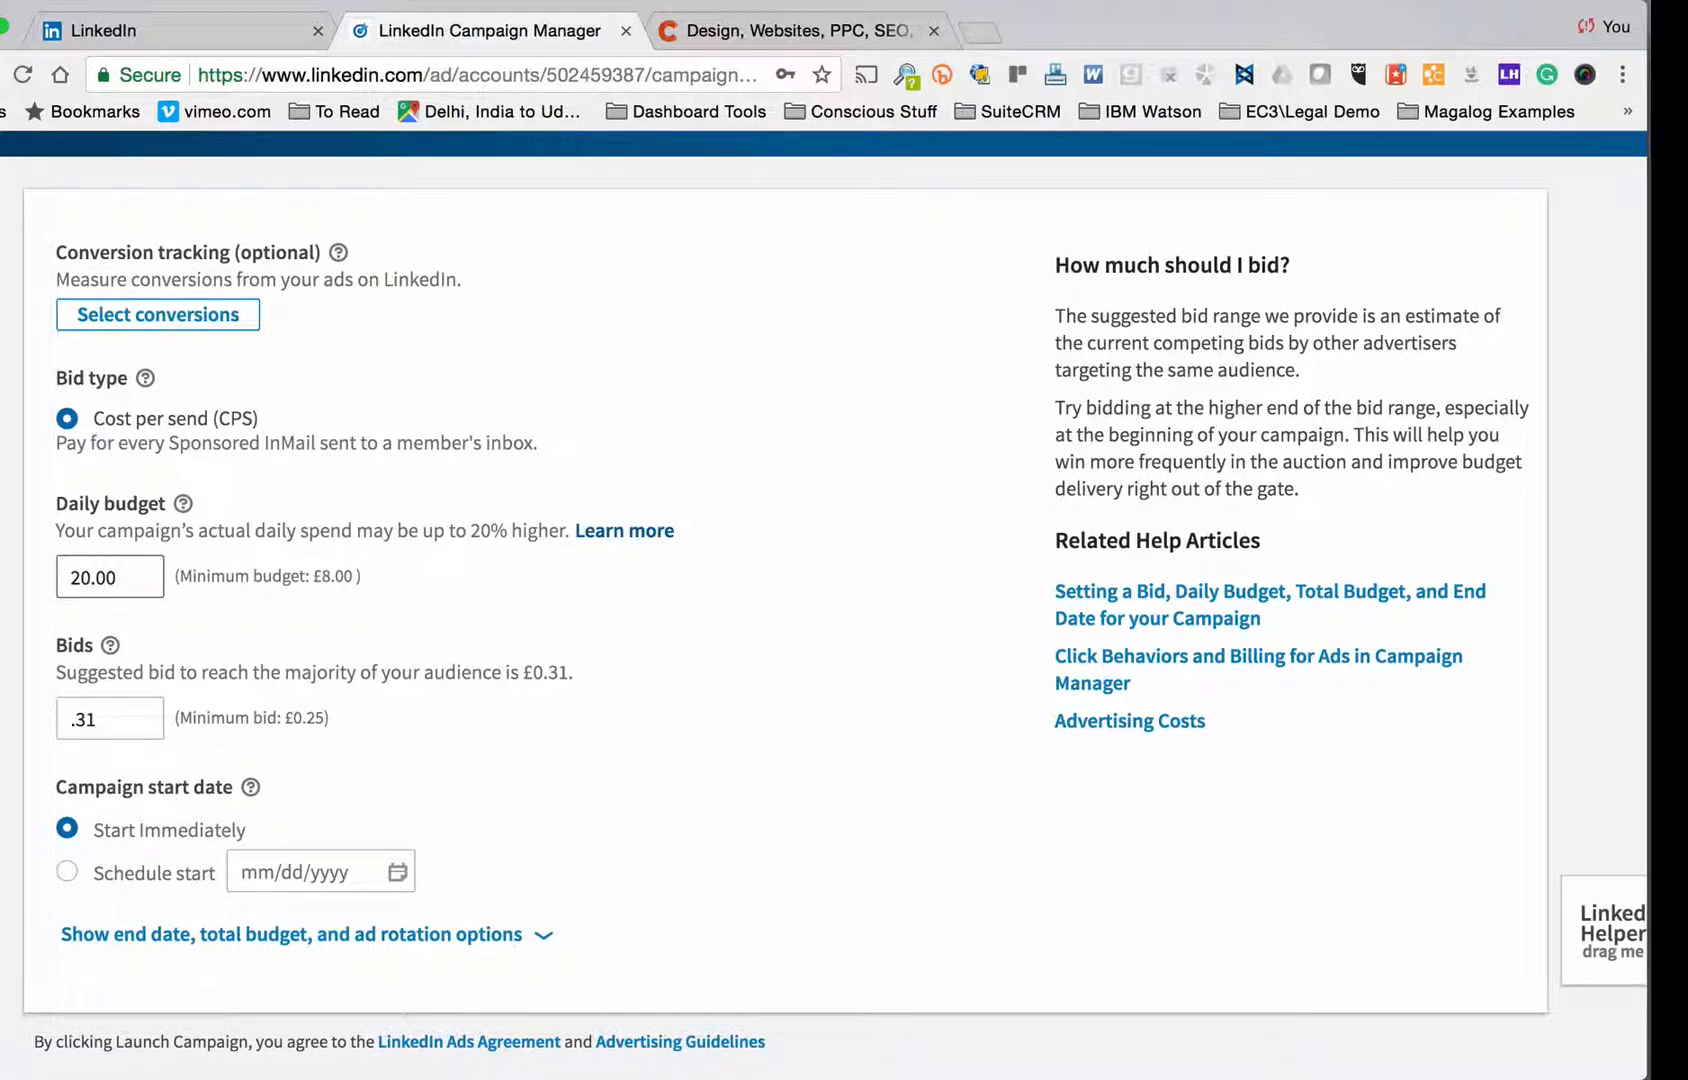
Step: Enter a £30 daily budget and keep the £0.31 bid
{"action": "type", "text": "15"}
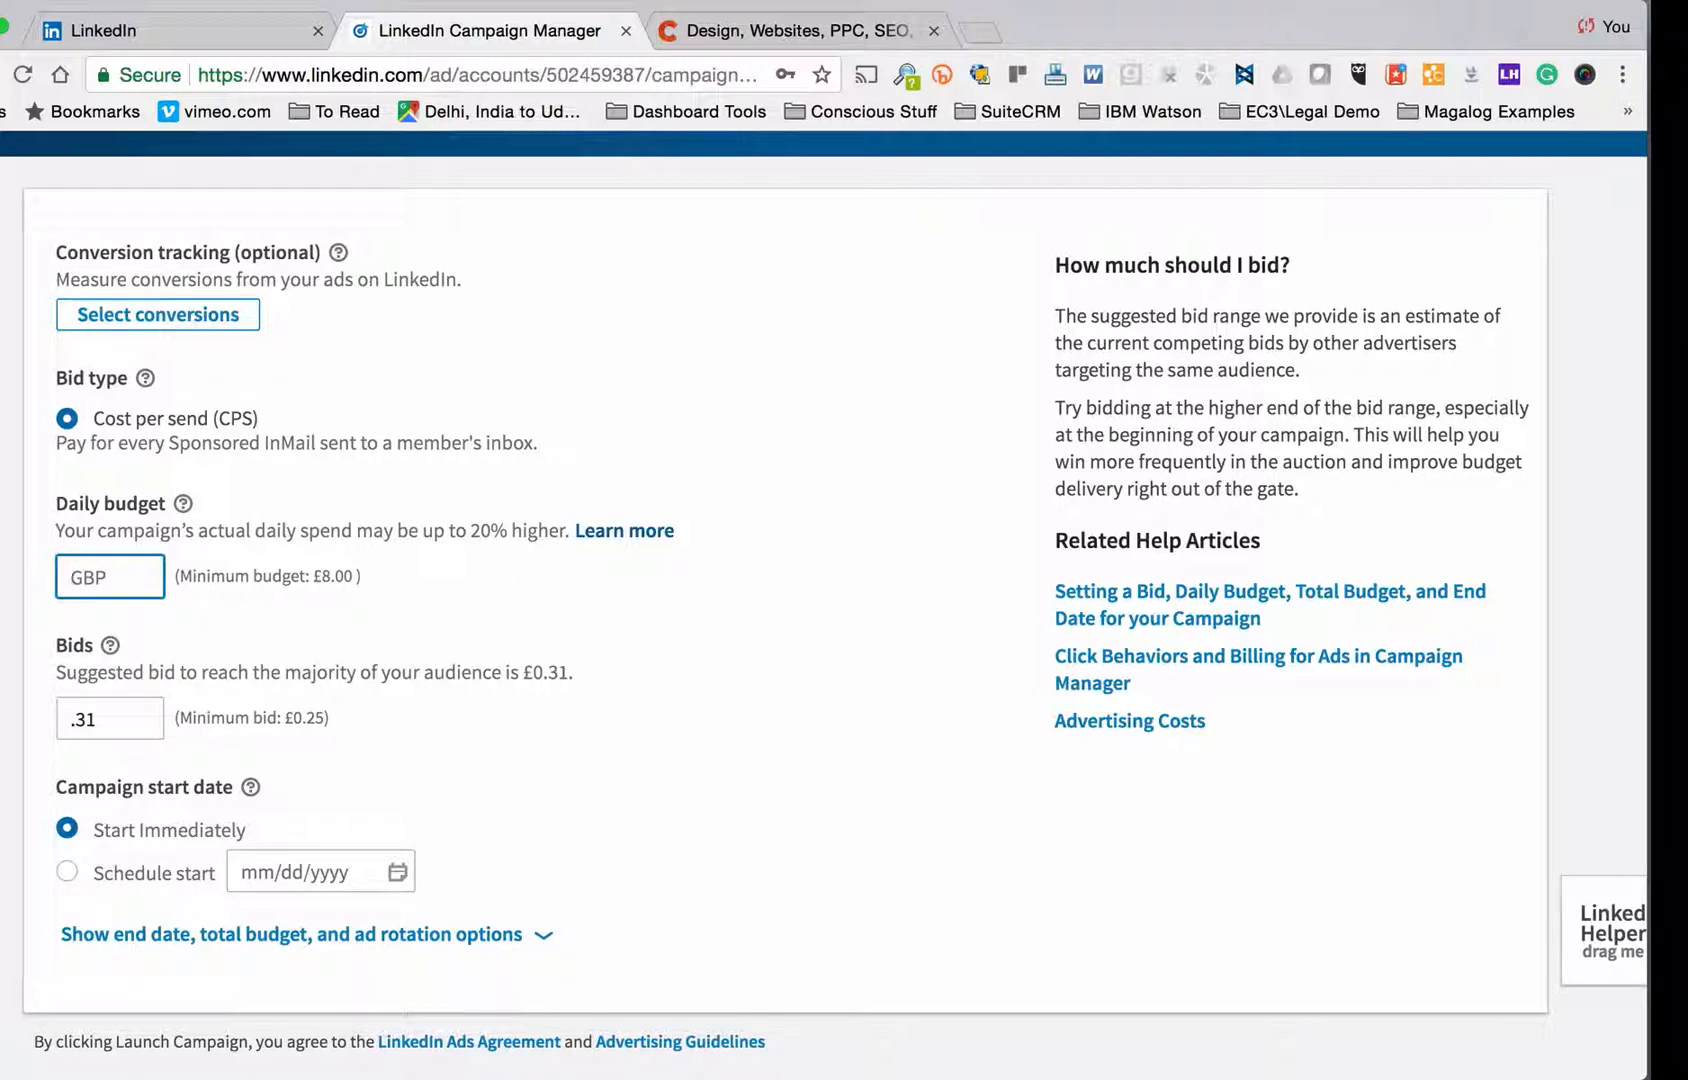
{"action": "type", "text": "30"}
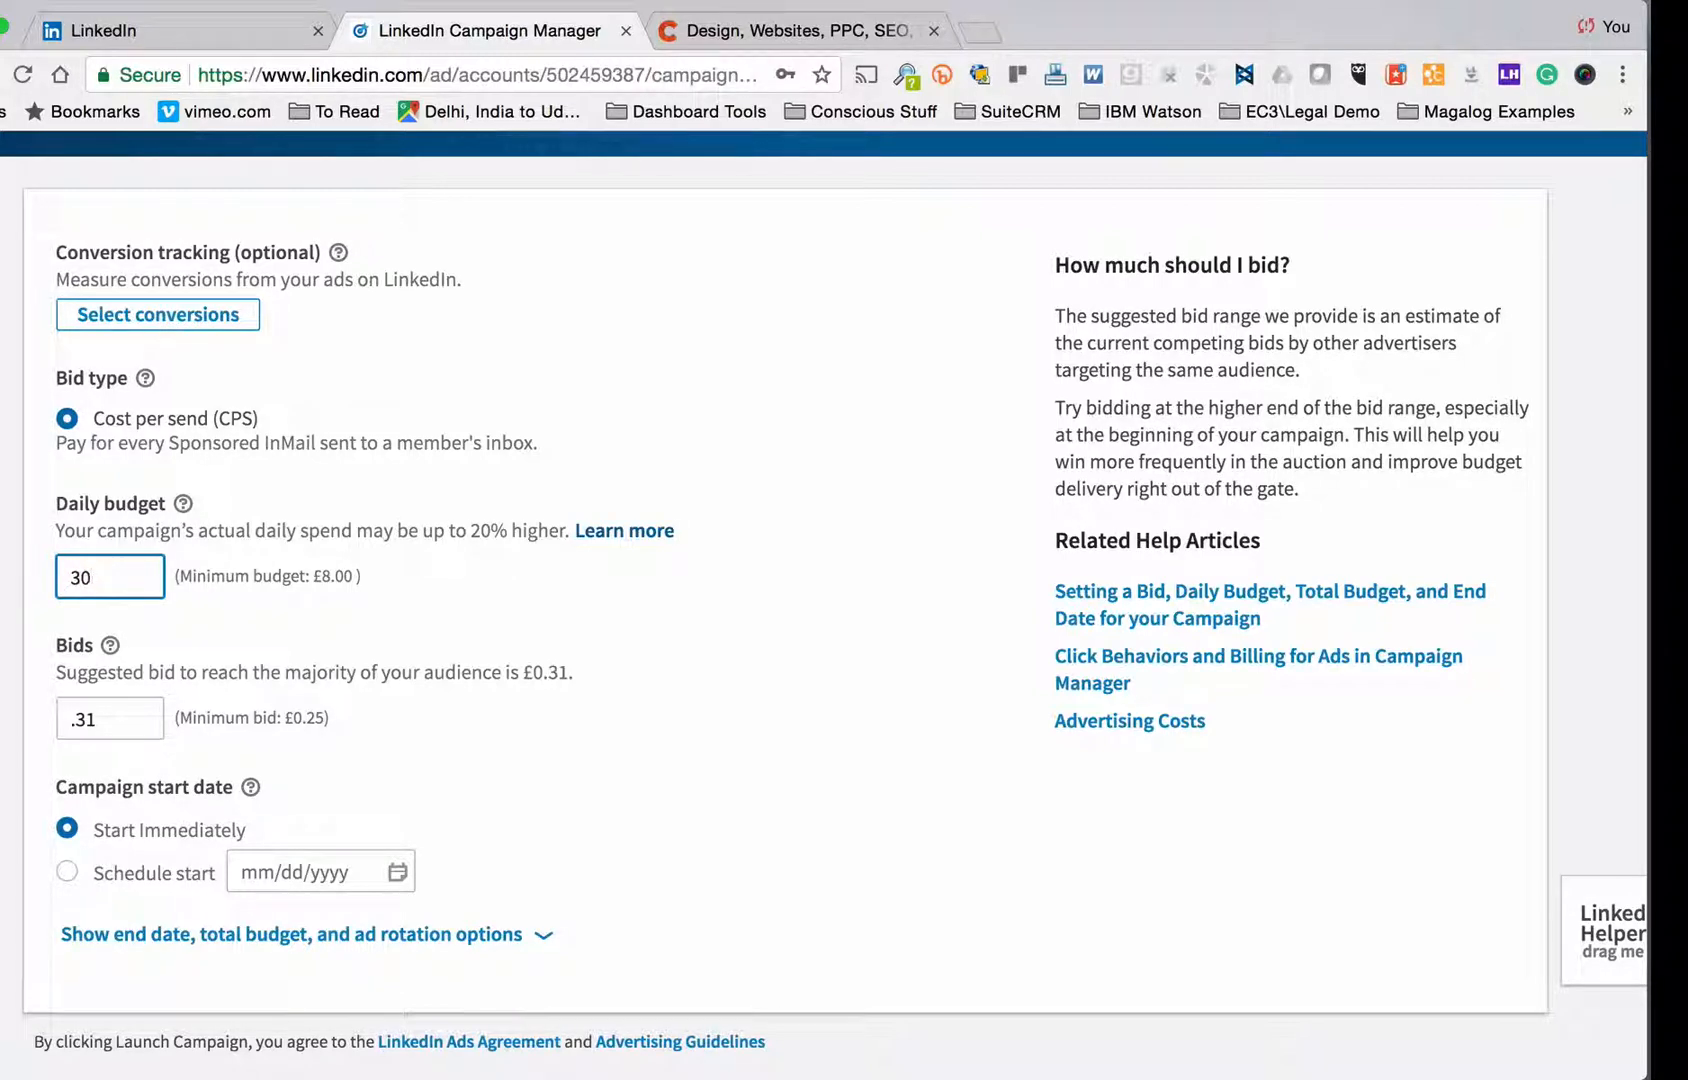
{"action": "left_click", "coordinate": [109, 718]}
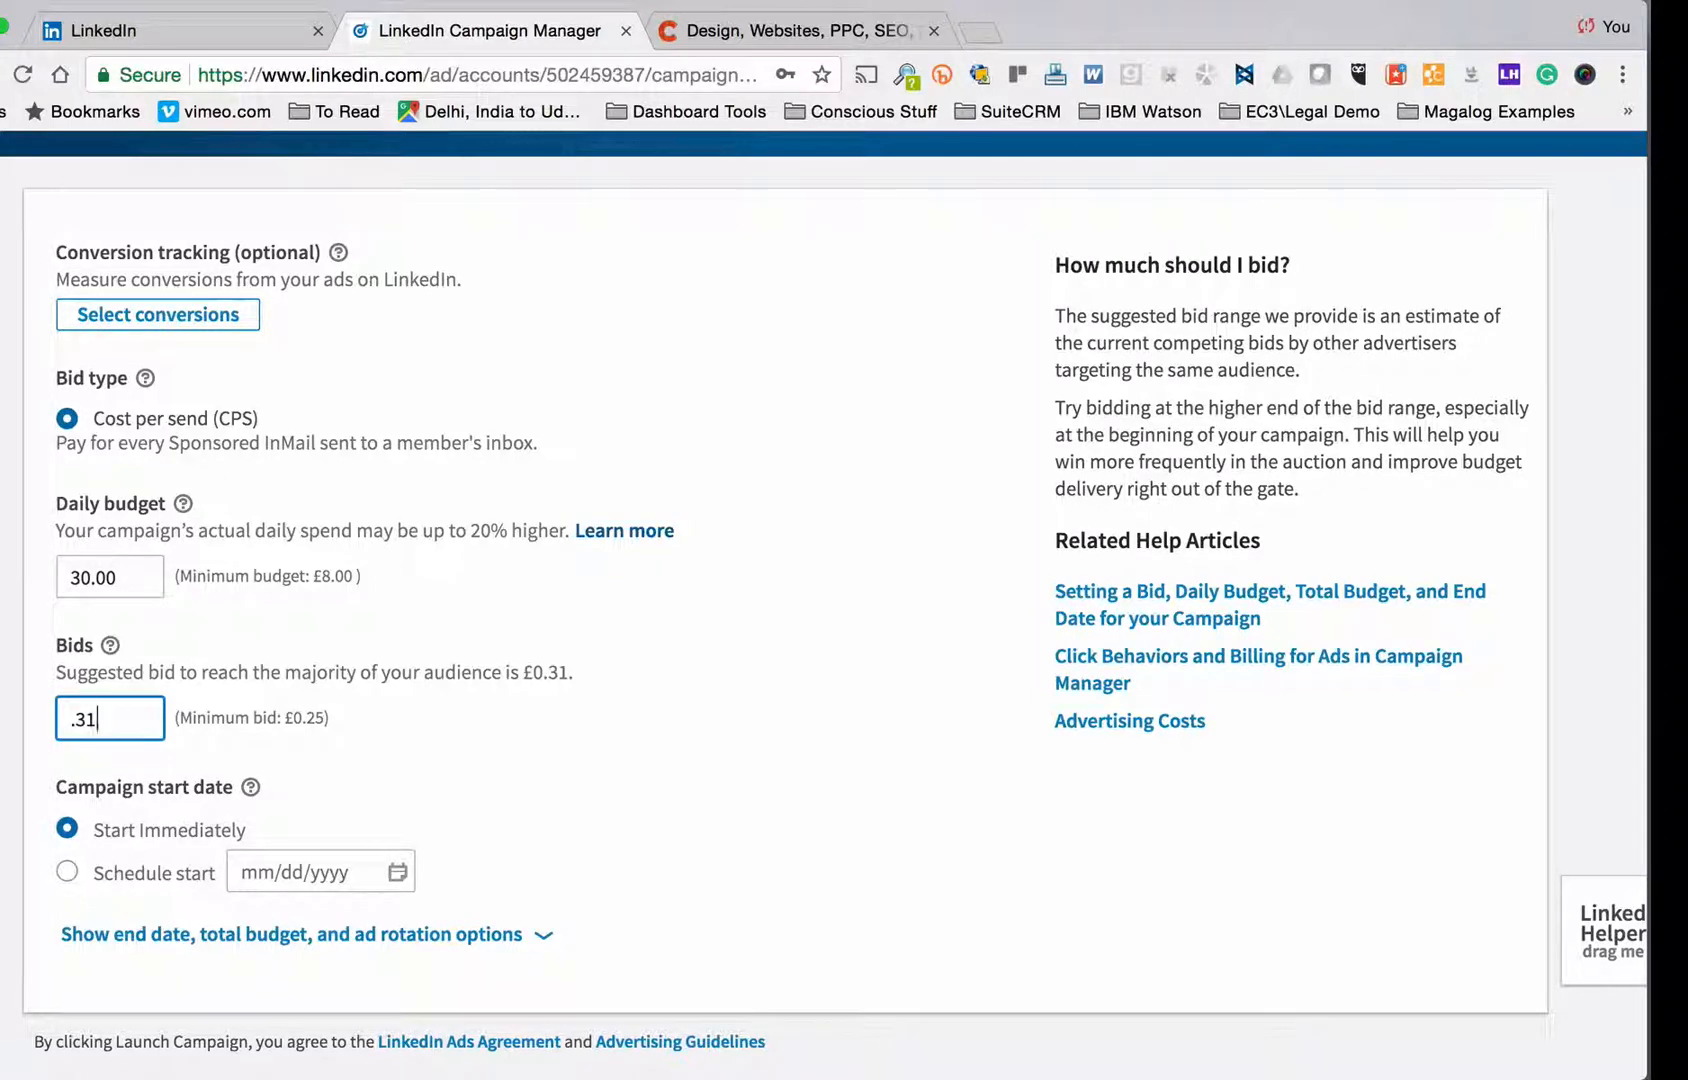
{"action": "scroll", "scroll_direction": "down", "scroll_amount": 3}
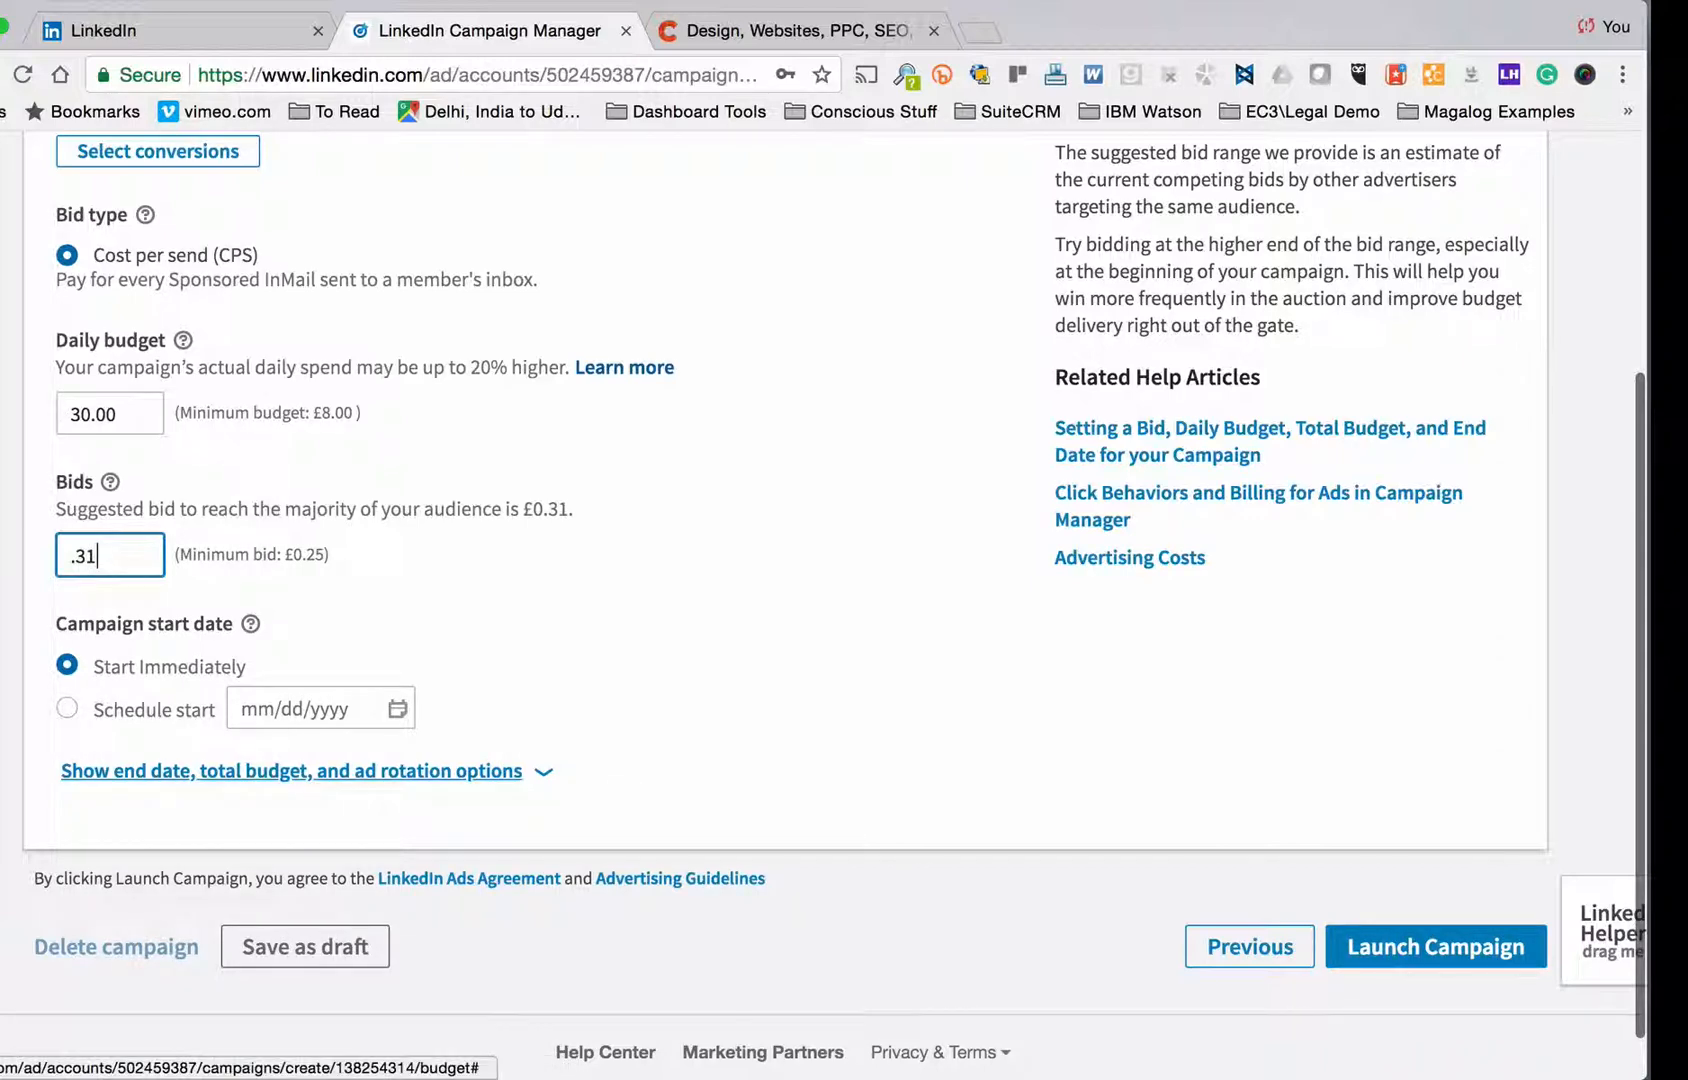
Step: Reveal the extra budget options and set the campaign end date to March 24, 2018
{"action": "left_click", "coordinate": [290, 771]}
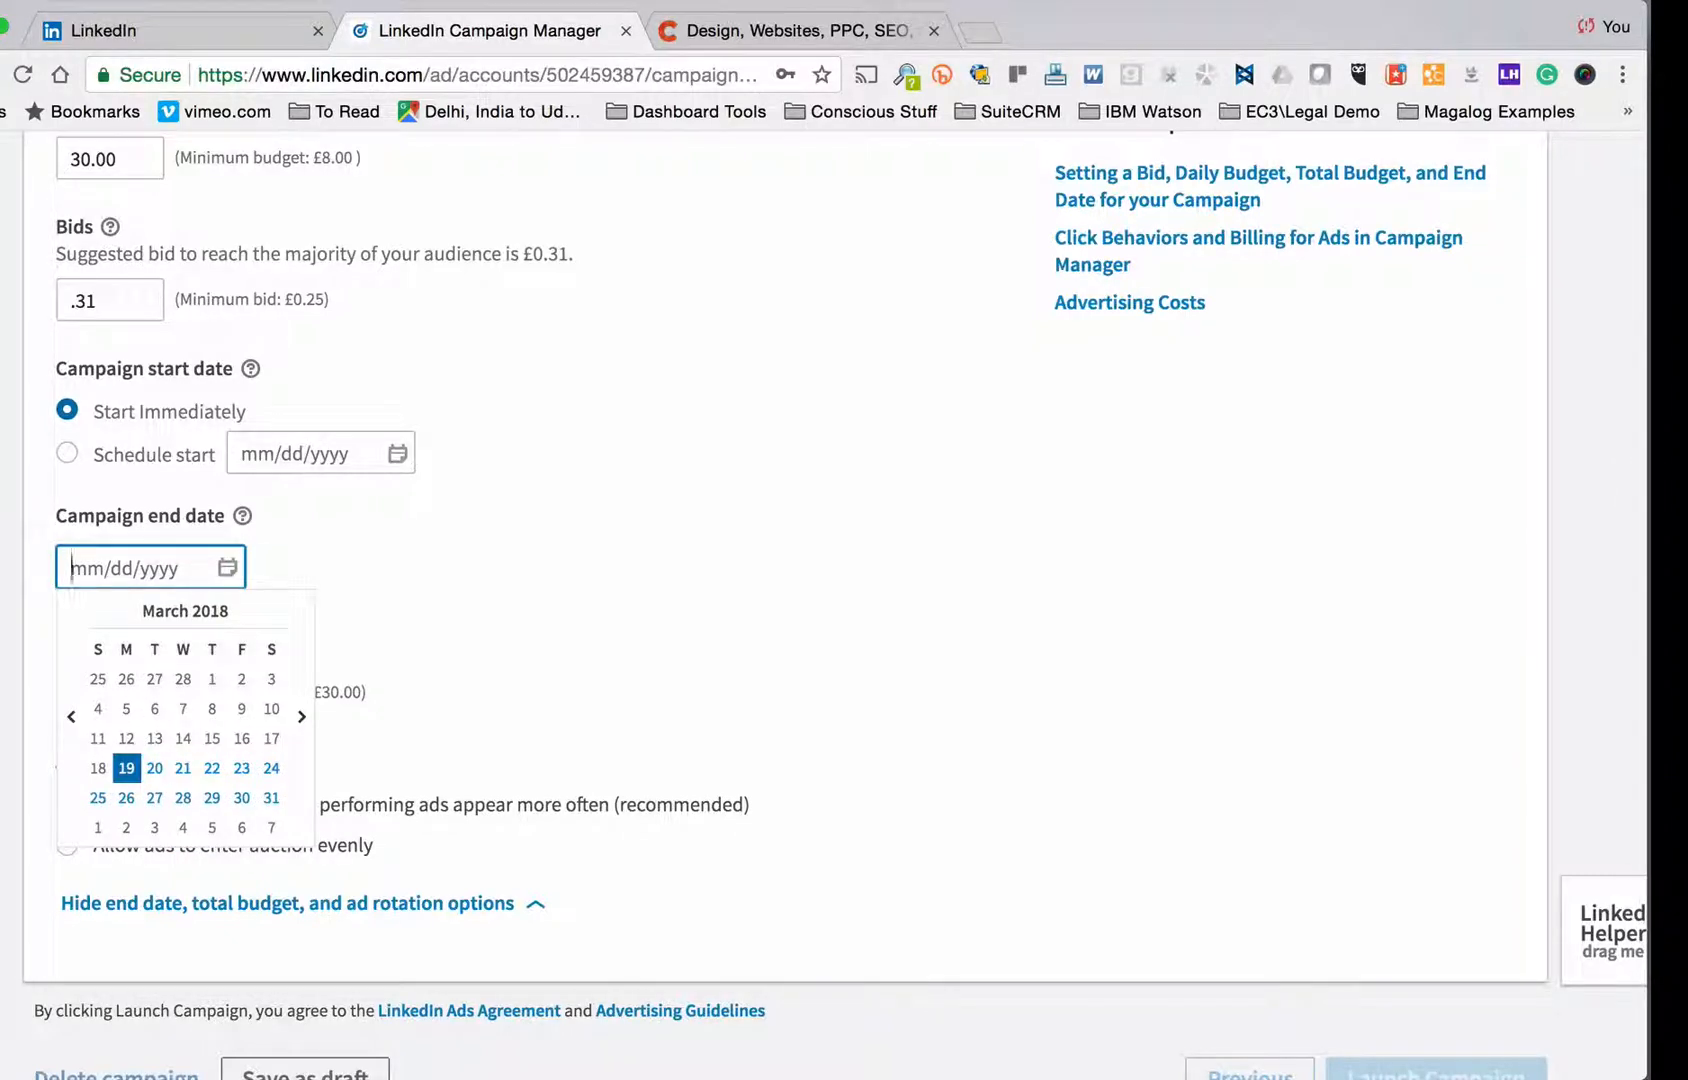
{"action": "left_click", "coordinate": [241, 768]}
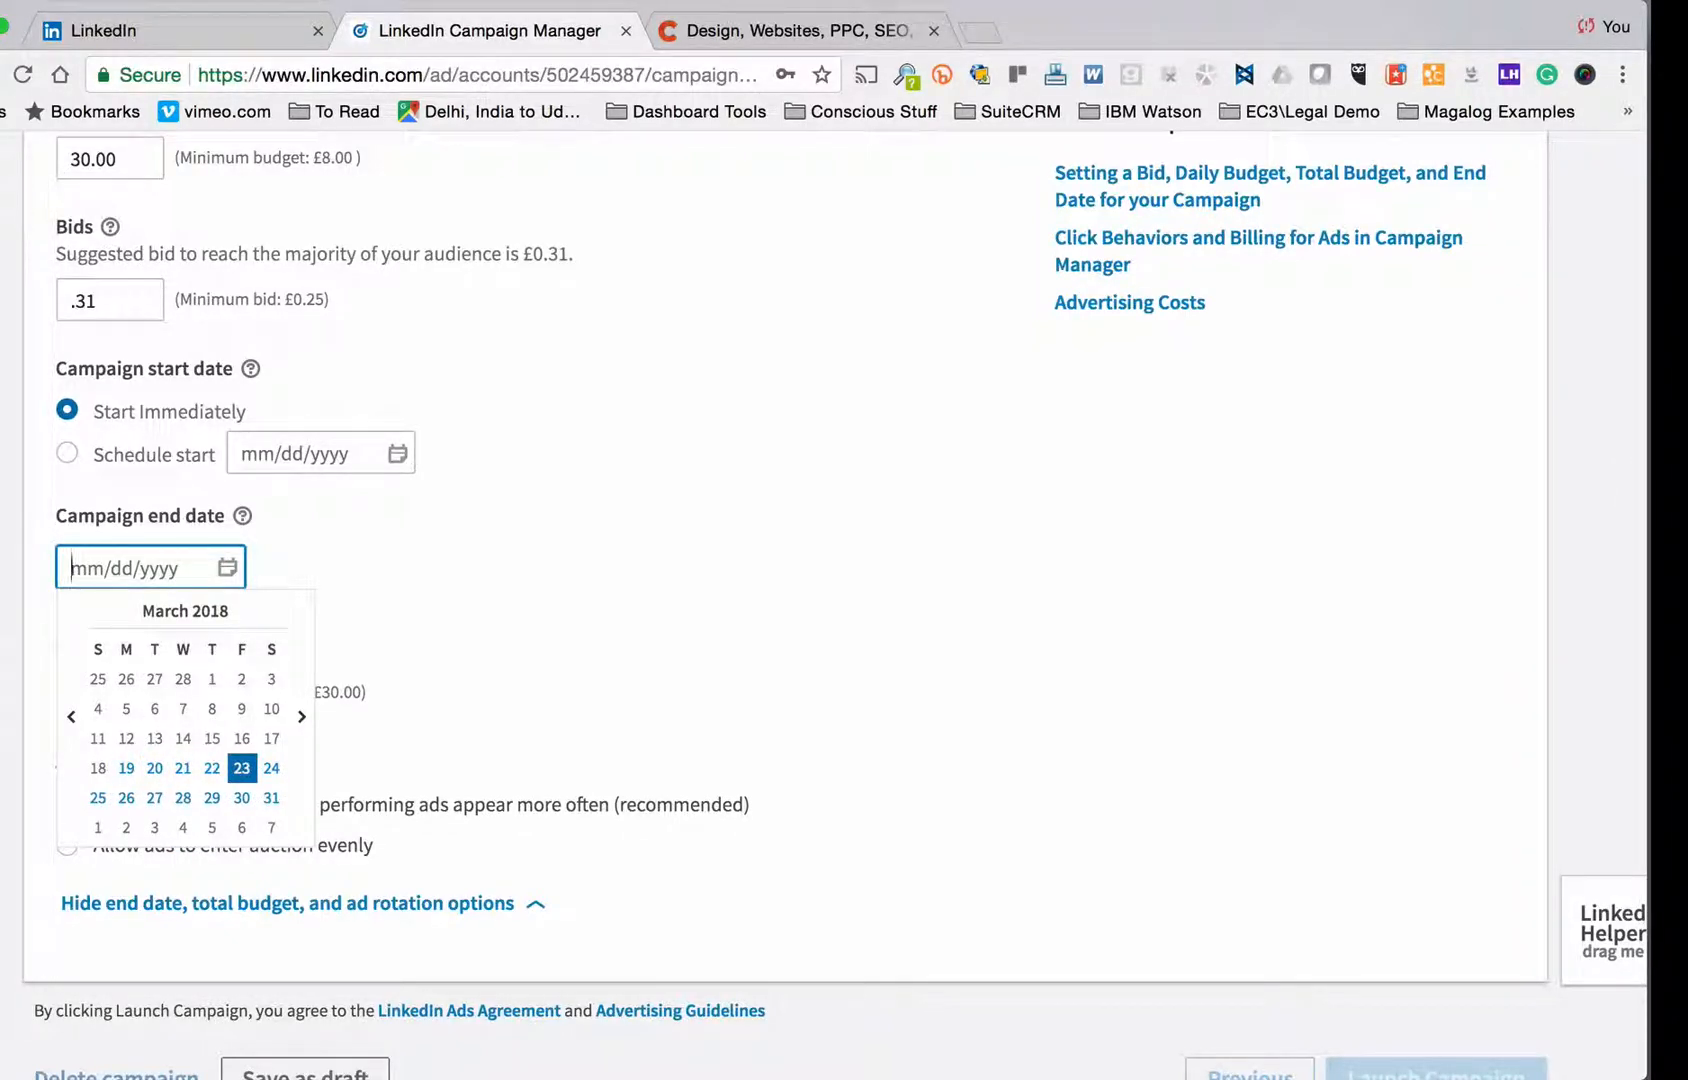
{"action": "left_click", "coordinate": [270, 768]}
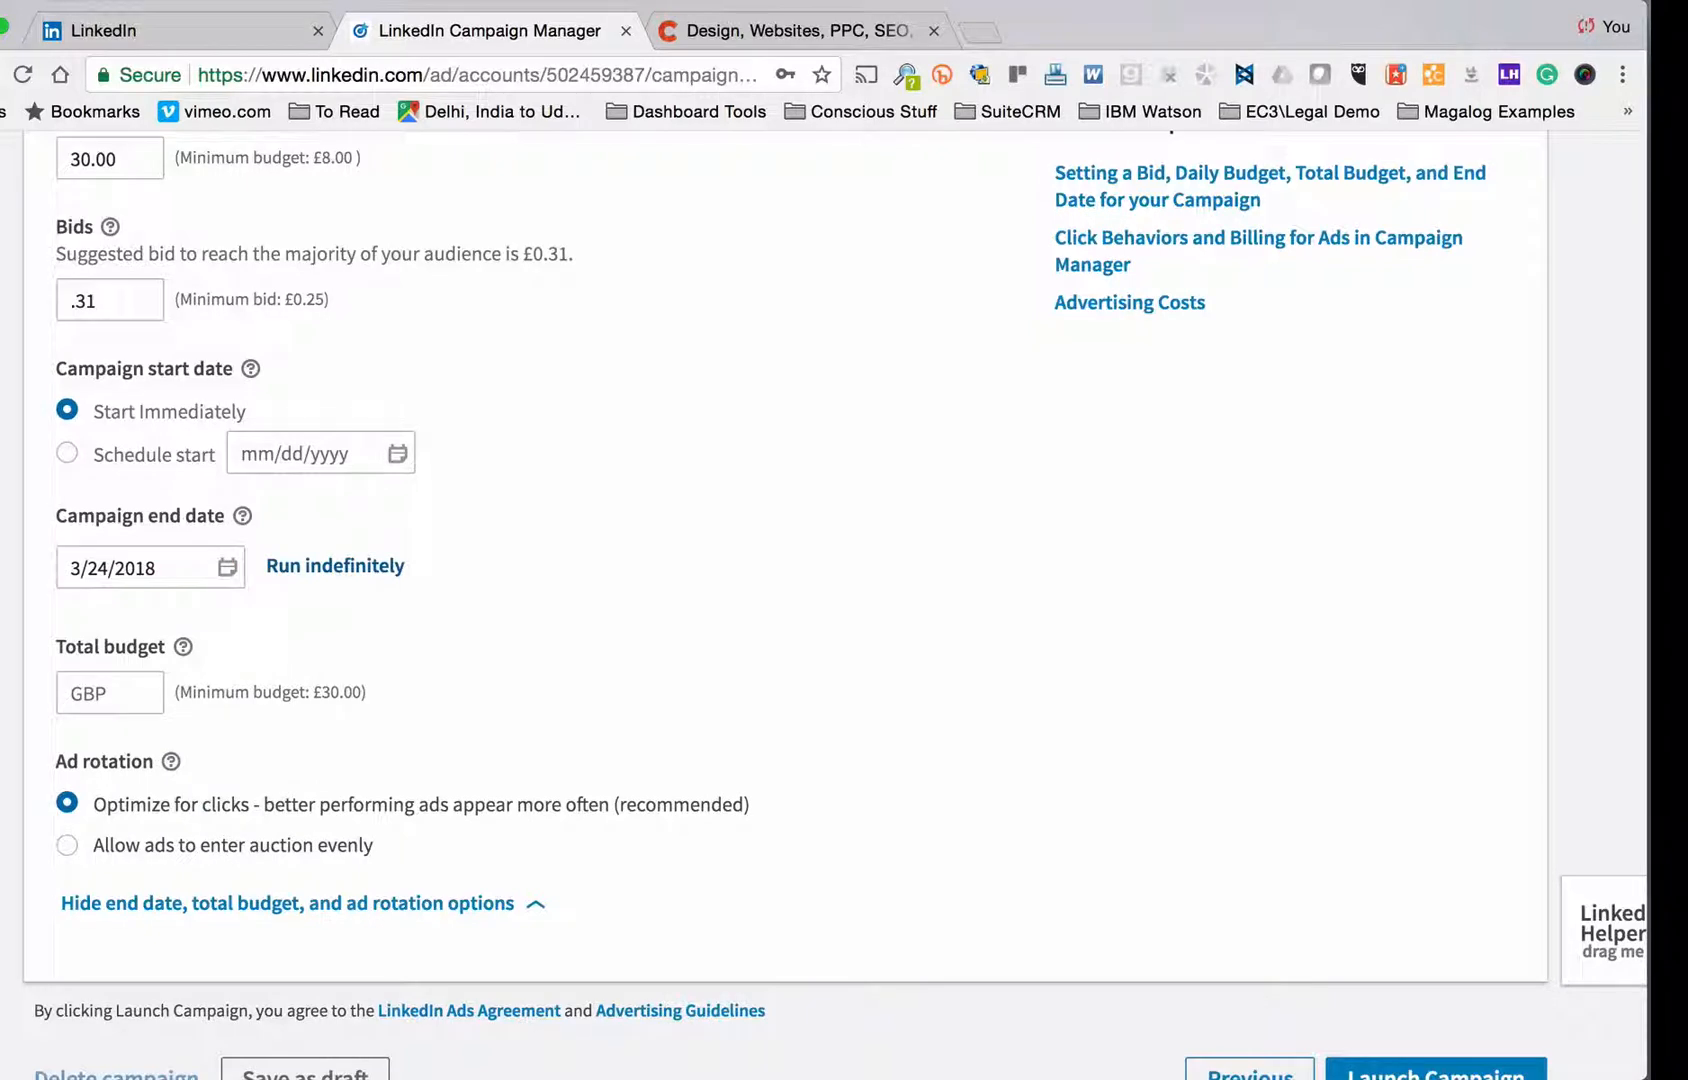
{"action": "left_click", "coordinate": [109, 692]}
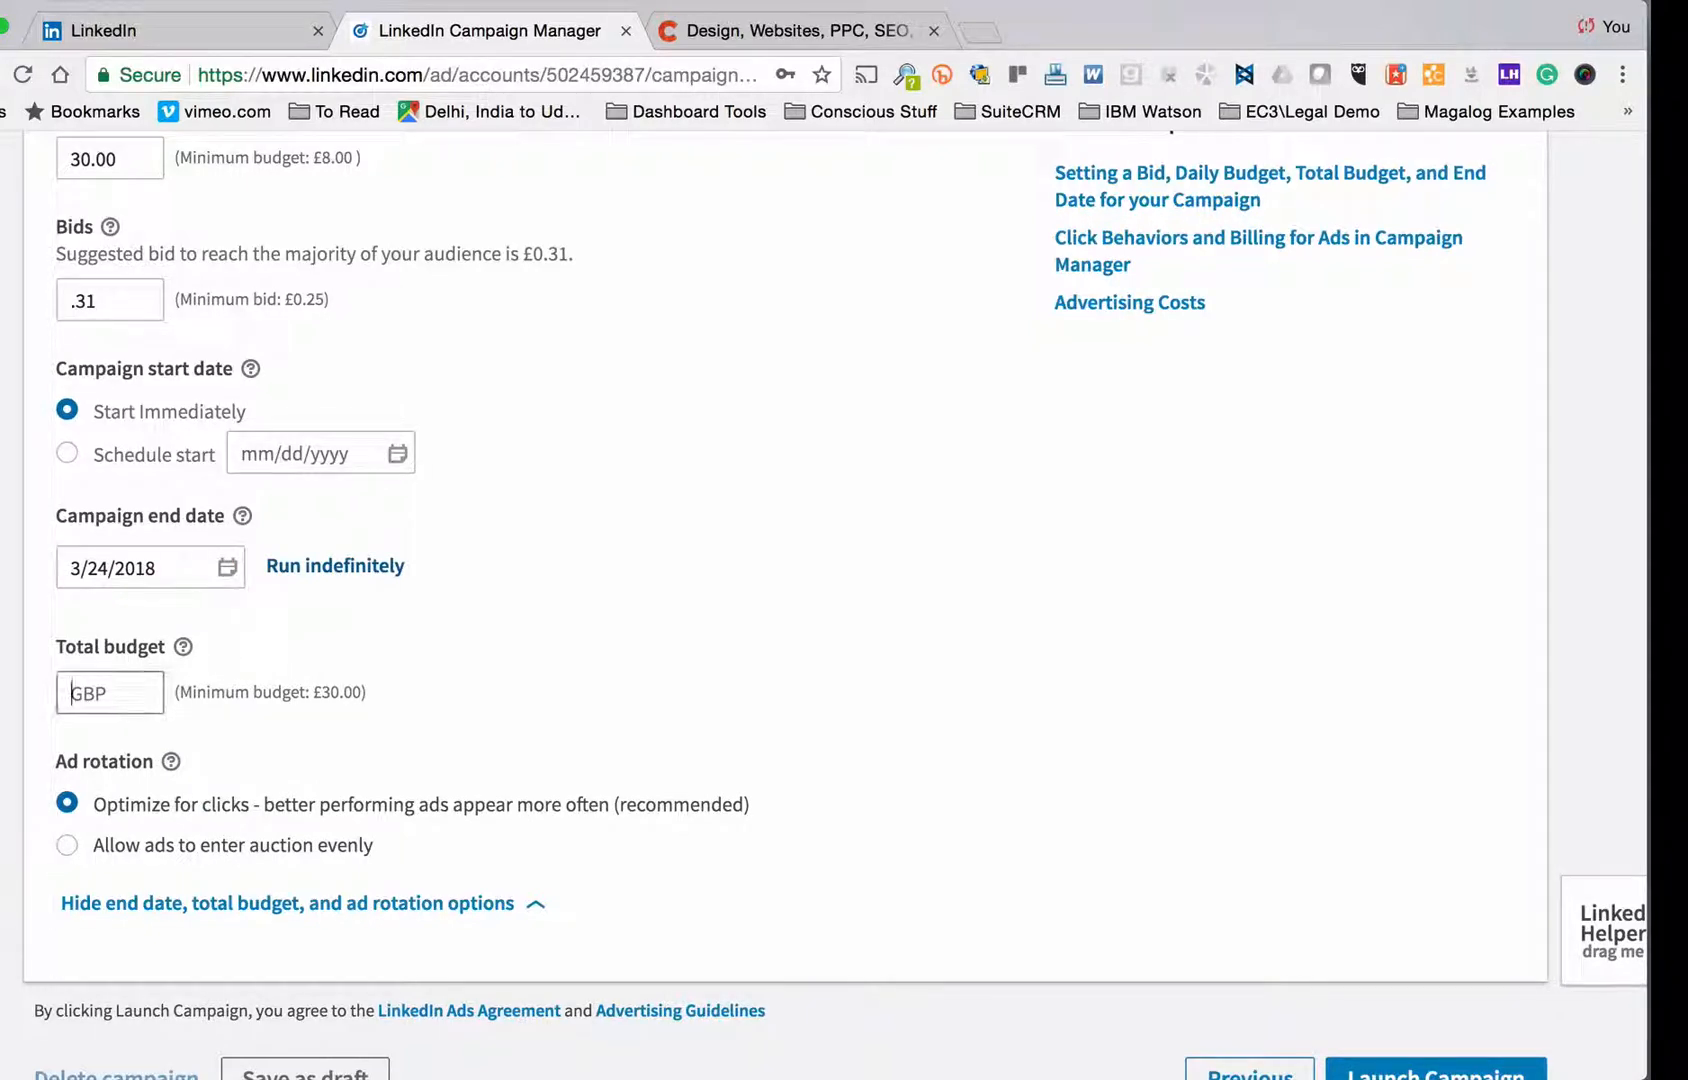
{"action": "left_click", "coordinate": [110, 692]}
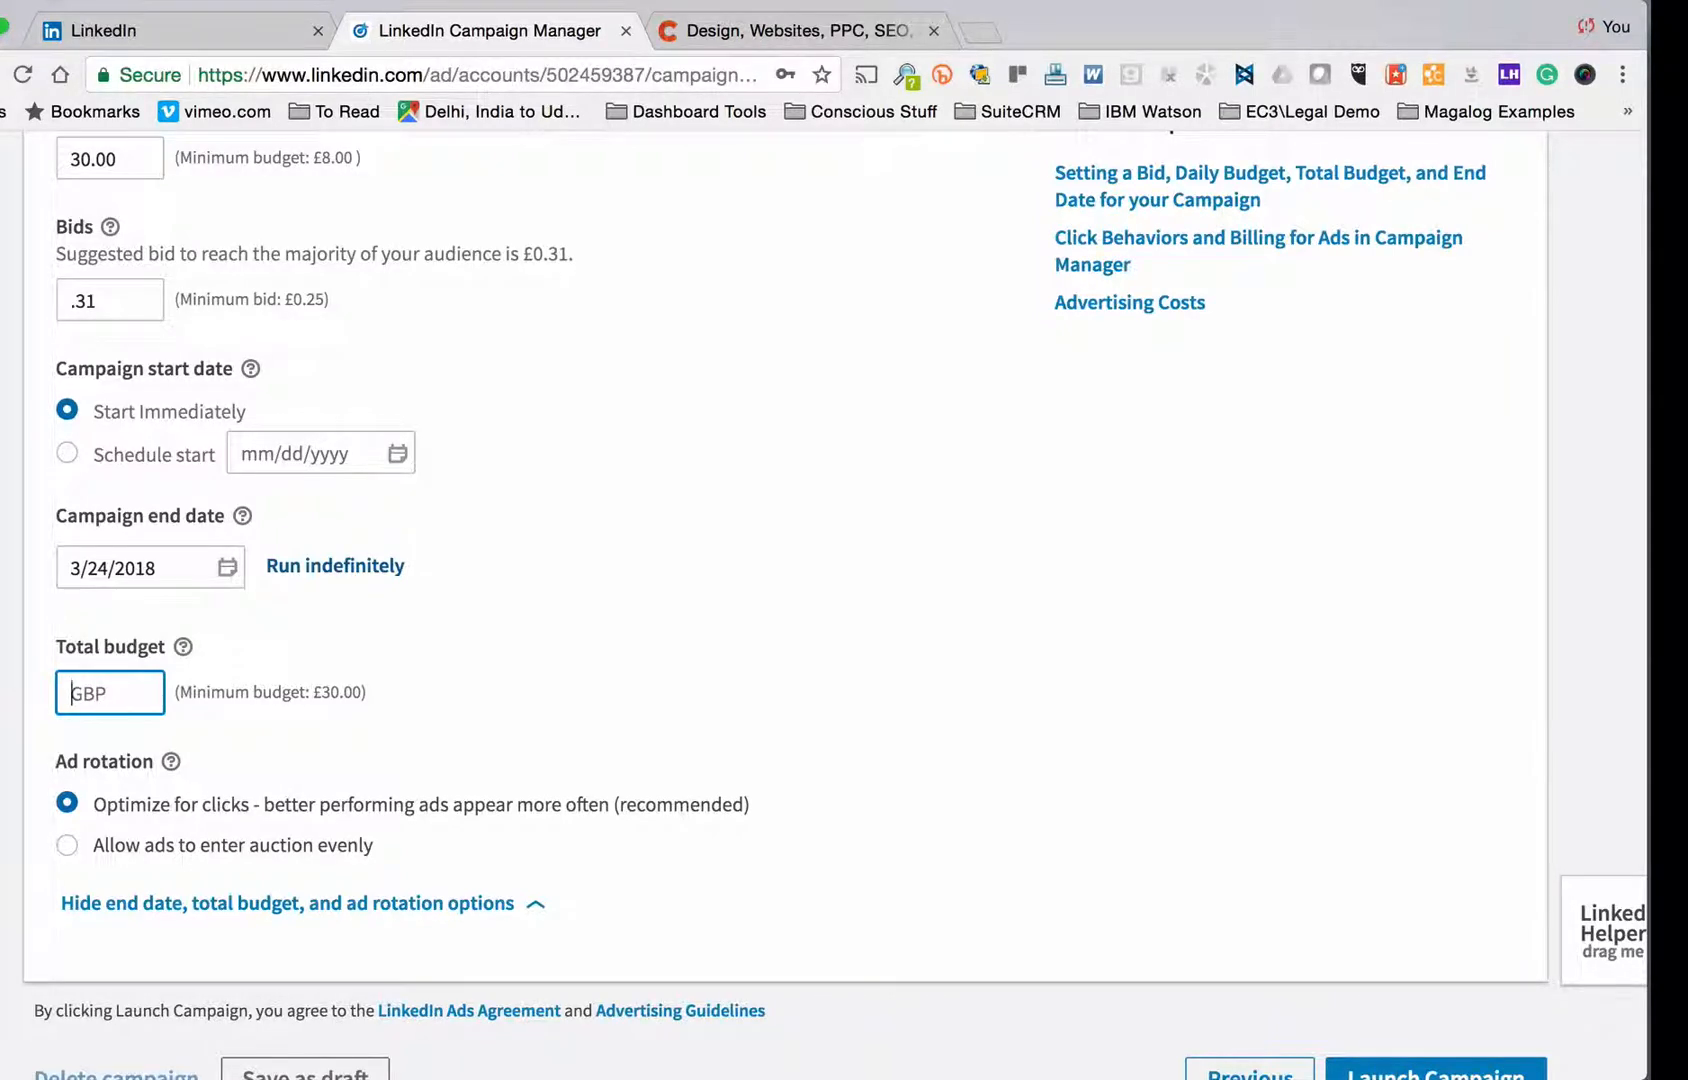
{"action": "scroll", "scroll_direction": "down", "scroll_amount": 3}
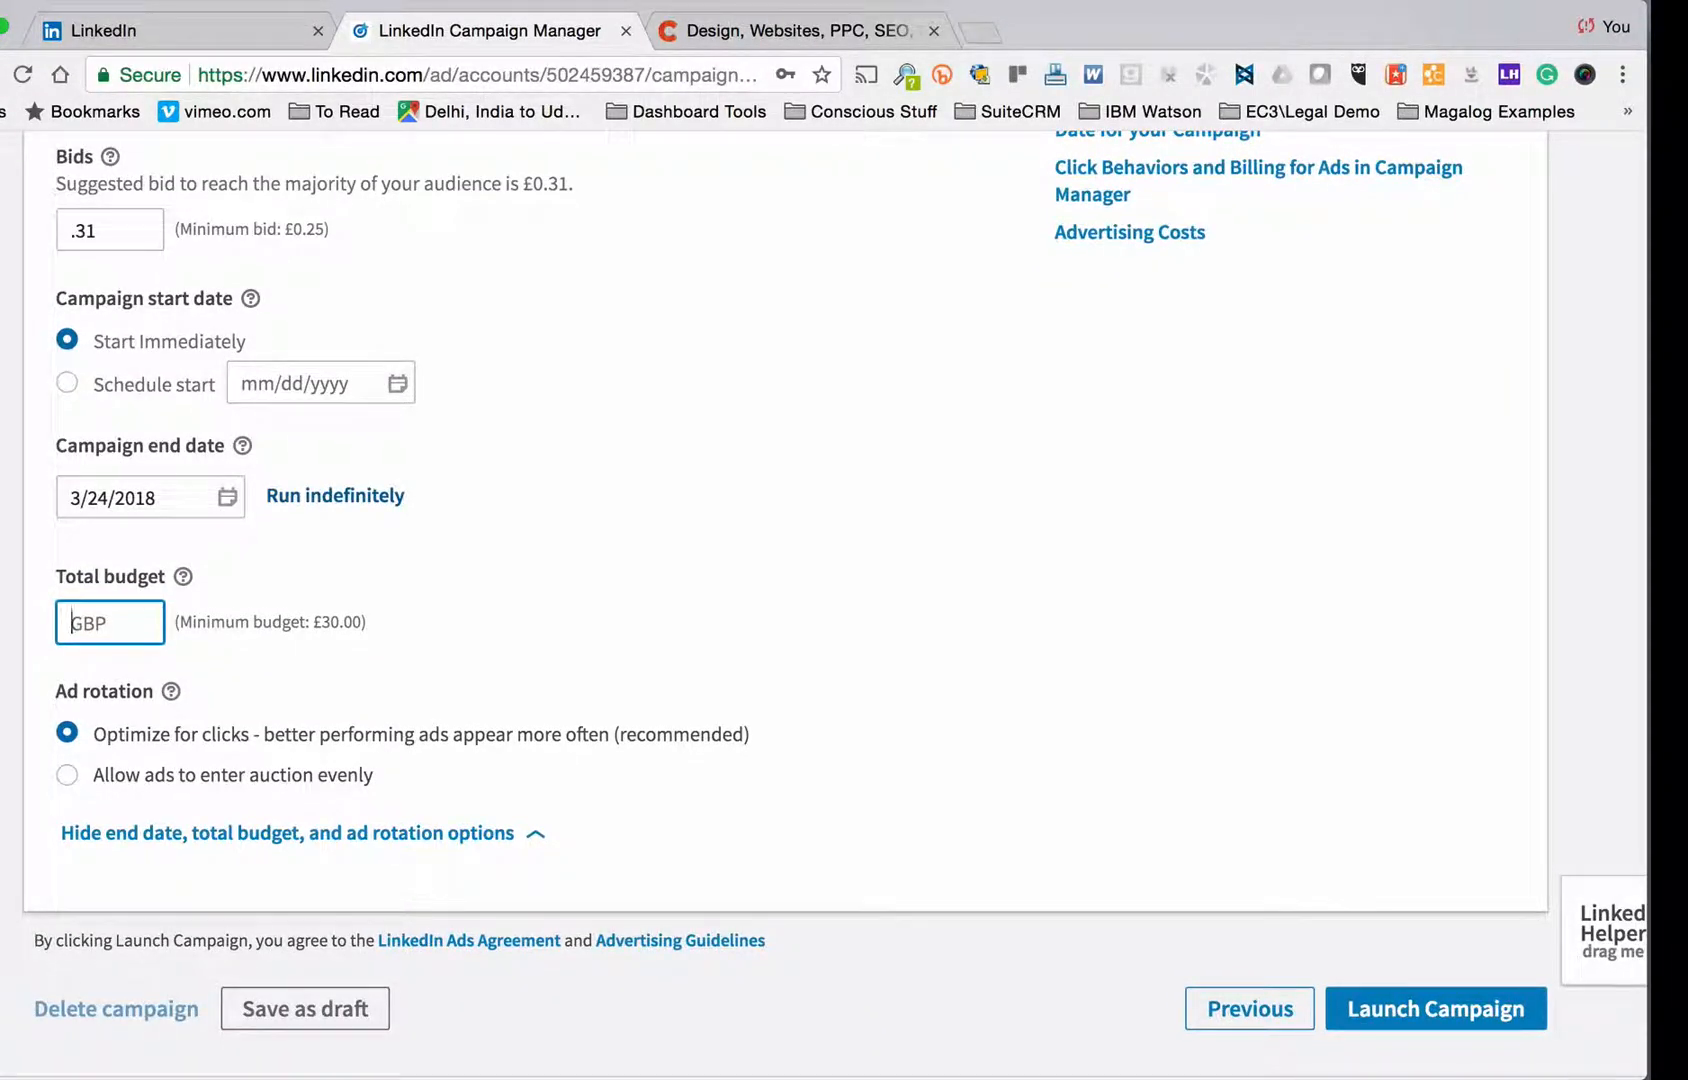
{"action": "scroll", "scroll_direction": "down", "scroll_amount": 3}
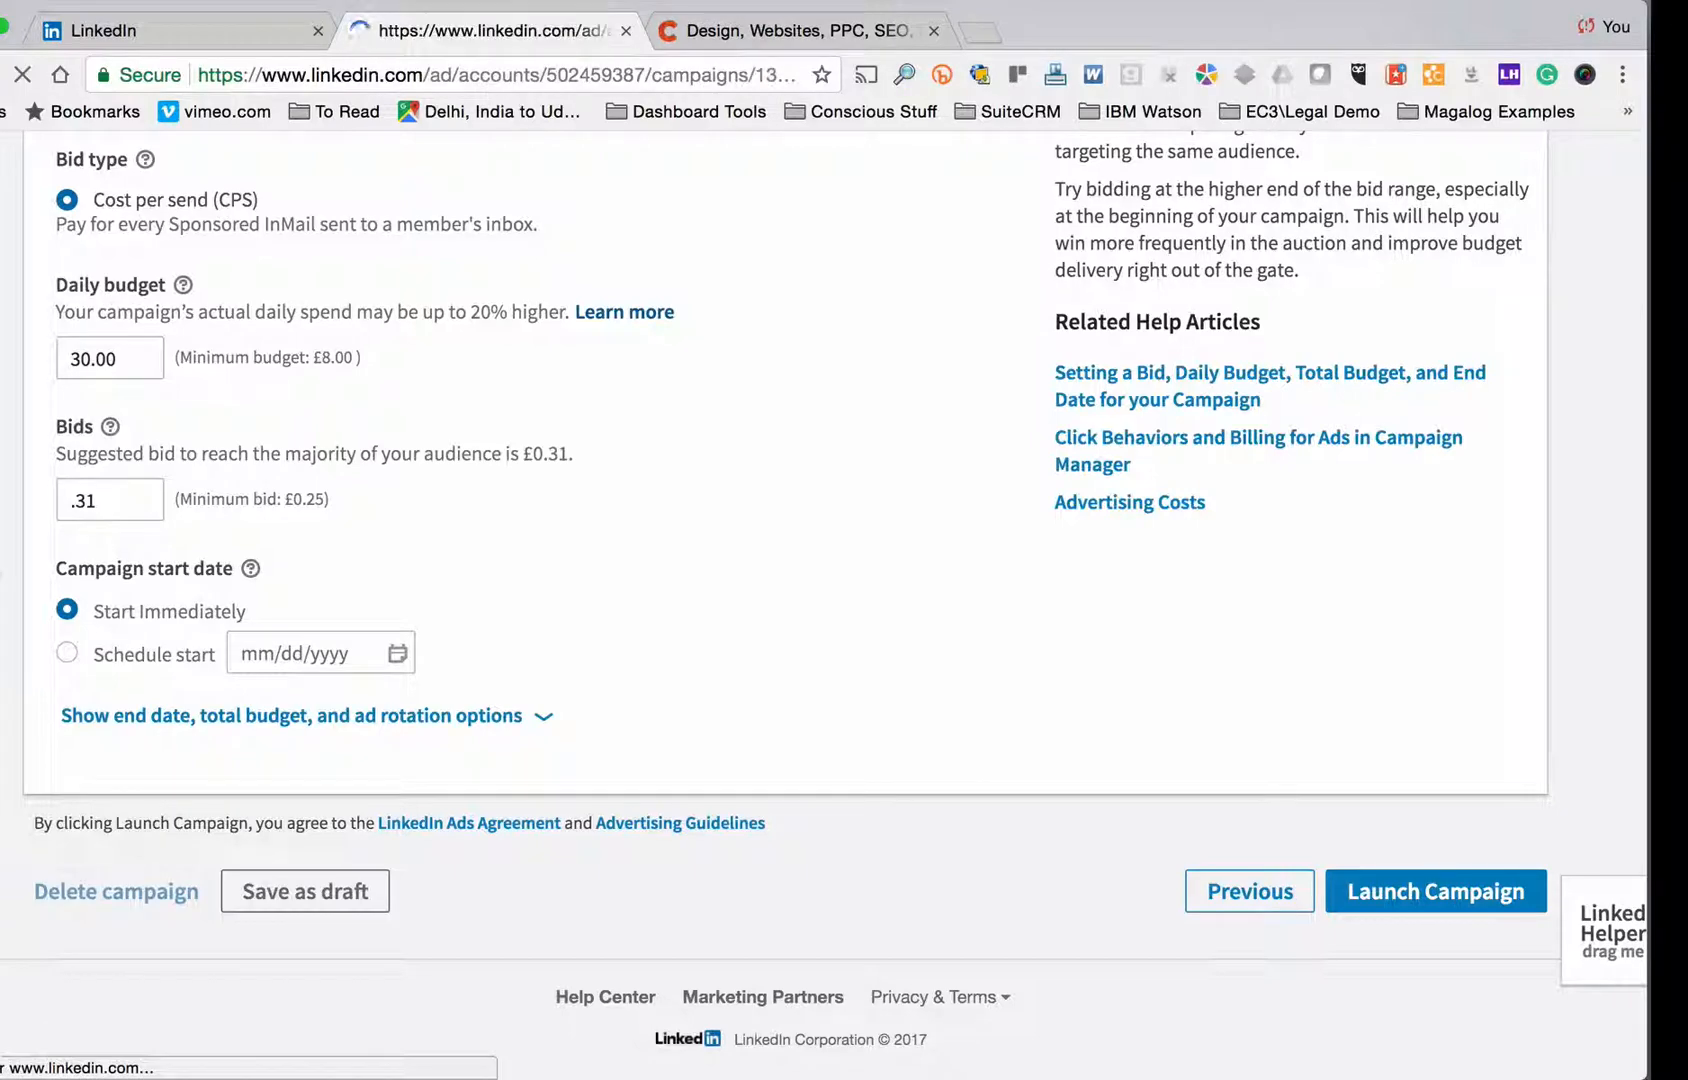
Step: Launch Web Developers Near Bristol and scroll through its performance page
{"action": "left_click", "coordinate": [1436, 891]}
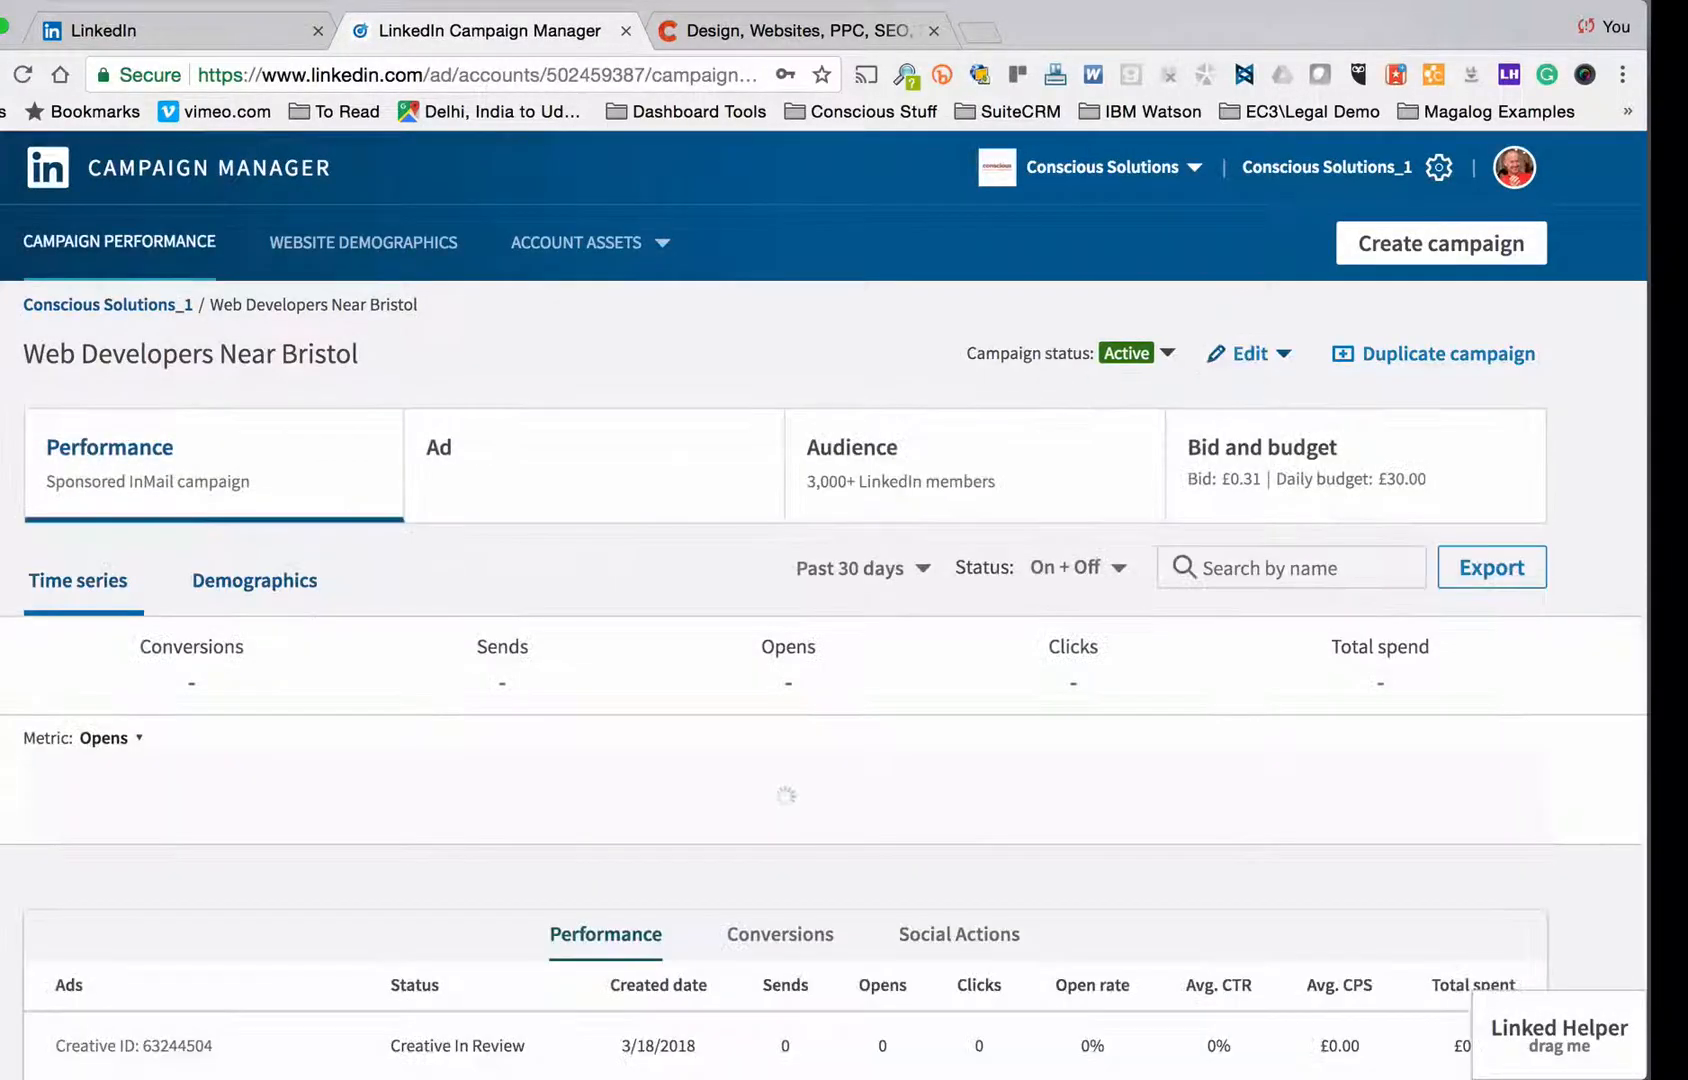
{"action": "scroll", "scroll_direction": "down", "scroll_amount": 3}
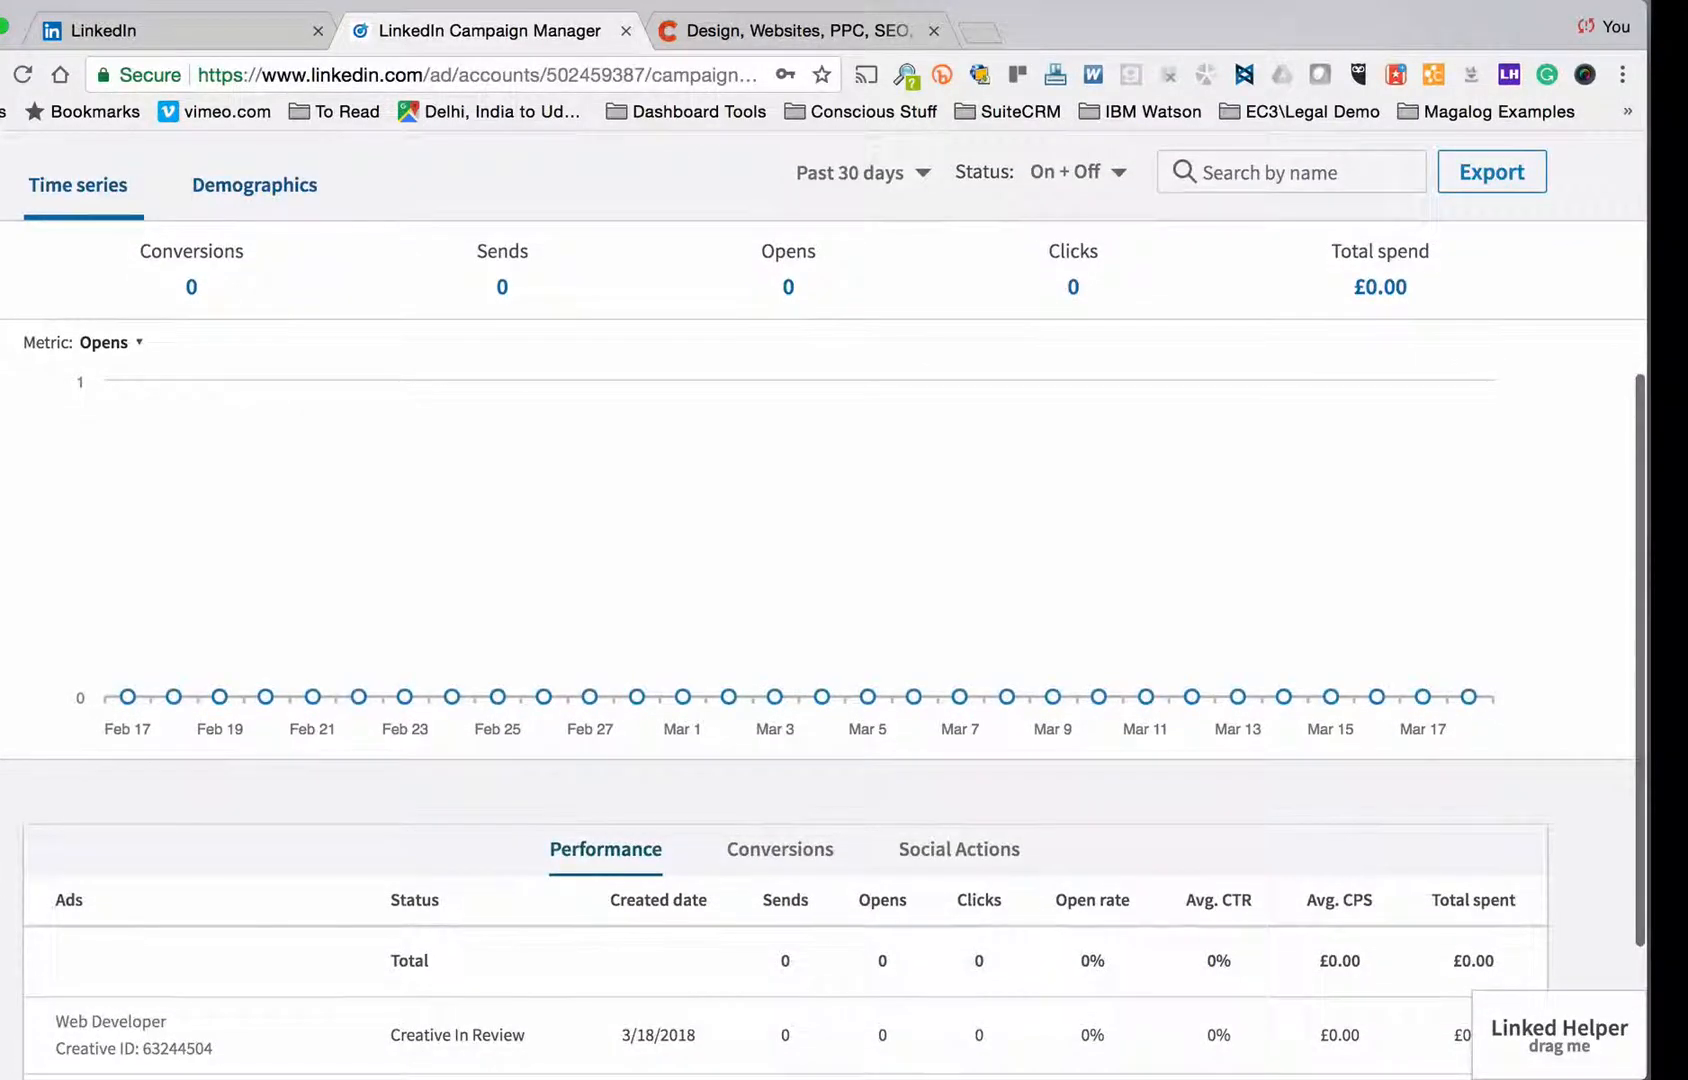
{"action": "scroll", "scroll_direction": "down", "scroll_amount": 3}
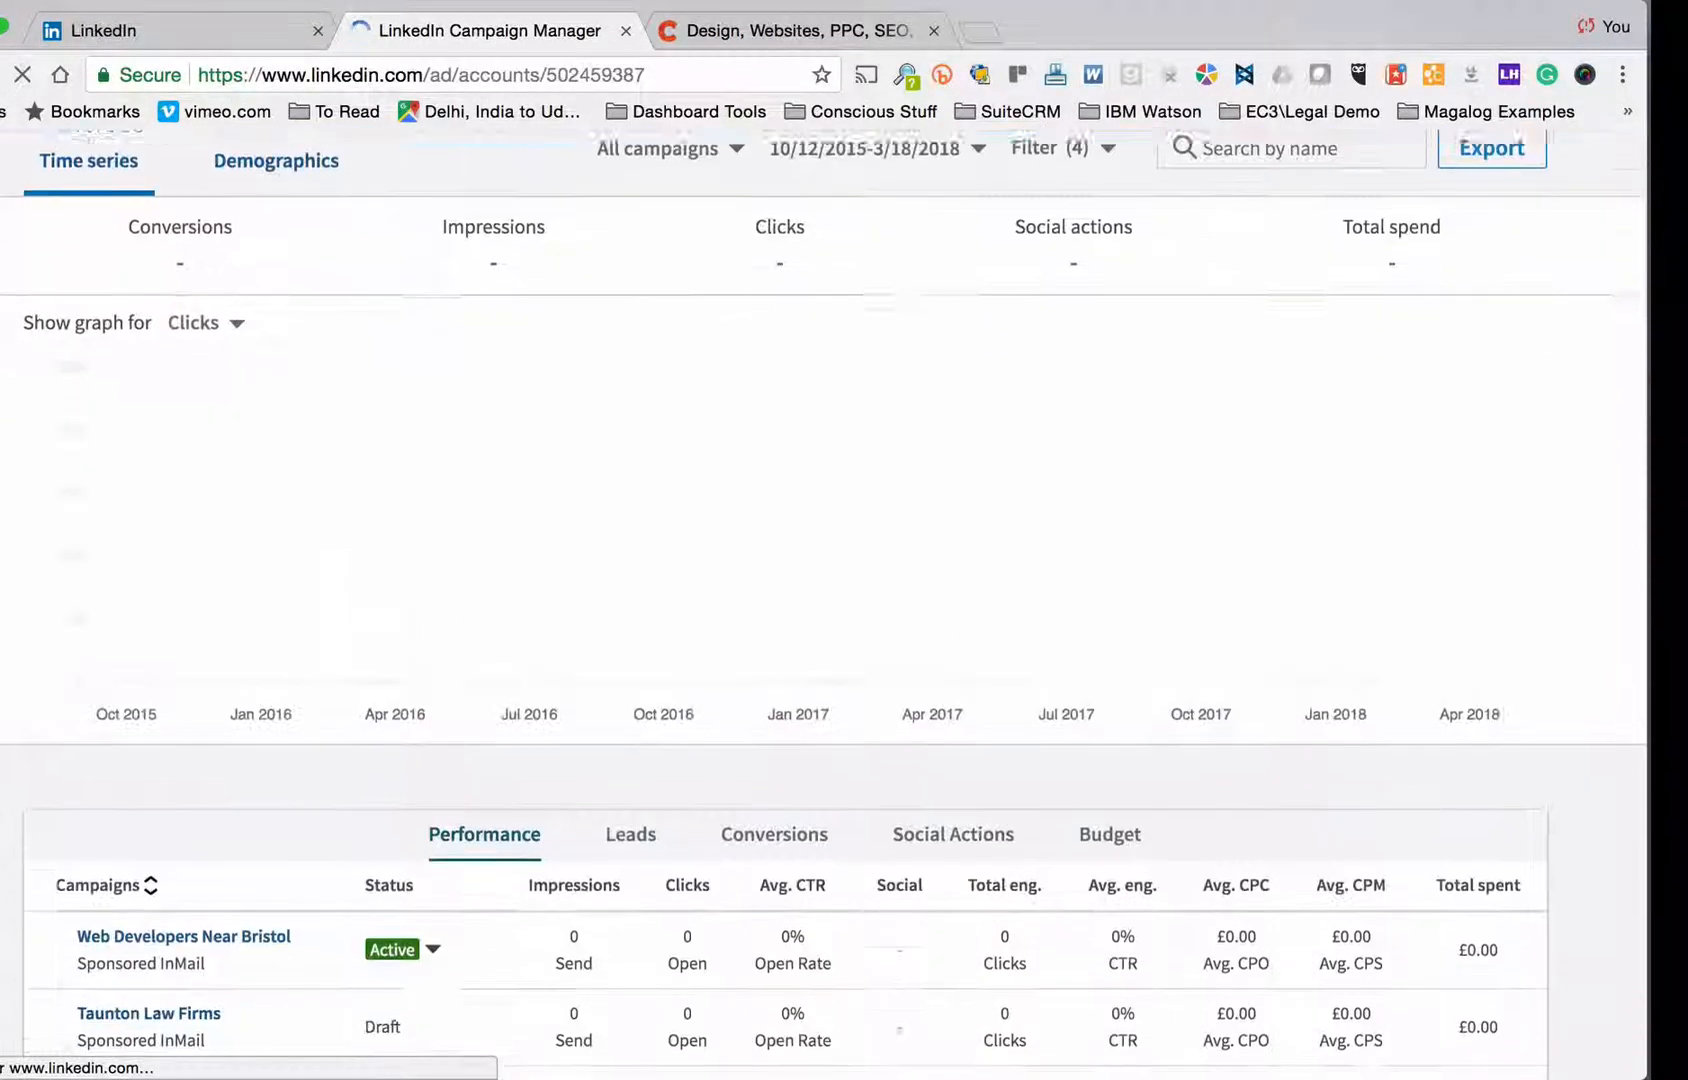
Step: Scroll the campaign list and open the Business Development Manager Sponsored InMail campaign
{"action": "scroll", "scroll_direction": "down", "scroll_amount": 3}
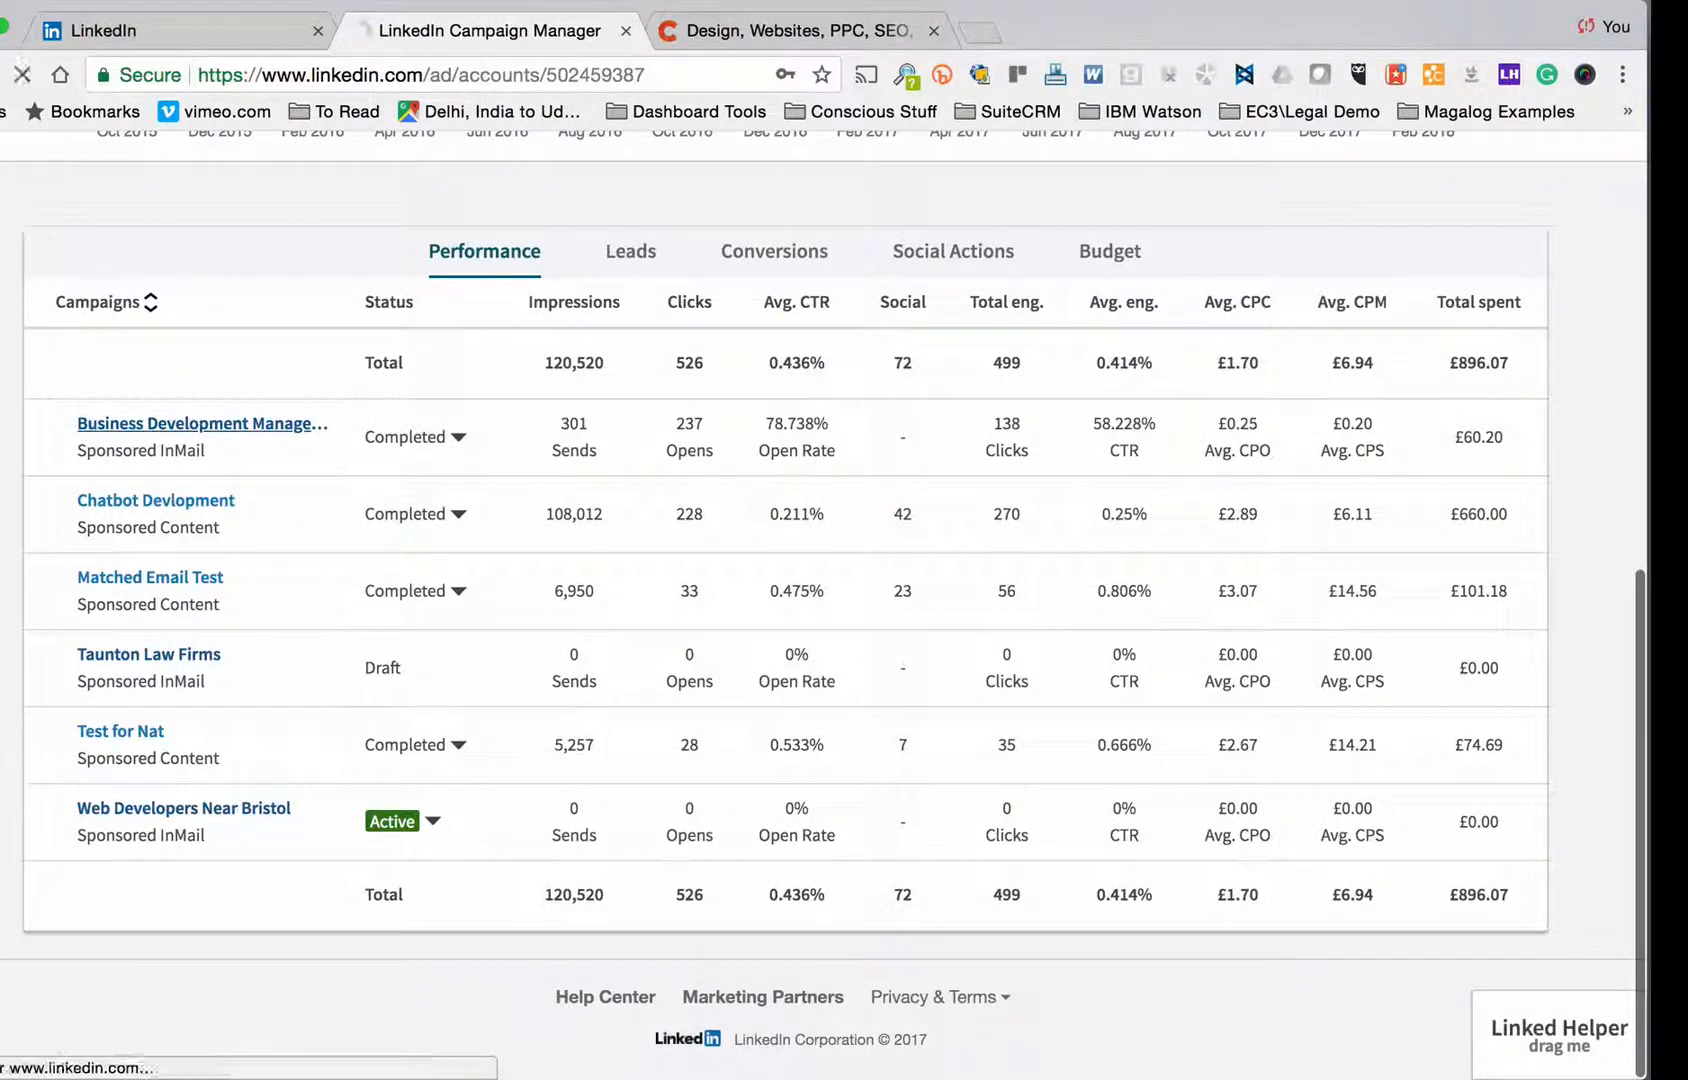
{"action": "left_click", "coordinate": [202, 423]}
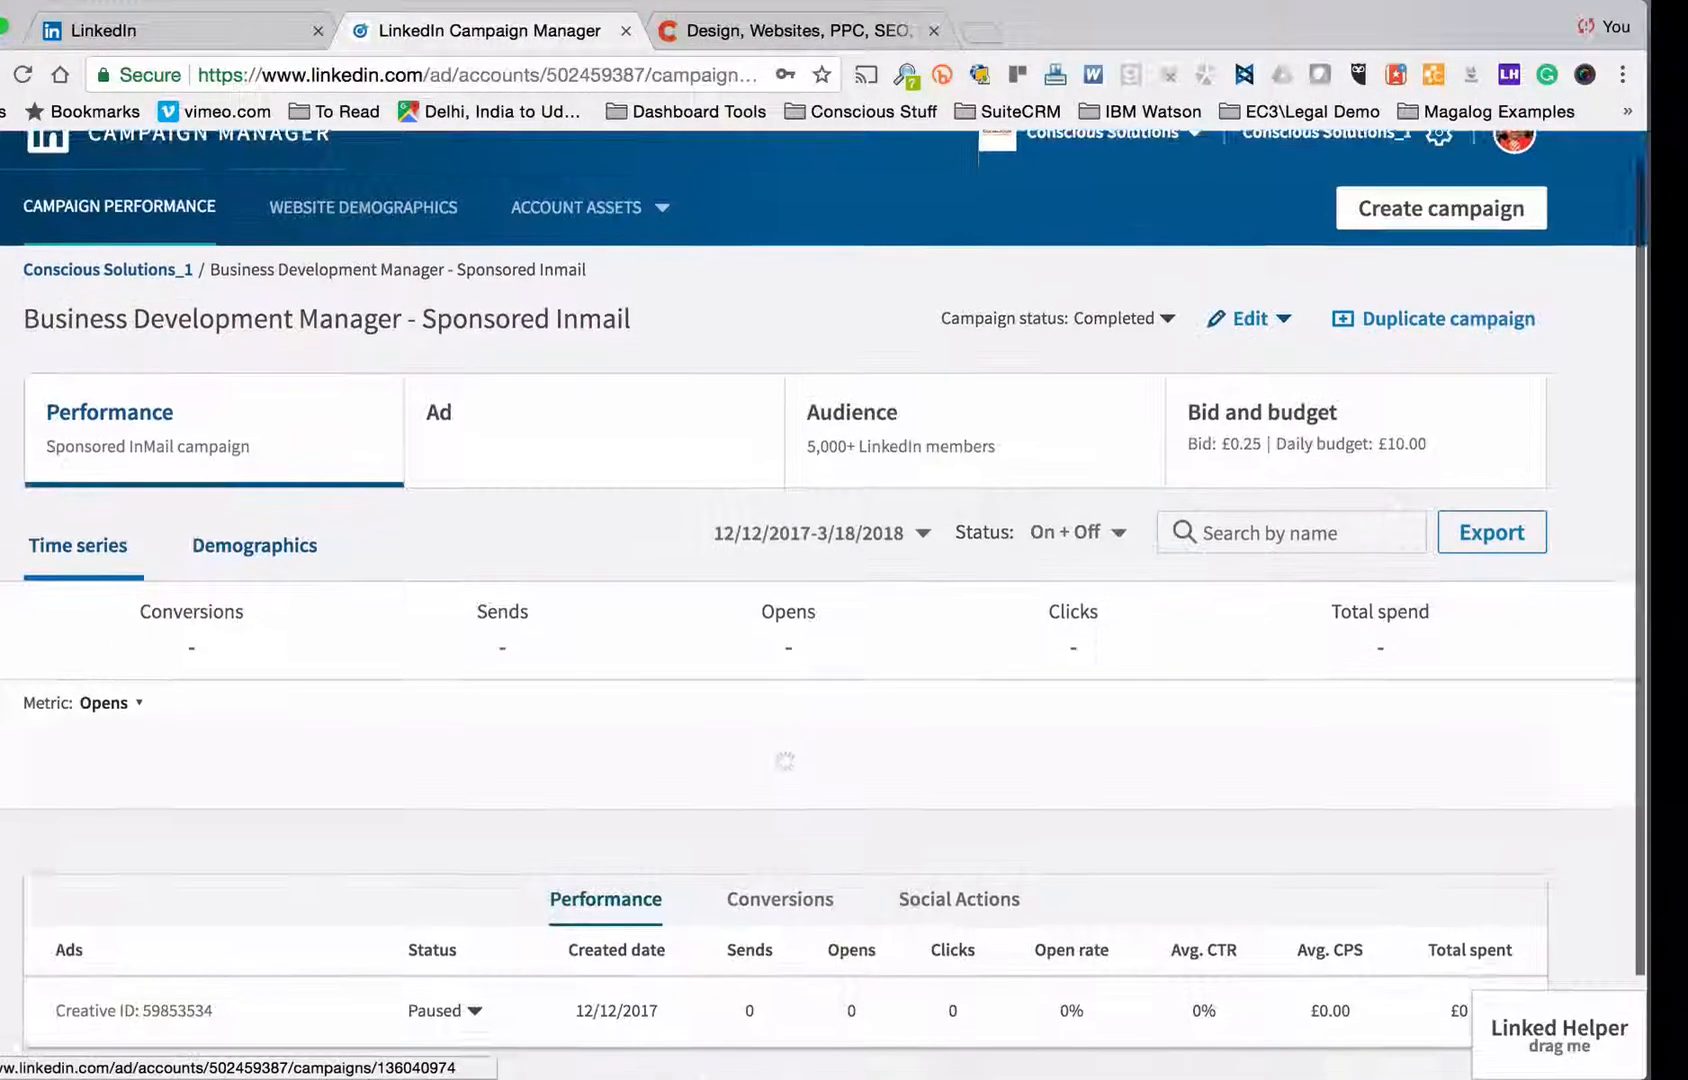
{"action": "scroll", "scroll_direction": "down", "scroll_amount": 3}
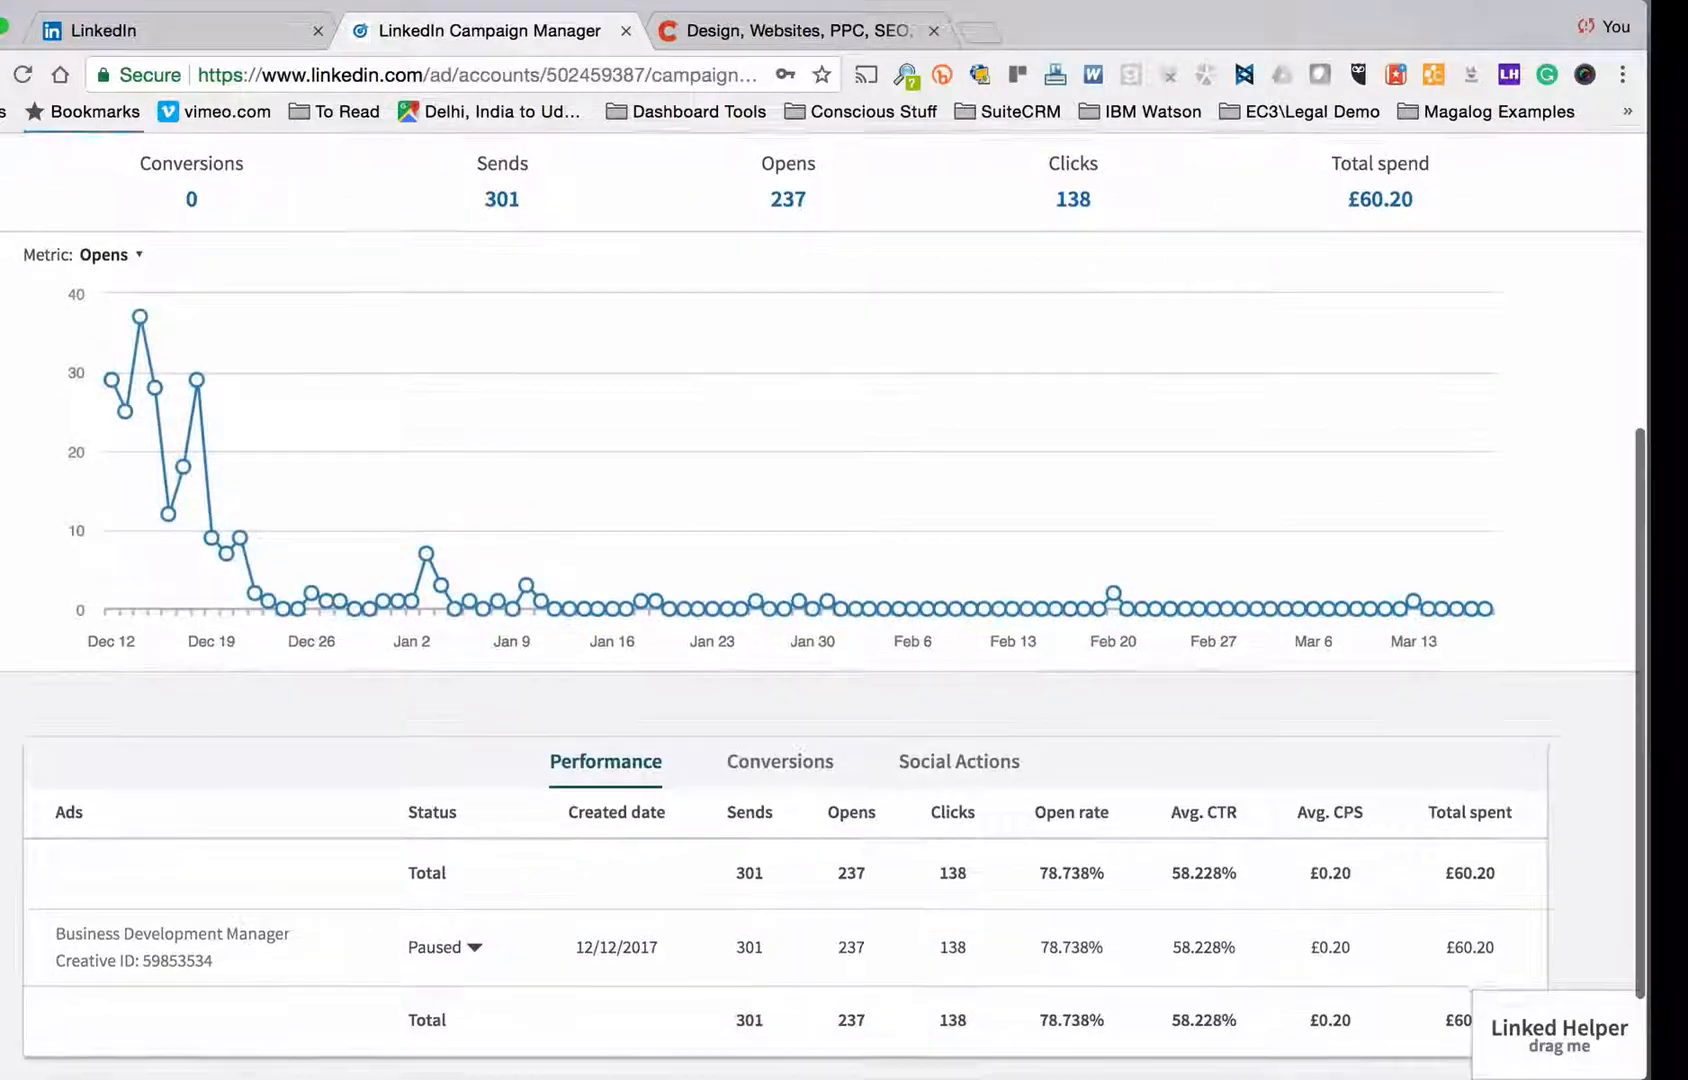
{"action": "scroll", "scroll_direction": "up", "scroll_amount": 3}
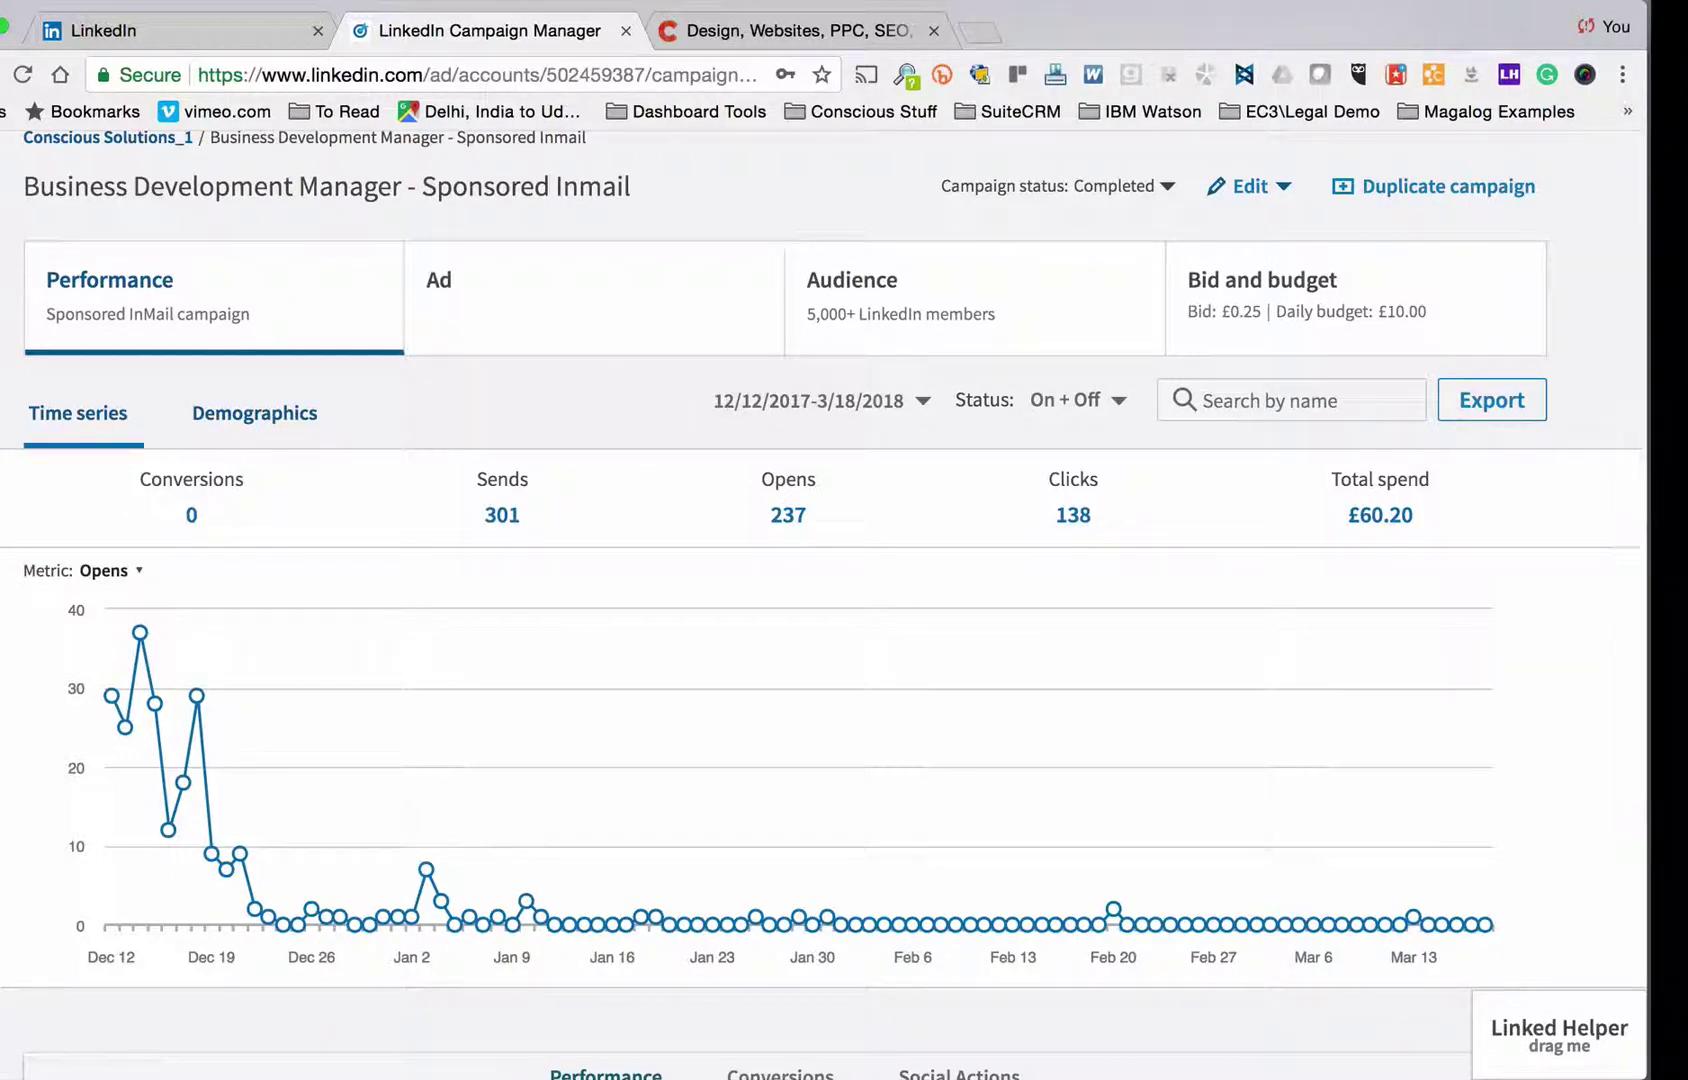
{"action": "mouse_move", "coordinate": [224, 487]}
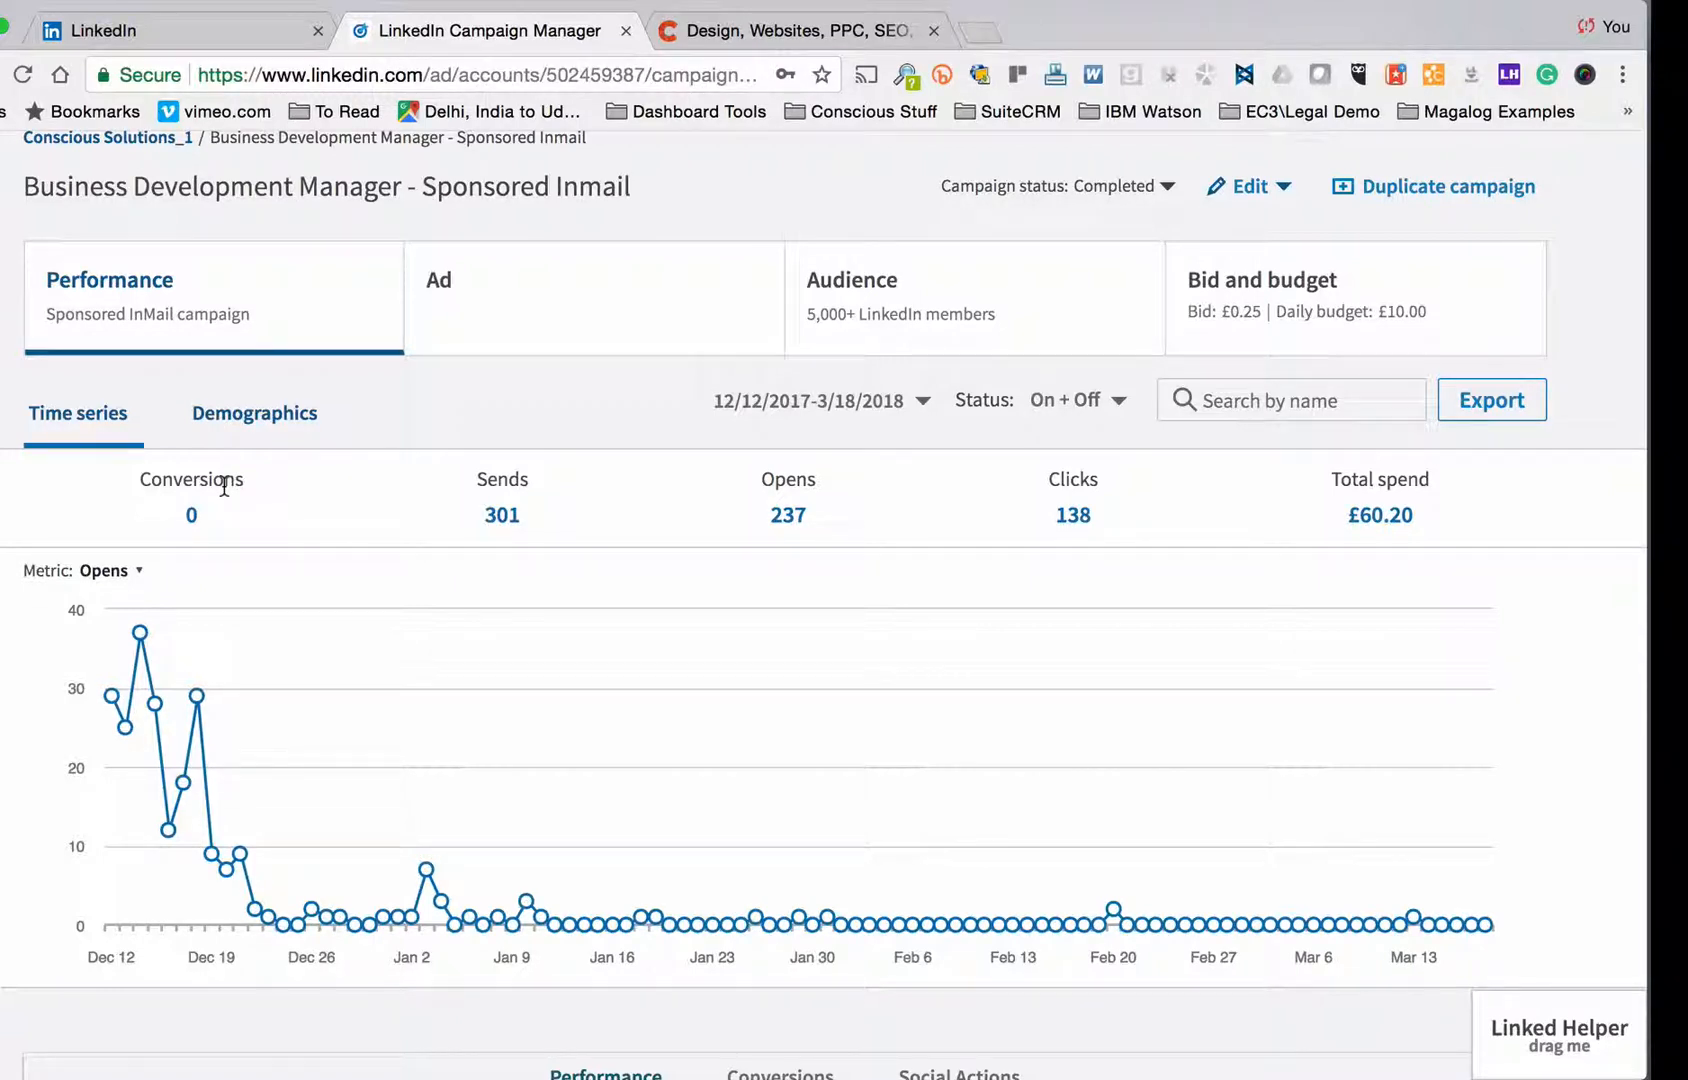
{"action": "mouse_move", "coordinate": [454, 506]}
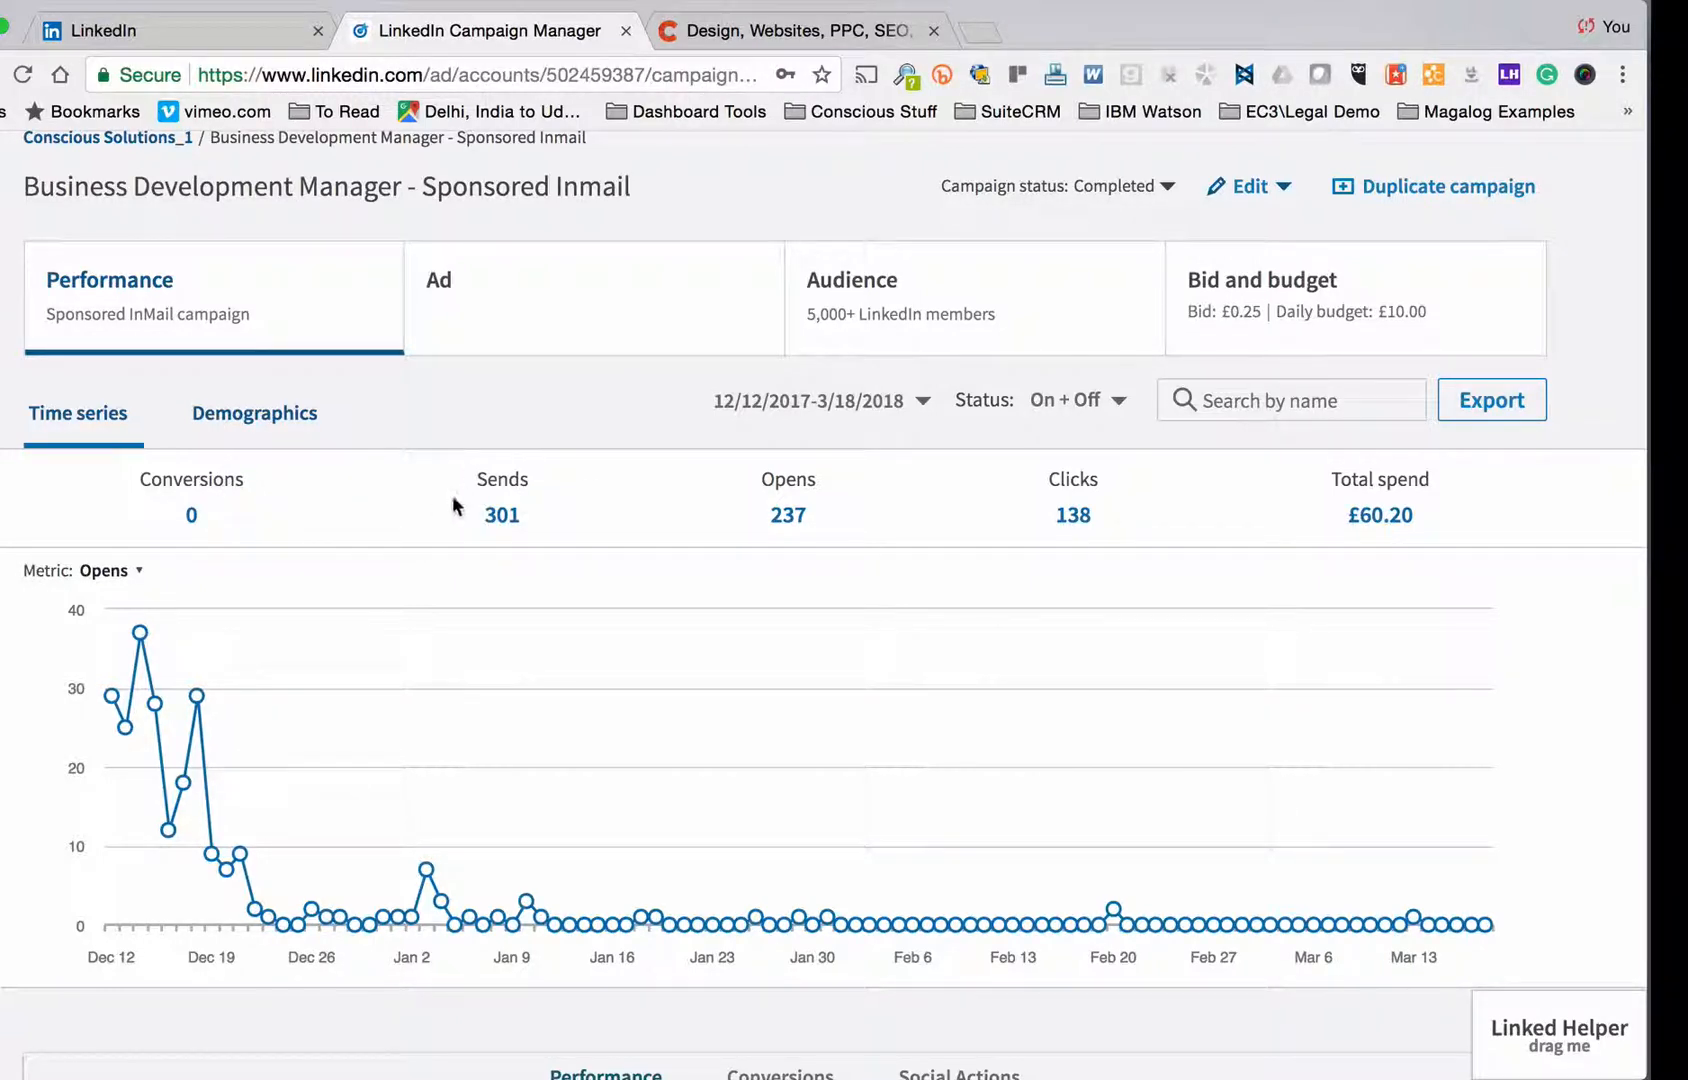
{"action": "mouse_move", "coordinate": [538, 501]}
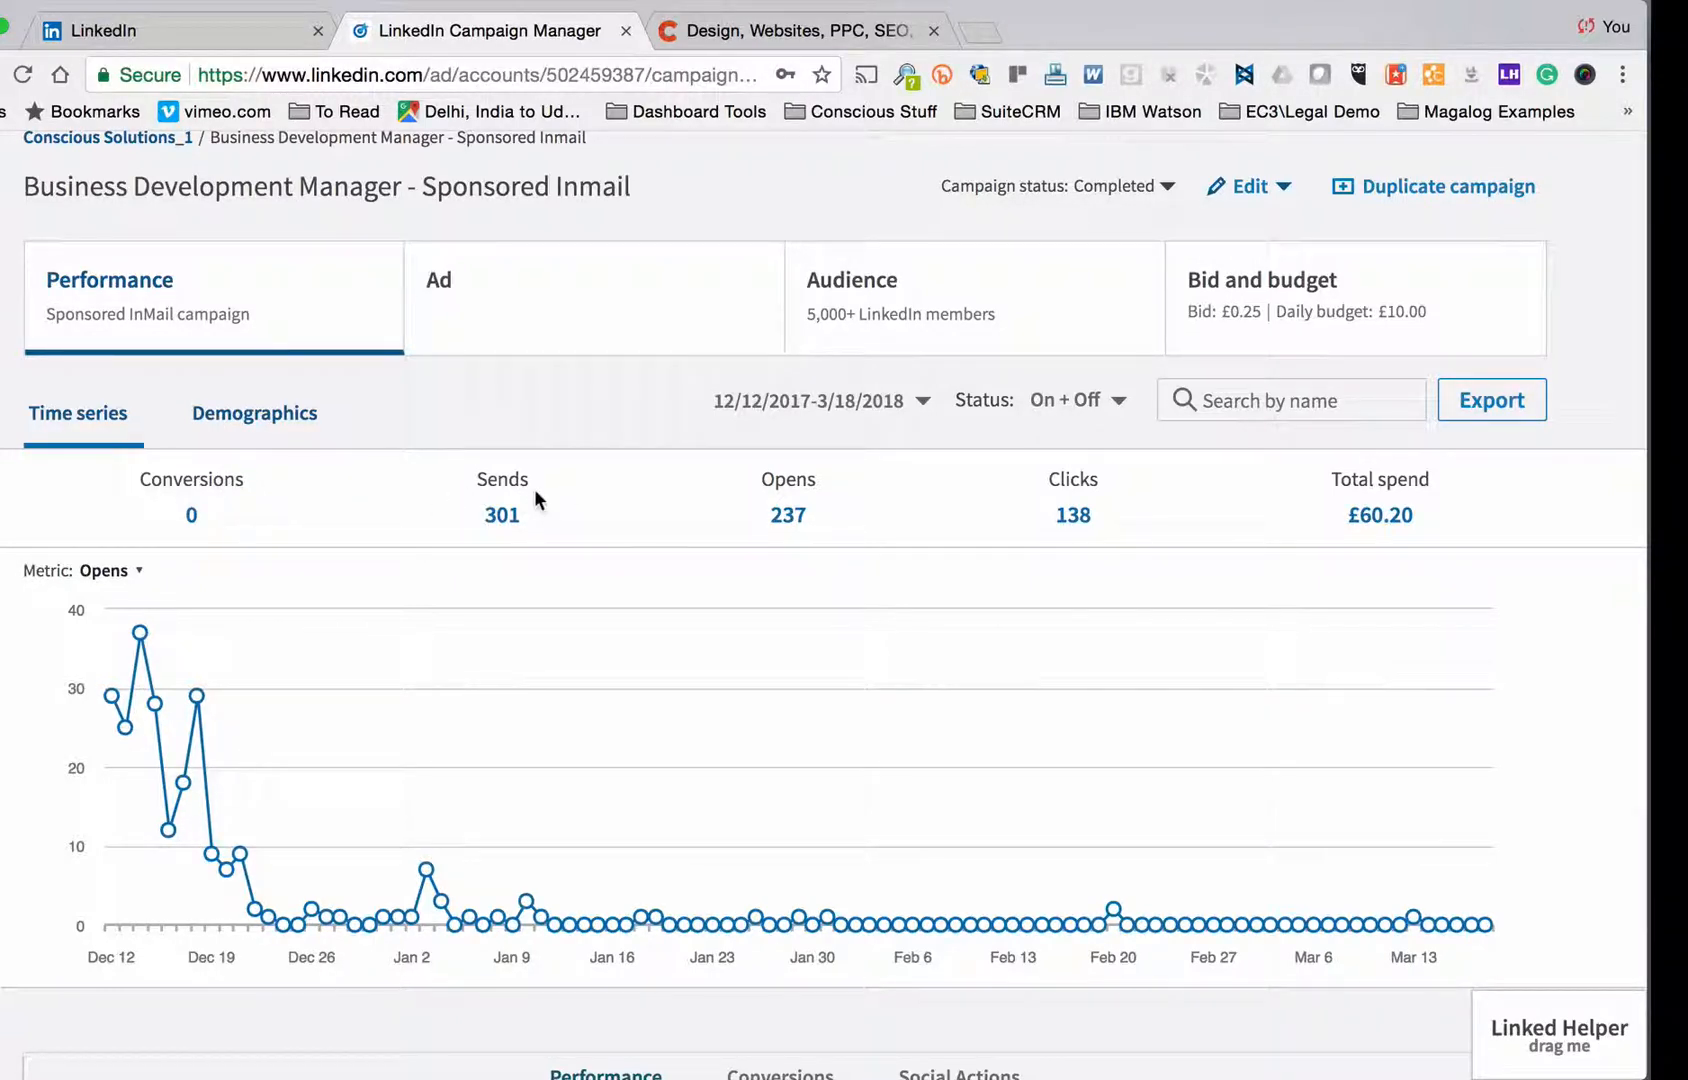